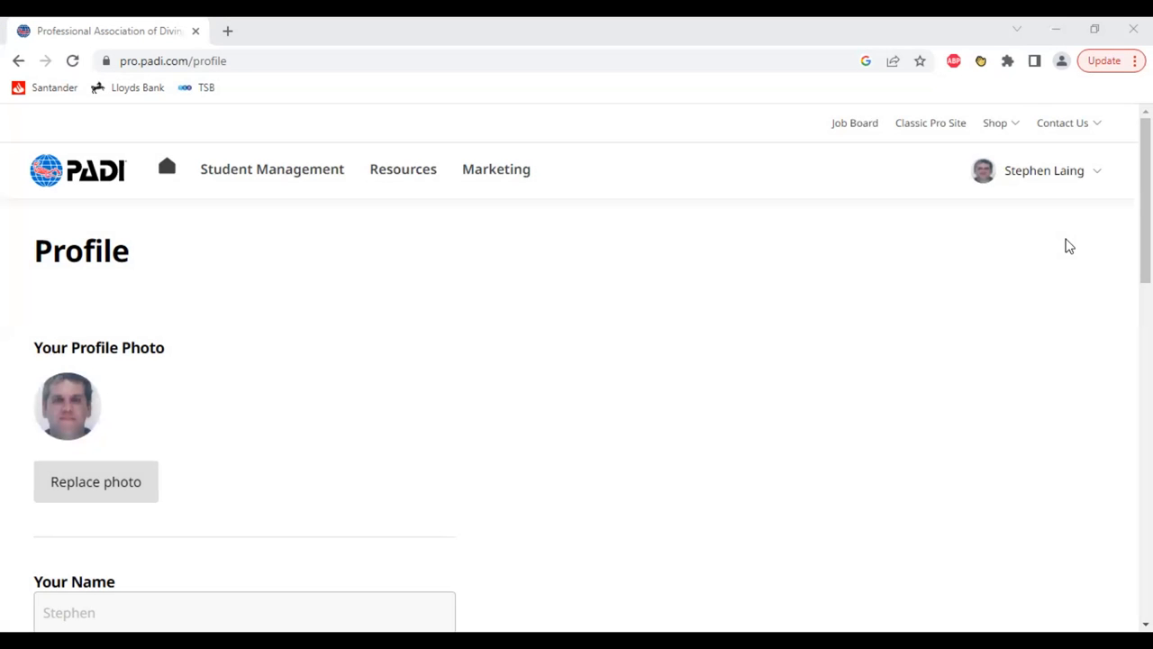
mouse_move(1076, 233)
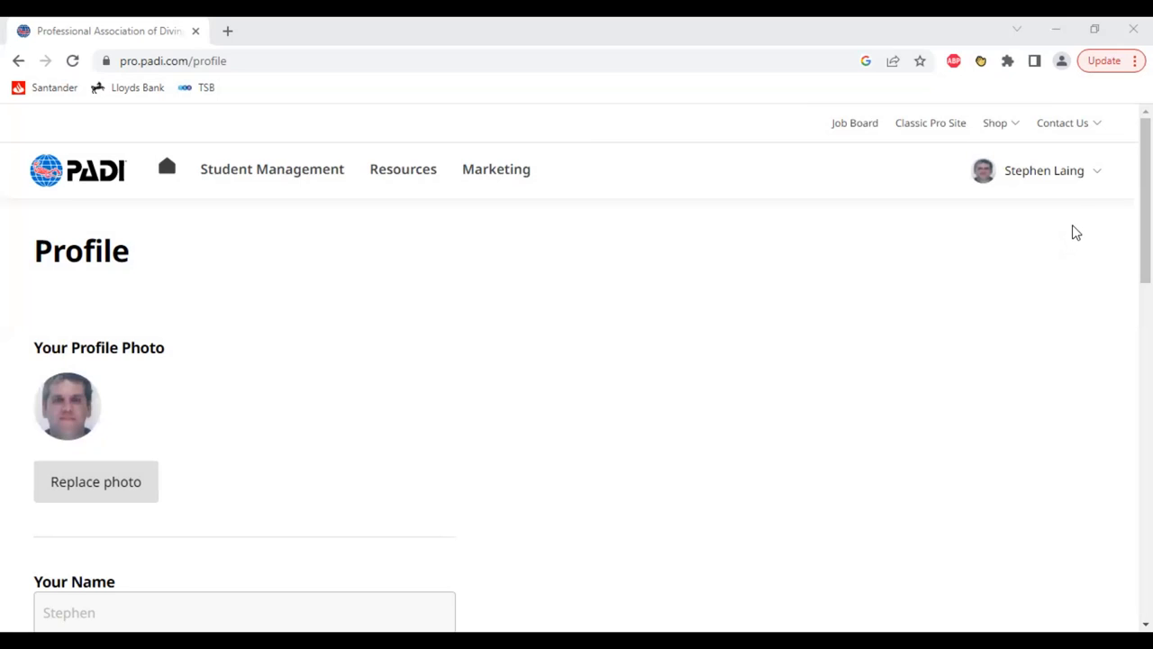
mouse_move(1092, 202)
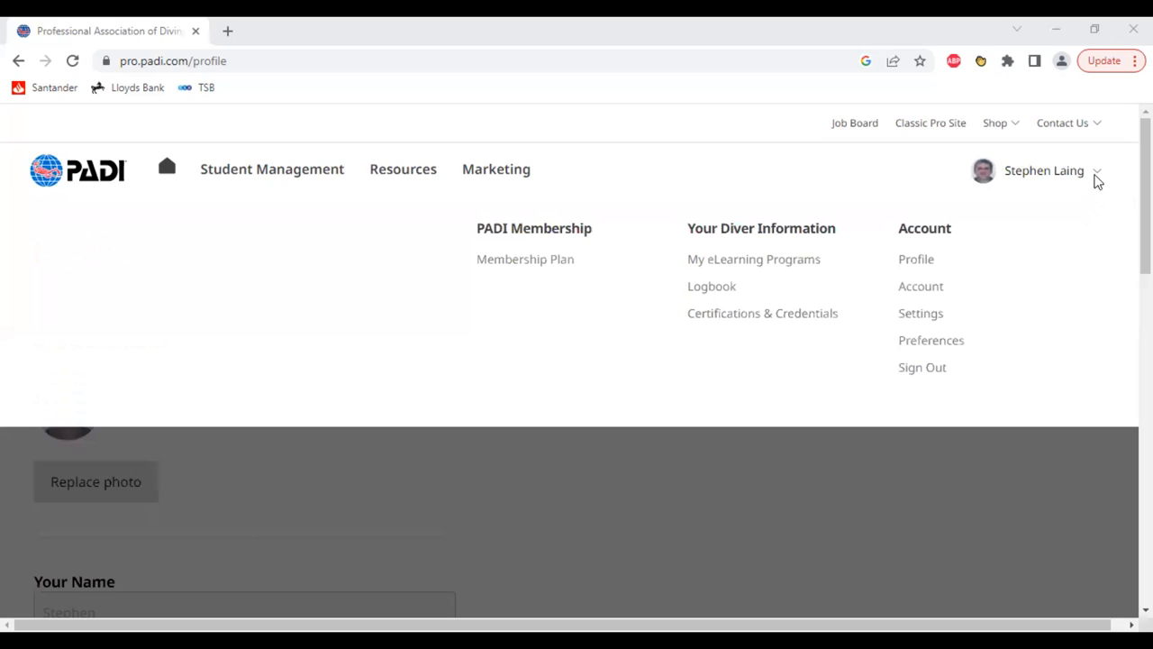
mouse_move(1092, 173)
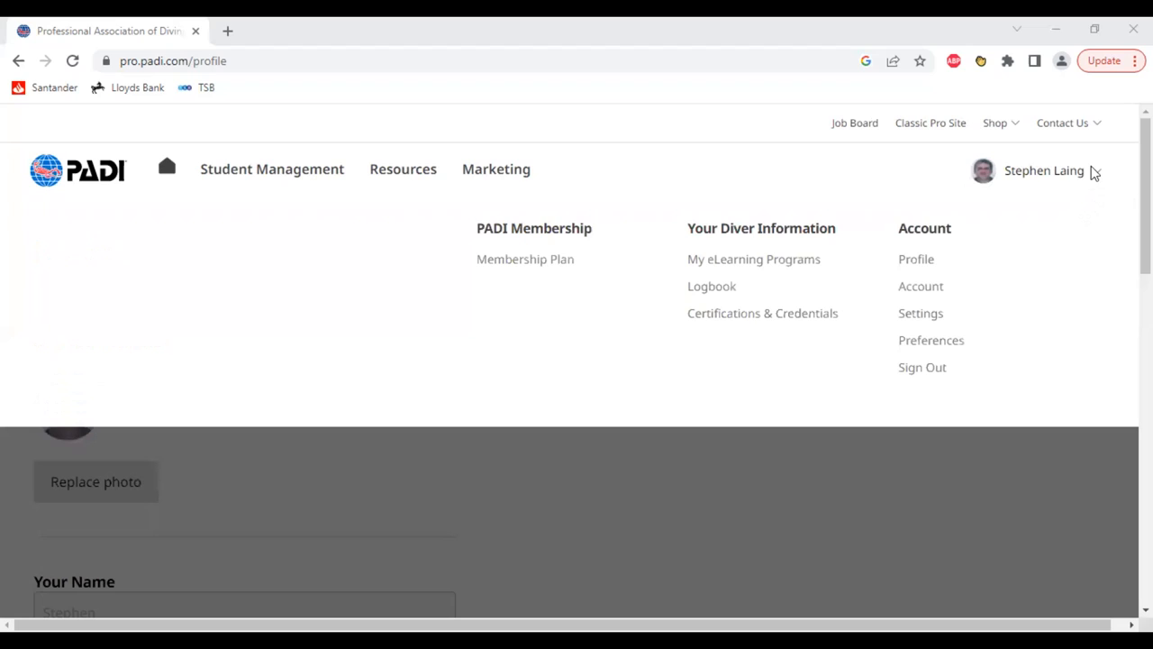
mouse_move(982, 301)
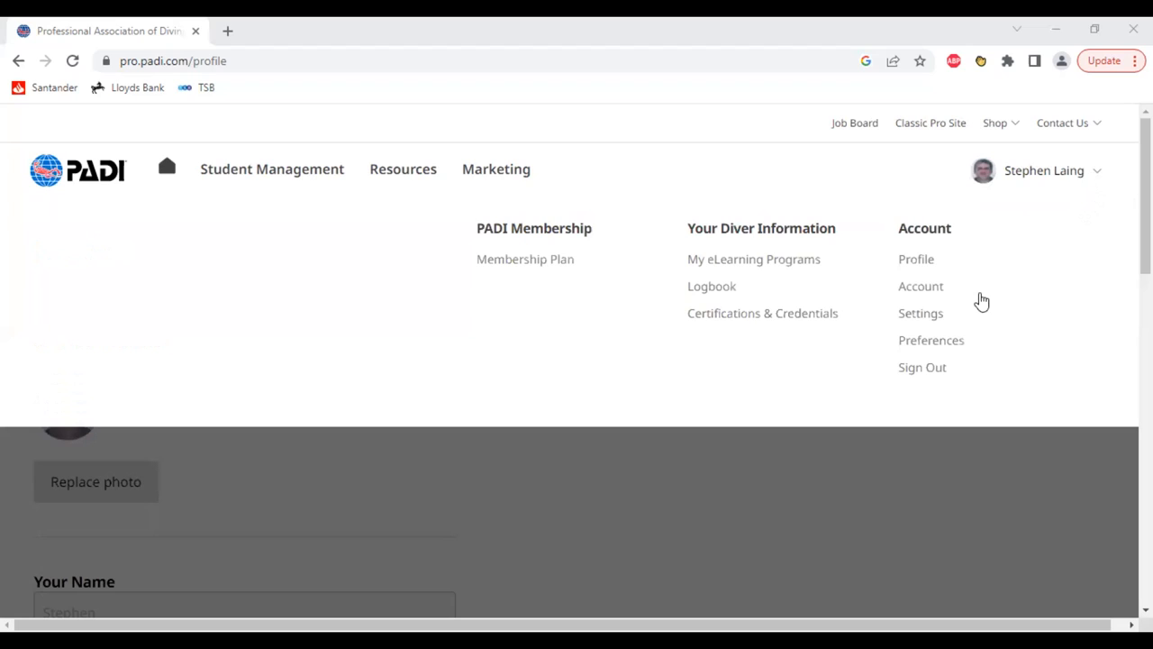
mouse_move(712, 288)
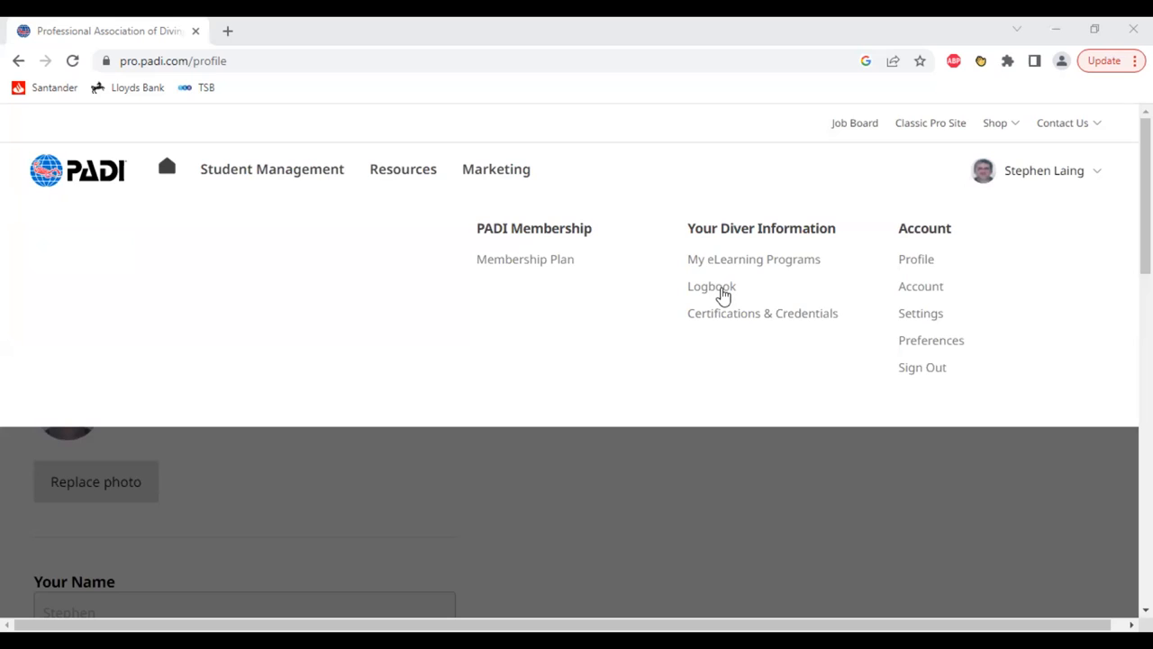
- Start a training dive log from the Logbook and choose the Open Water Diver course
click(710, 285)
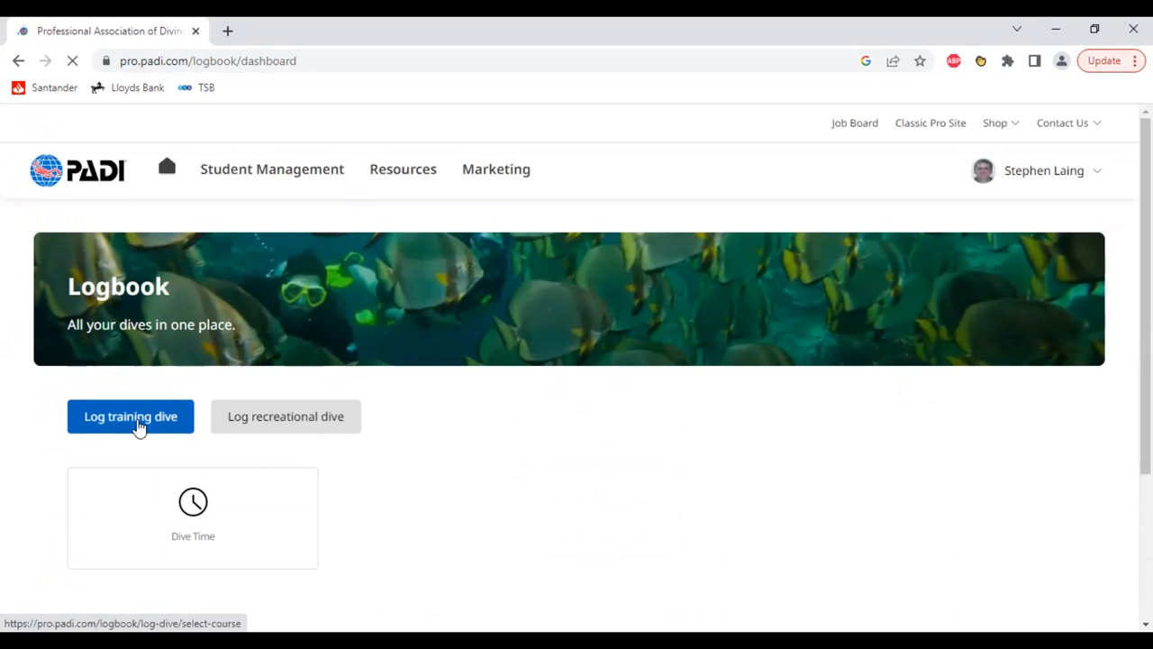
click(130, 415)
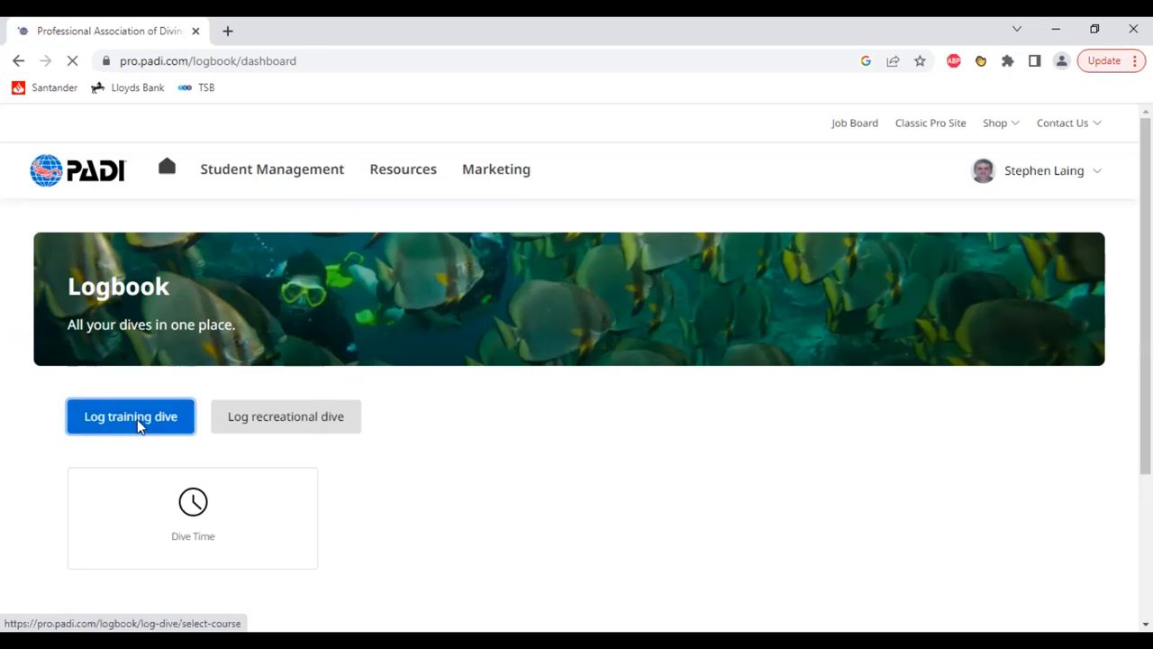
click(130, 417)
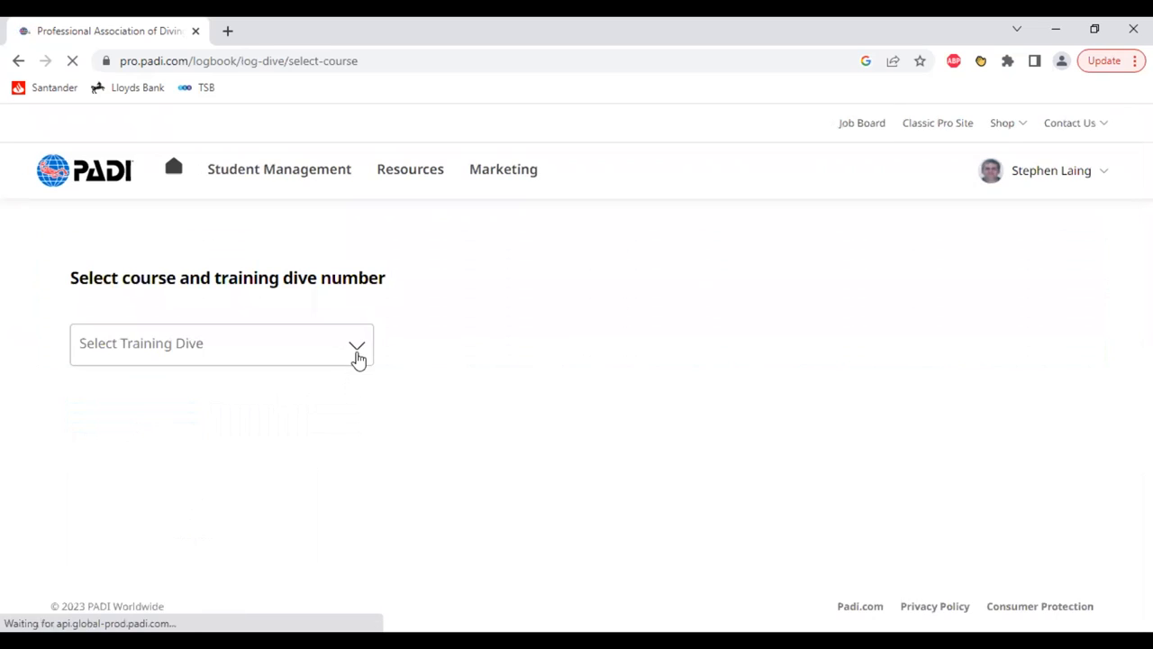
click(220, 342)
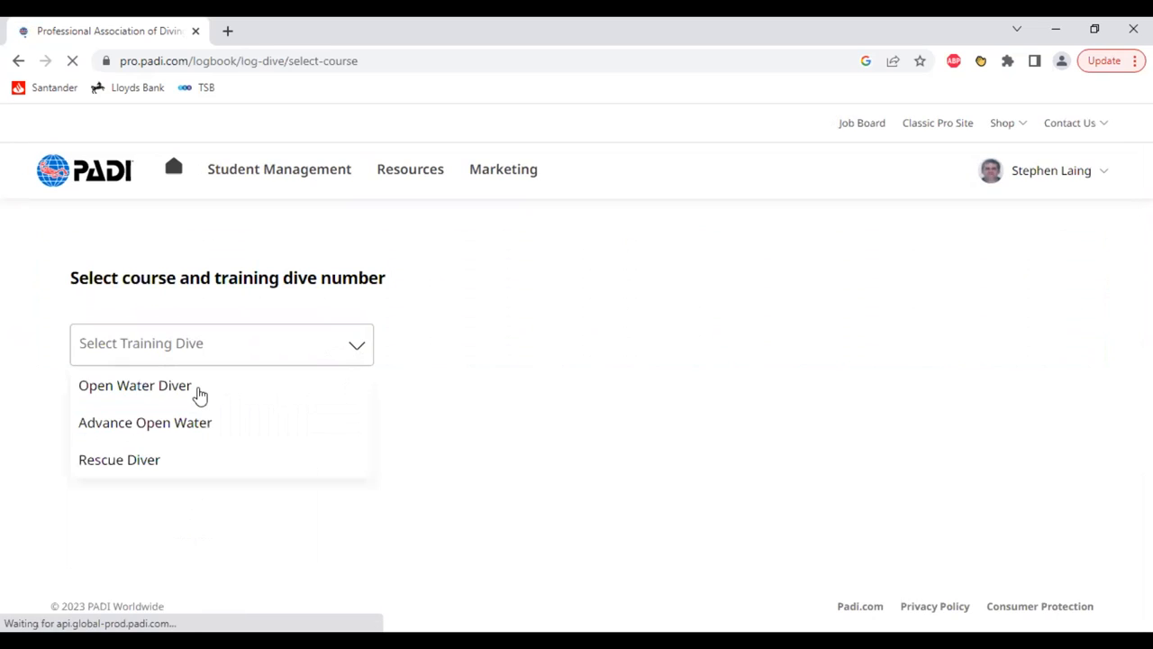
click(133, 385)
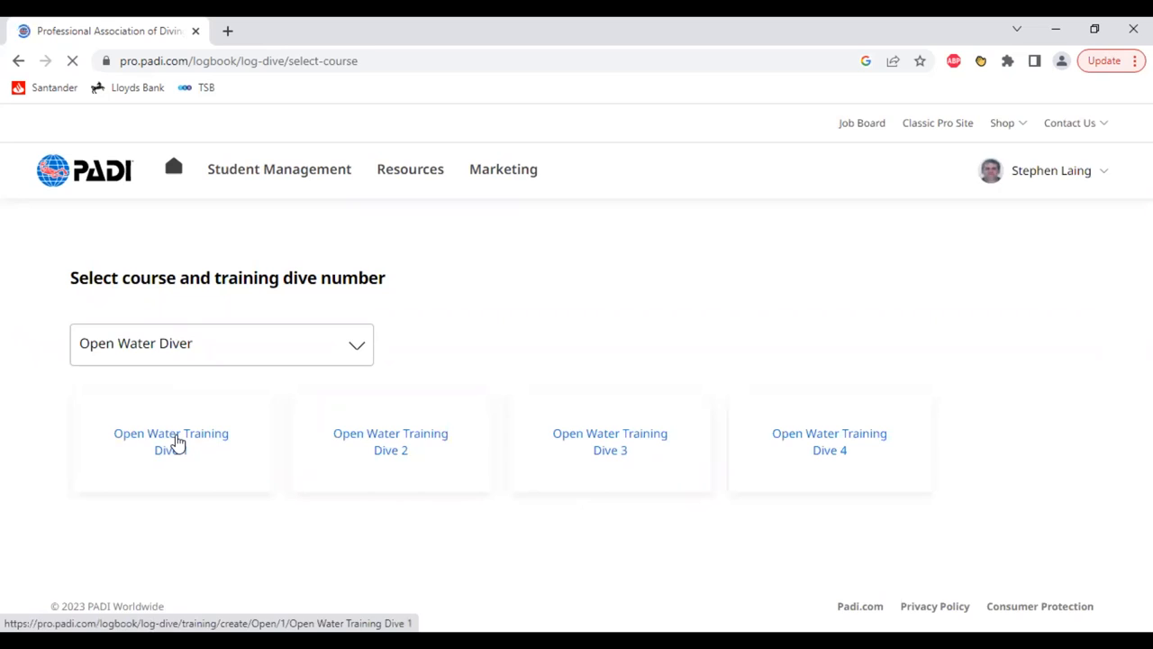
- Log Open Water Training Dive 1 with dive site Stoney Cove, UK
click(169, 441)
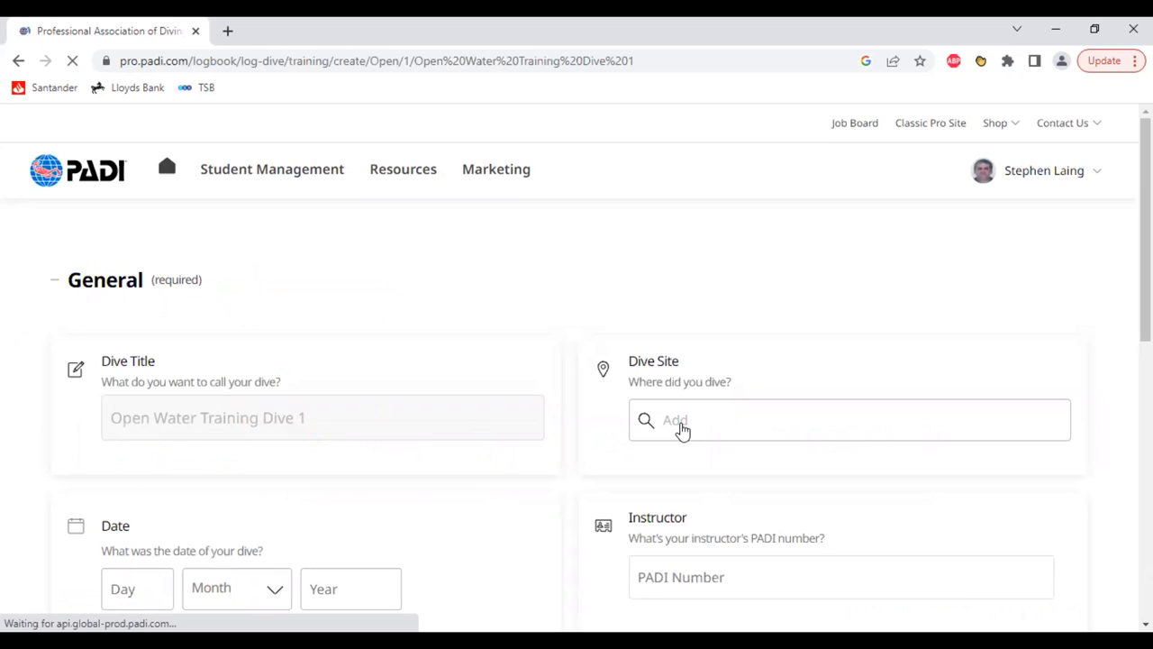
text(Stoney Cove)
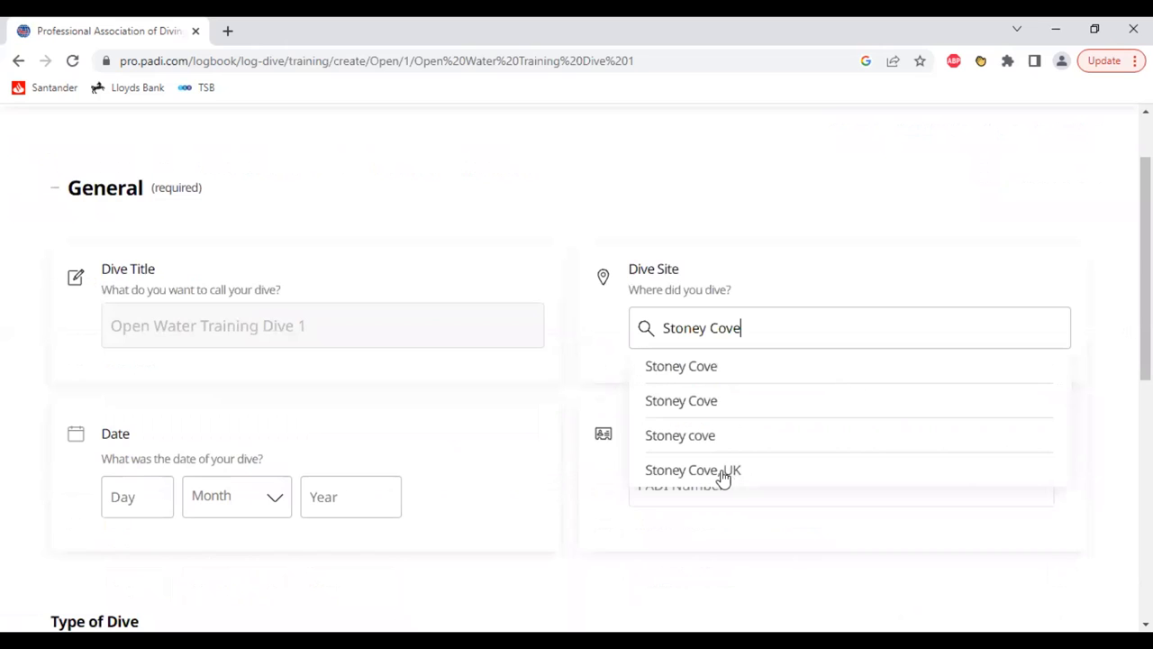
click(692, 469)
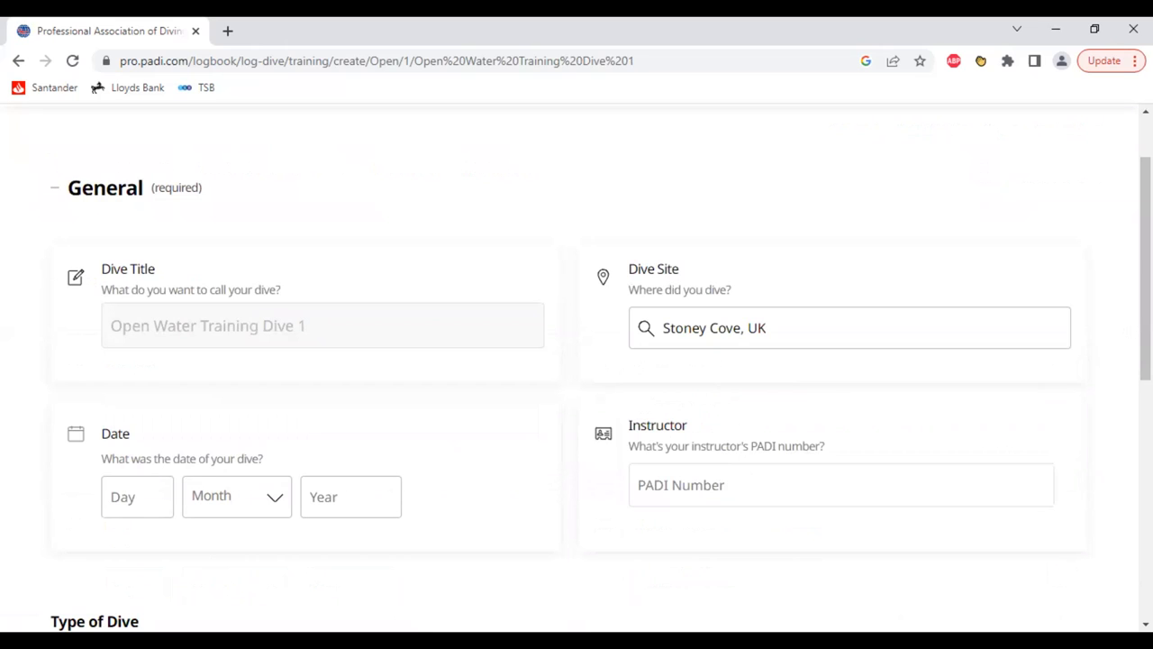
- Set the dive date to 01 January 2023
scroll(down, 3)
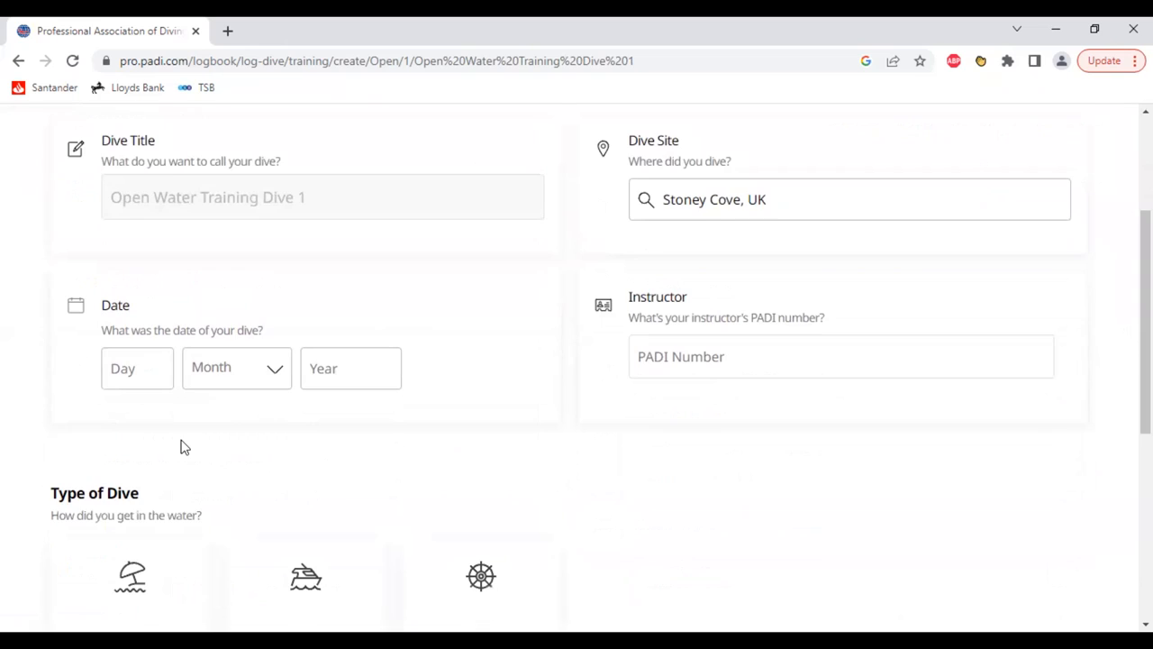
click(137, 367)
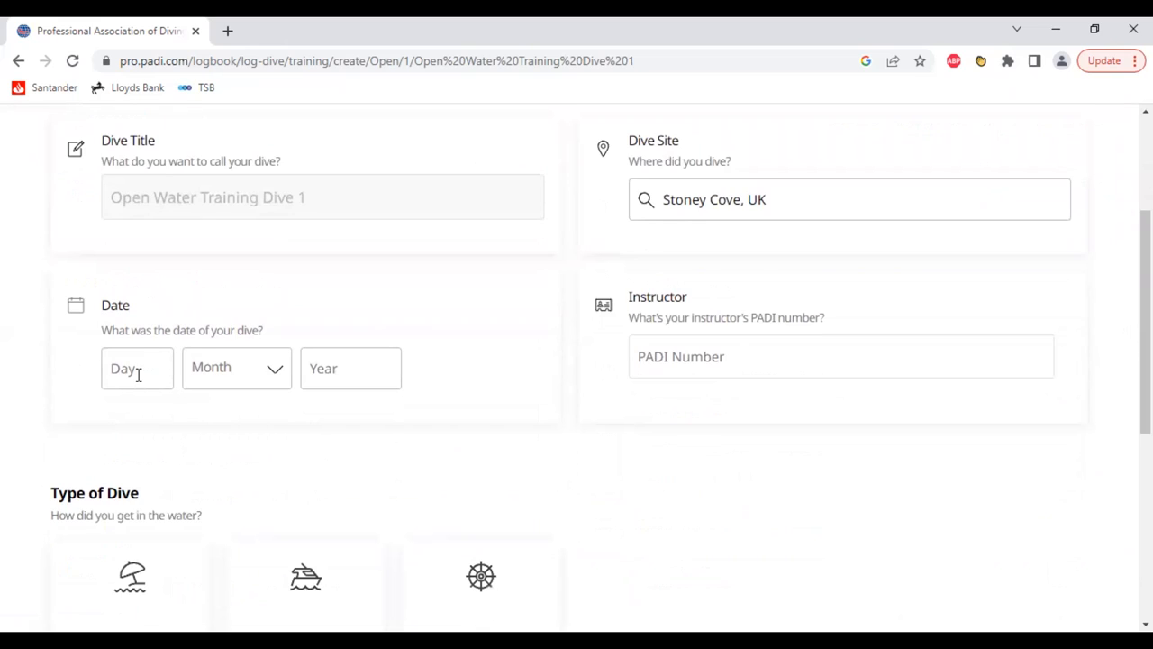
text(0)
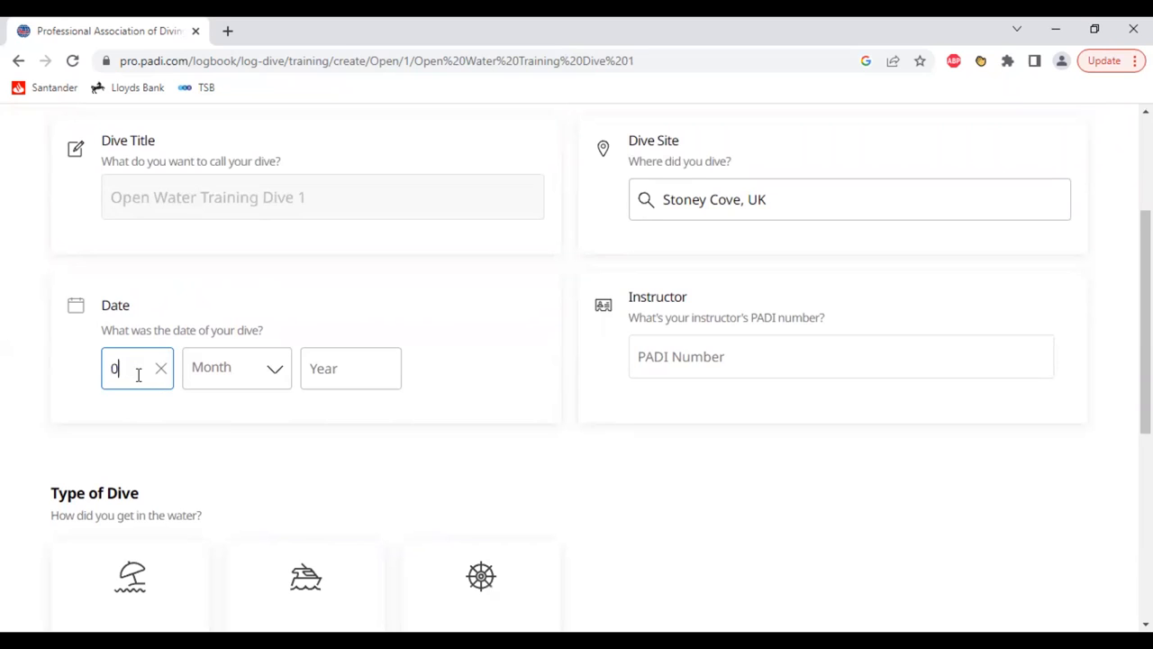
click(236, 367)
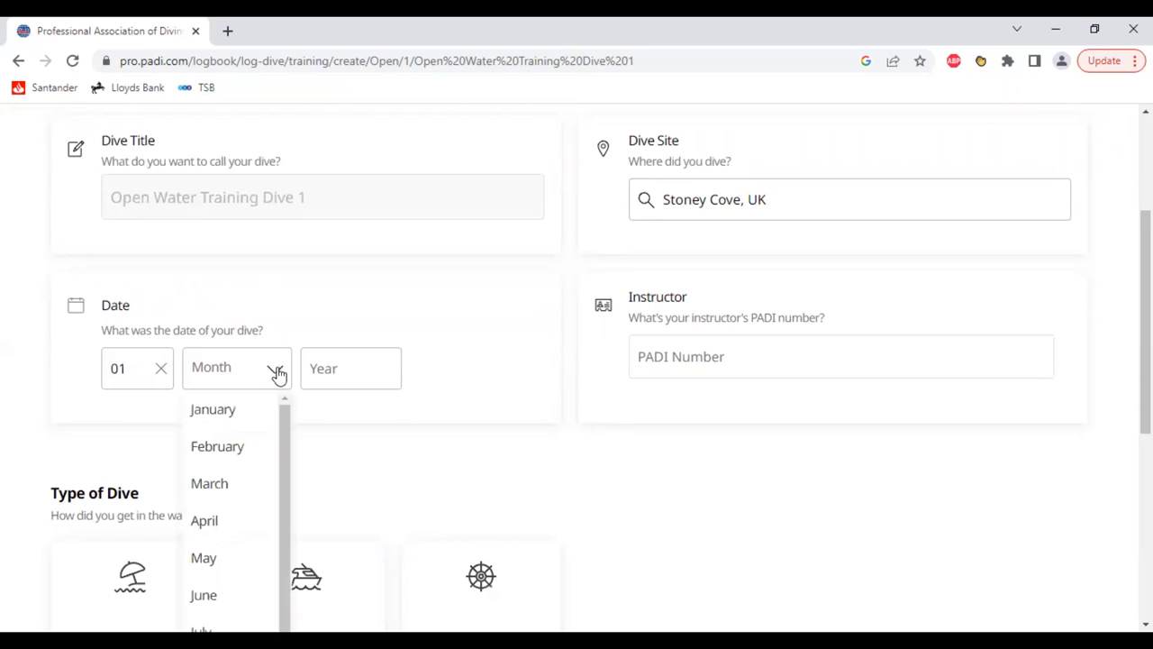
click(213, 409)
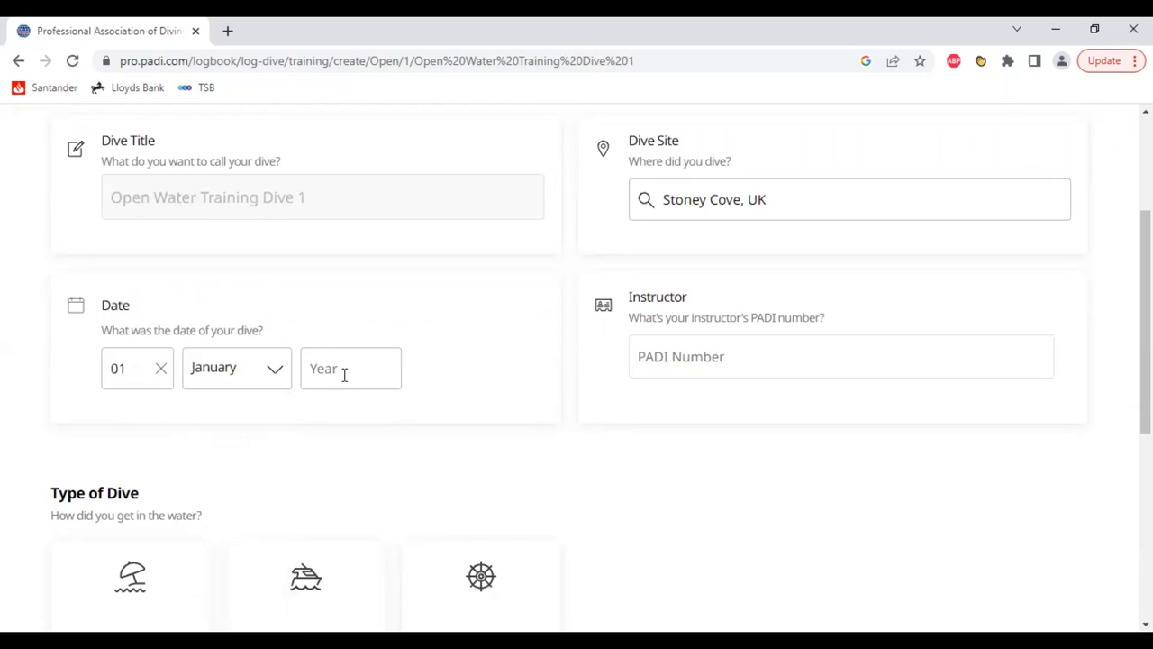
text(1)
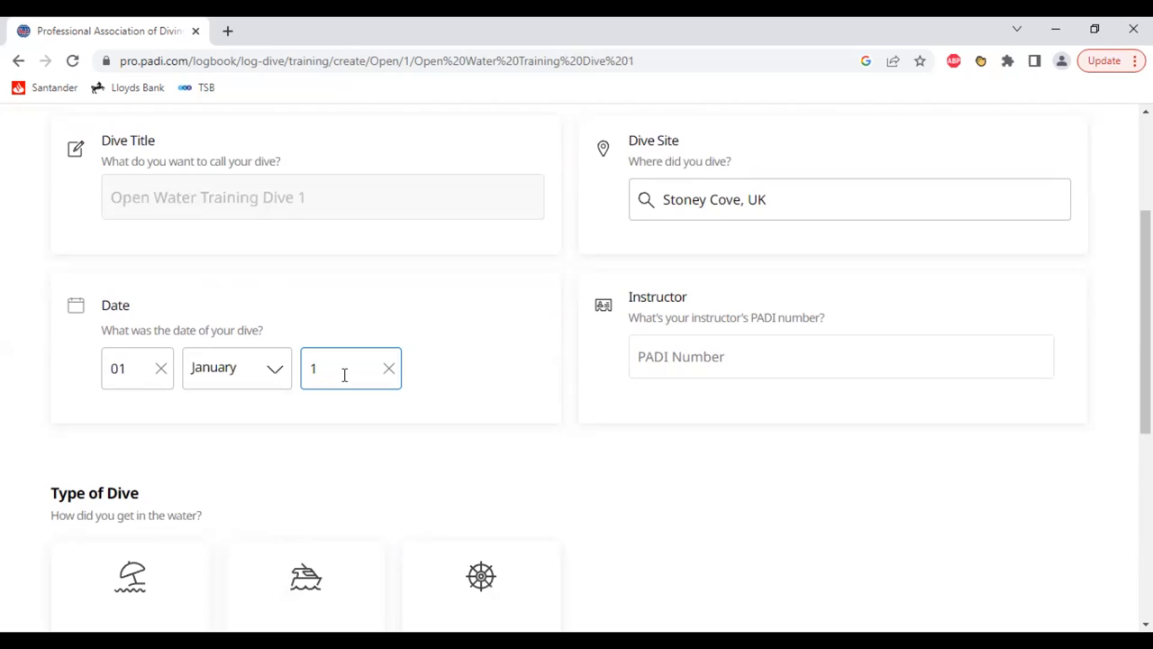
text(20)
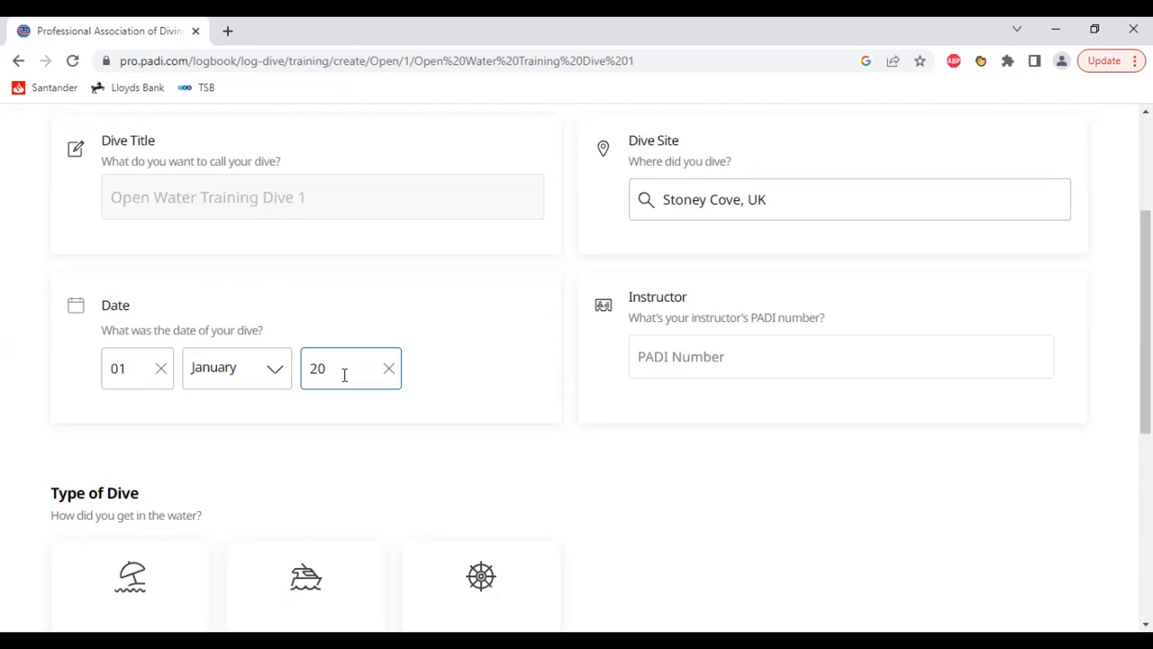
text(23)
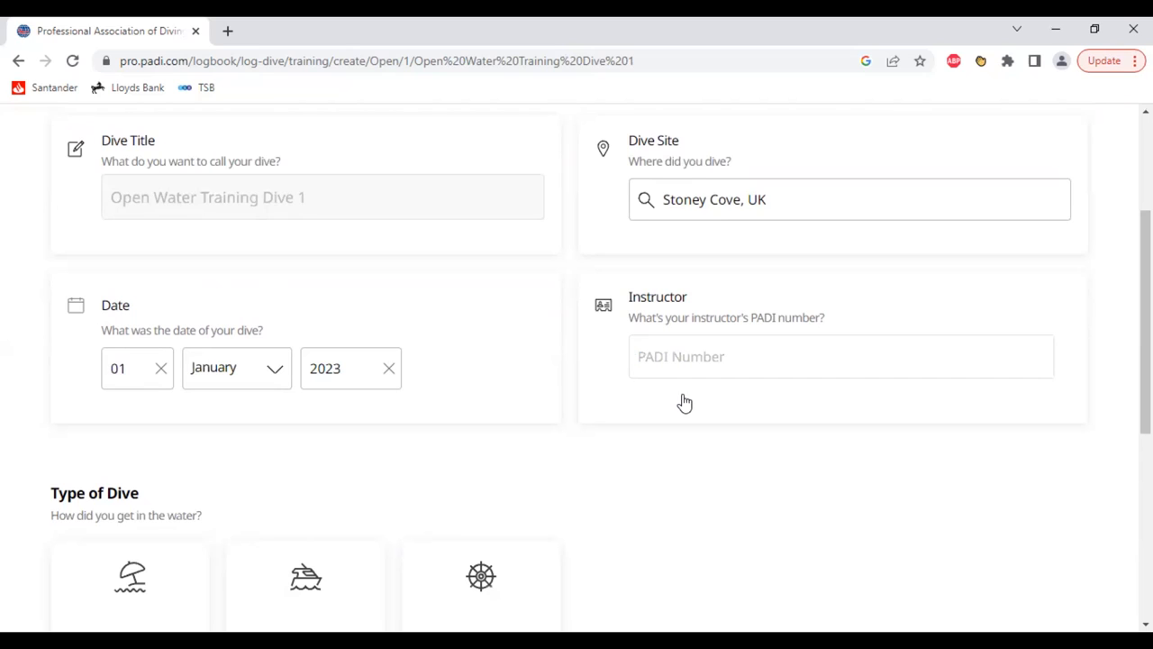
text(63)
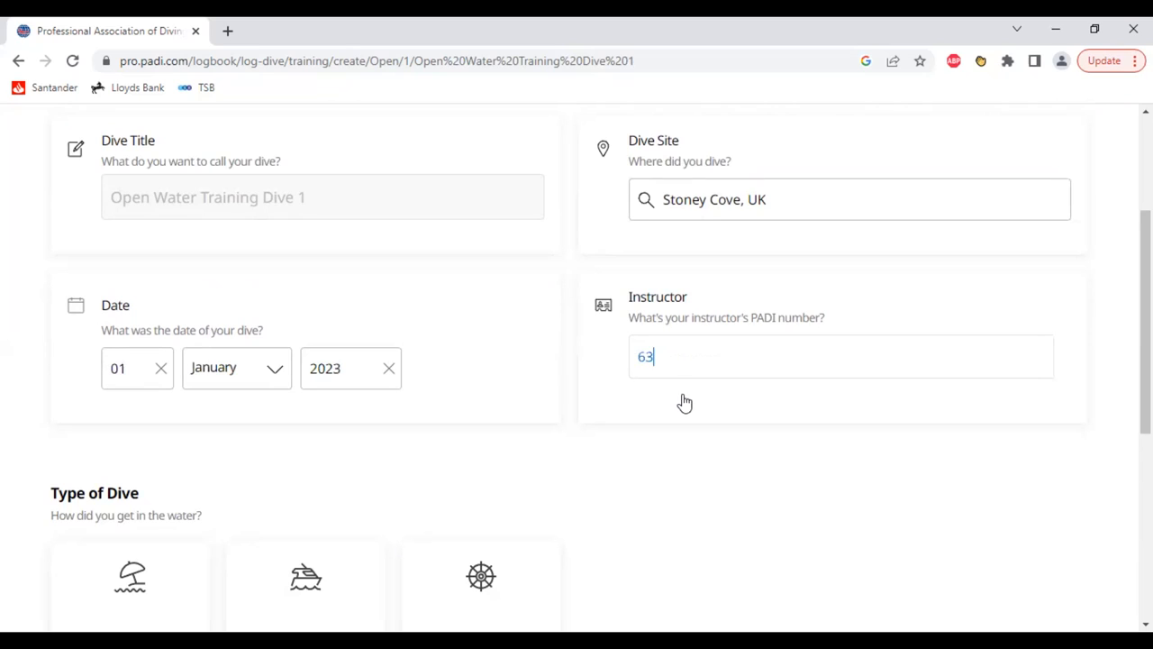
text(65)
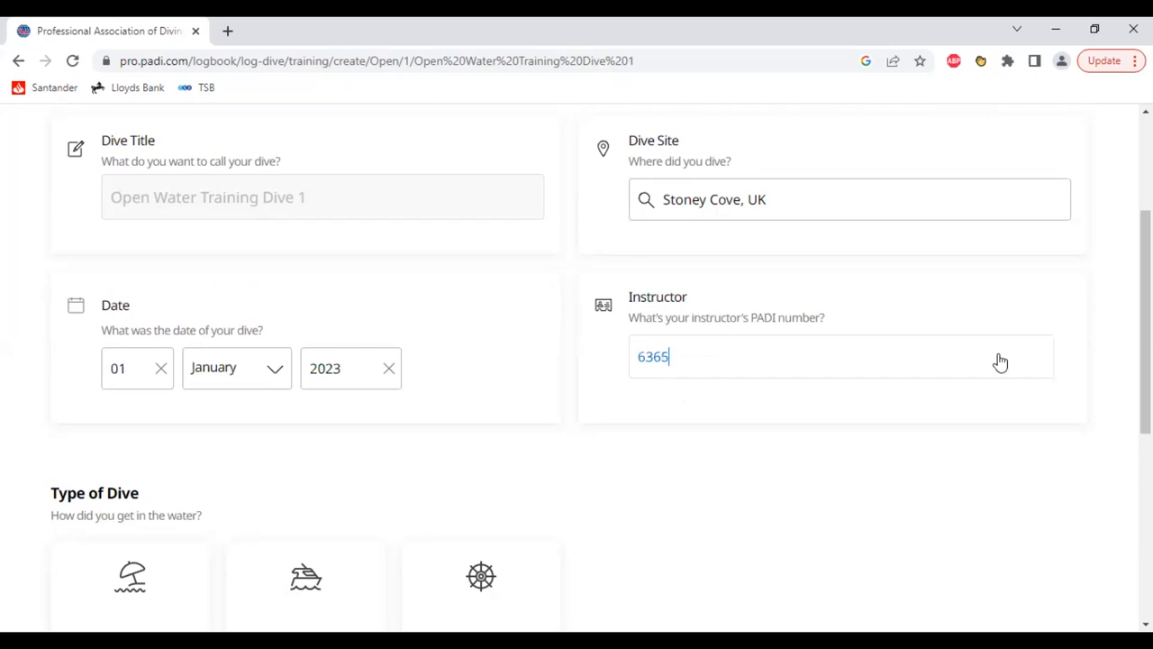
text(35)
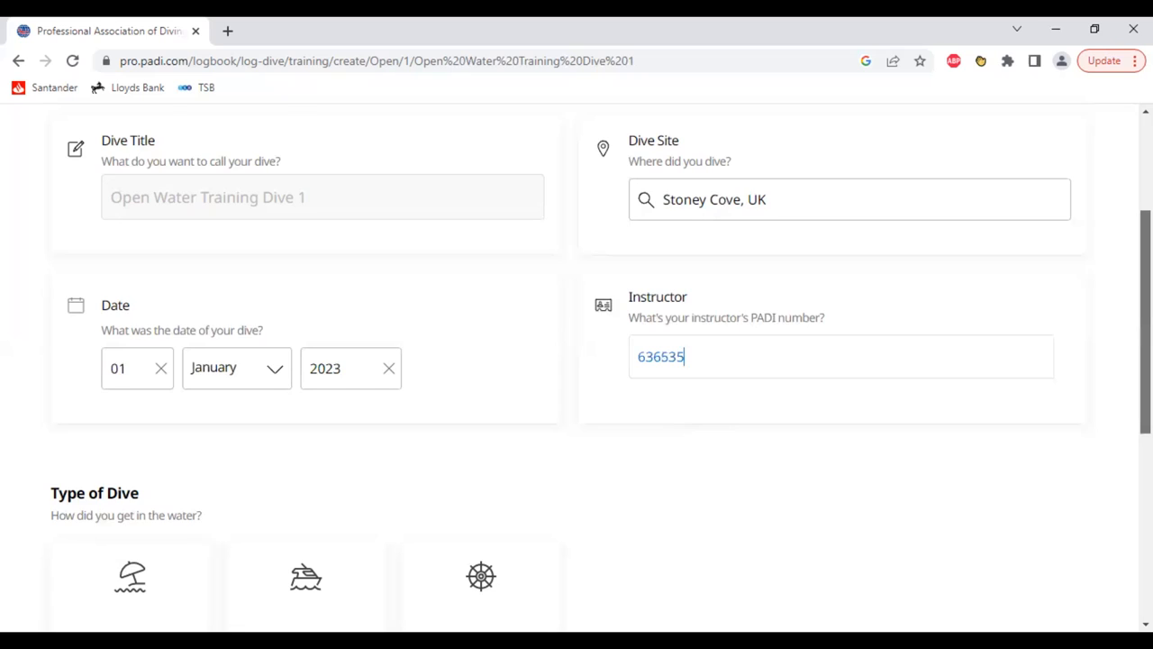
- Record a shore dive with 7 m maximum depth and 25 minutes bottom time
scroll(down, 3)
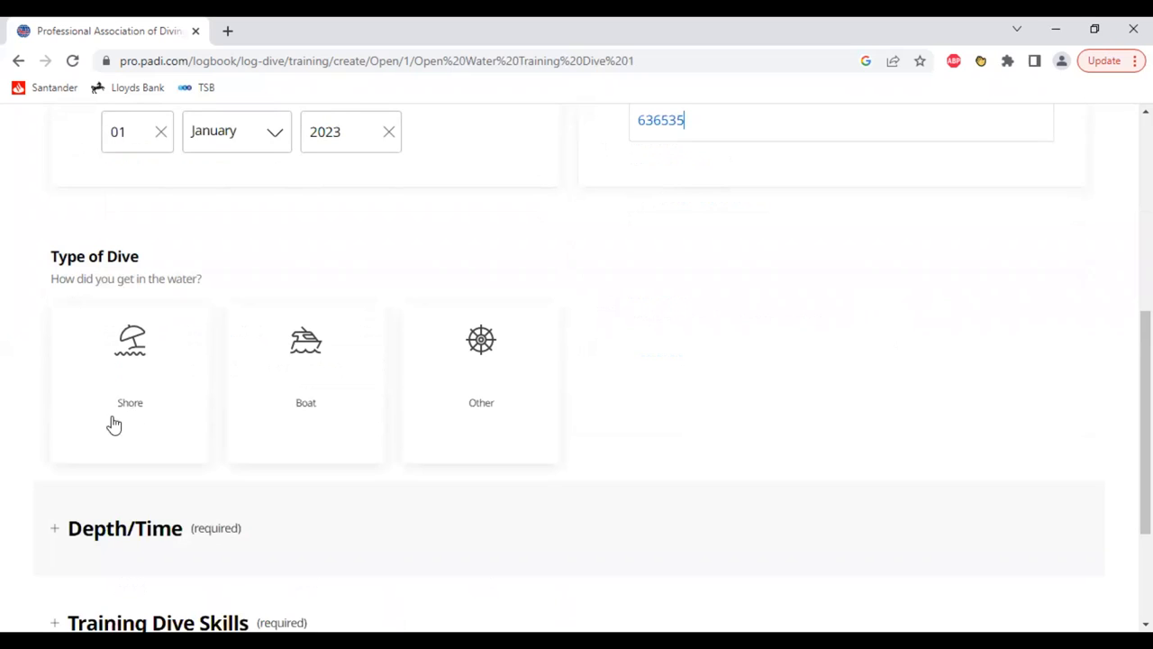
mouse_move(136, 413)
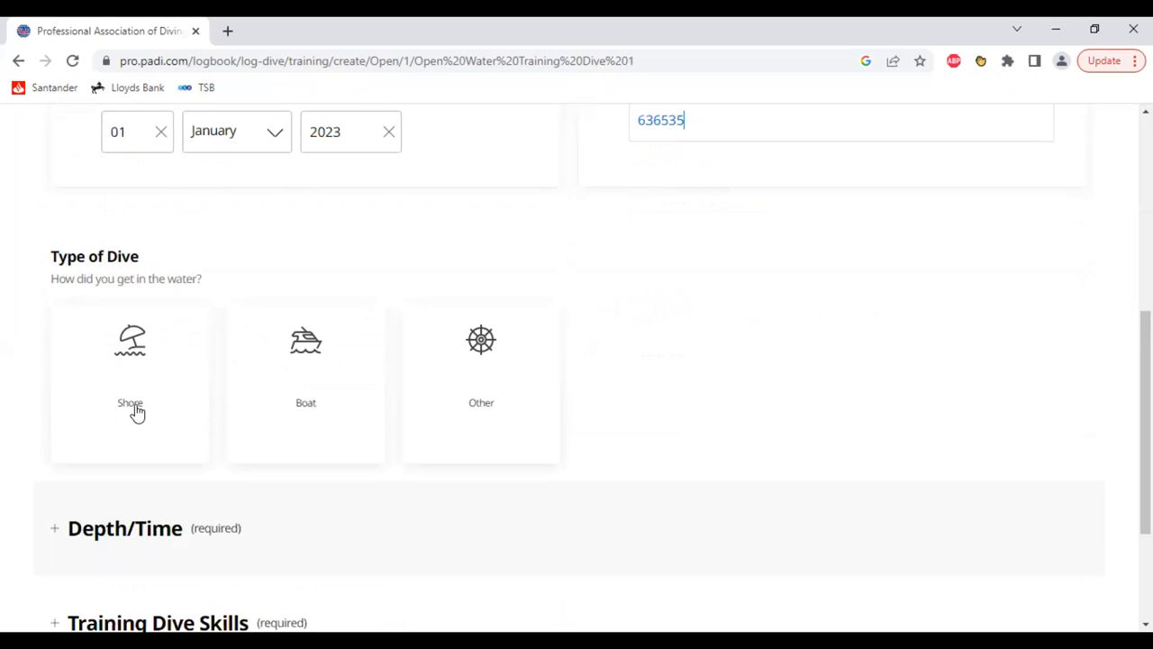
click(130, 382)
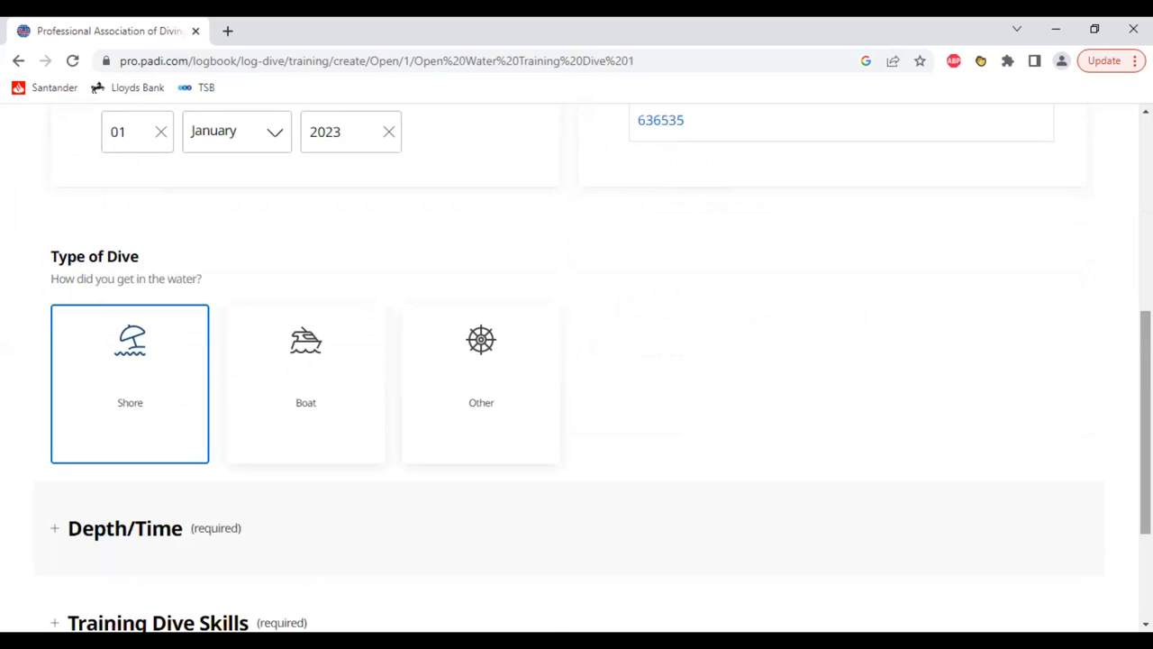
scroll(down, 3)
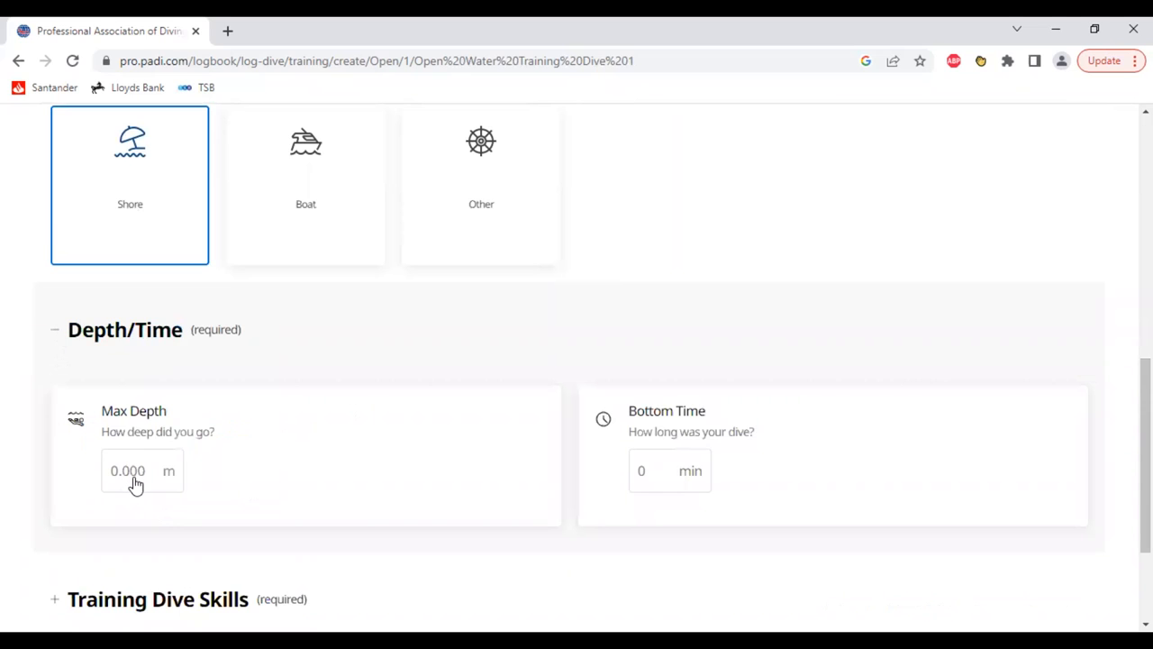
click(126, 470)
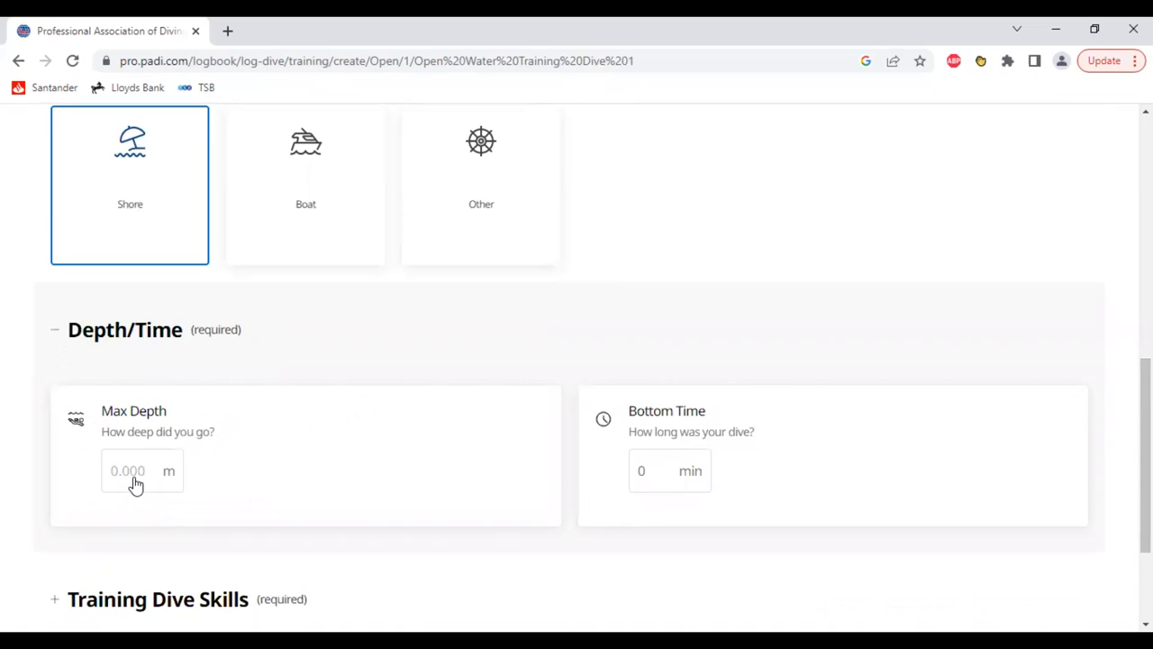
text(7)
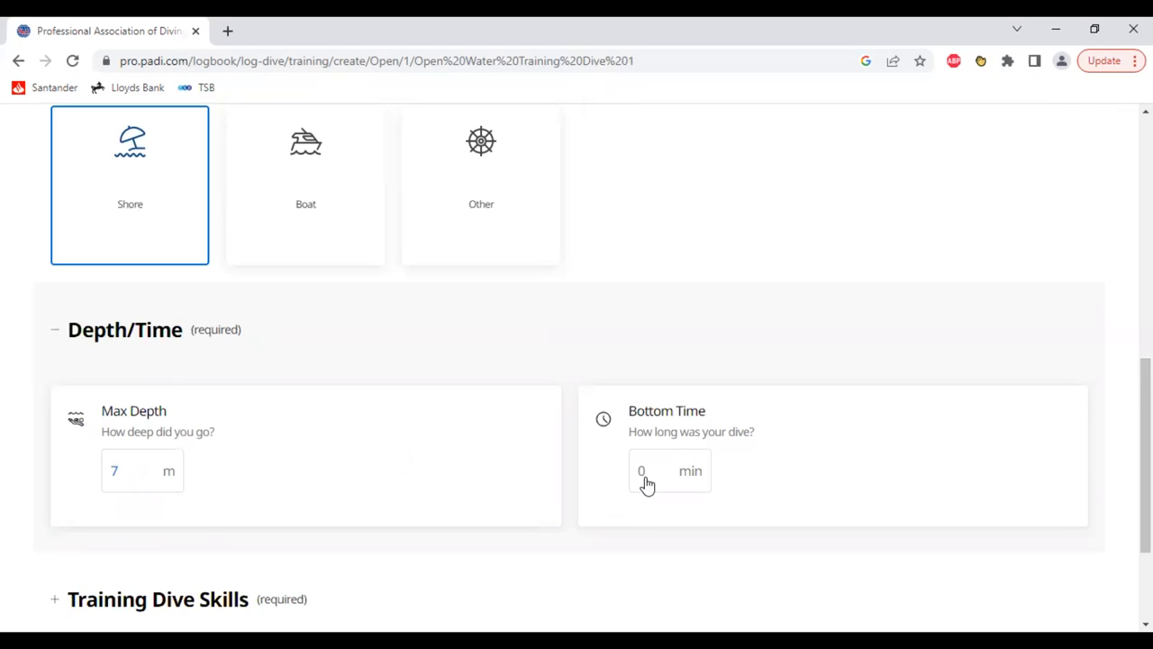
click(671, 470)
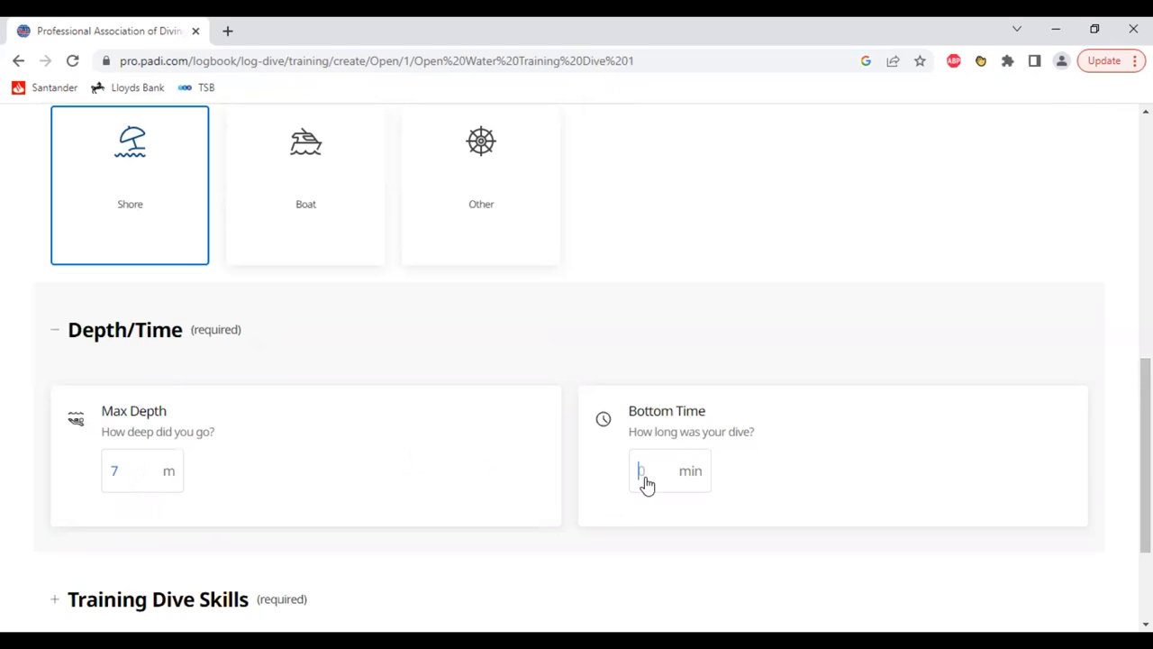
text(25)
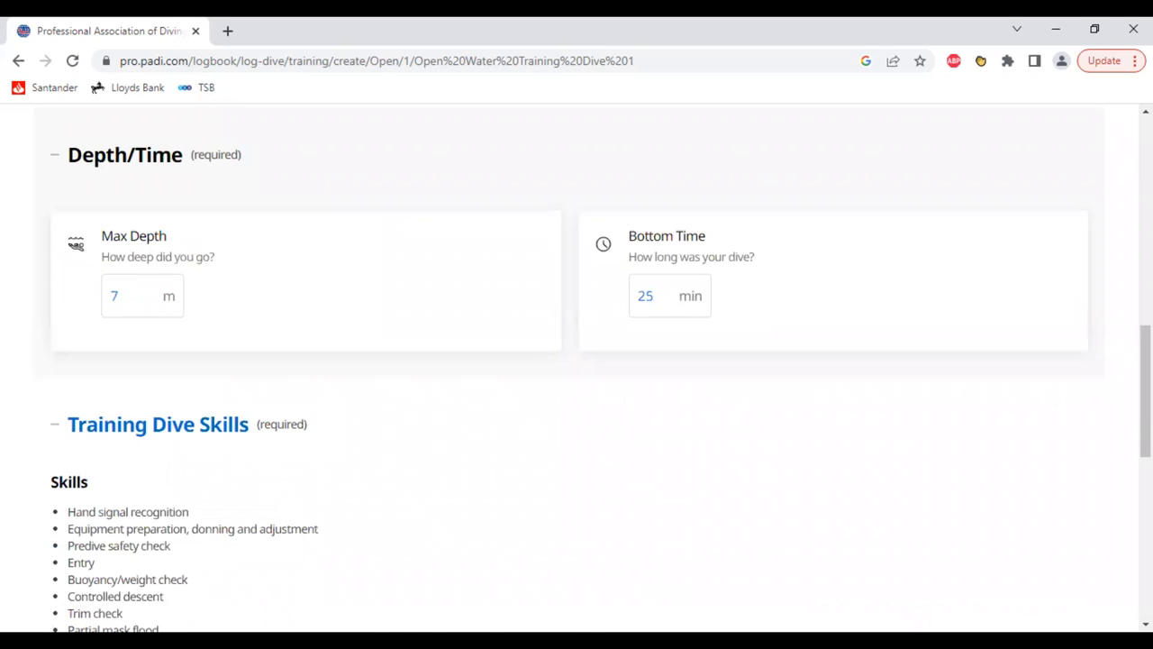
- Tick the flexible skills Cramp removal and Tired diver tow as completed
scroll(down, 3)
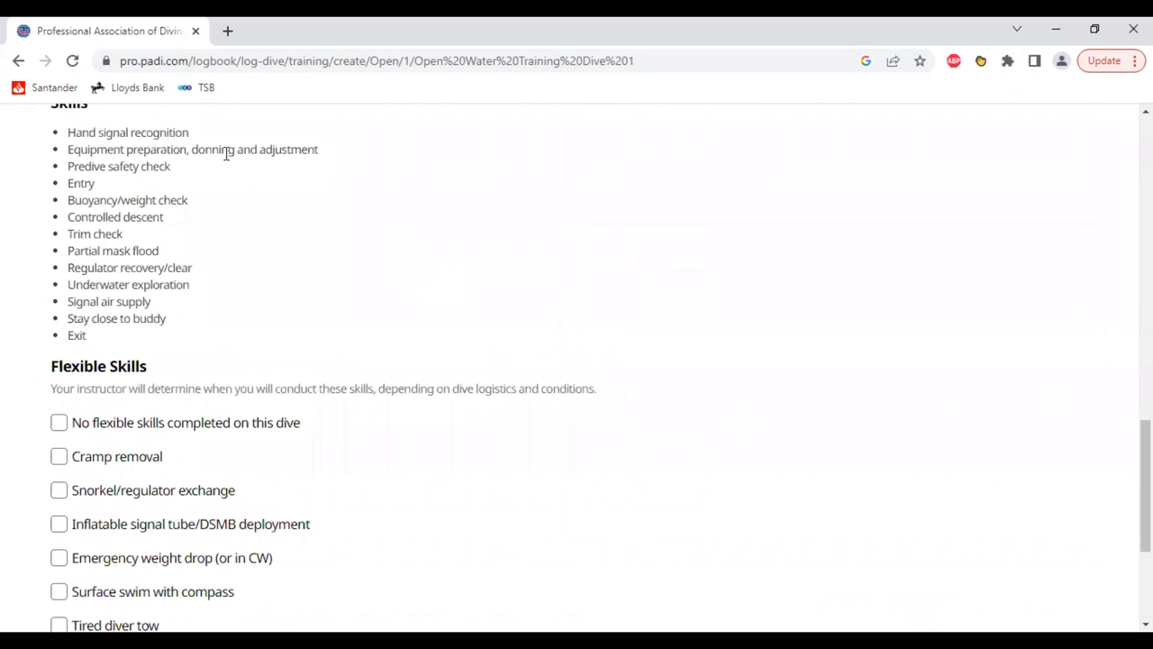
mouse_move(202, 337)
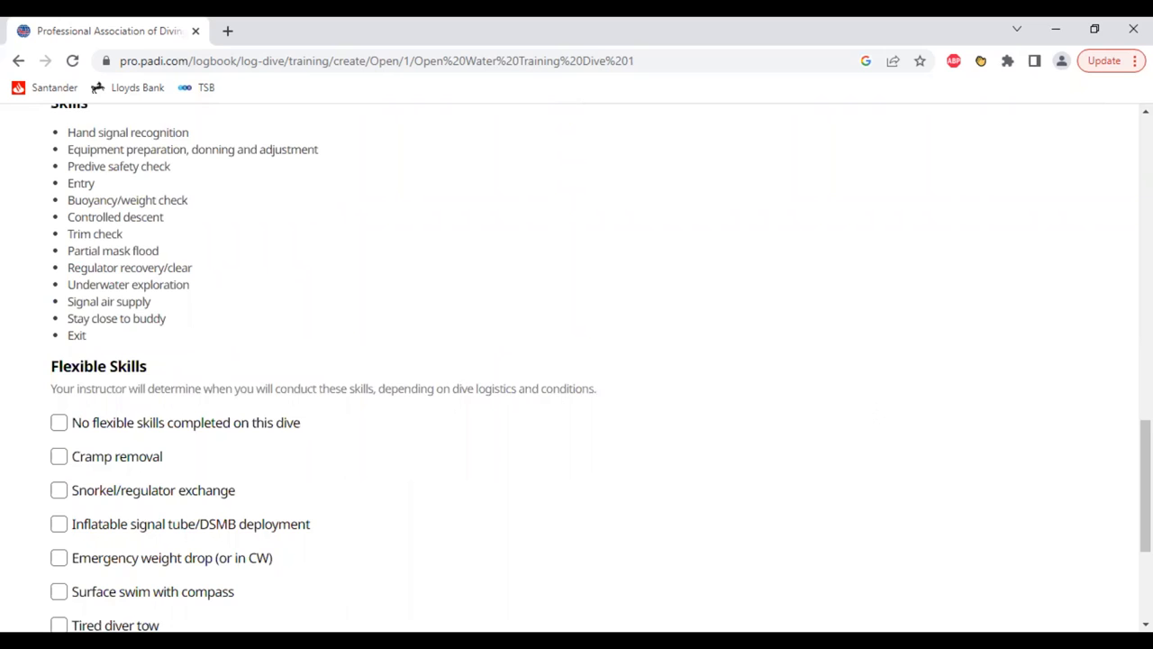
scroll(down, 3)
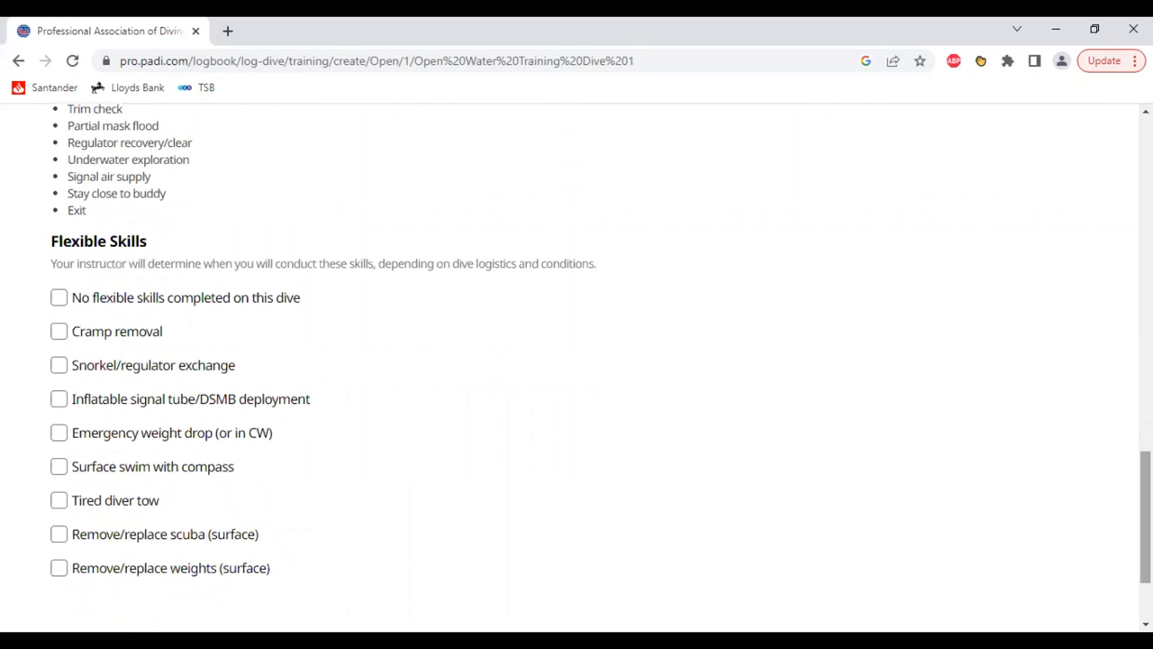
mouse_move(521, 445)
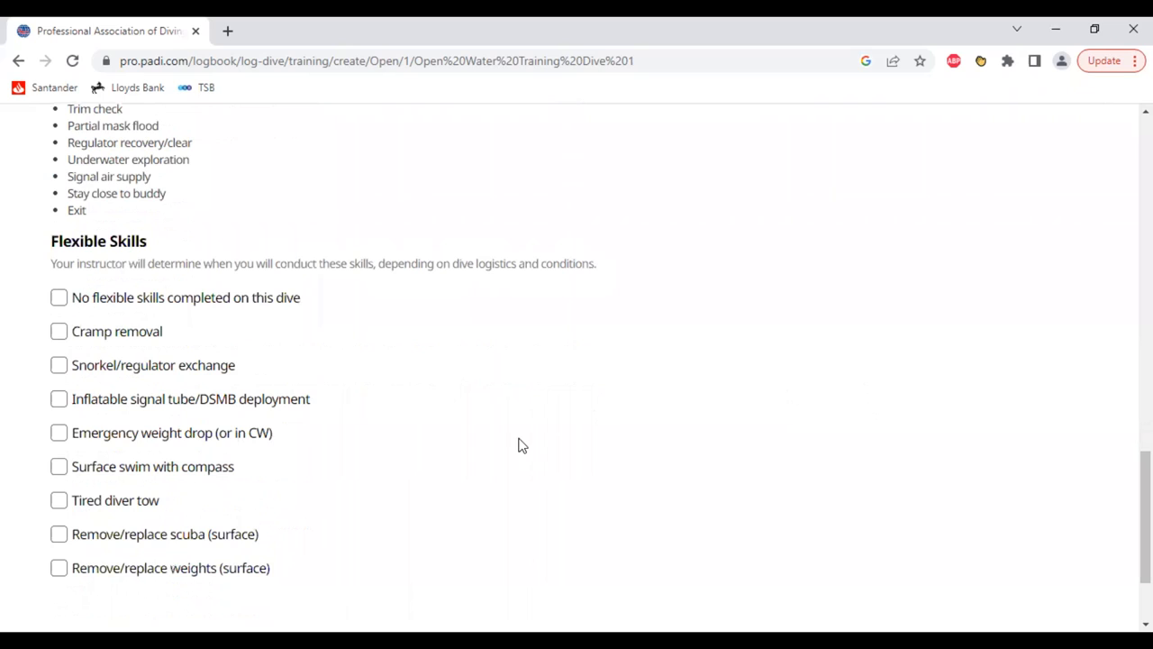
mouse_move(234, 364)
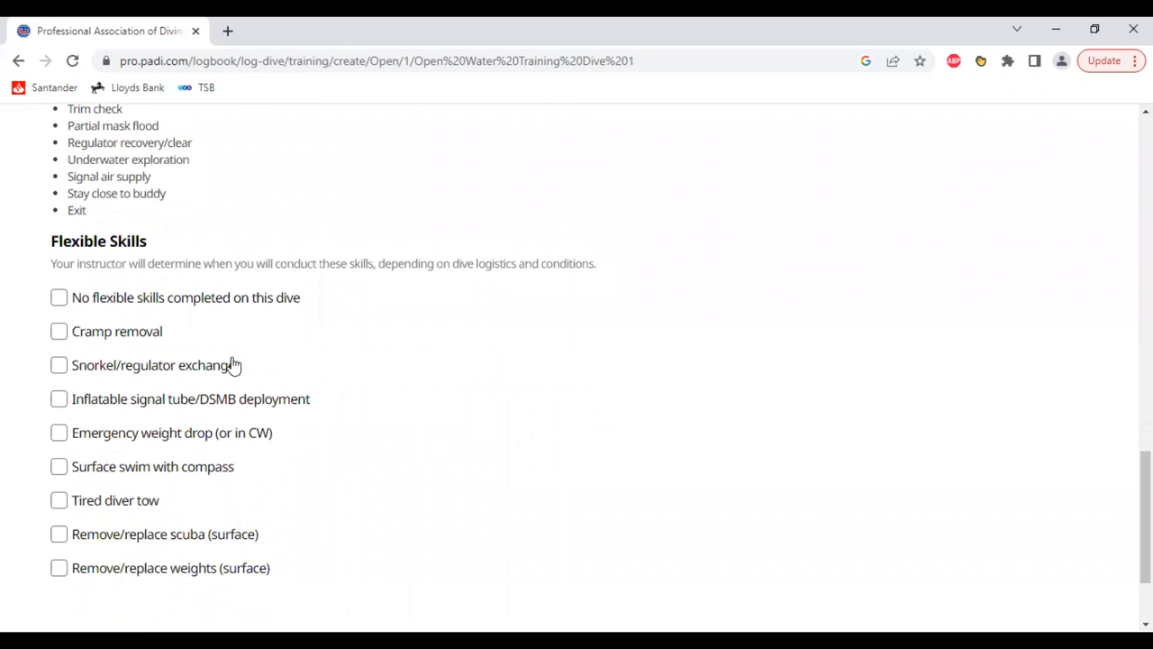
mouse_move(223, 352)
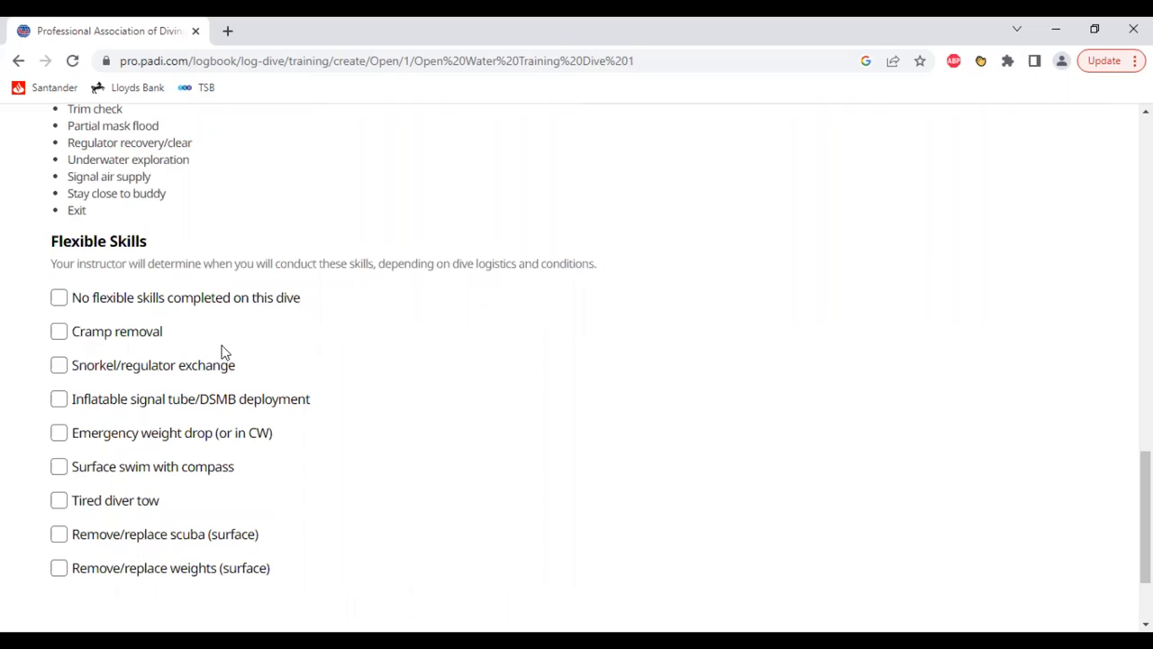
mouse_move(231, 351)
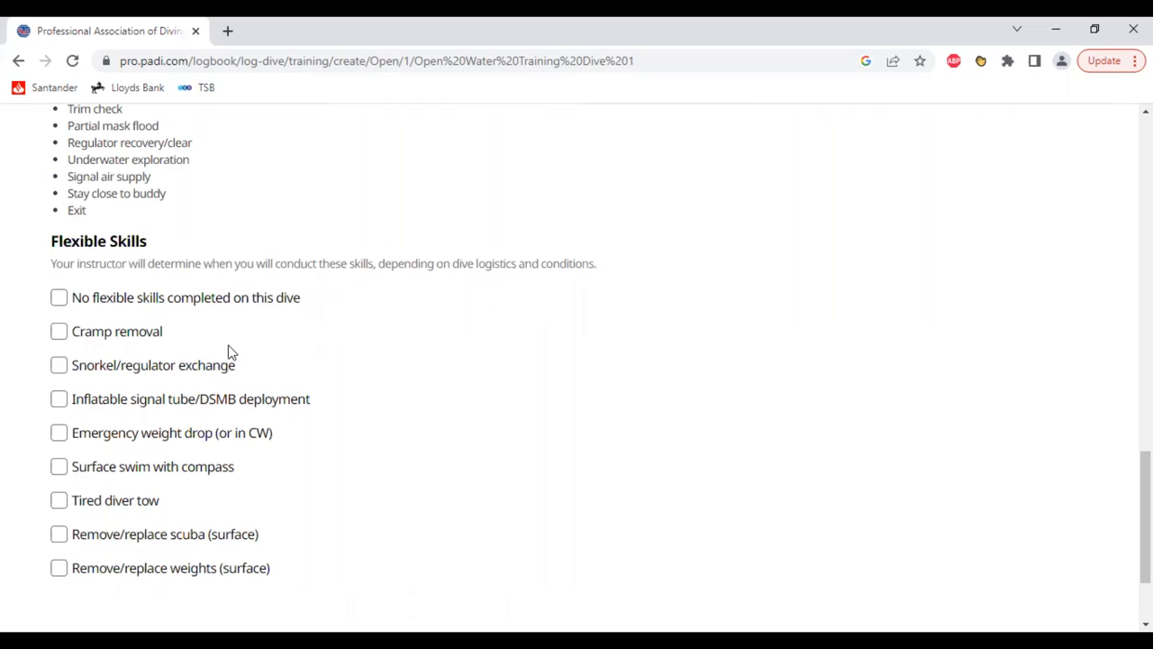
mouse_move(223, 346)
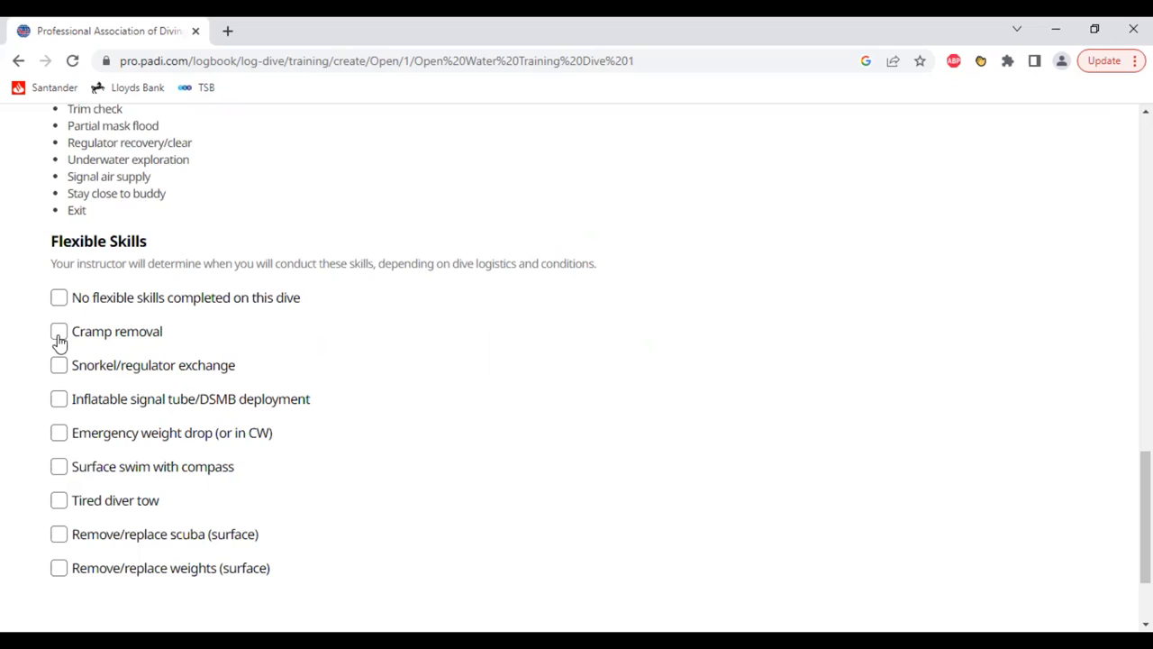
click(58, 331)
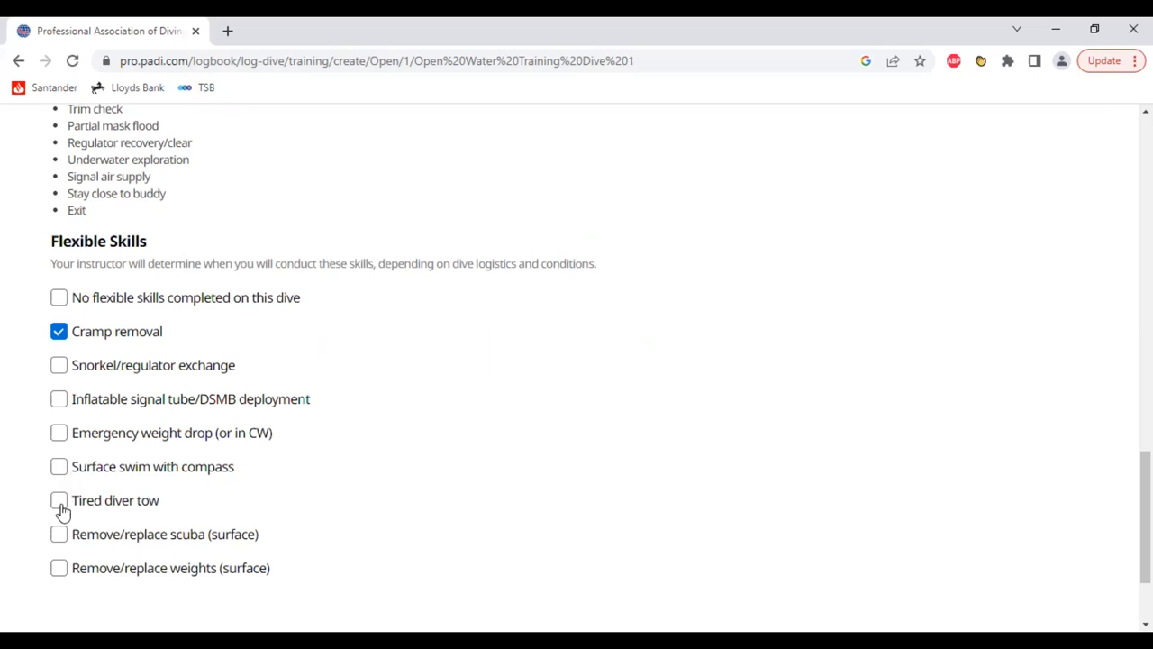
click(58, 501)
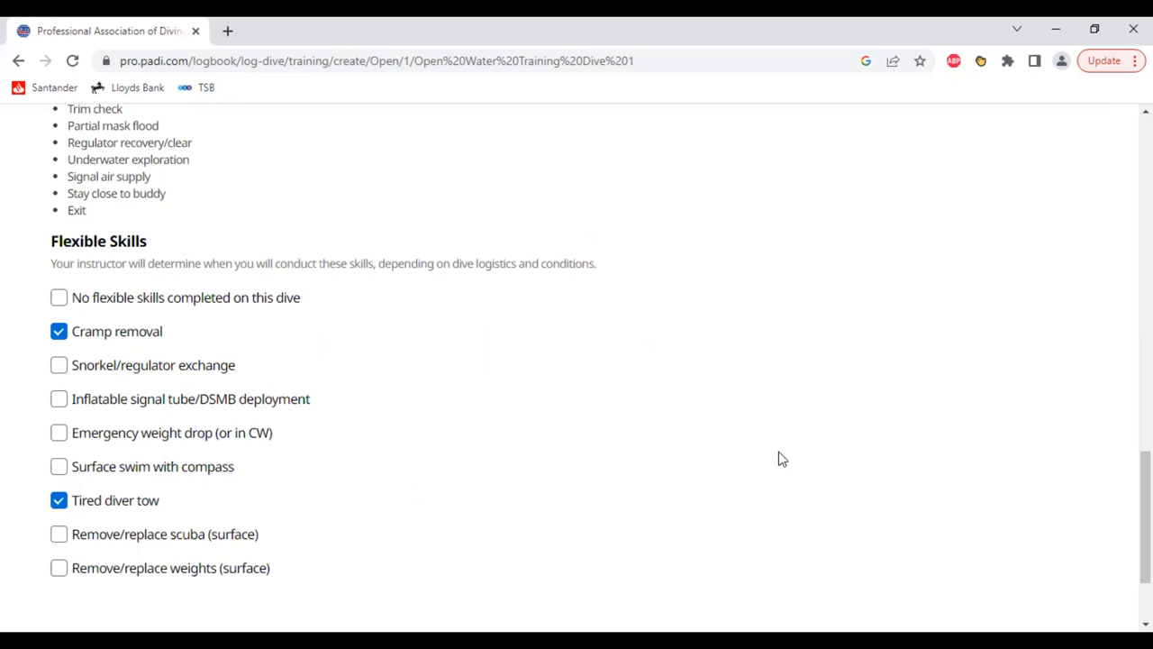
- Submit the training dive via Log Dive
scroll(down, 3)
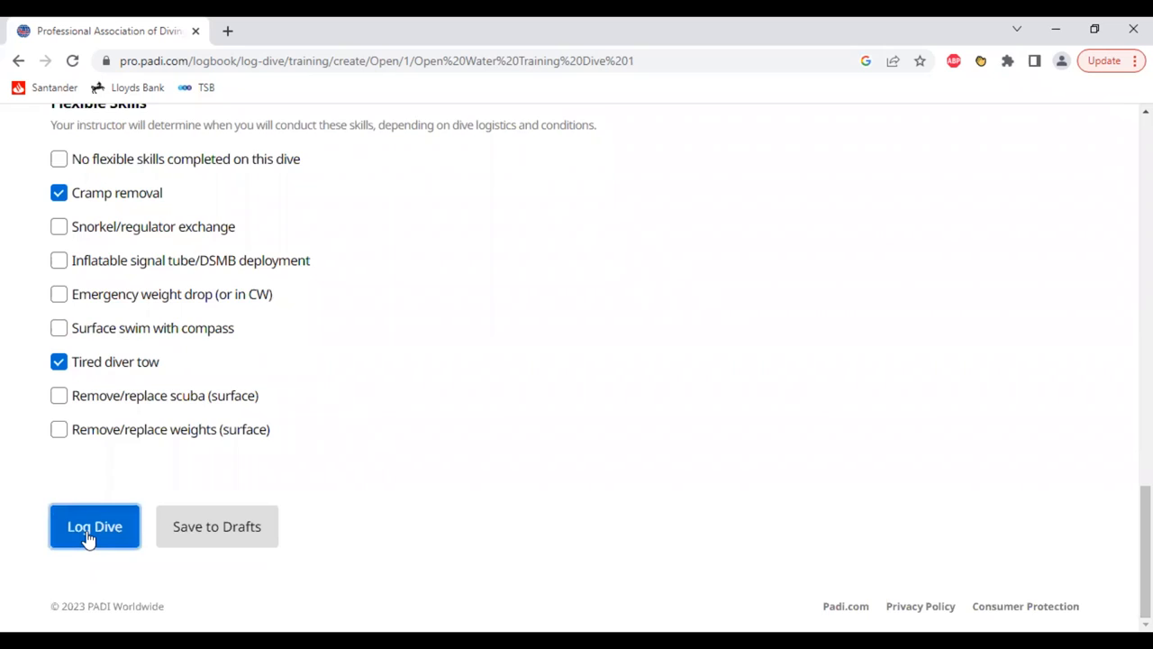
click(94, 526)
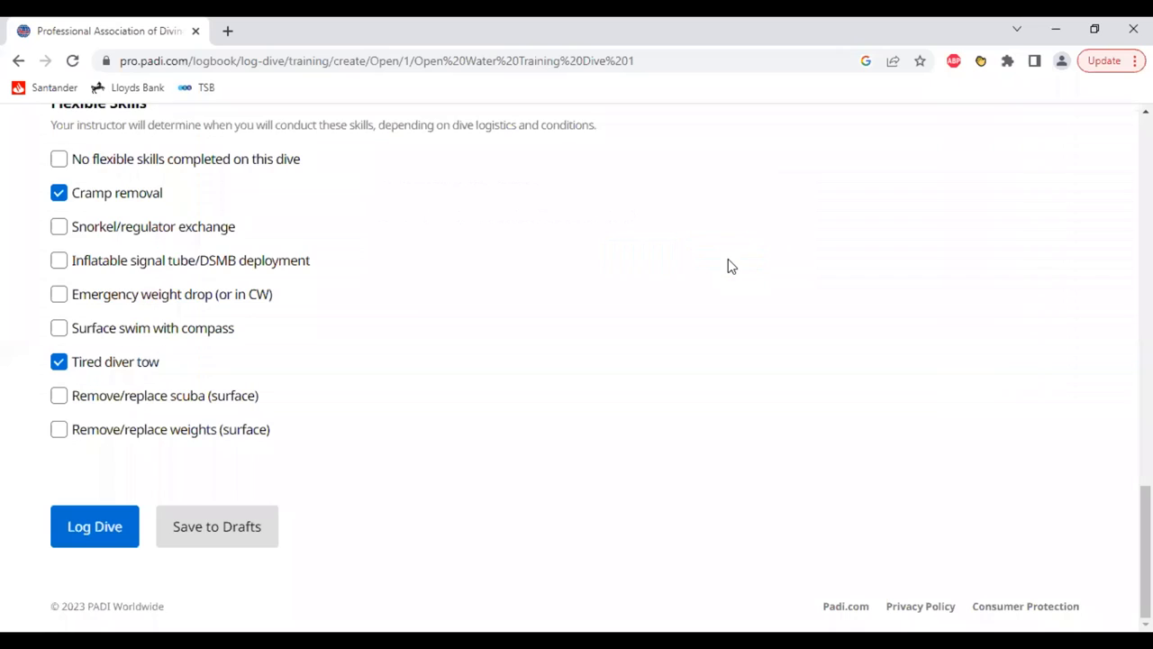
click(93, 526)
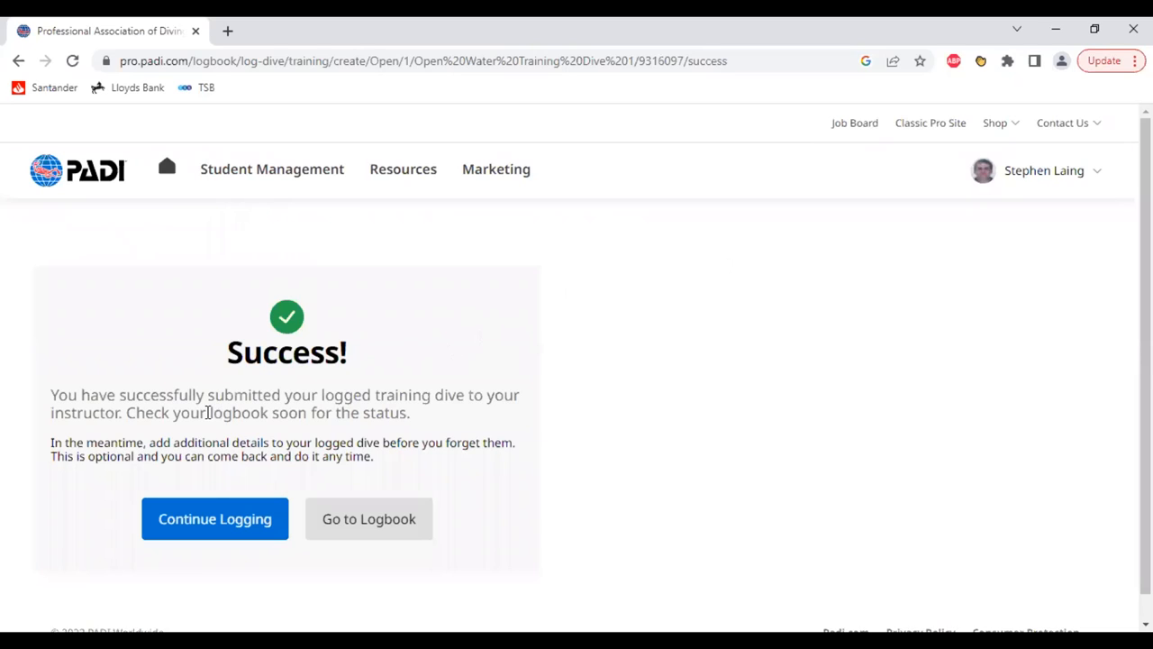
mouse_move(373, 421)
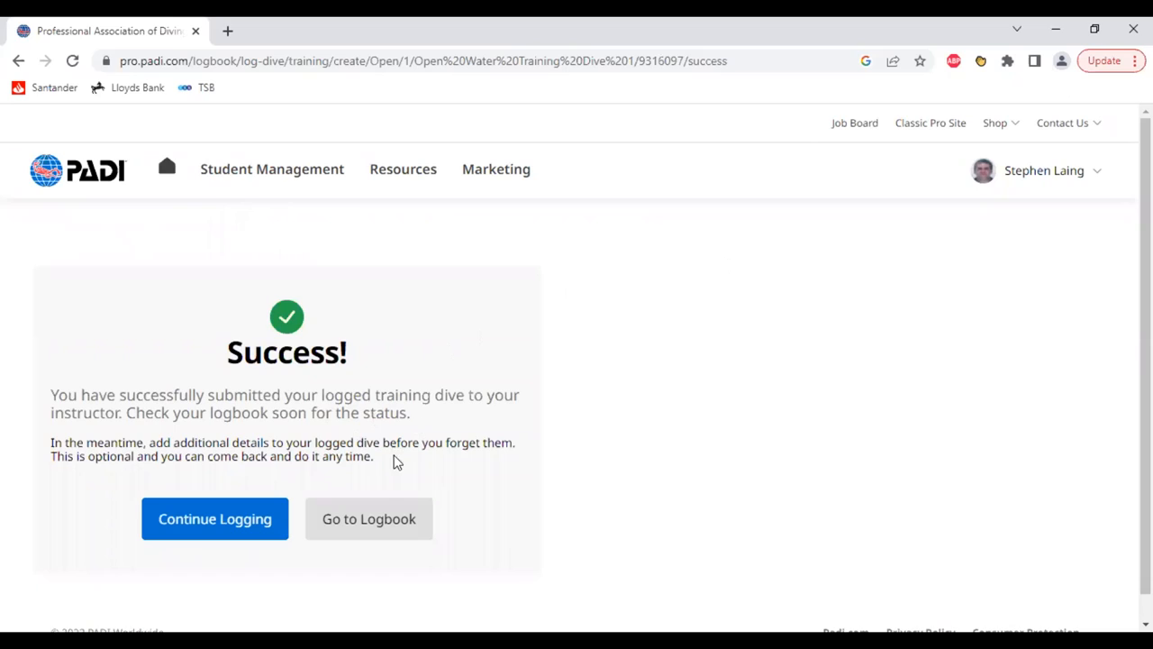
mouse_move(377, 530)
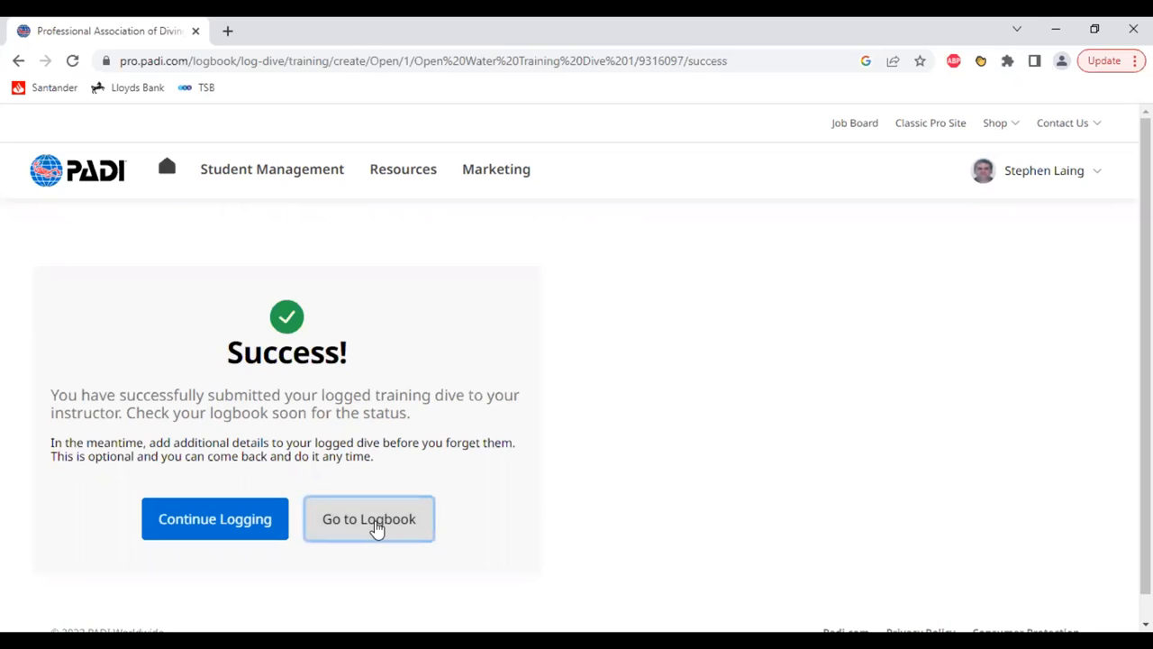
- Return to the Logbook dashboard from the Success page
click(367, 519)
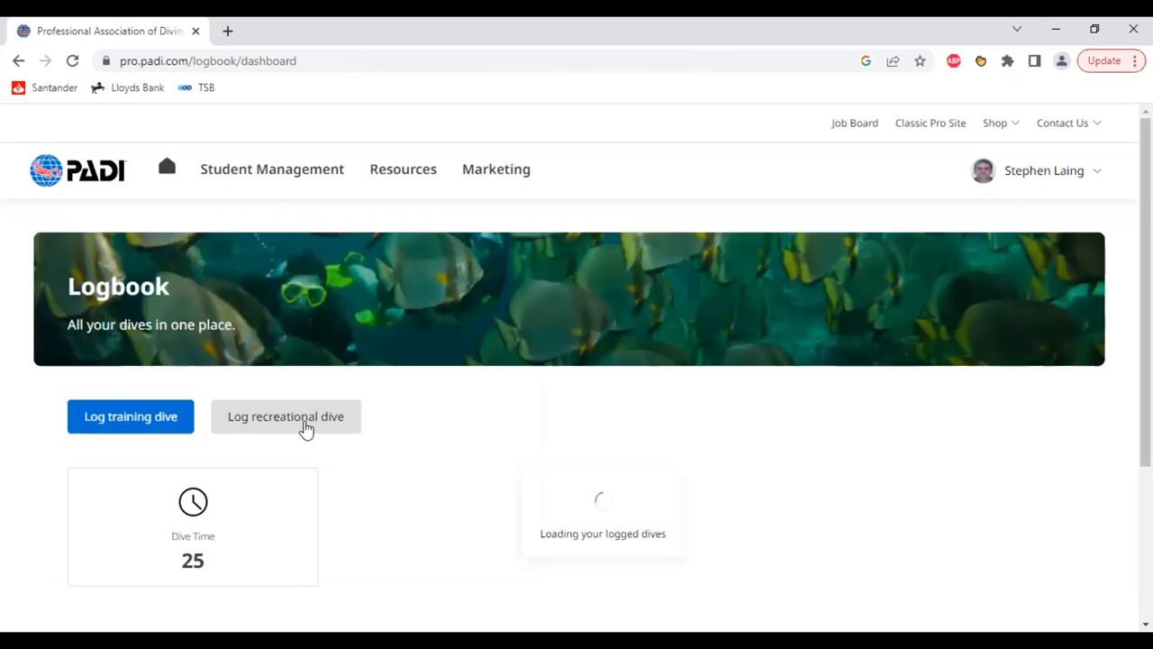
- Start a recreational dive log and title it 'fun dive'
click(285, 416)
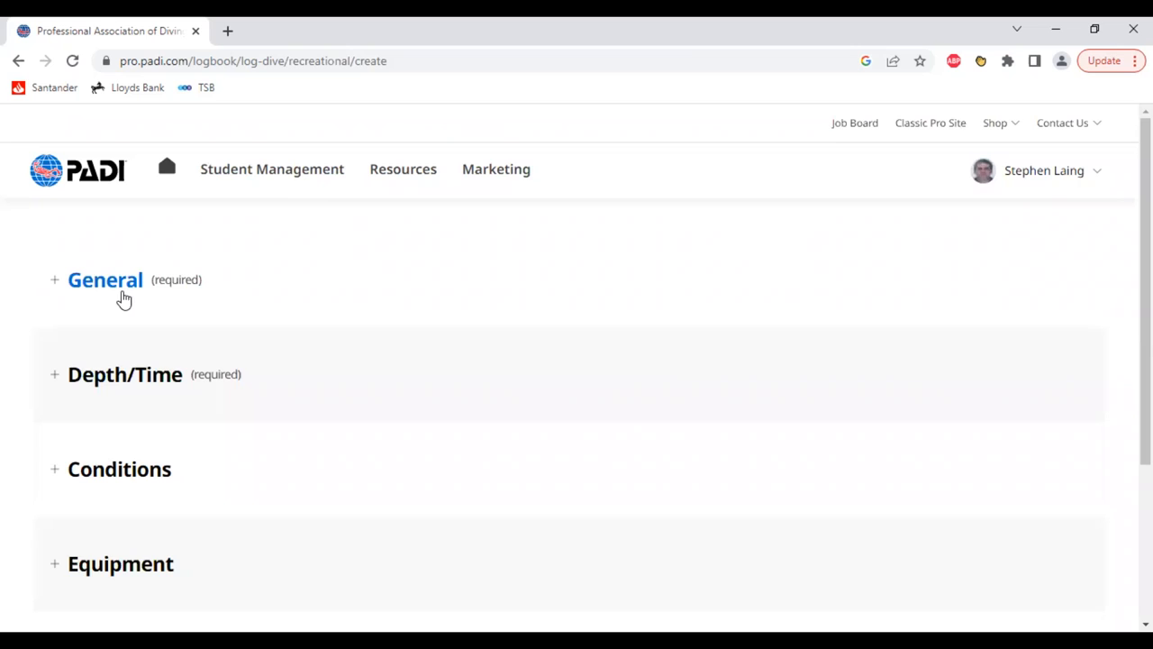
click(104, 279)
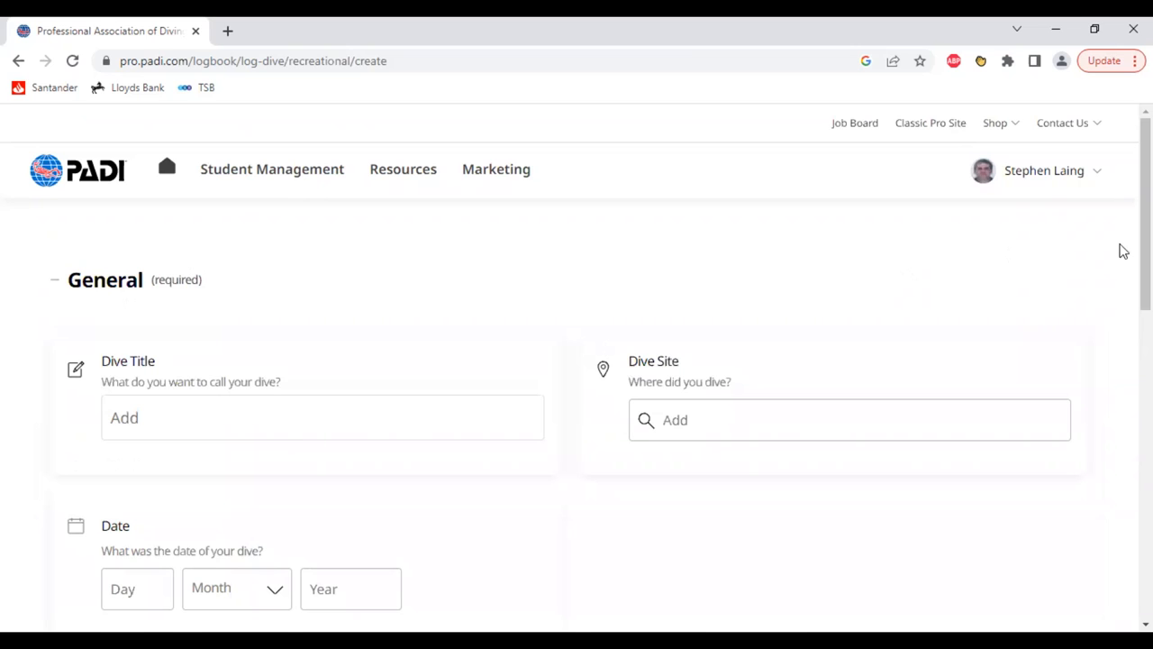
scroll(down, 3)
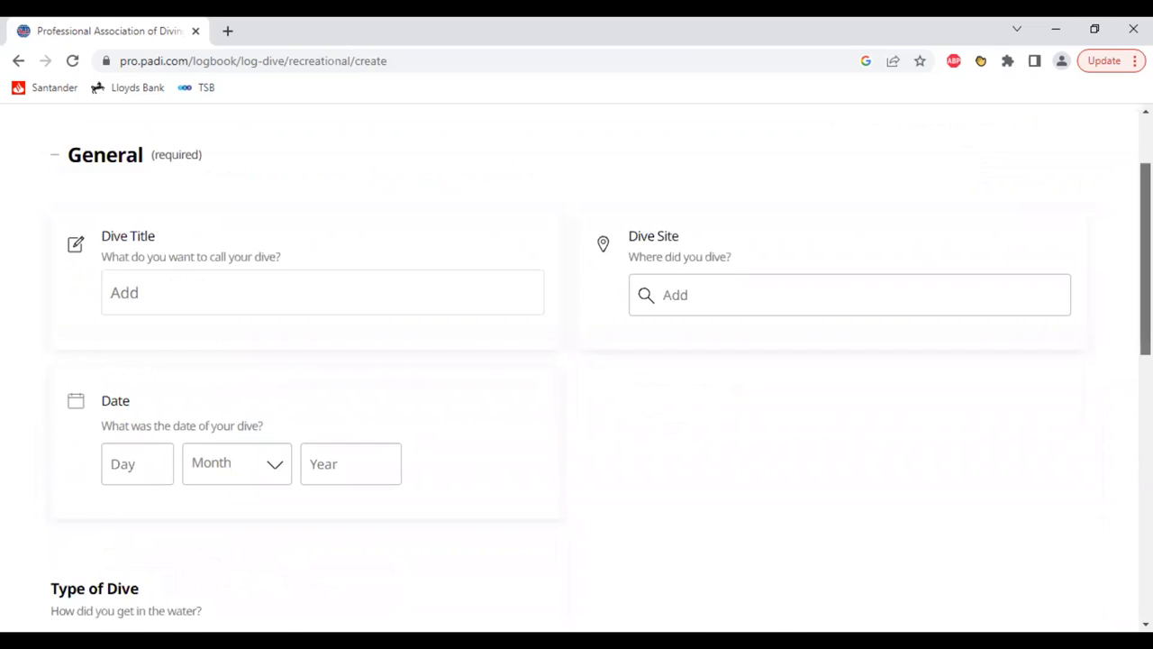
scroll(down, 3)
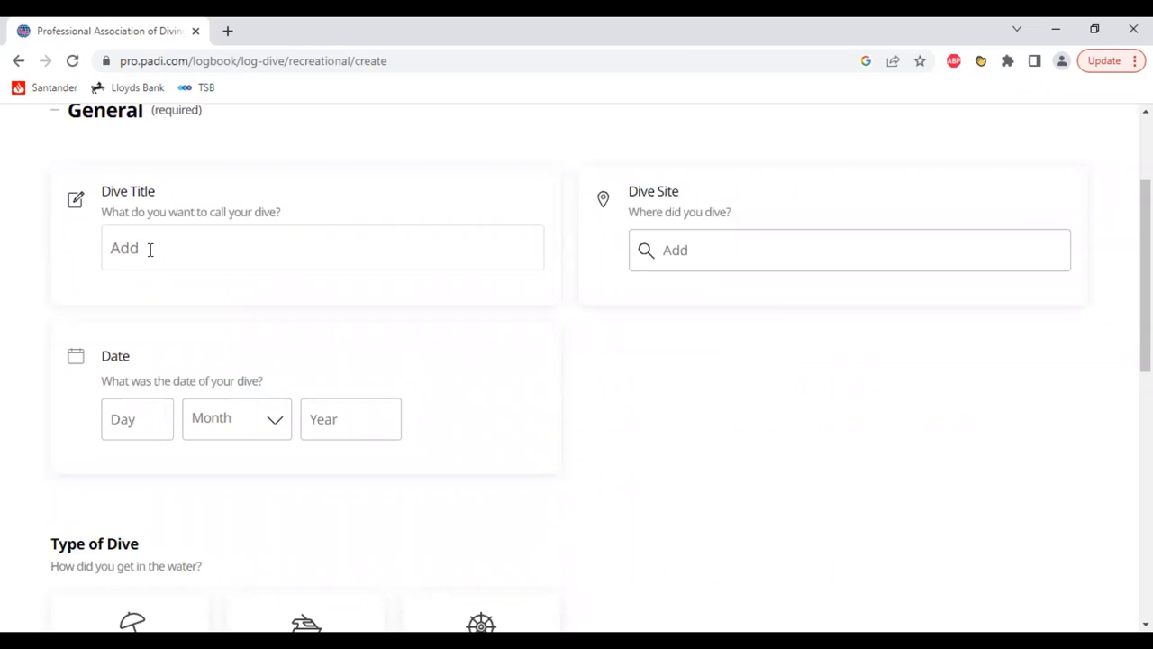
click(323, 248)
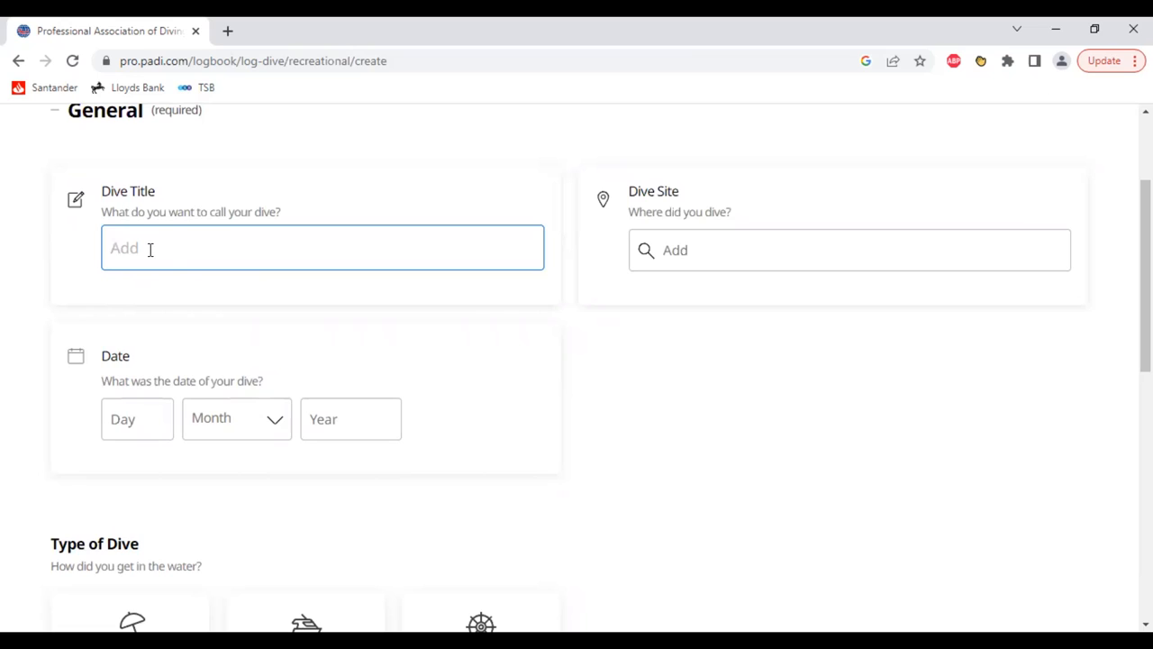
text(fun d)
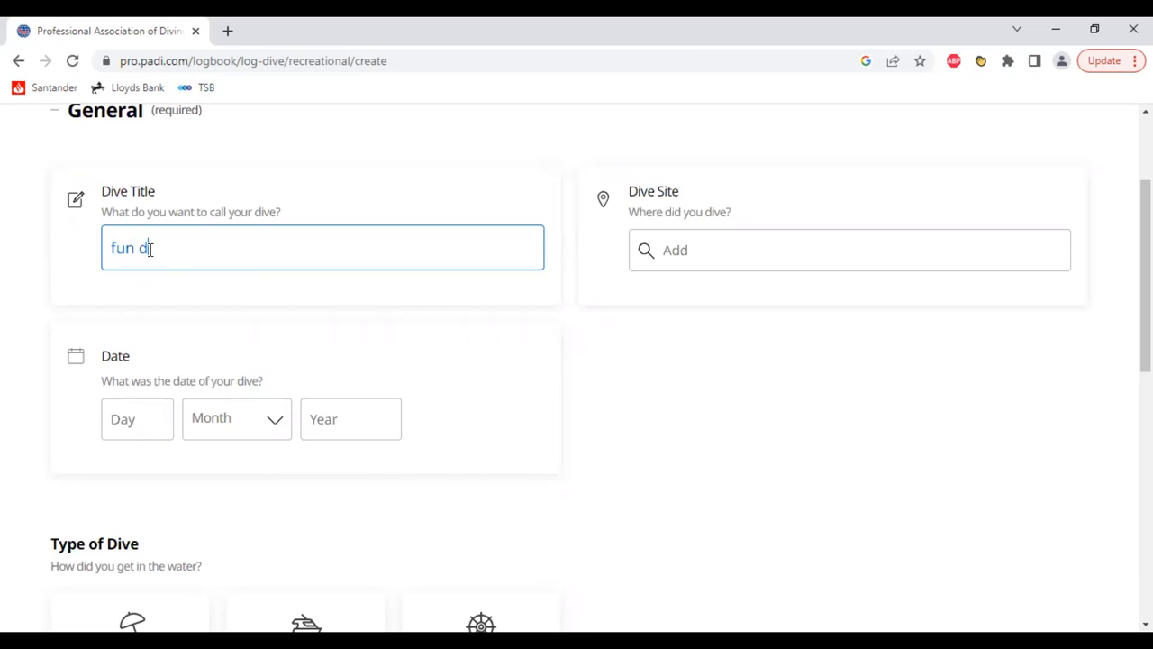
text(ve)
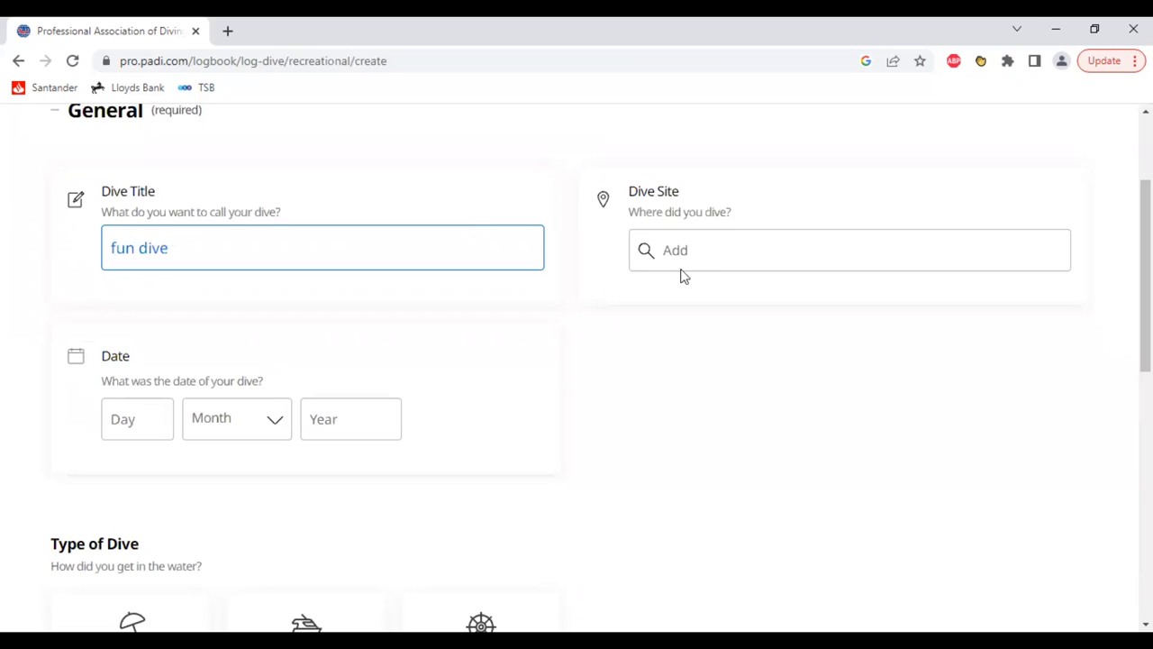
- Set the dive site to Capenwray
click(847, 249)
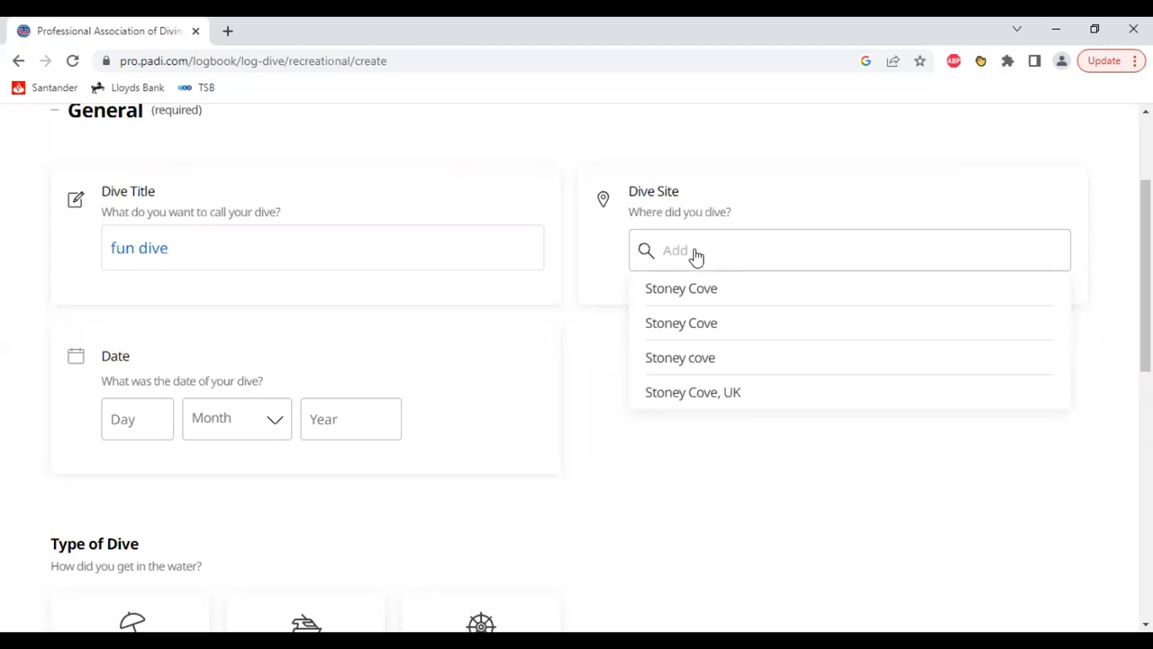
text(Ca)
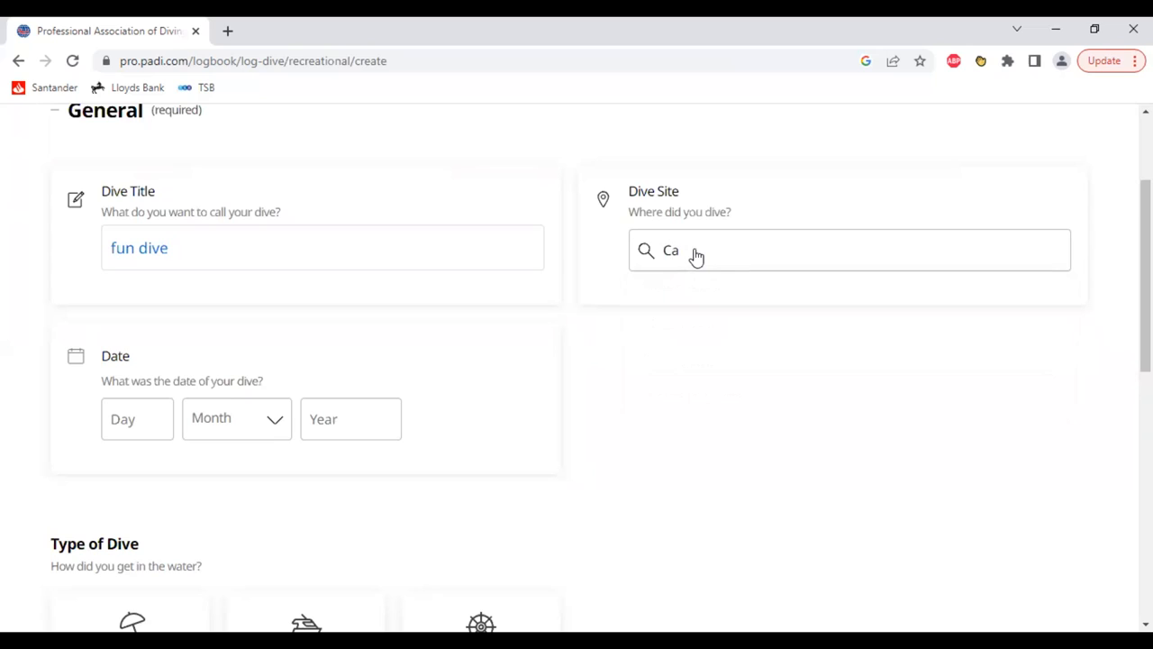
text(penwr)
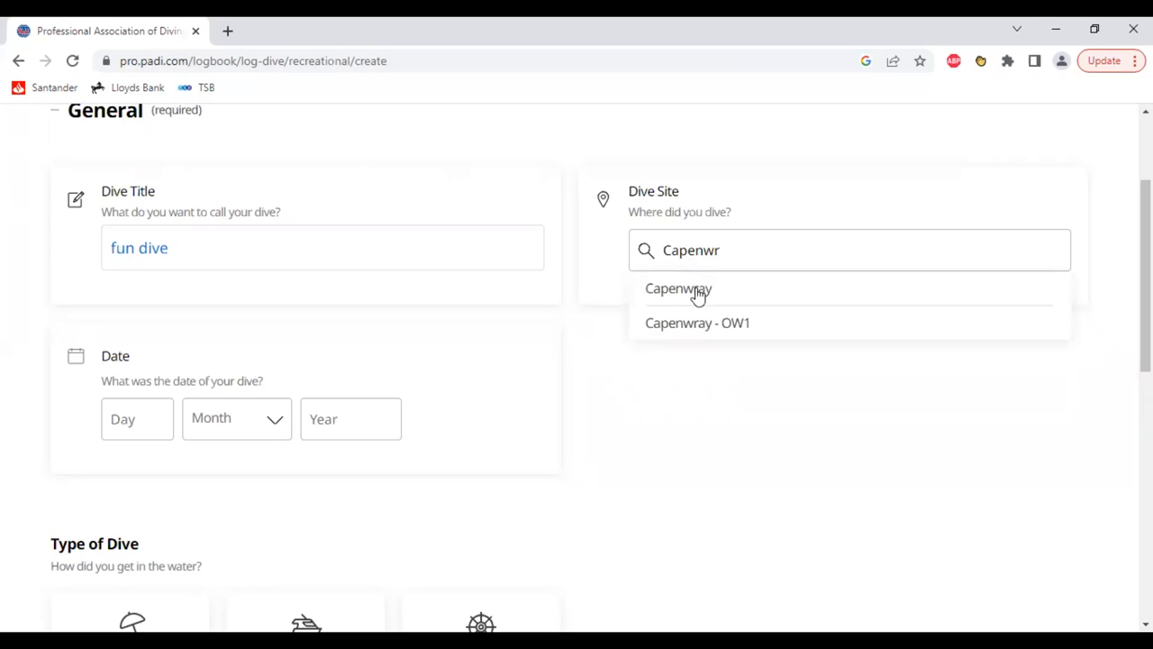
click(678, 289)
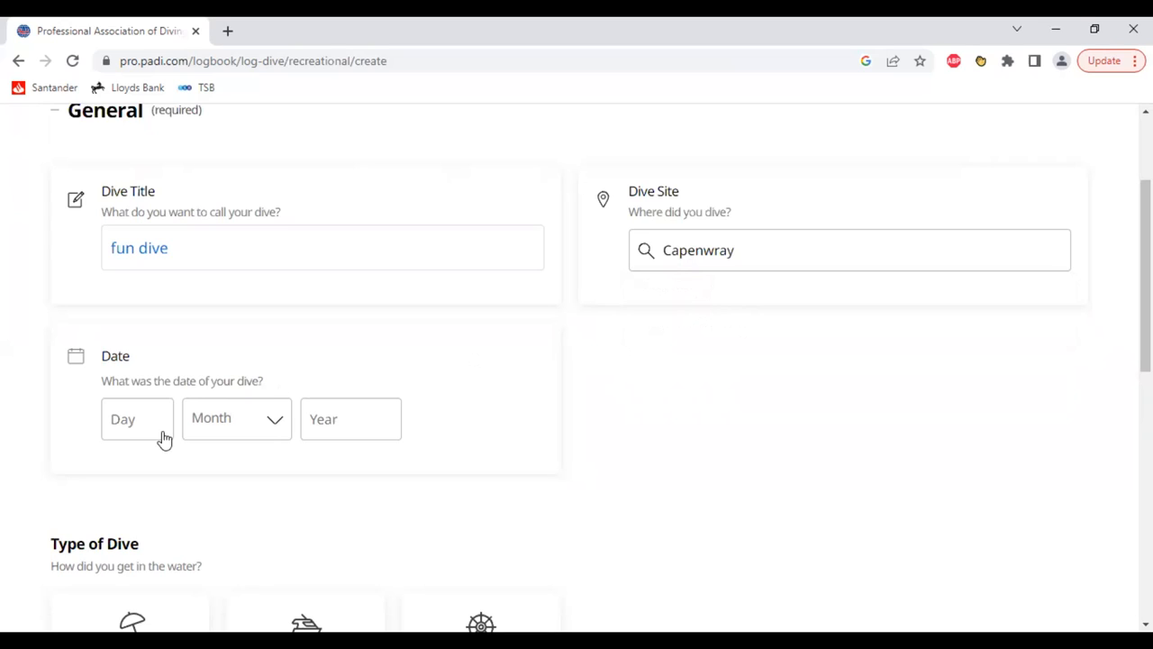
- Set the dive date to 2 December 2022
click(137, 418)
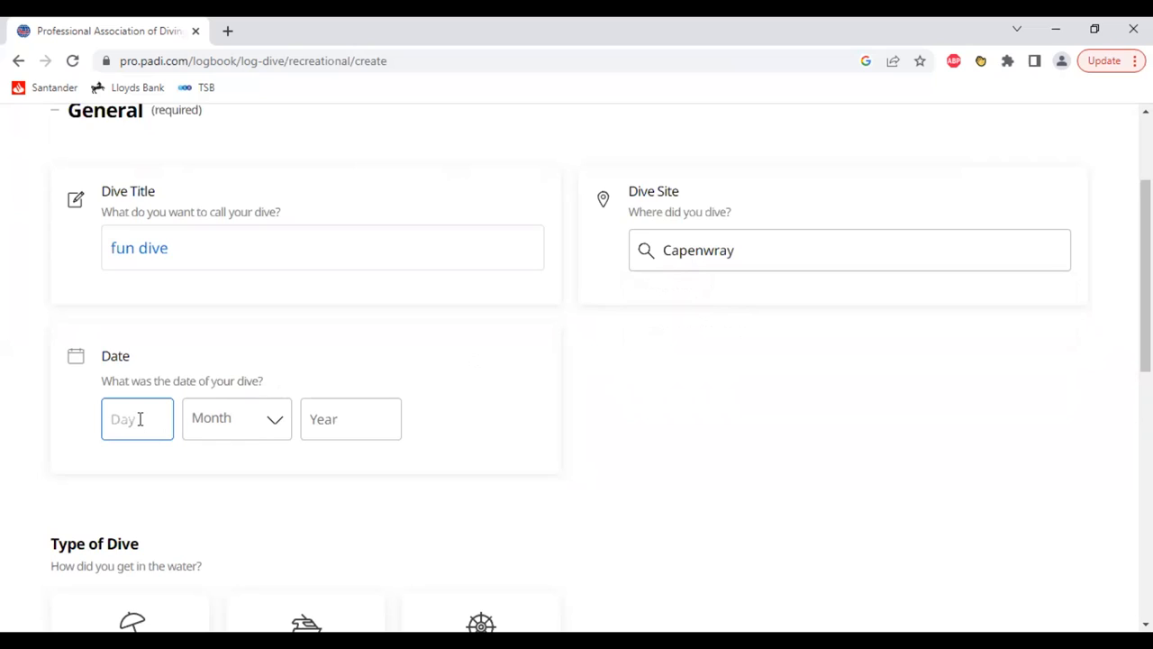
text(2)
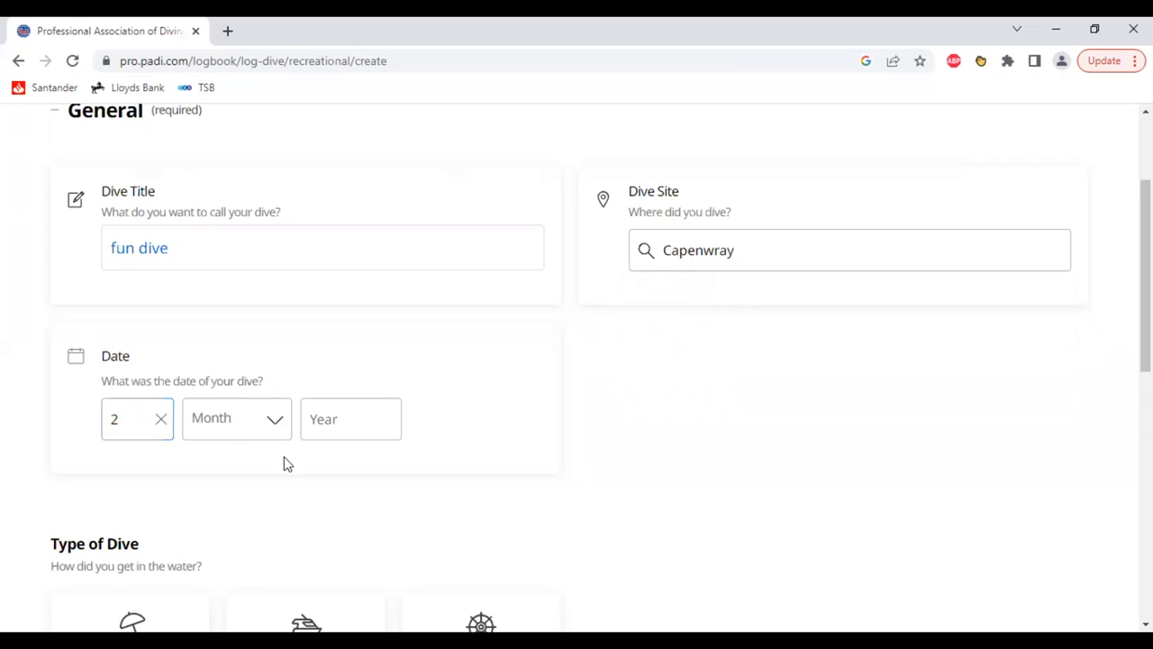
click(236, 418)
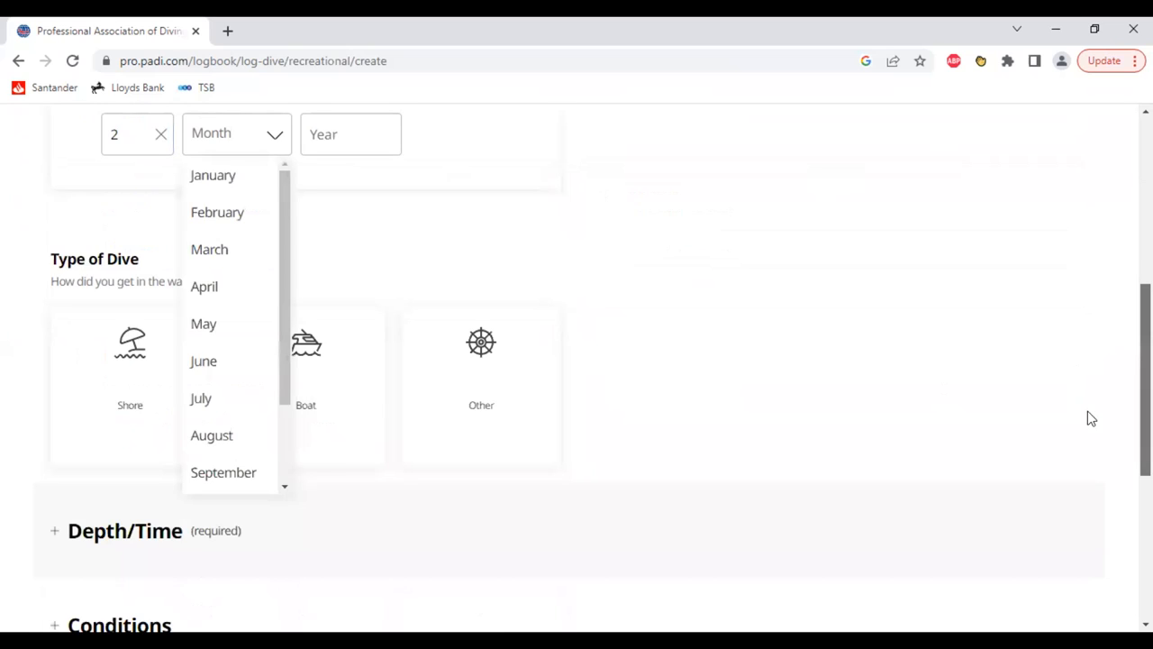
mouse_move(292, 410)
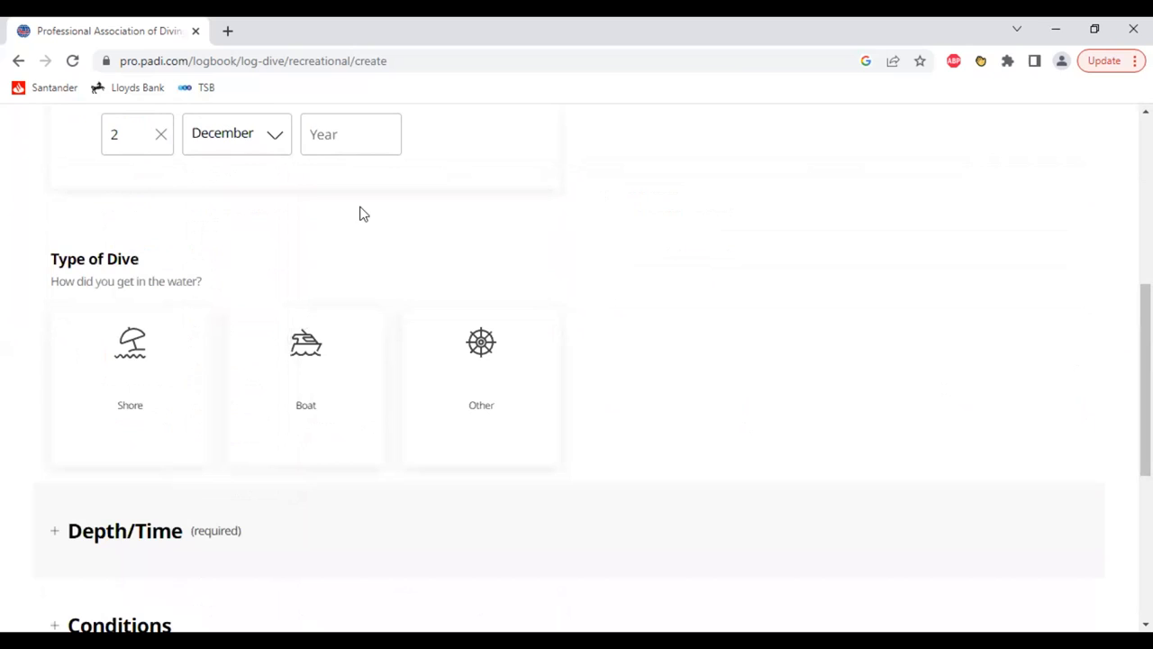
click(350, 133)
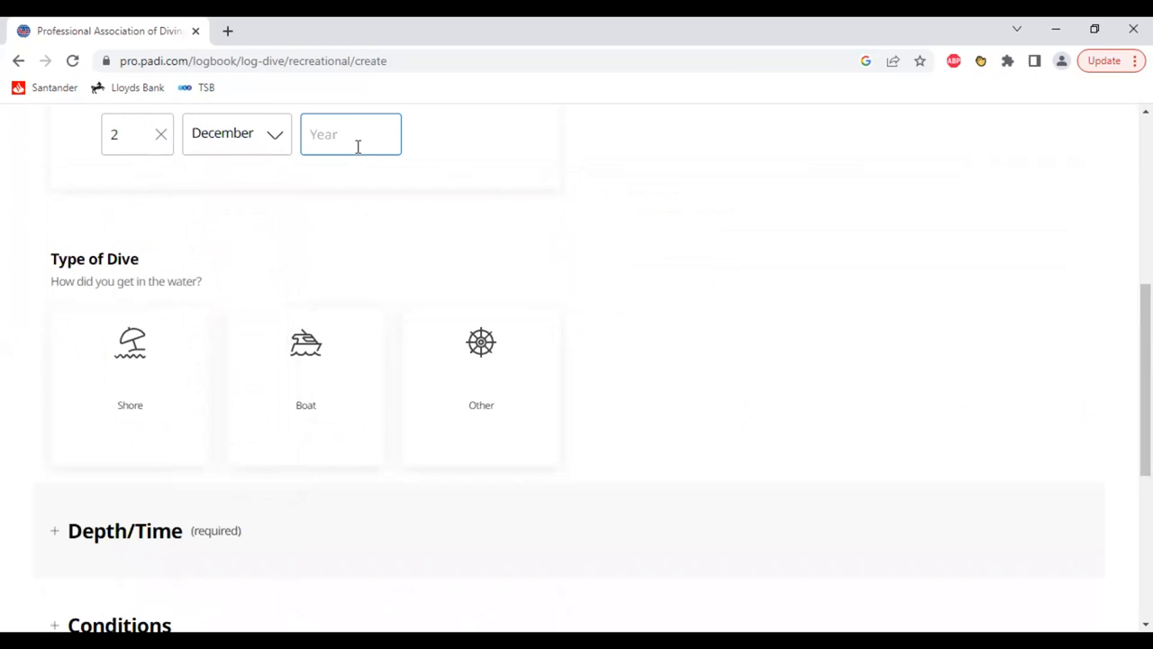
text(2022)
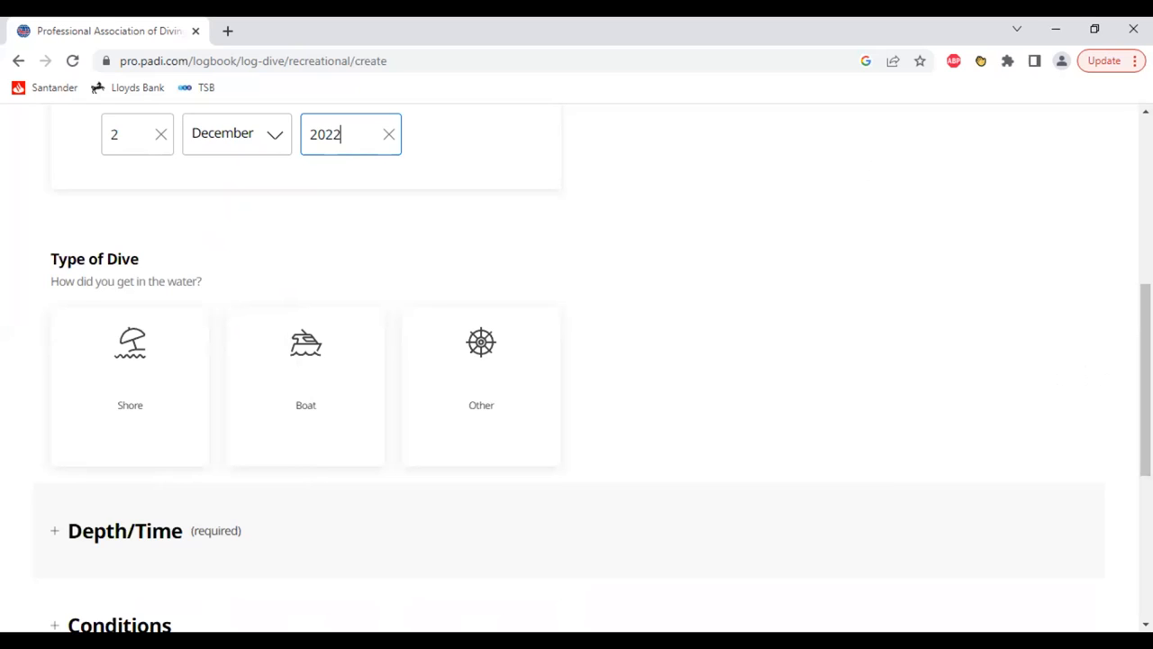
scroll(down, 3)
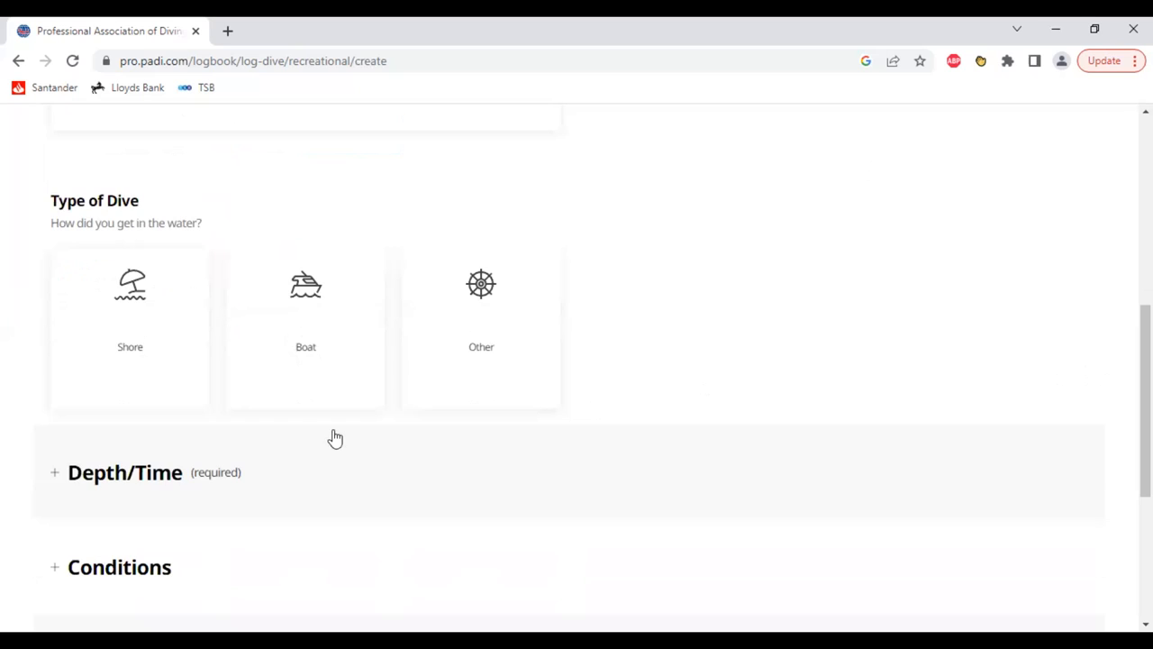
mouse_move(306, 351)
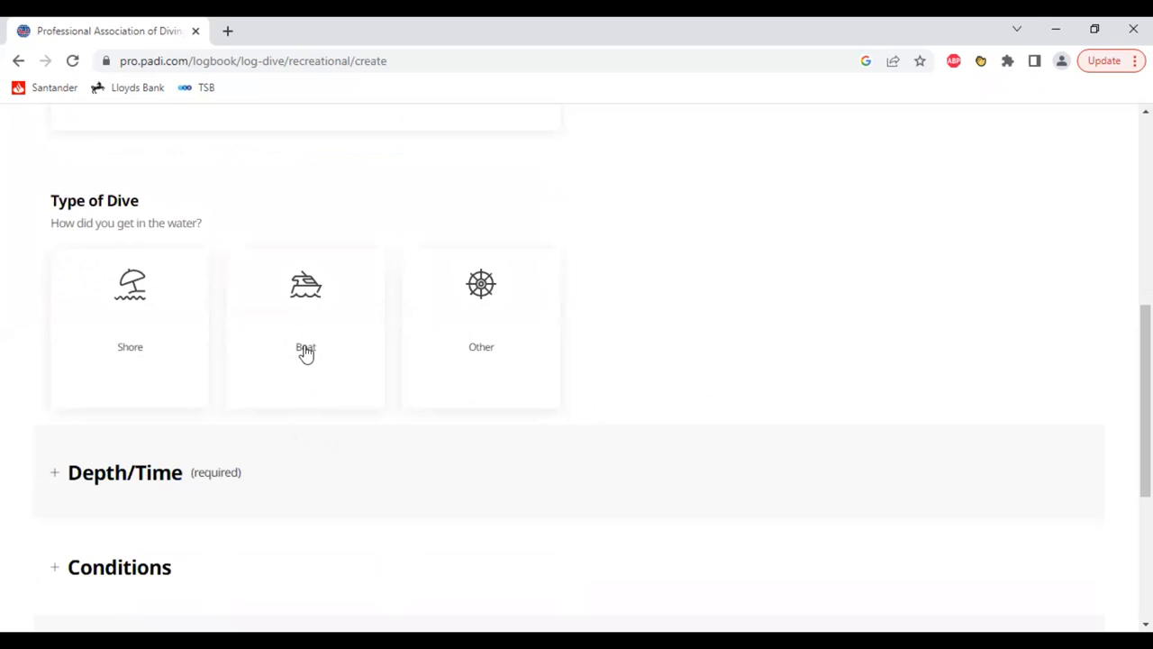
mouse_move(306, 352)
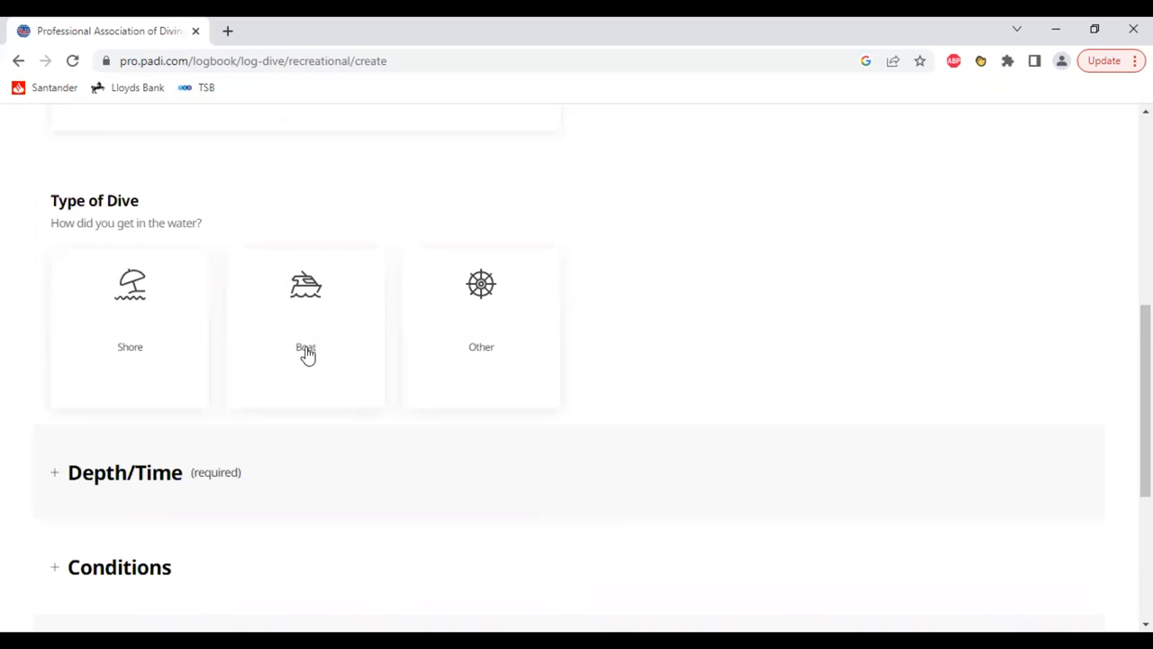
- Record a boat dive with 29 m maximum depth and 20 min bottom time
click(307, 328)
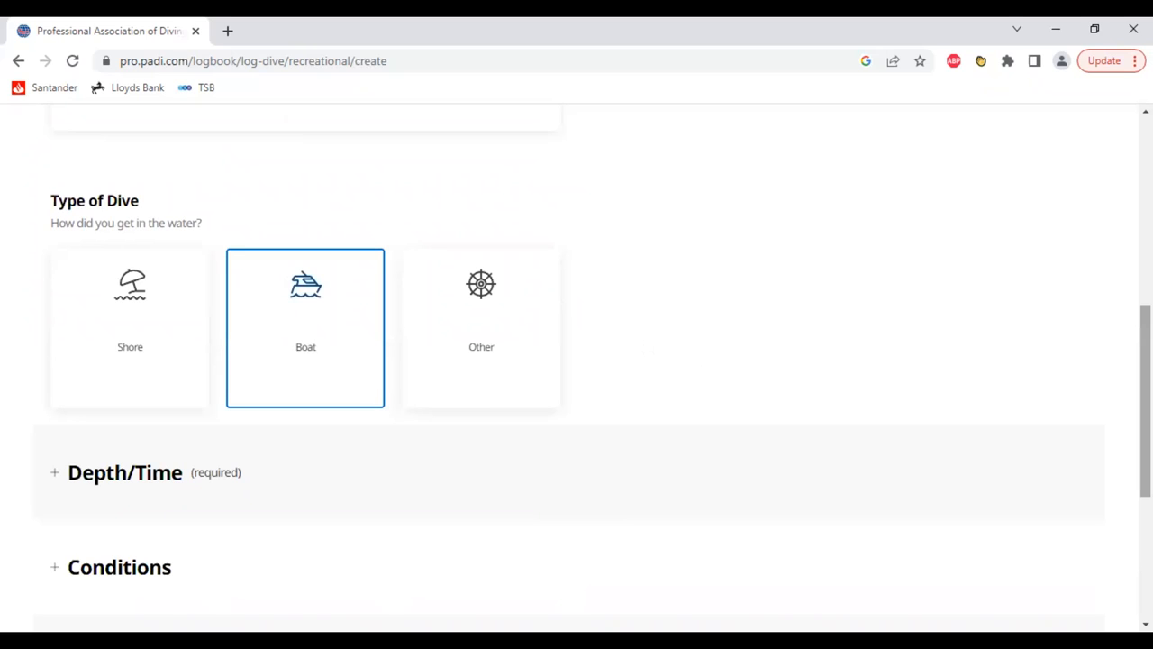
scroll(down, 3)
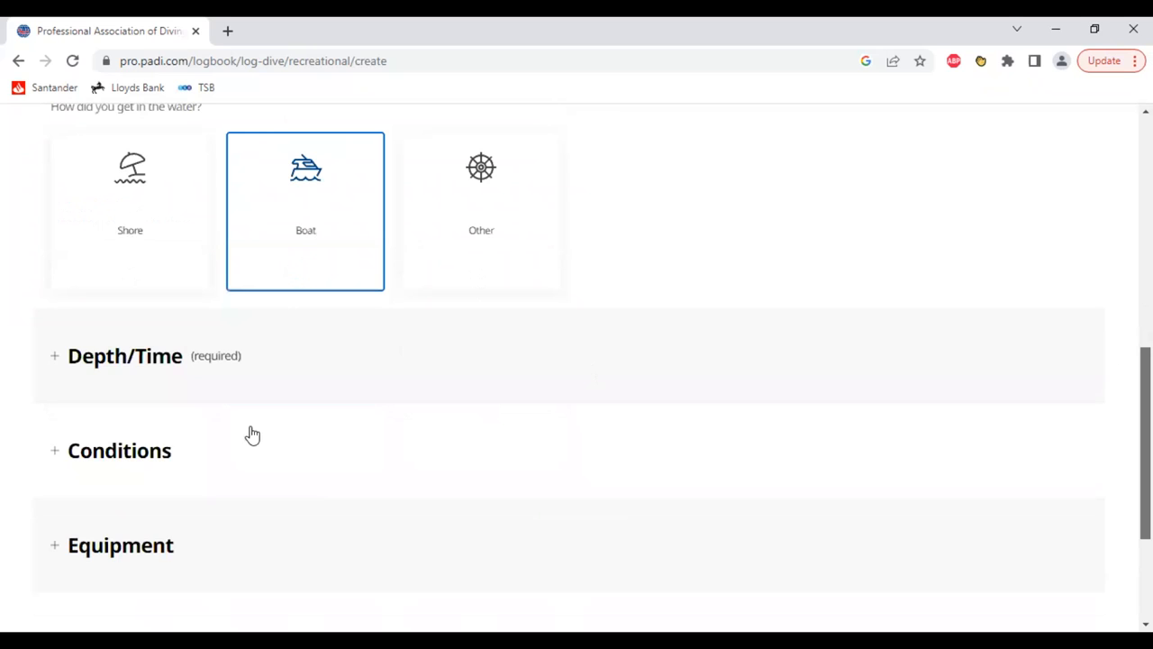
click(125, 355)
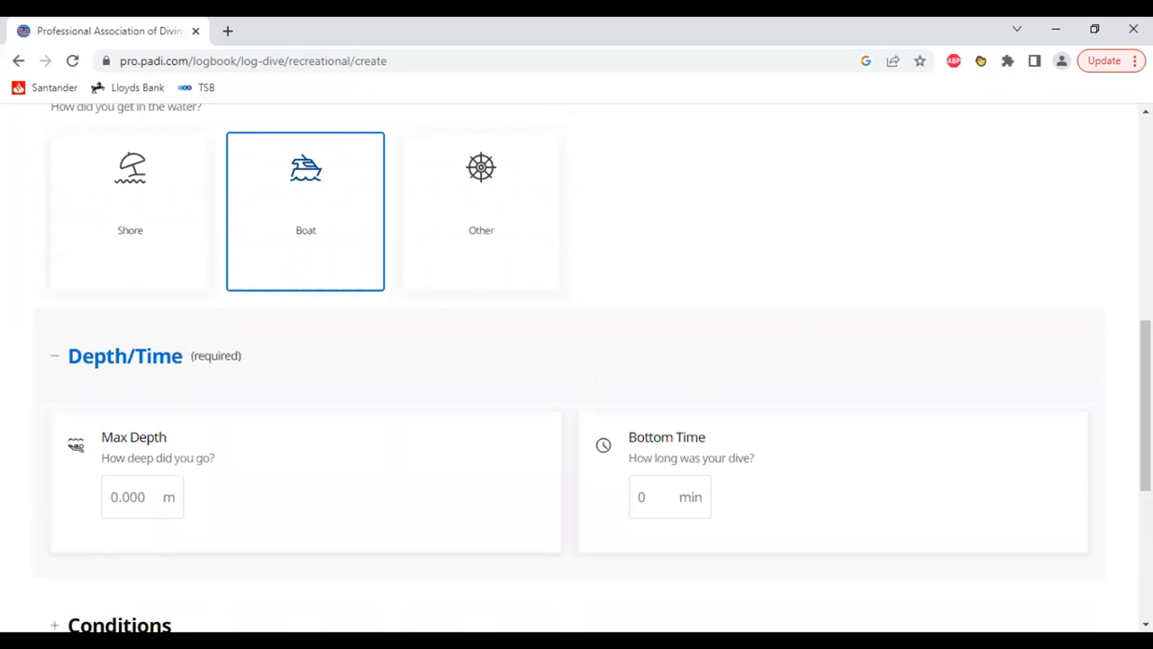
scroll(down, 3)
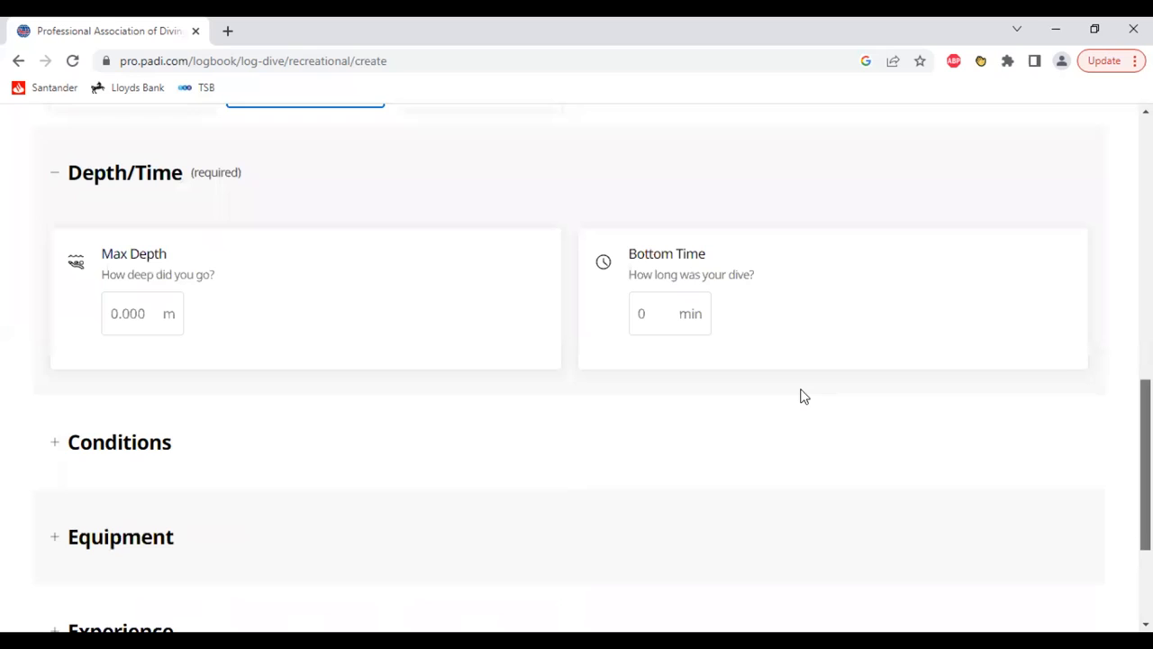
mouse_move(404, 400)
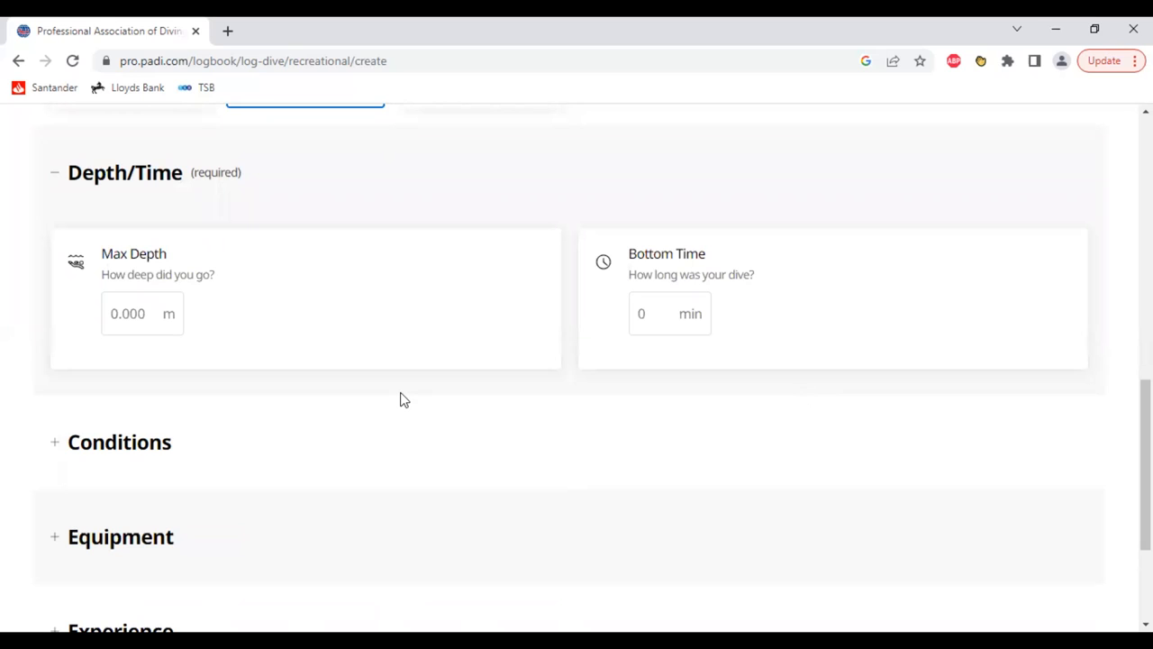
mouse_move(117, 323)
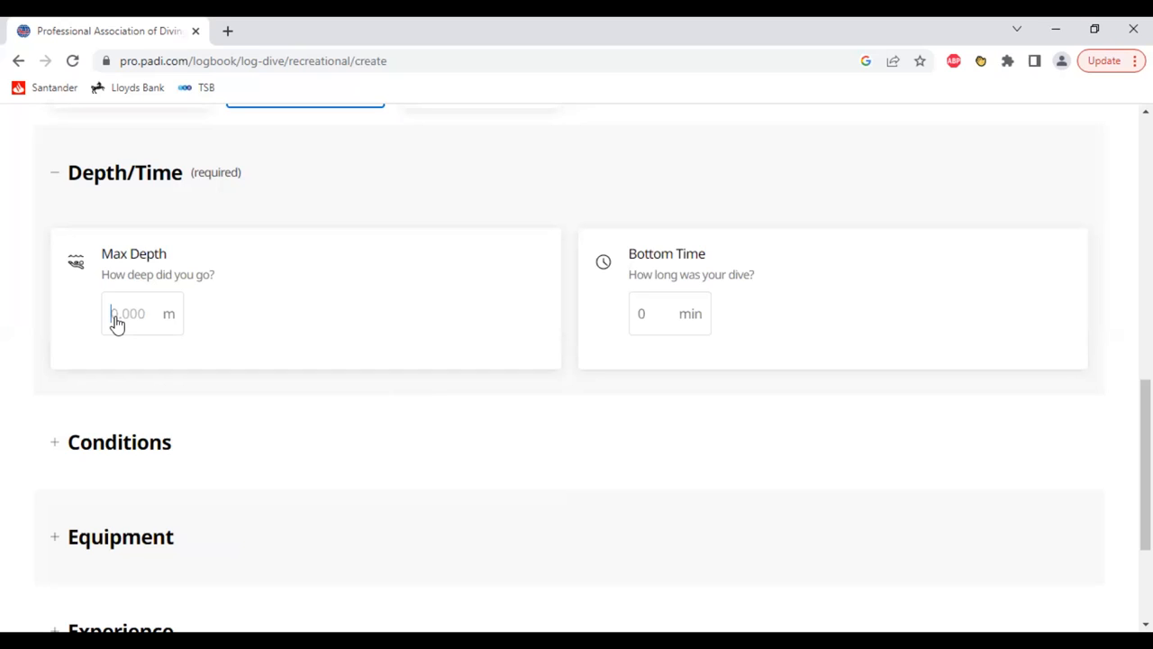
text(29)
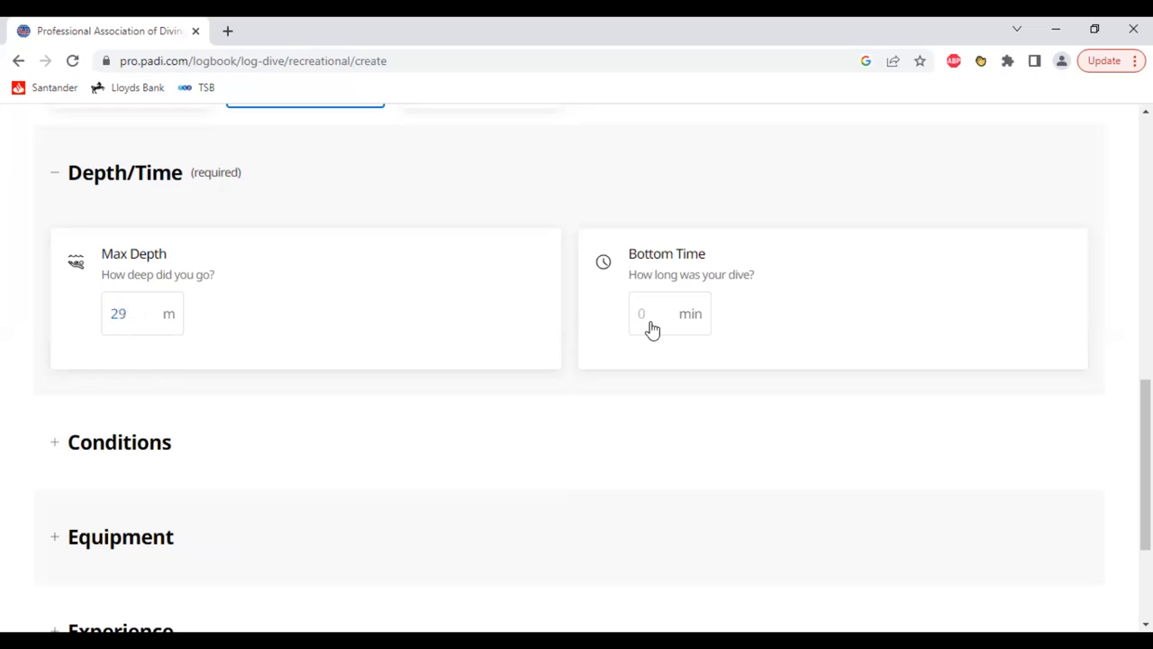
text(20)
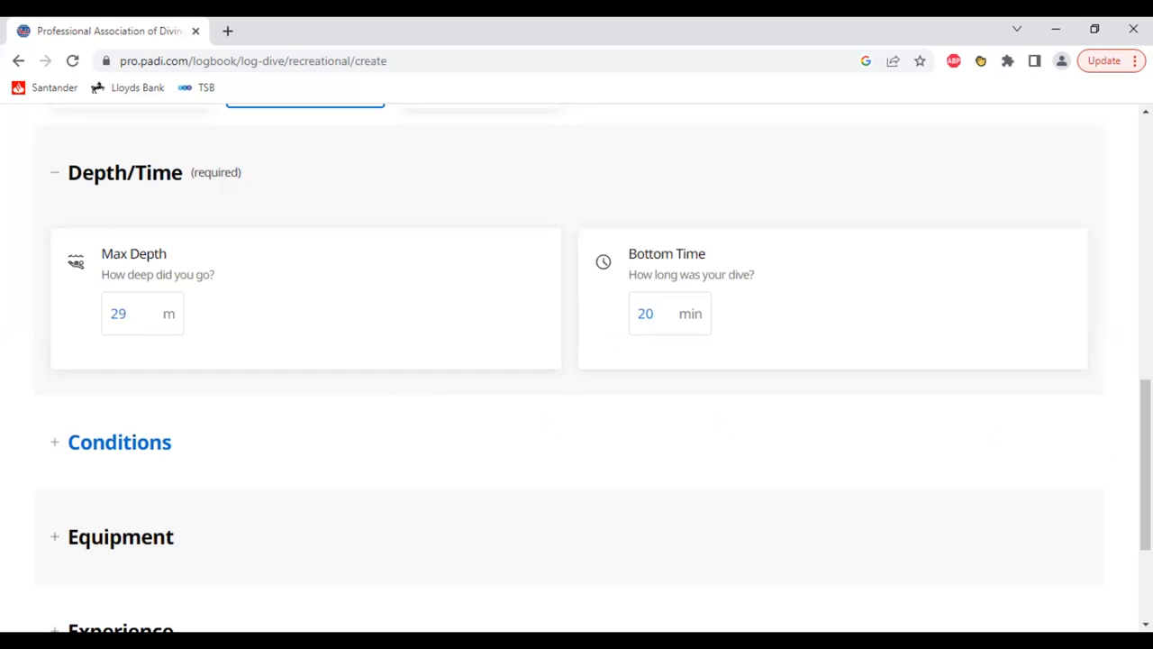
scroll(down, 3)
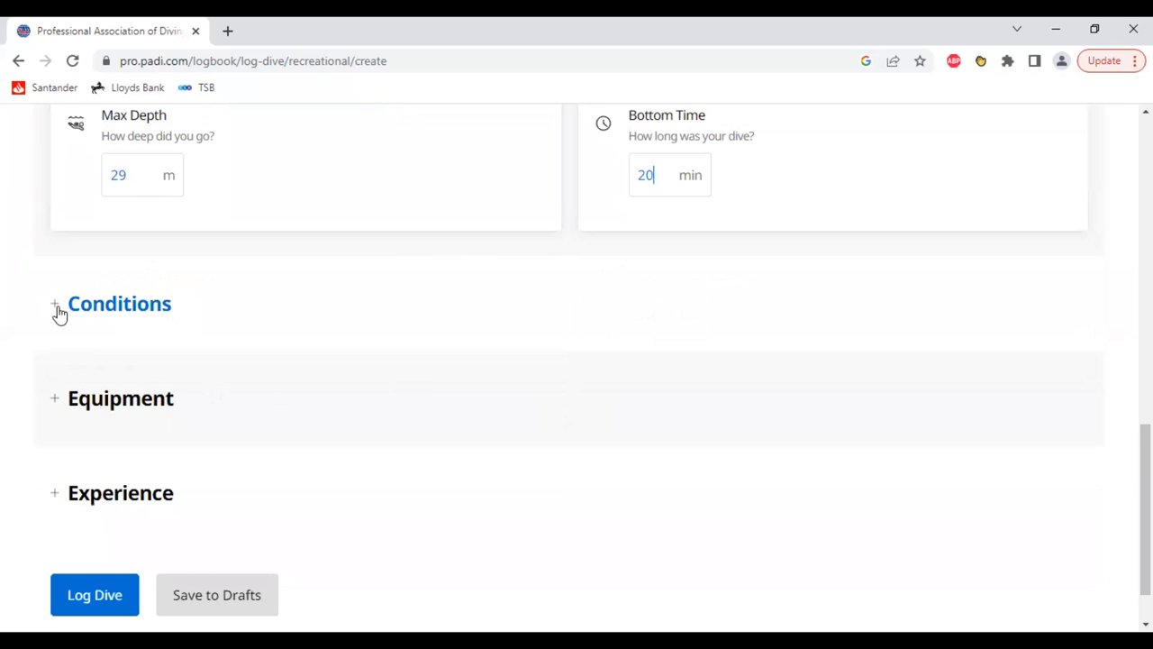
- In the Conditions section, record the weather as Sunny
click(54, 303)
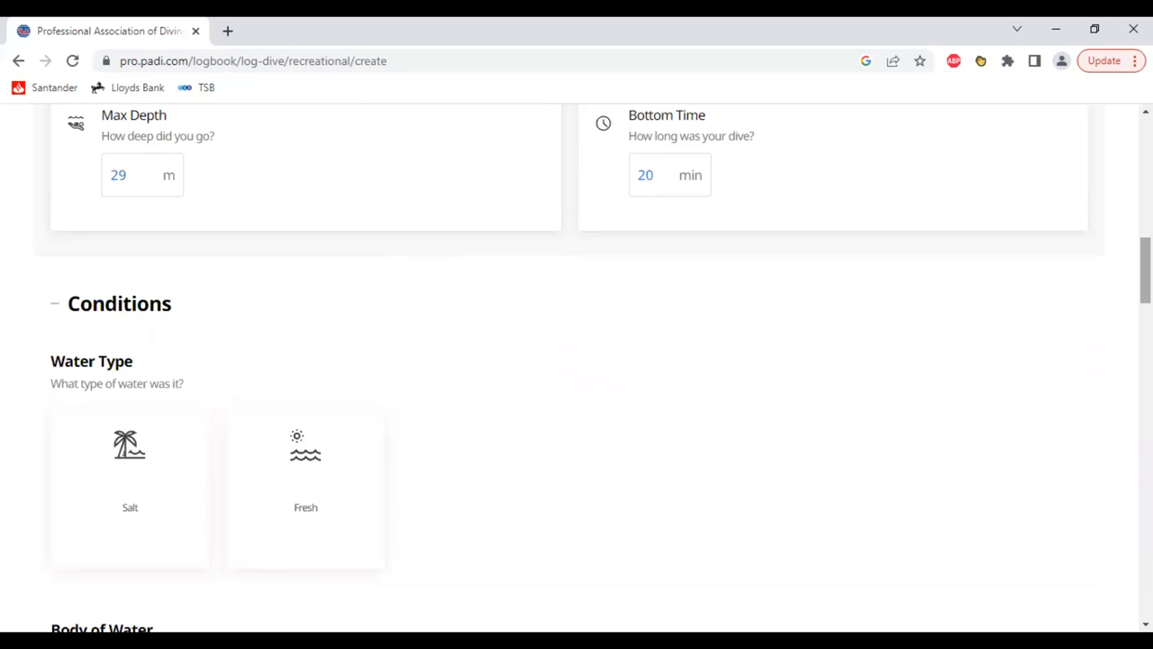
scroll(down, 3)
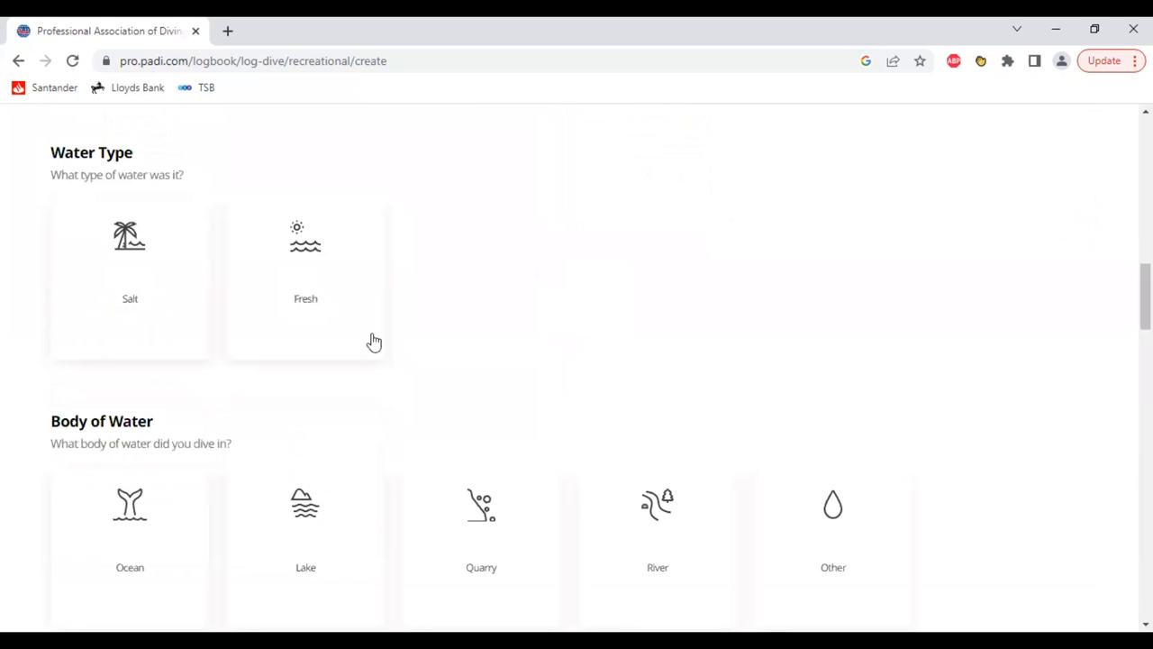
mouse_move(310, 306)
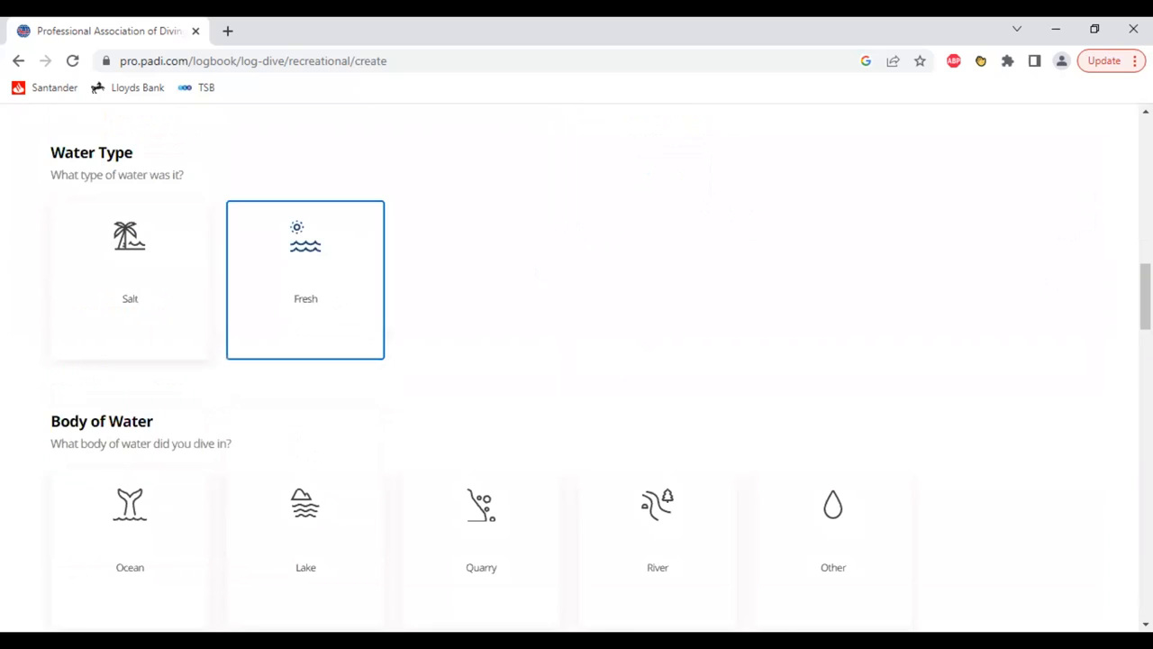
scroll(down, 3)
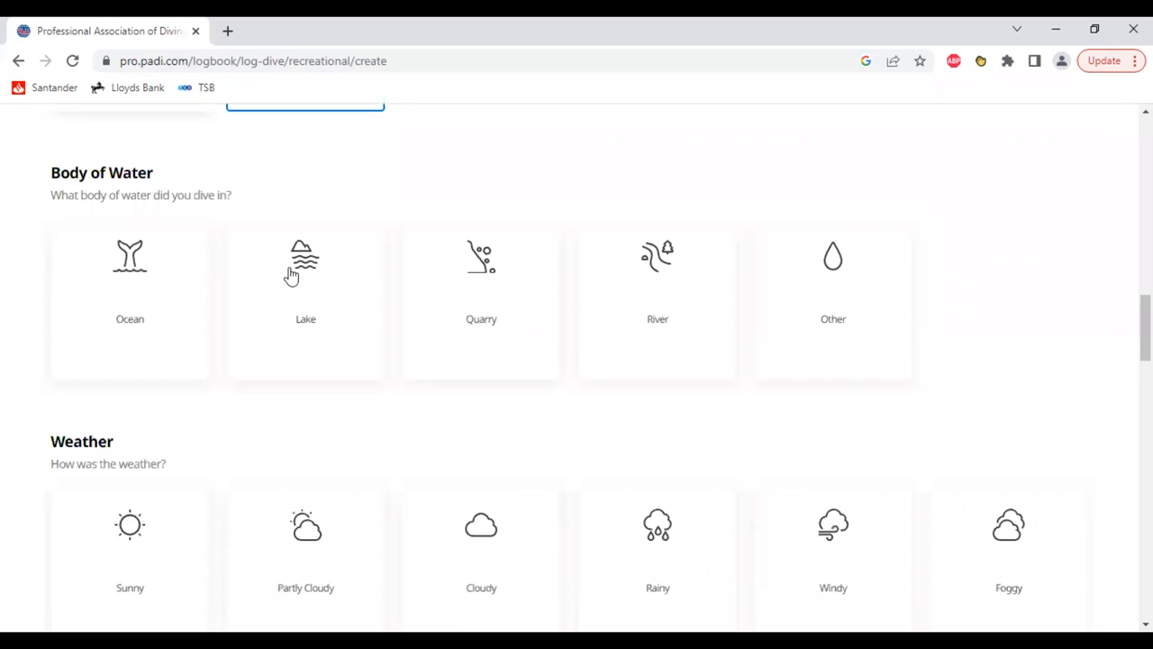
mouse_move(309, 274)
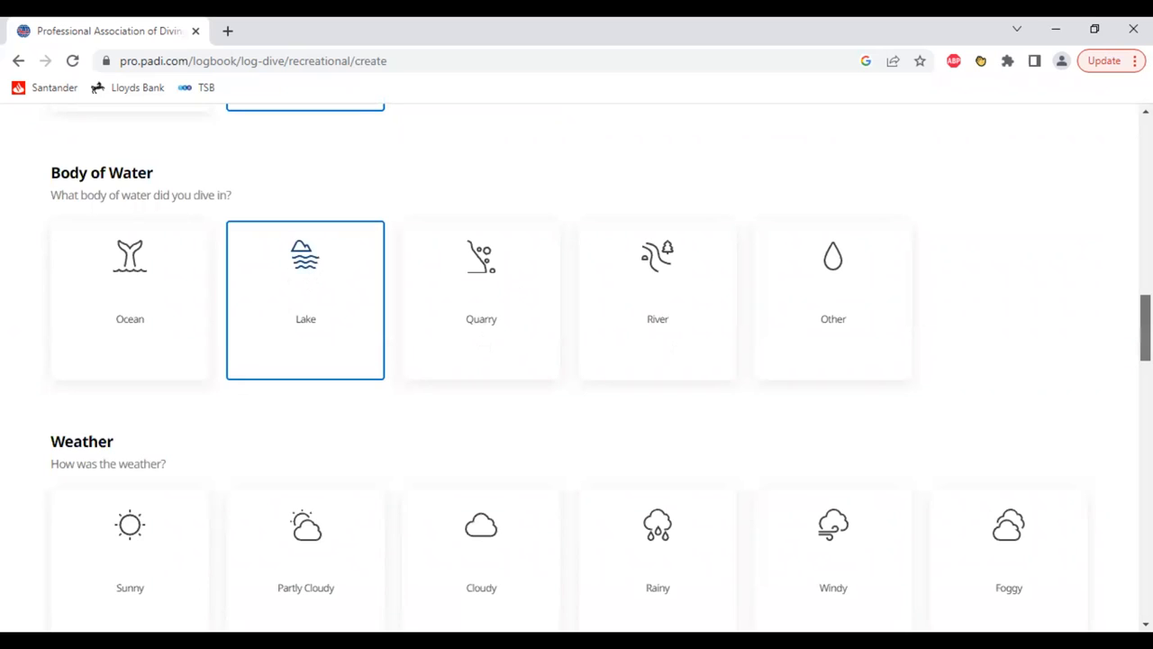
scroll(down, 3)
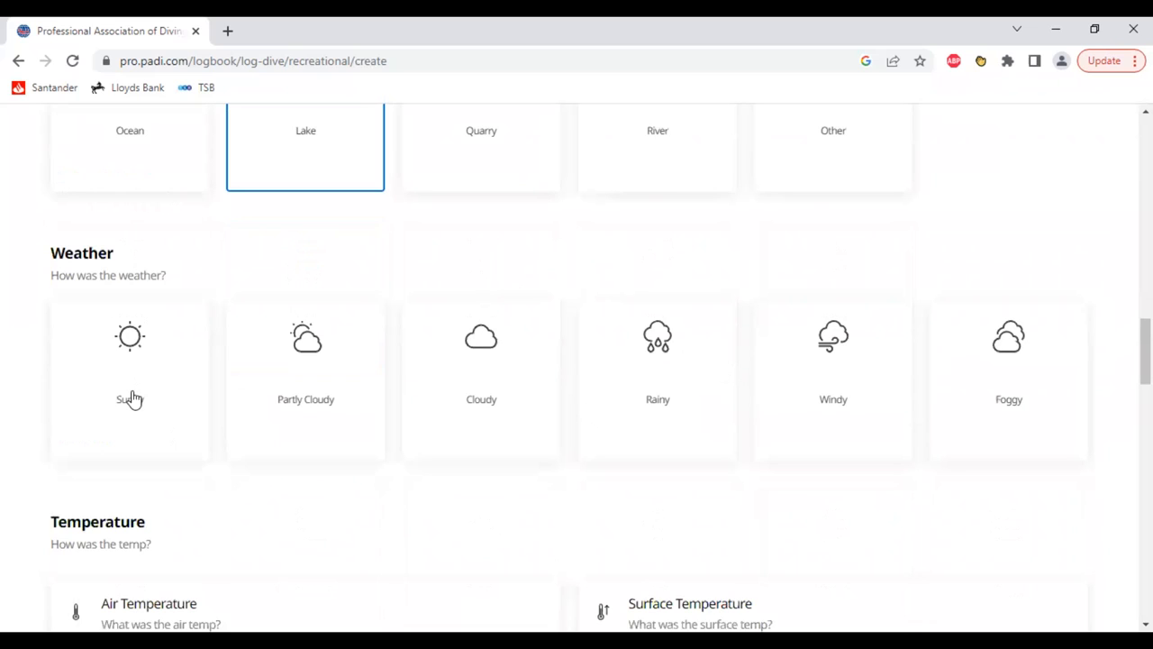
click(129, 378)
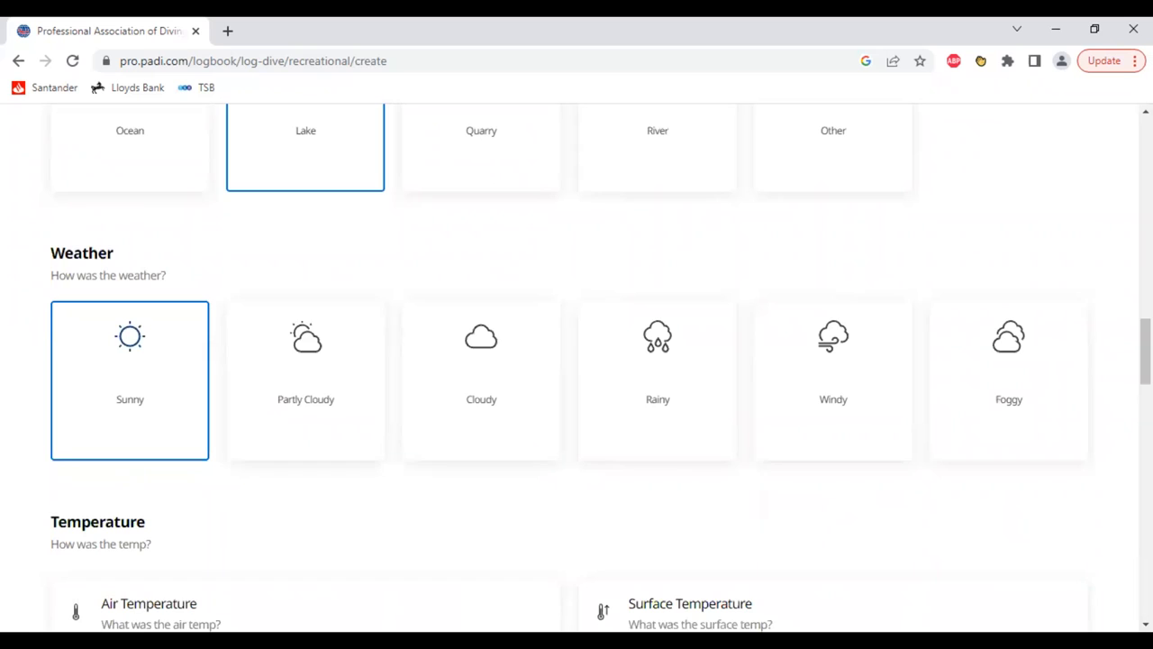
- Enter 25 °C air temperature and 21 °C surface temperature
scroll(down, 3)
text(2)
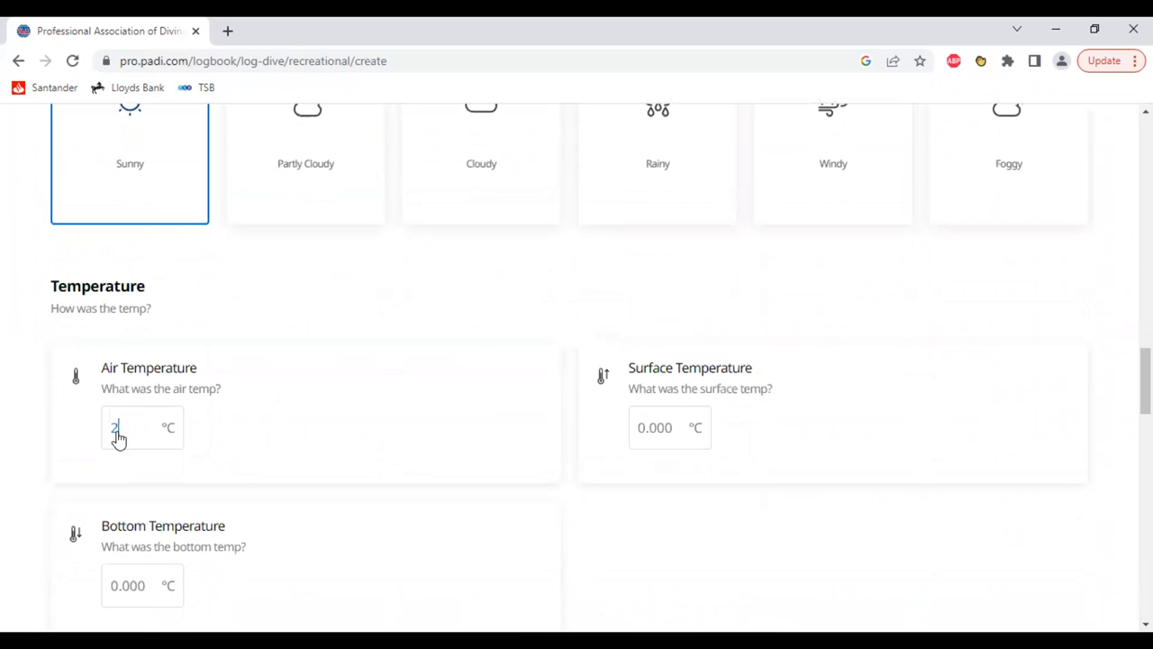
text(5)
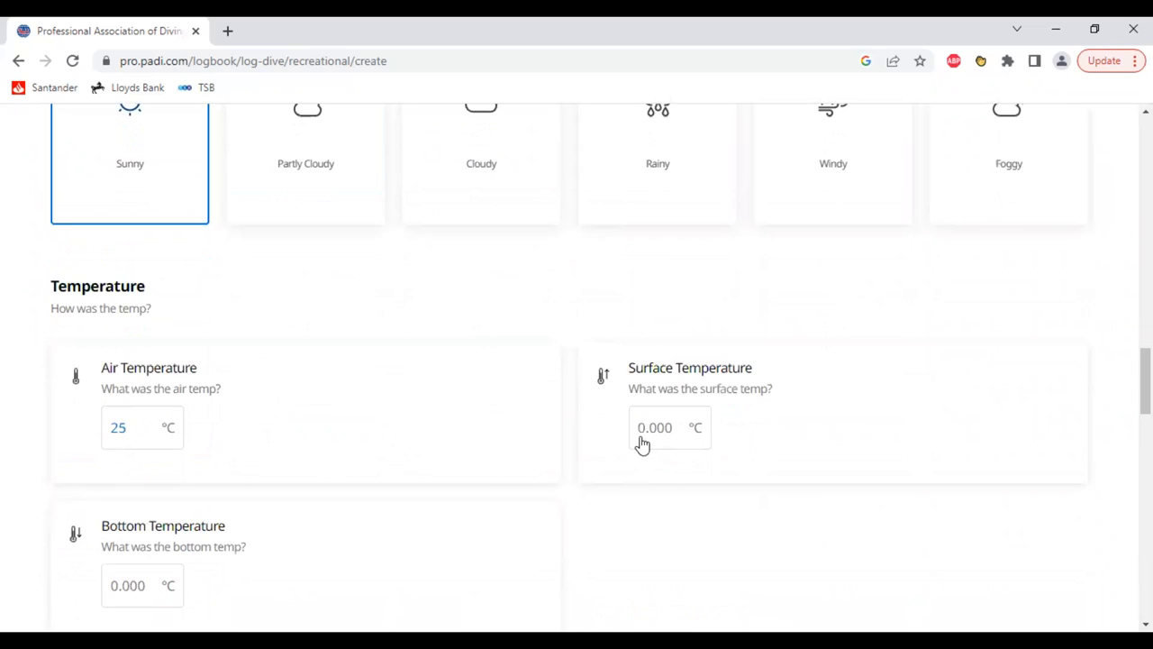
click(140, 427)
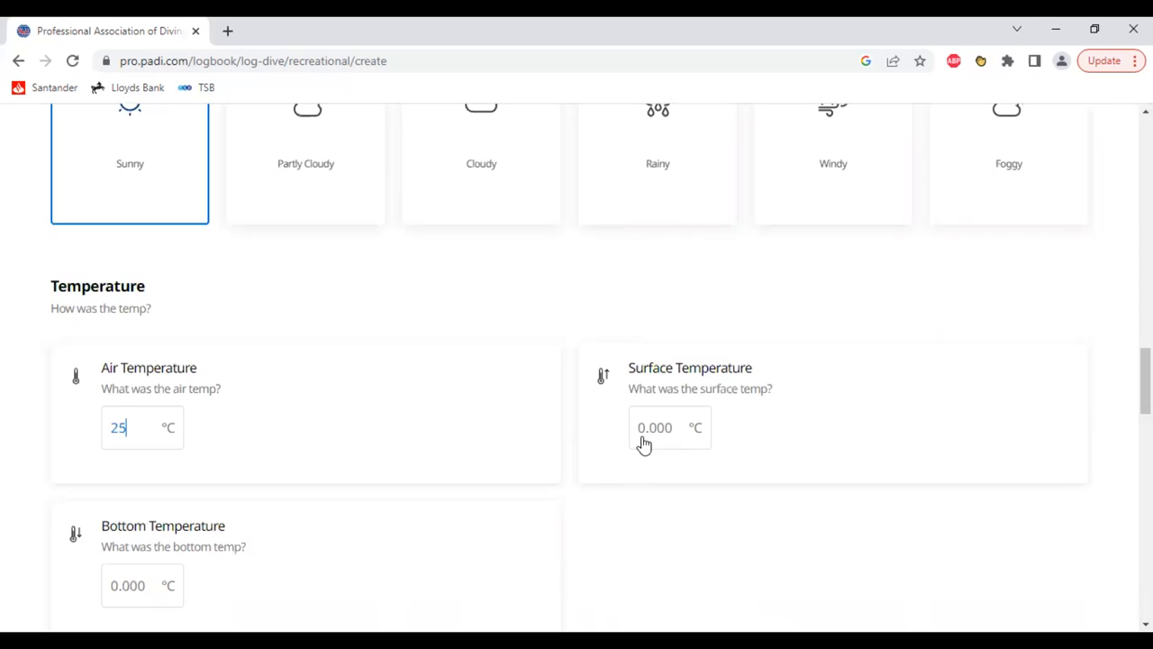
click(666, 427)
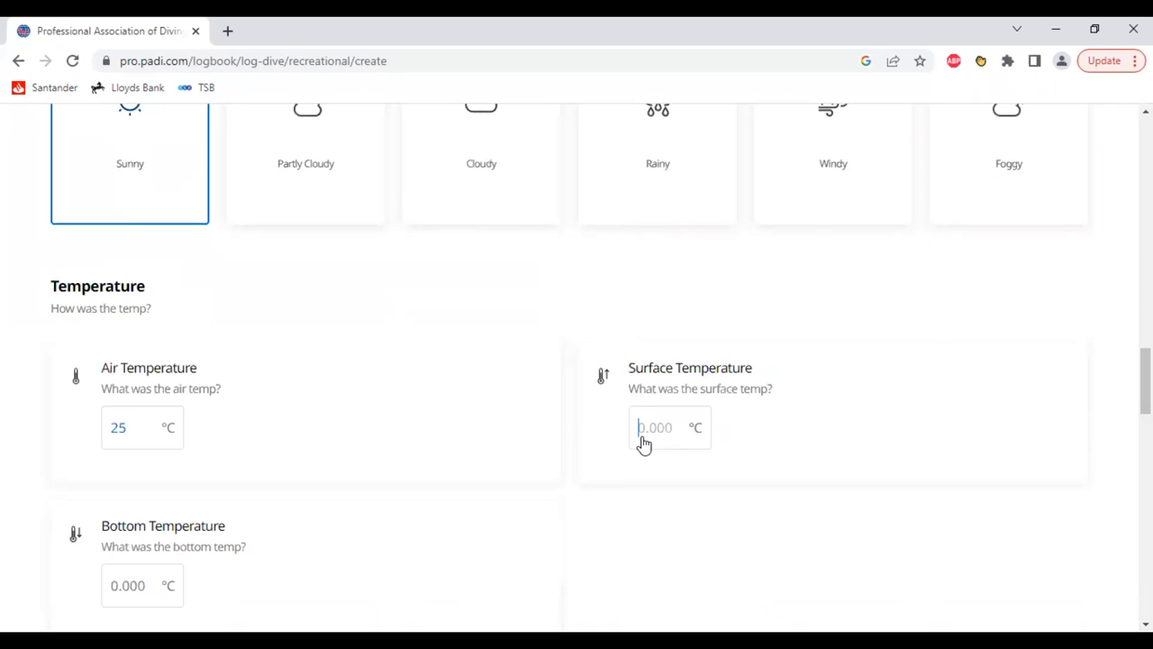
text(2)
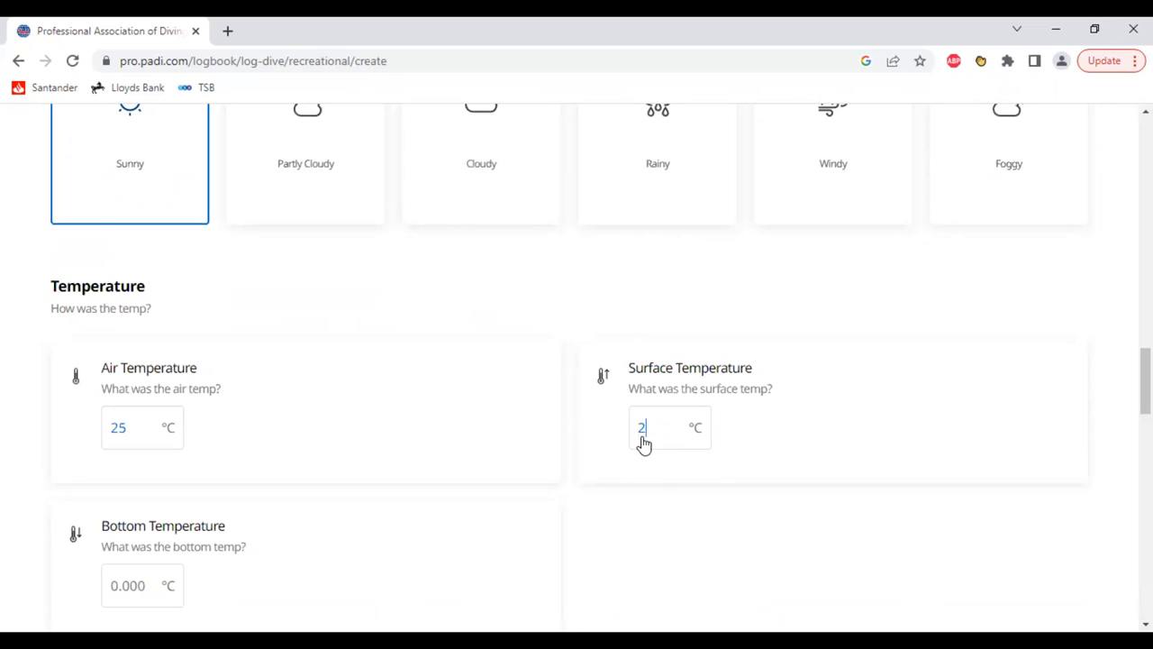
text(1)
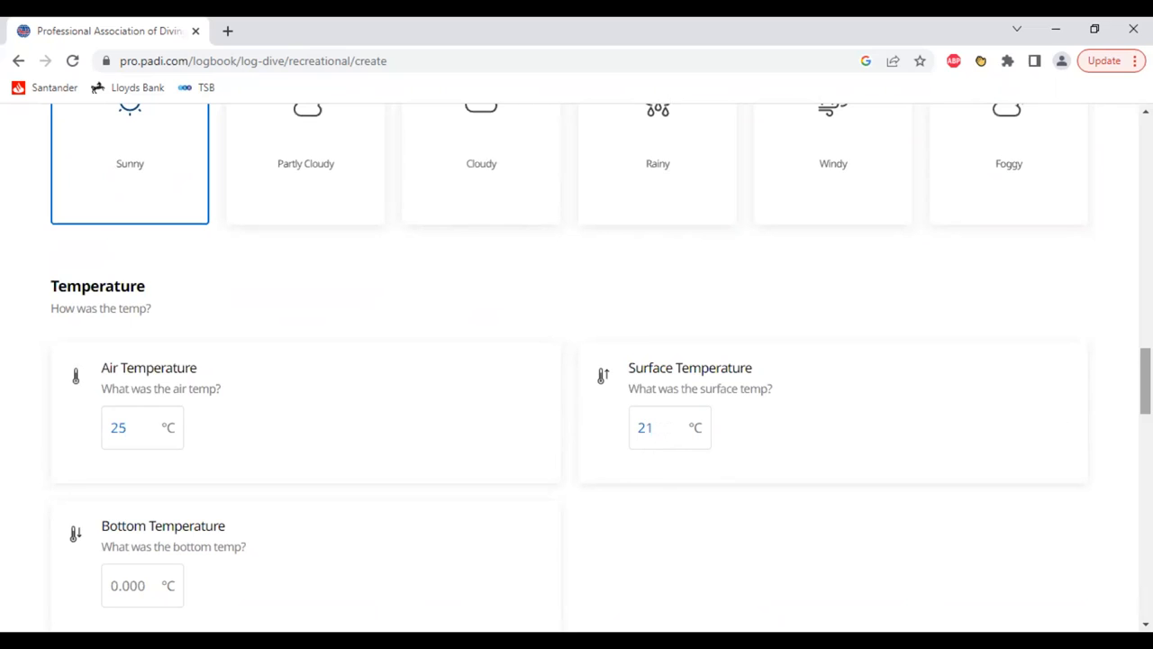
- Enter a bottom temperature of 18 °C
scroll(down, 3)
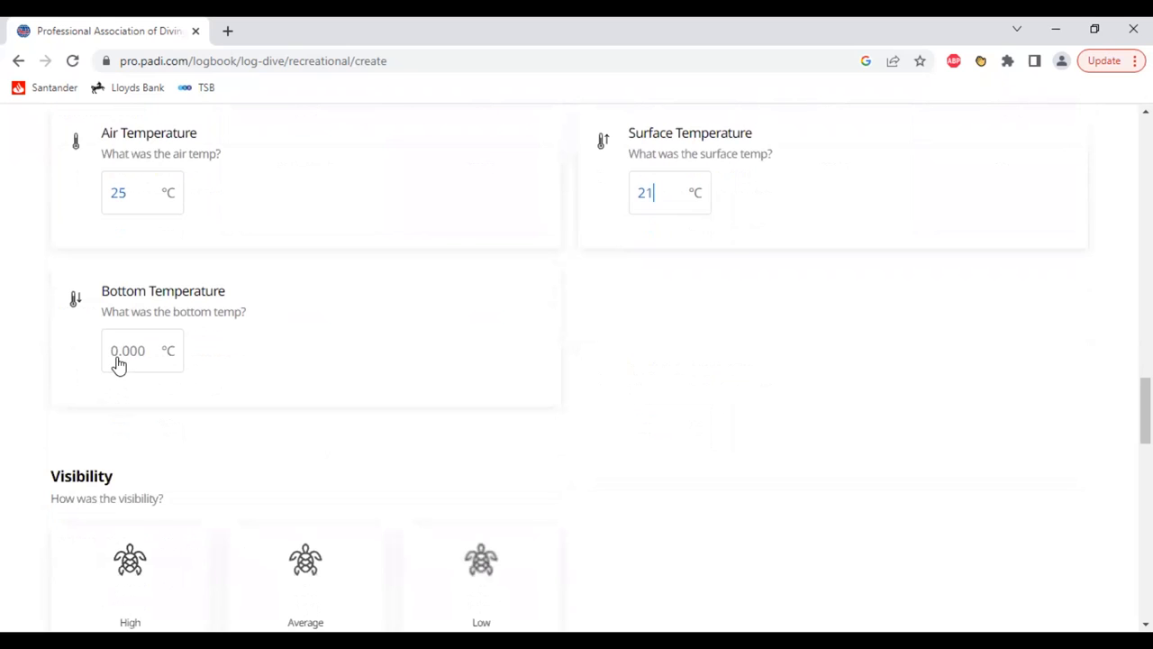
click(128, 349)
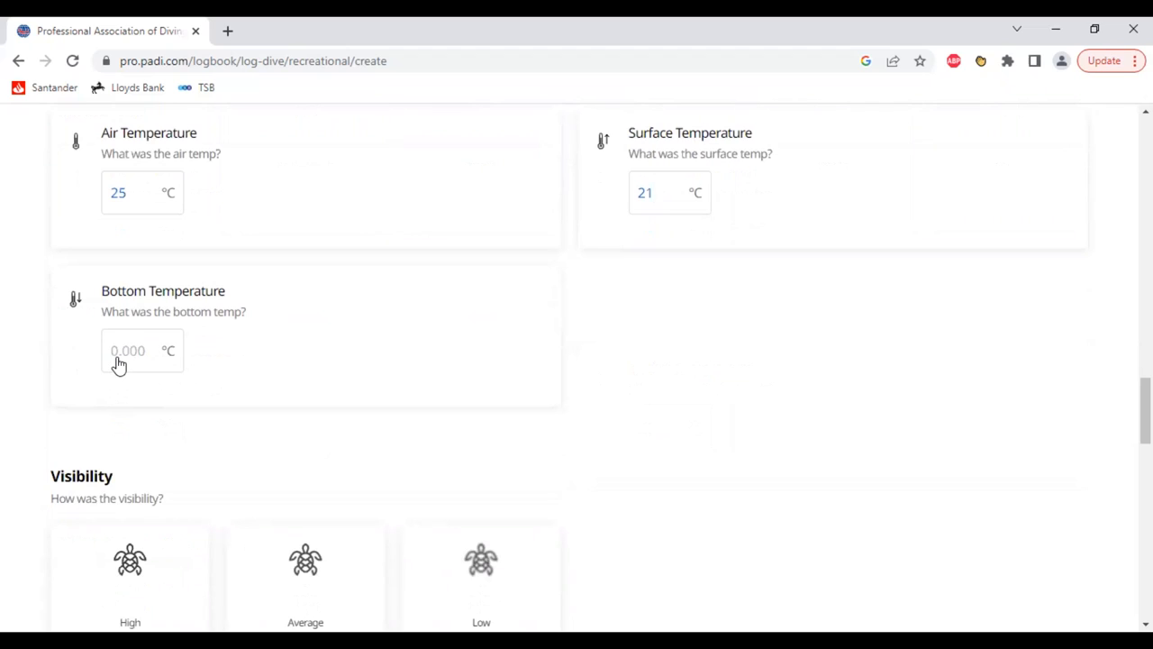
click(126, 350)
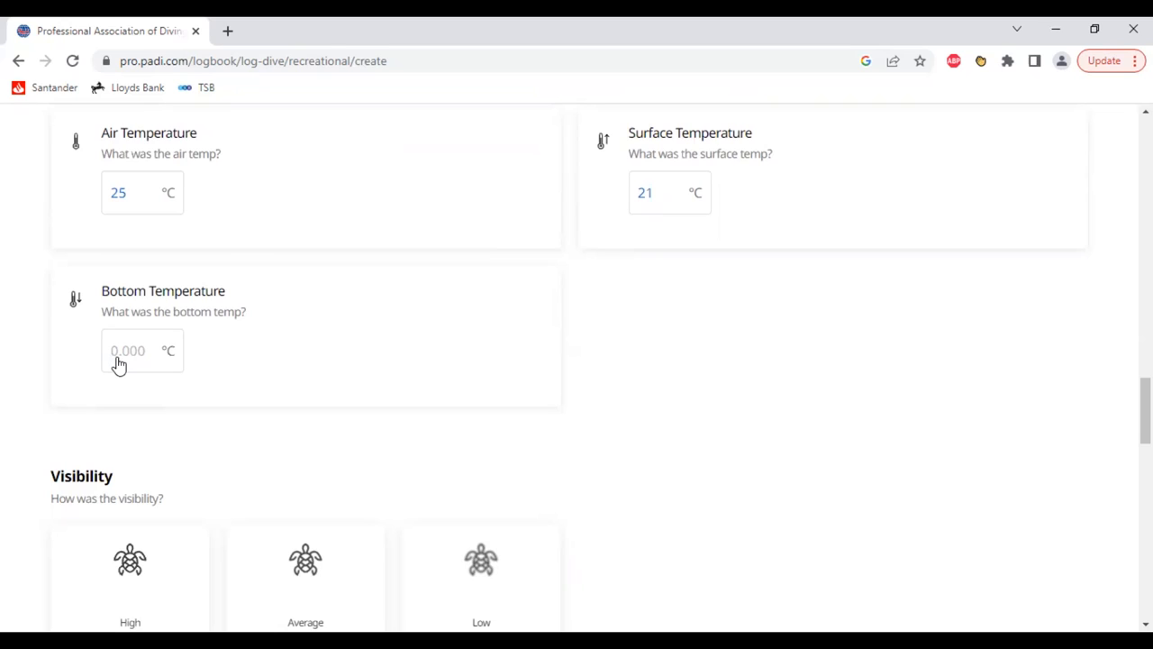
click(126, 350)
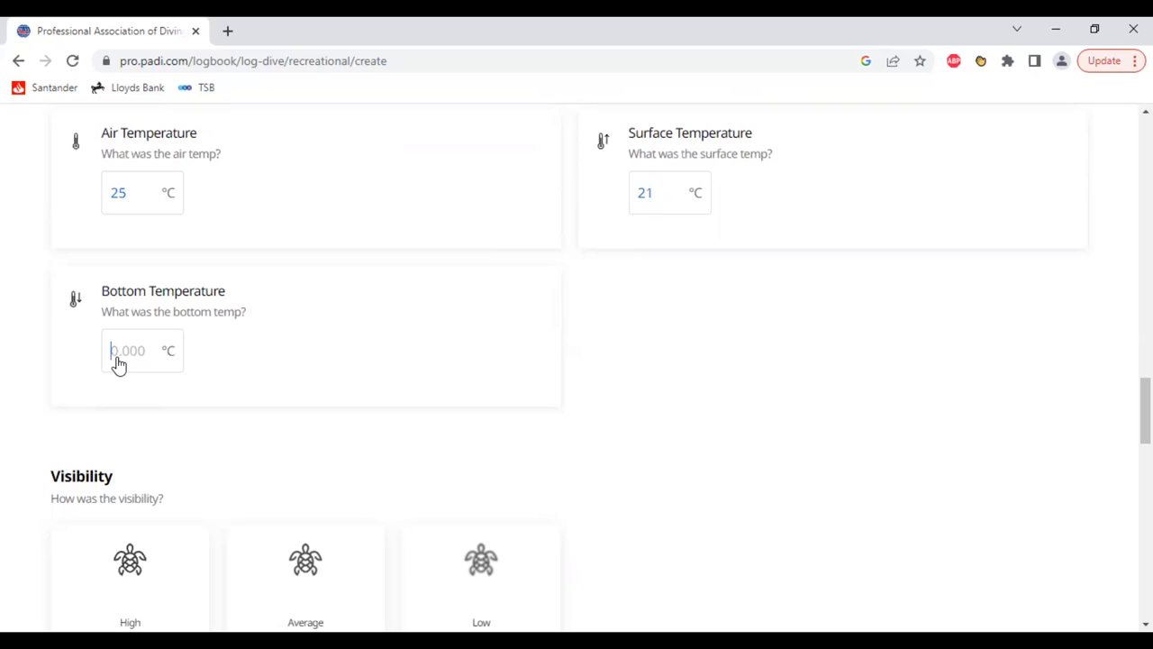
text(18)
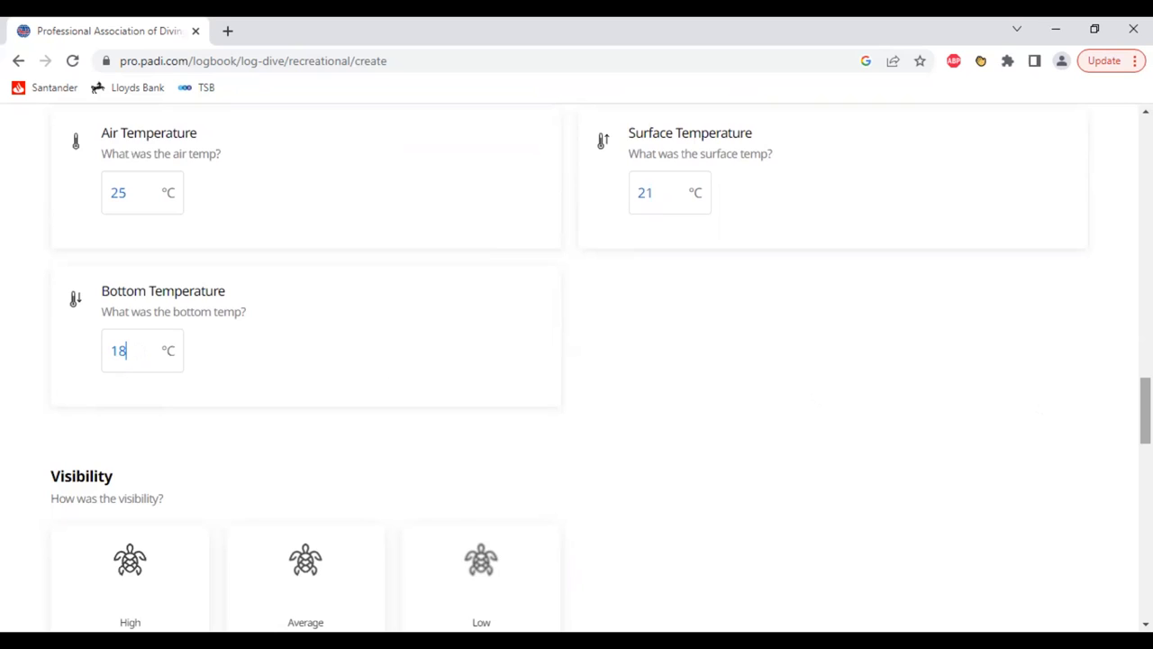
- Rate the visibility as Average
scroll(down, 3)
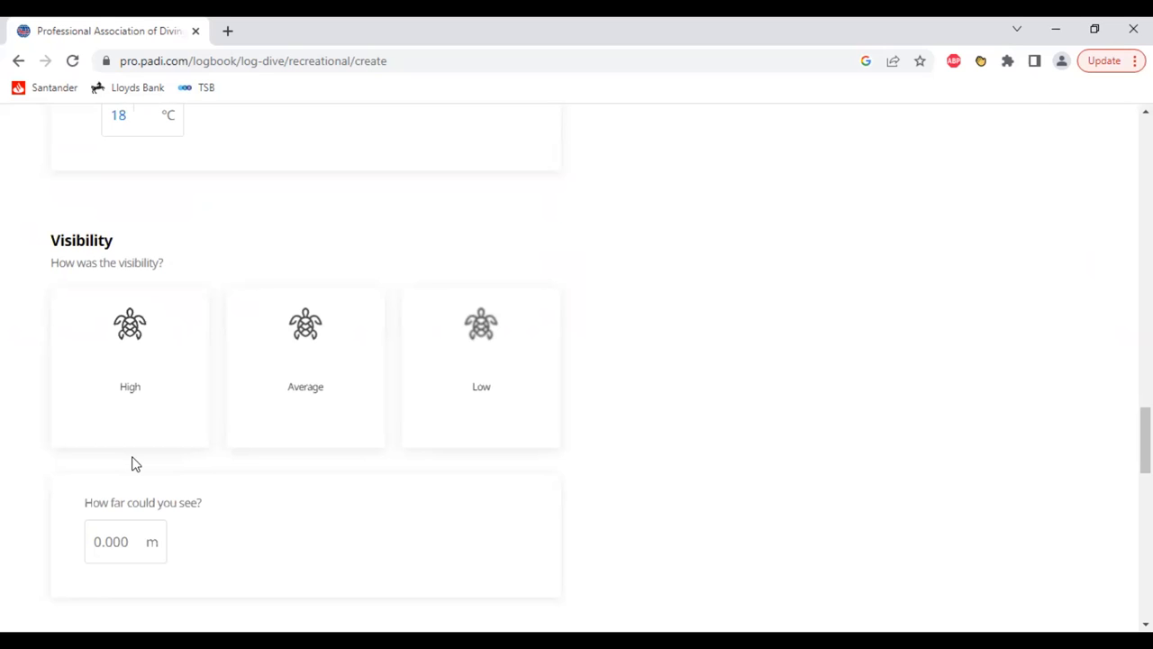
click(126, 116)
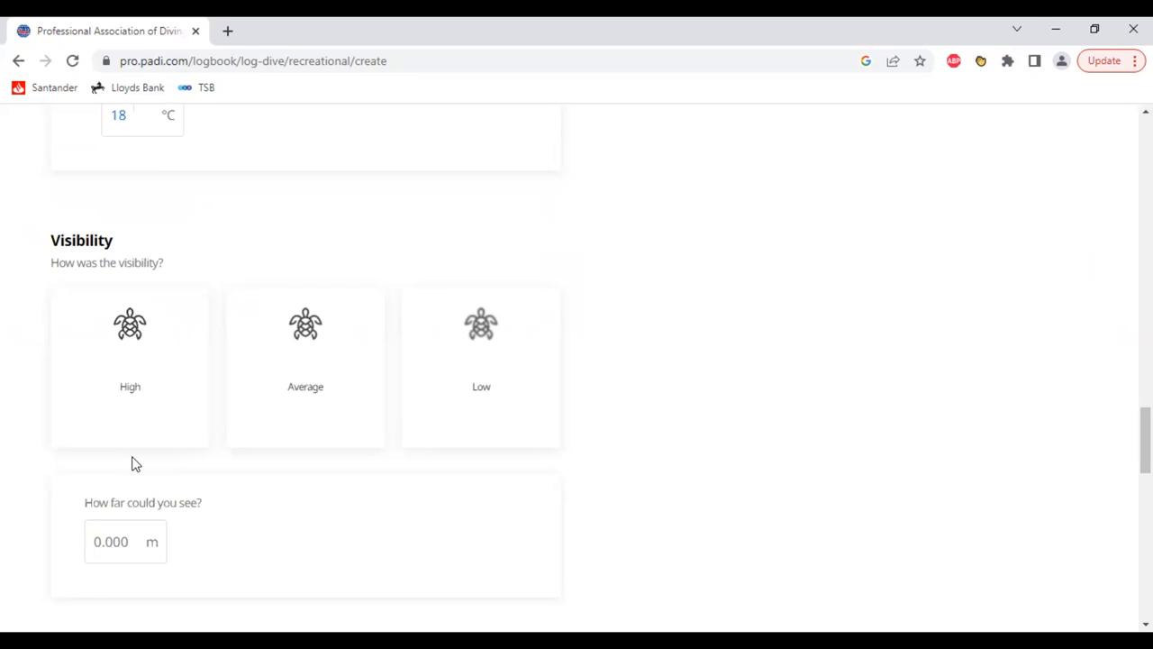
click(126, 115)
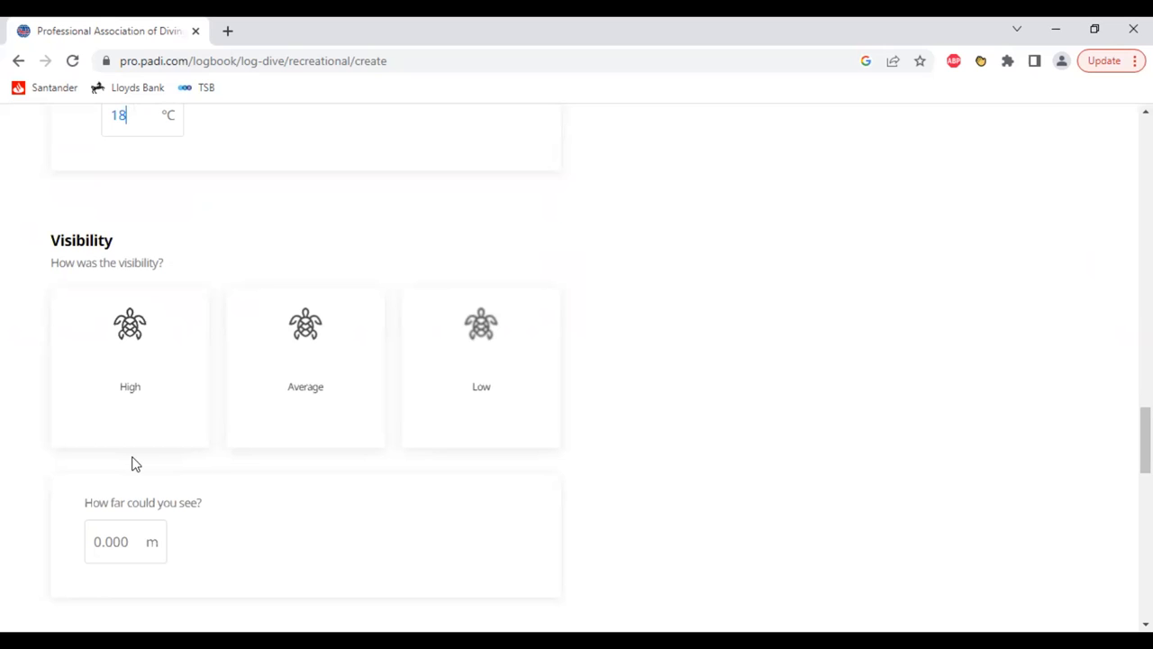
mouse_move(306, 339)
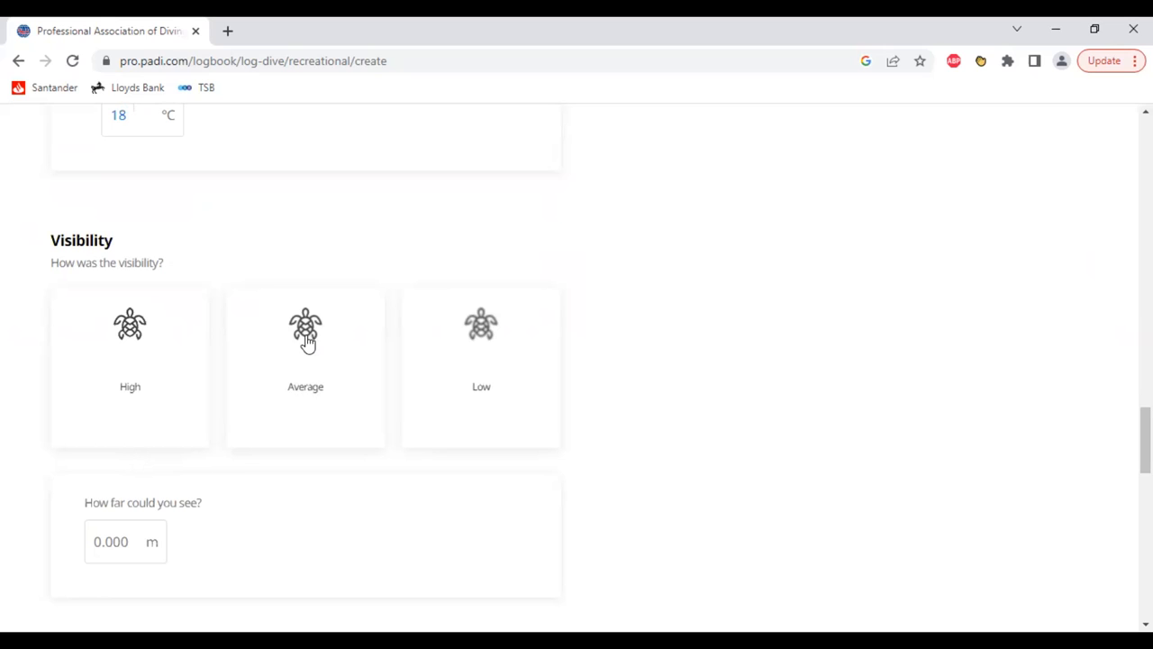
mouse_move(721, 326)
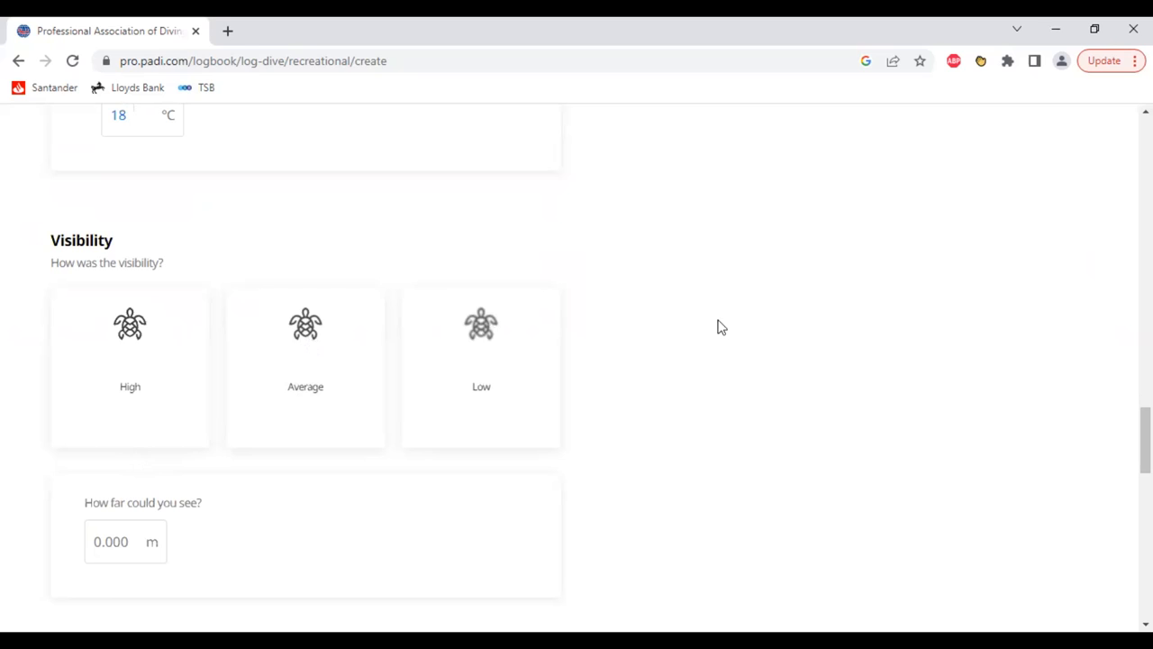
click(307, 368)
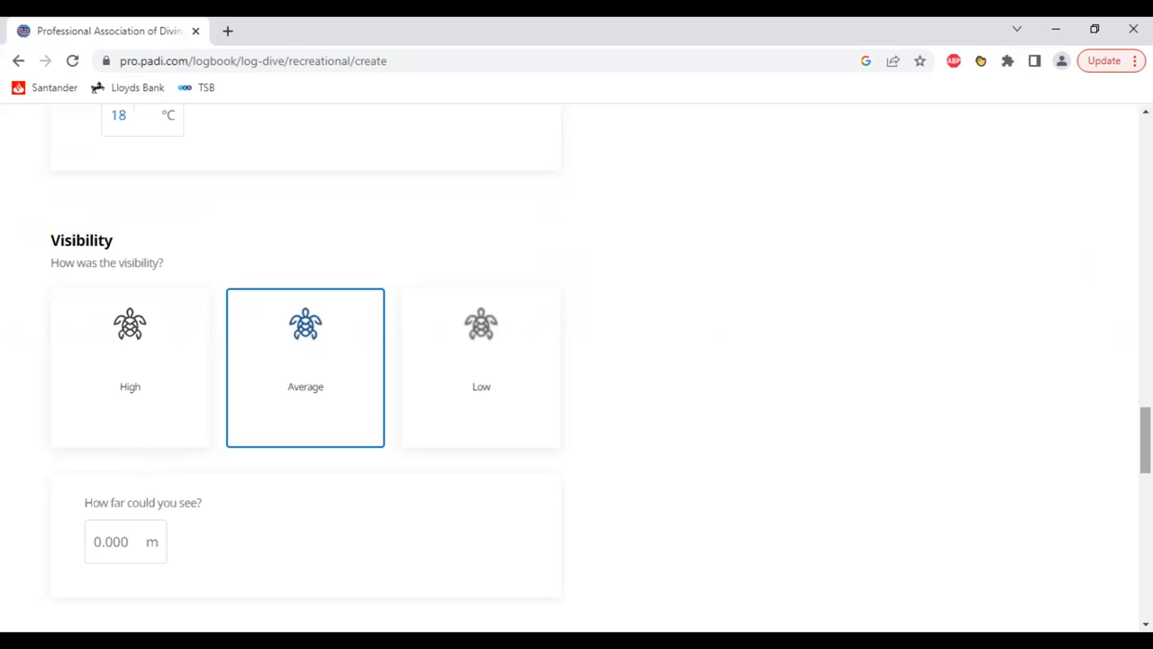
- Enter 5 m as the distance you could see
scroll(down, 3)
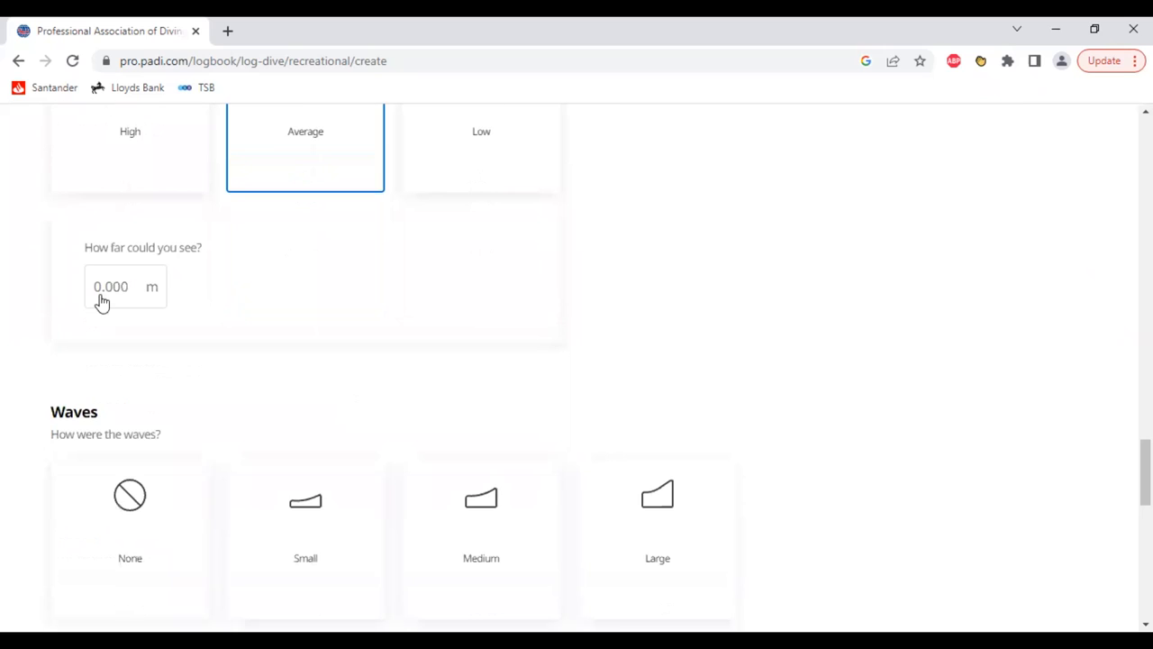
click(112, 286)
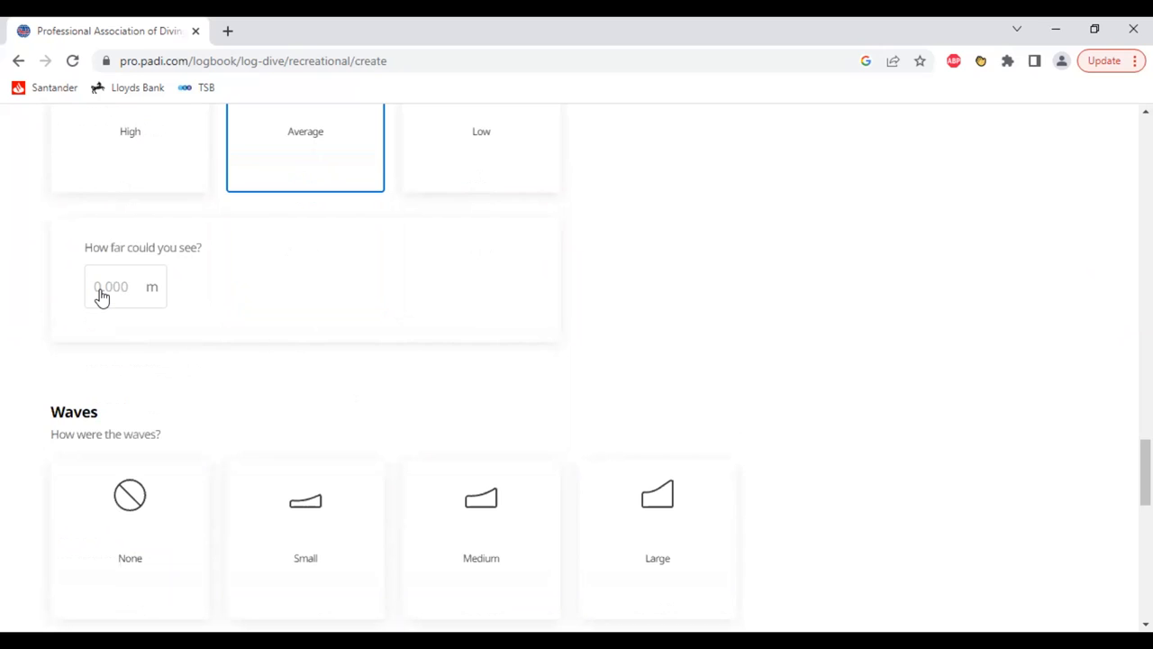
click(112, 287)
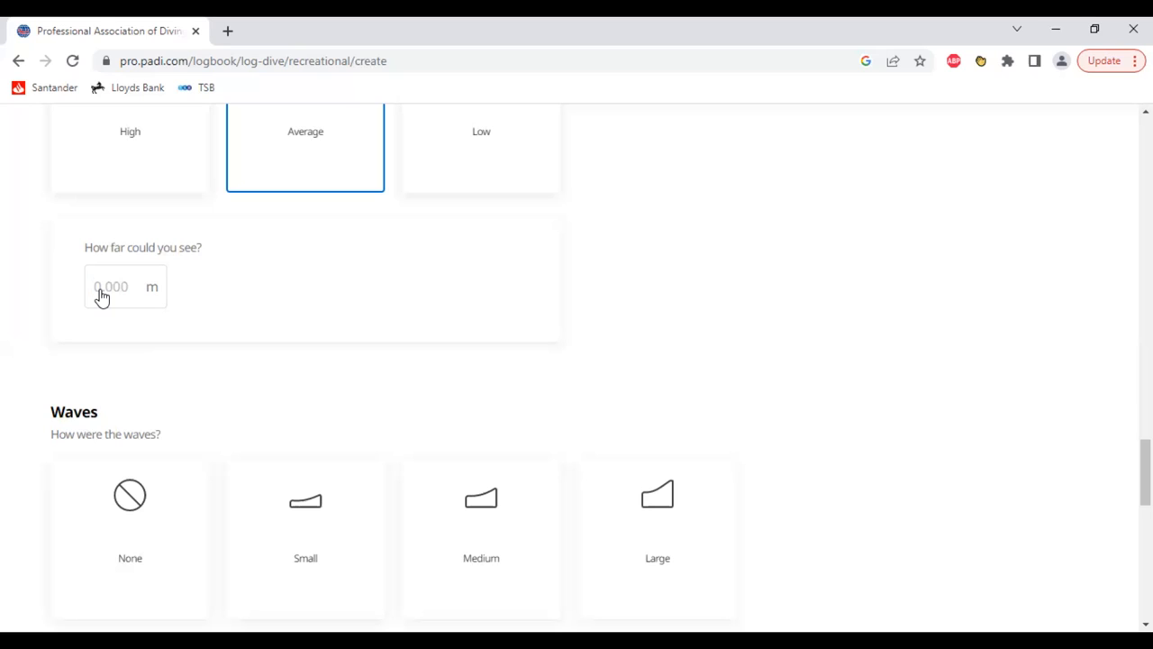
text(5)
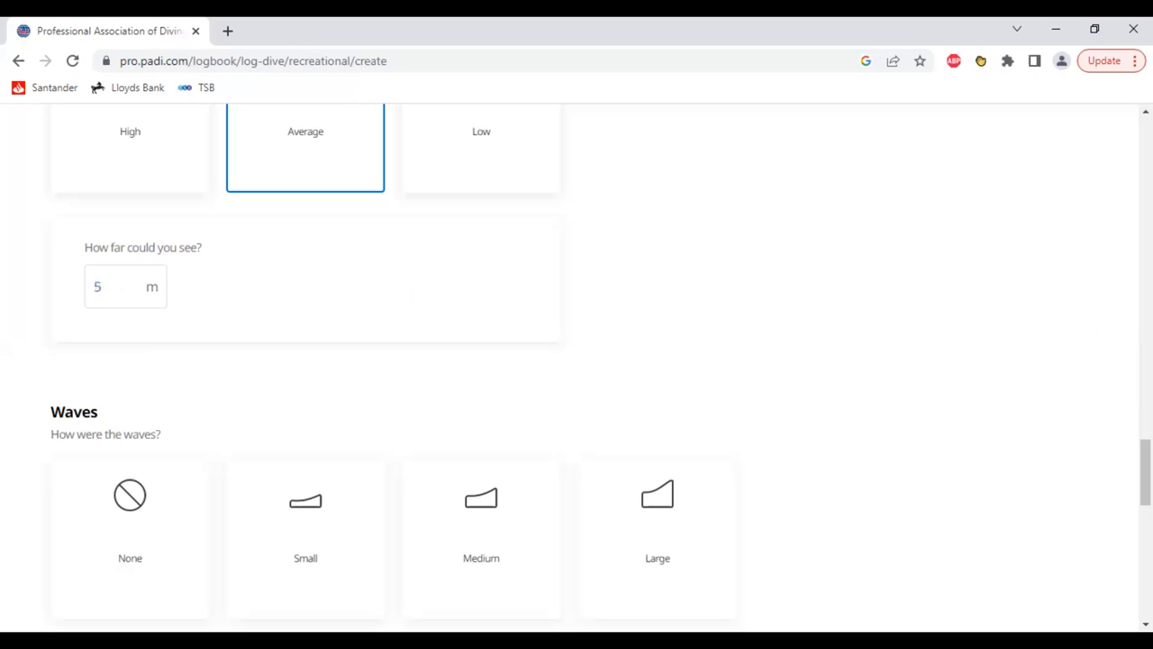
- Record waves and current as None and surge as Light
scroll(down, 3)
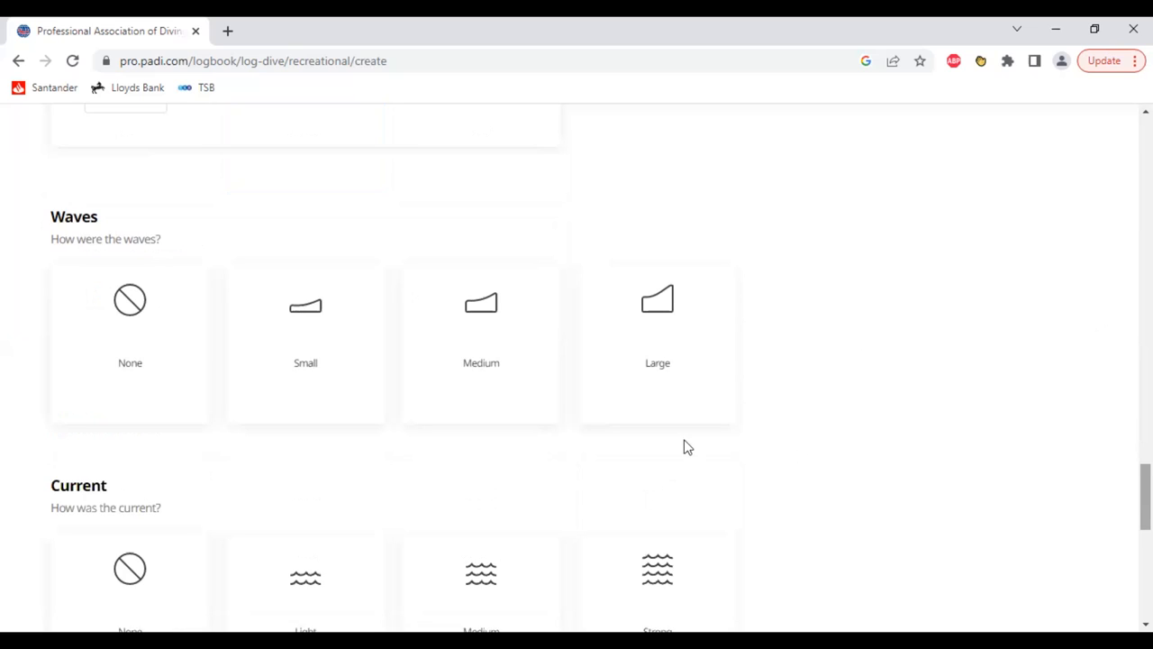
mouse_move(136, 332)
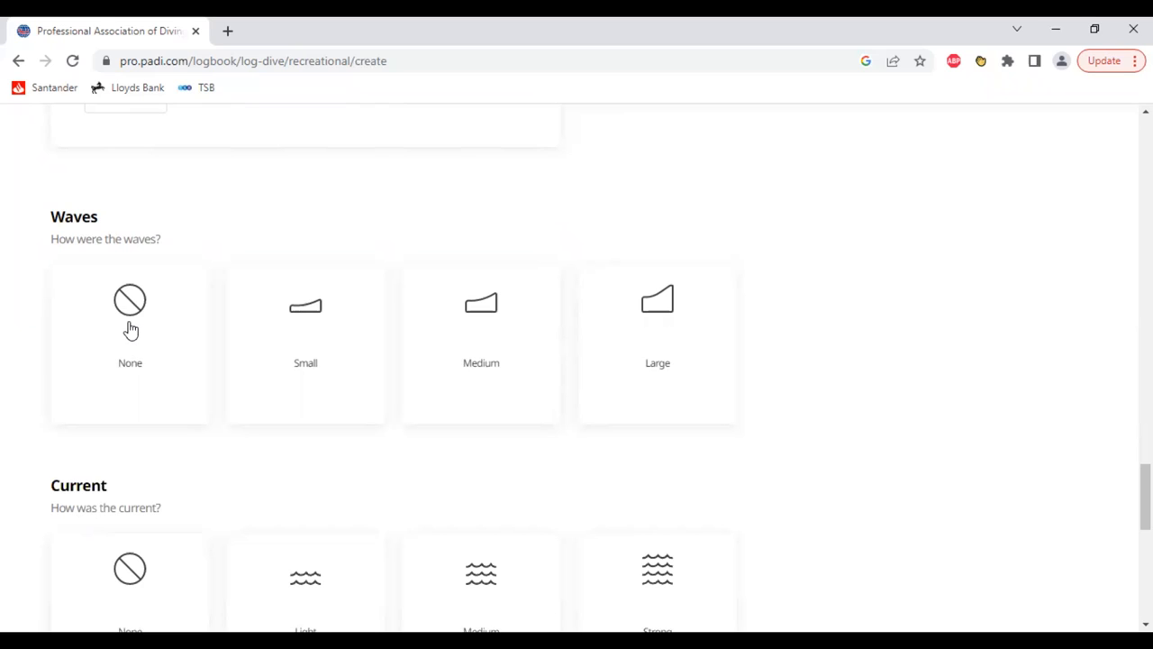
click(130, 343)
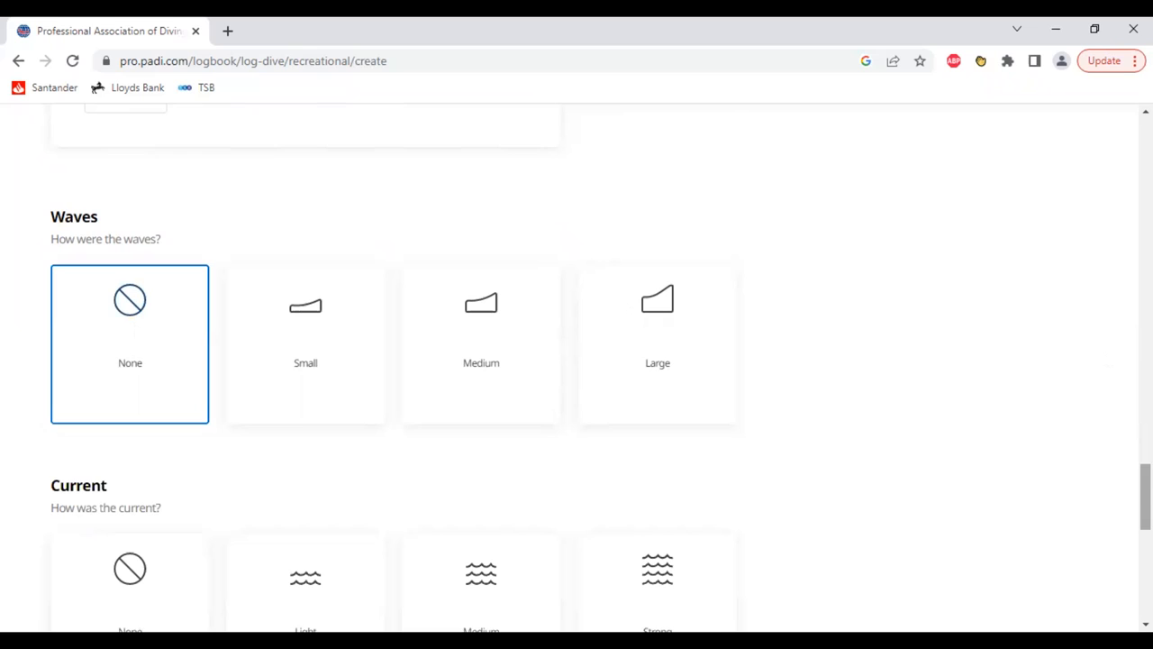
scroll(down, 3)
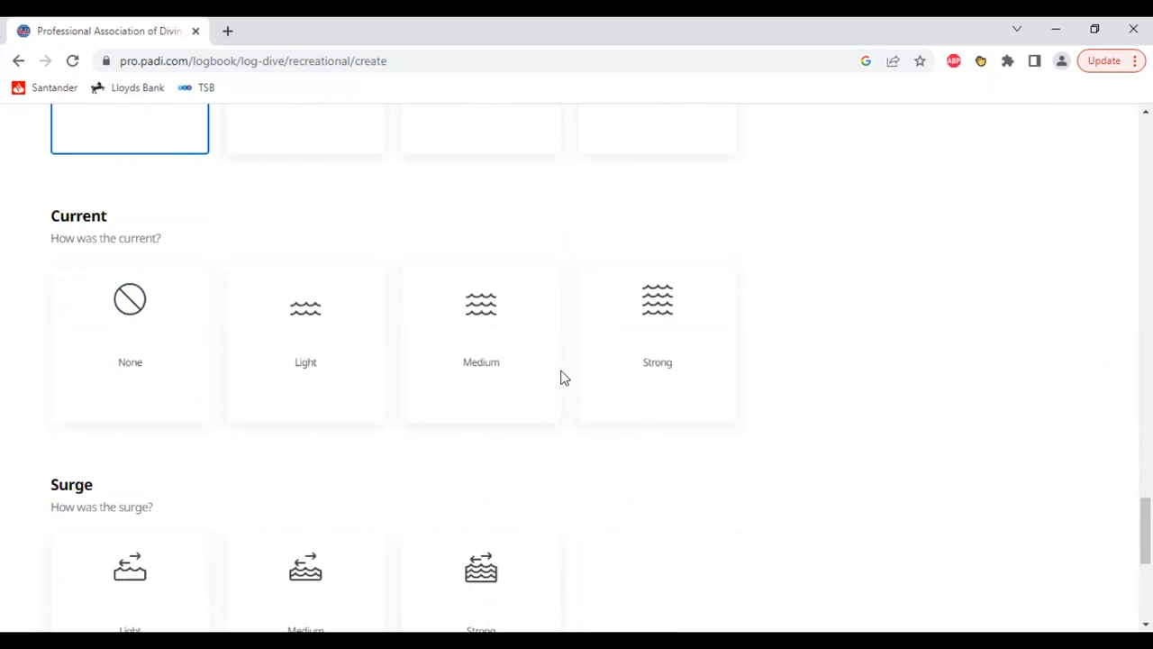
scroll(down, 3)
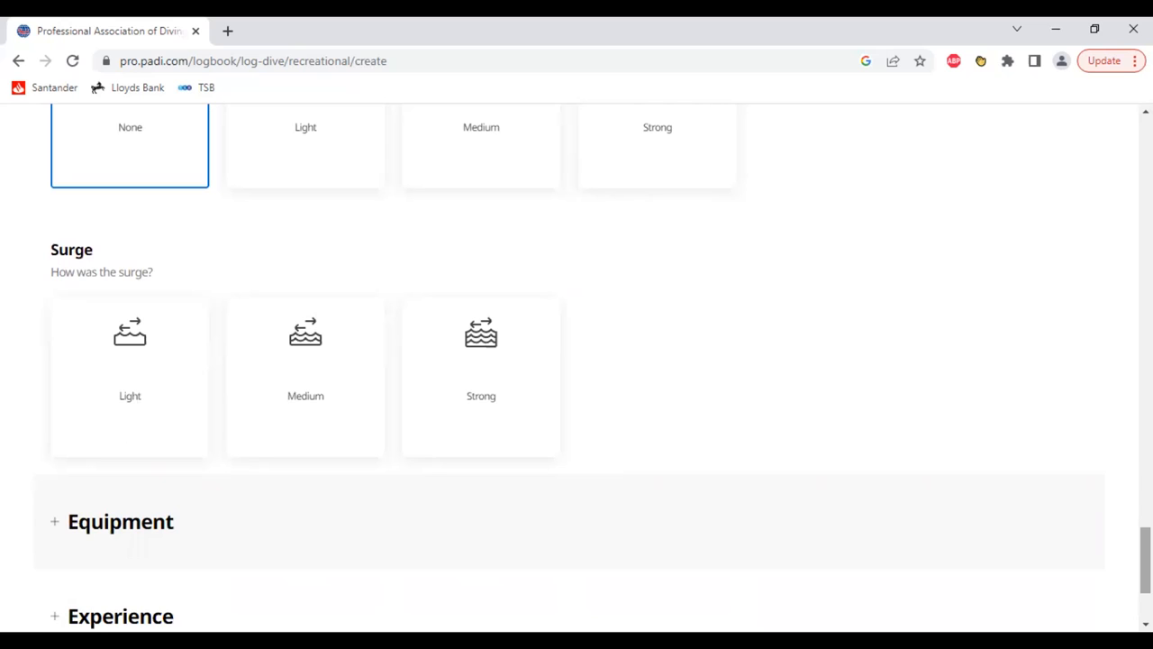
mouse_move(217, 413)
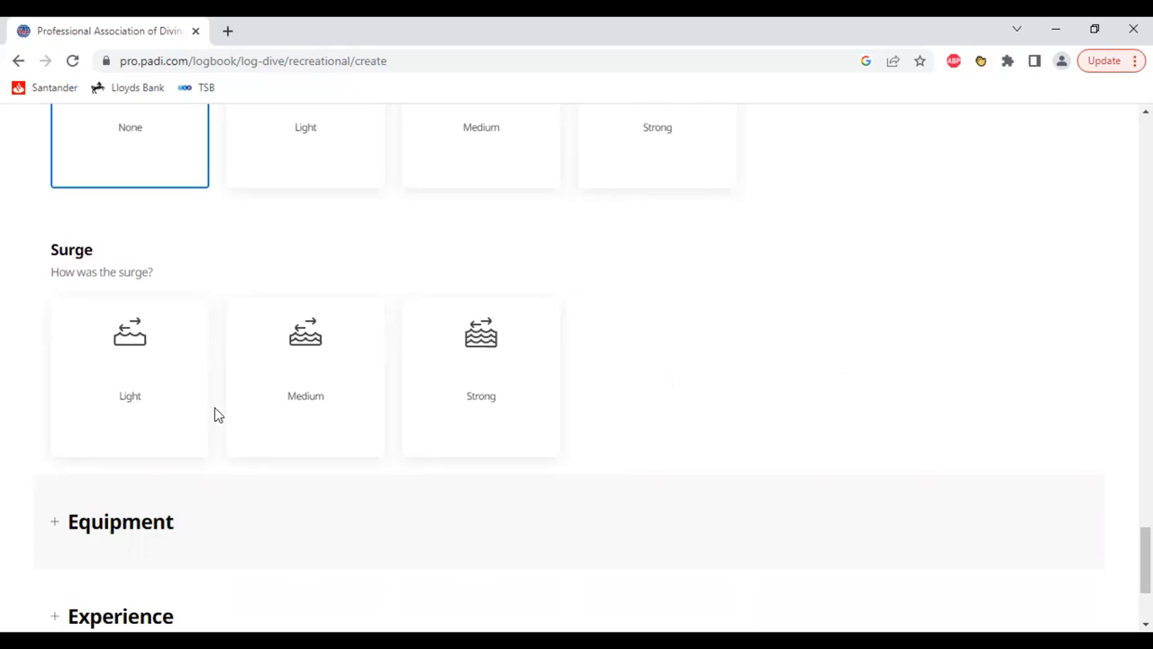
click(130, 376)
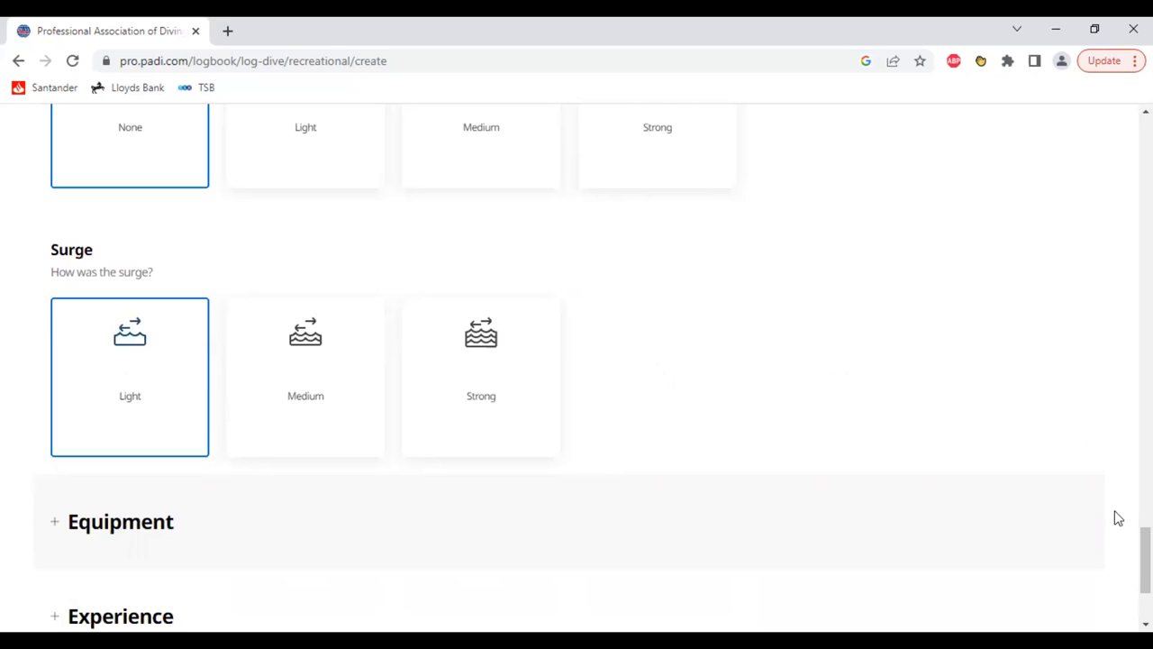
scroll(down, 3)
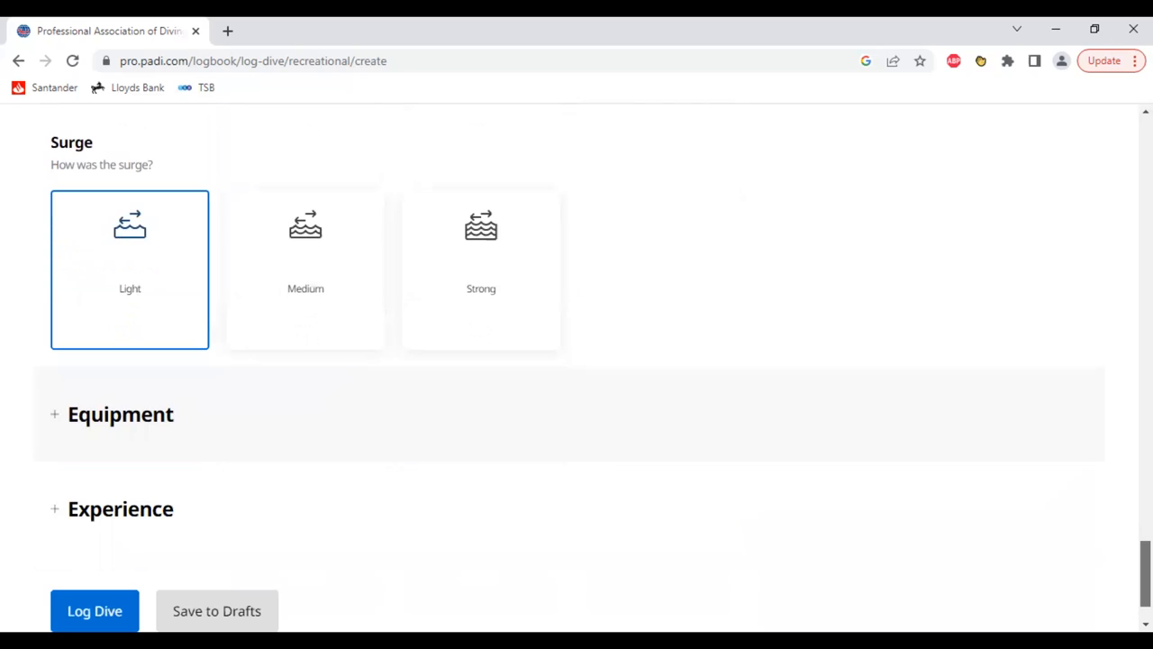
- Record Full Suit 5mm as the suit worn in the Equipment section
scroll(down, 3)
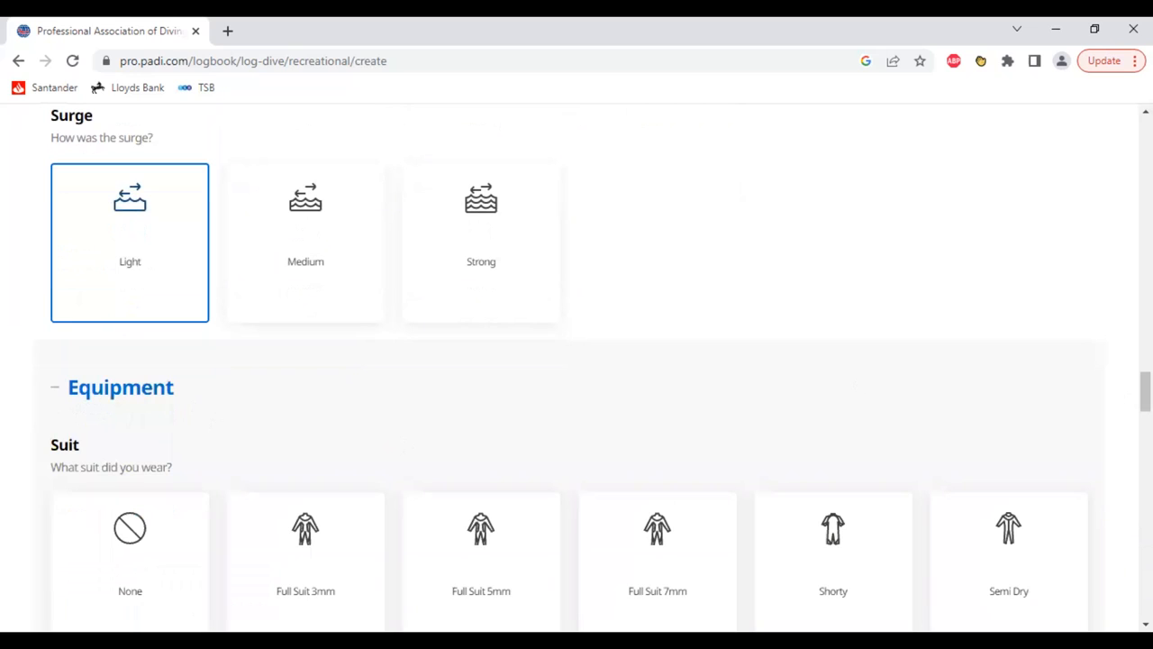
scroll(down, 3)
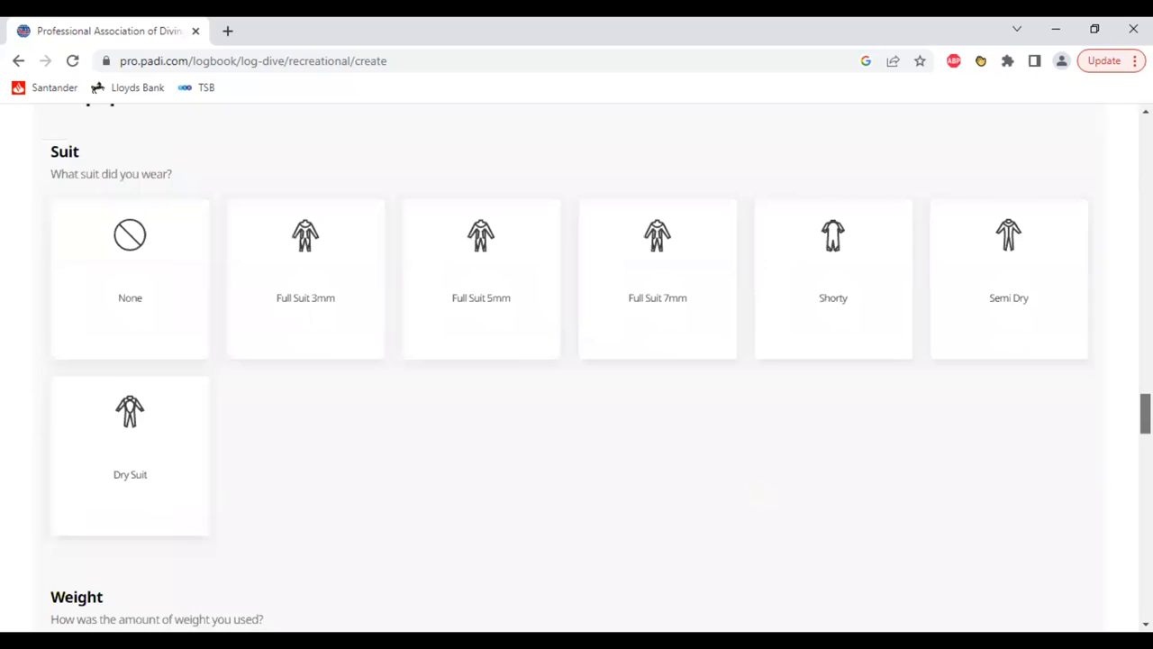
mouse_move(475, 454)
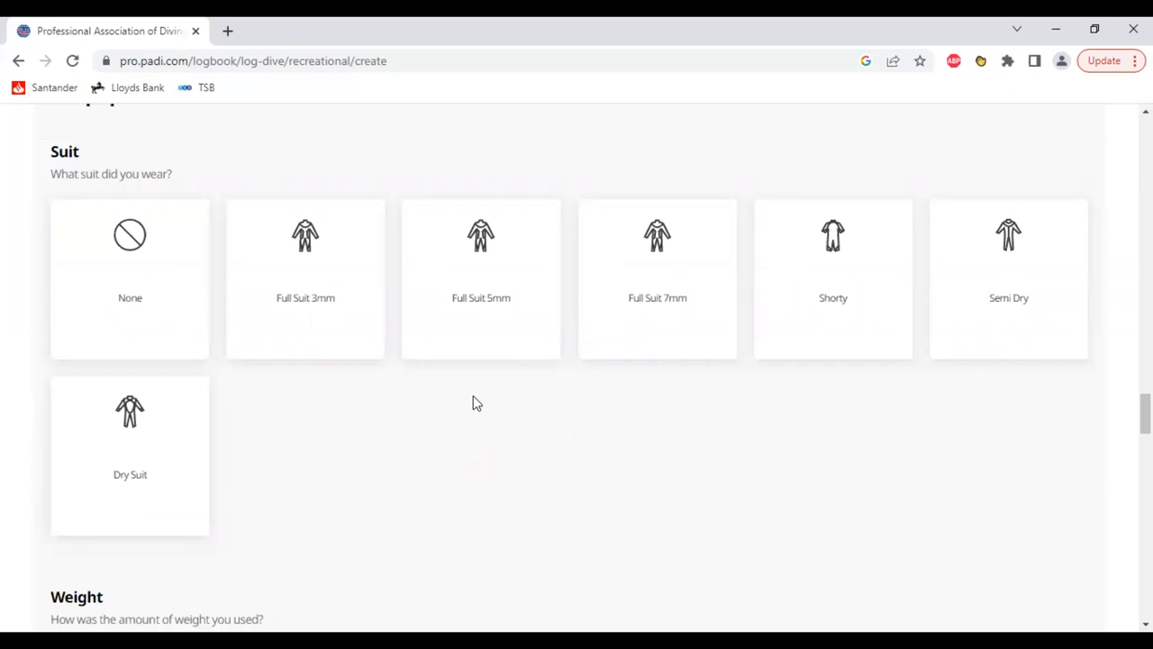
mouse_move(480, 300)
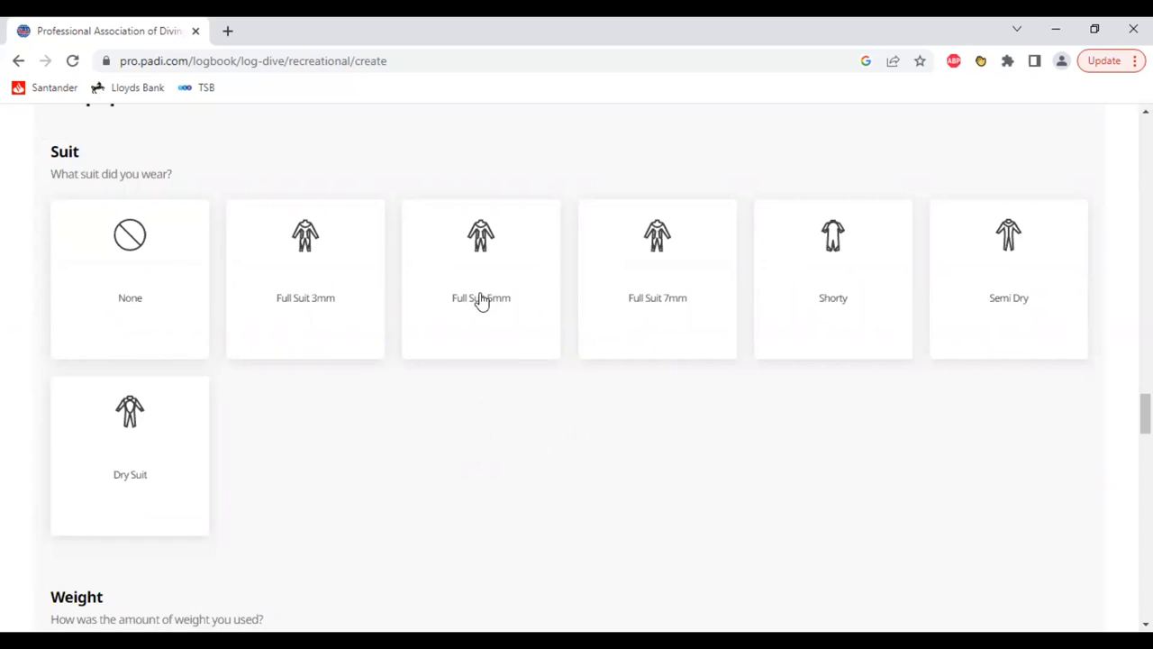
click(479, 280)
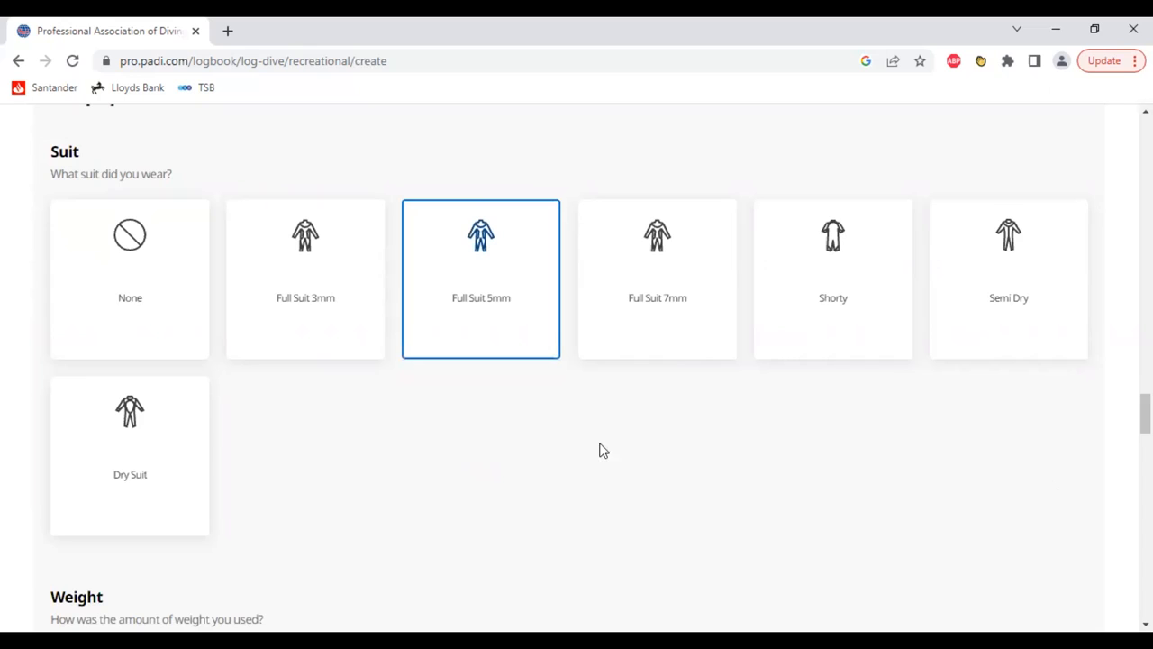
mouse_move(151, 342)
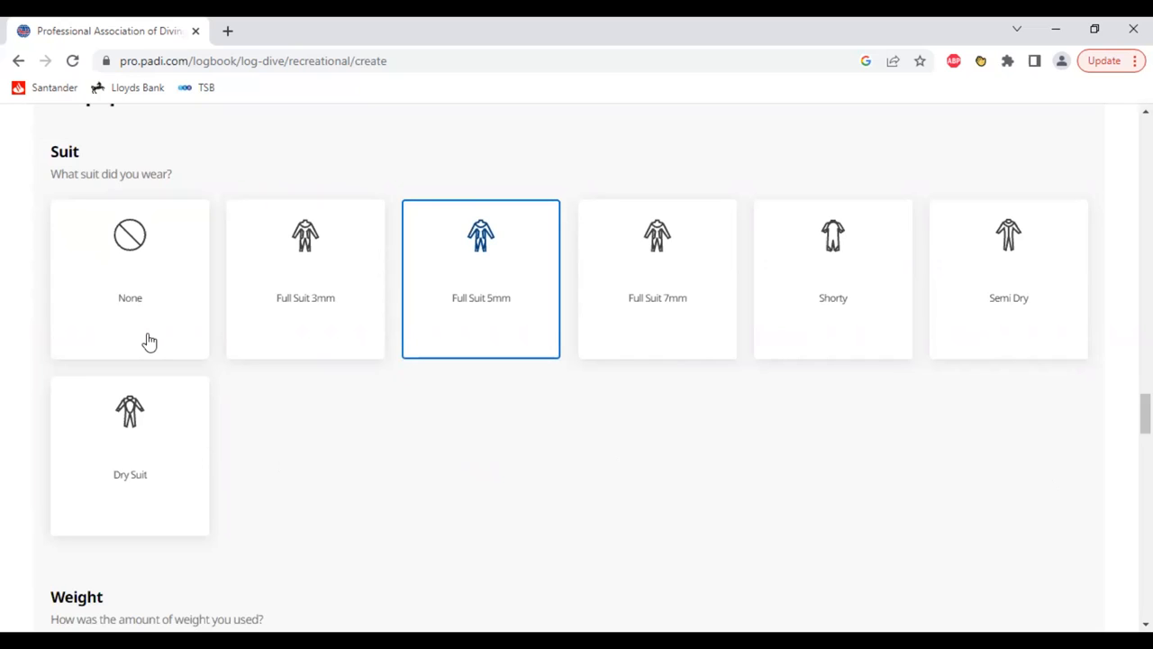
mouse_move(315, 333)
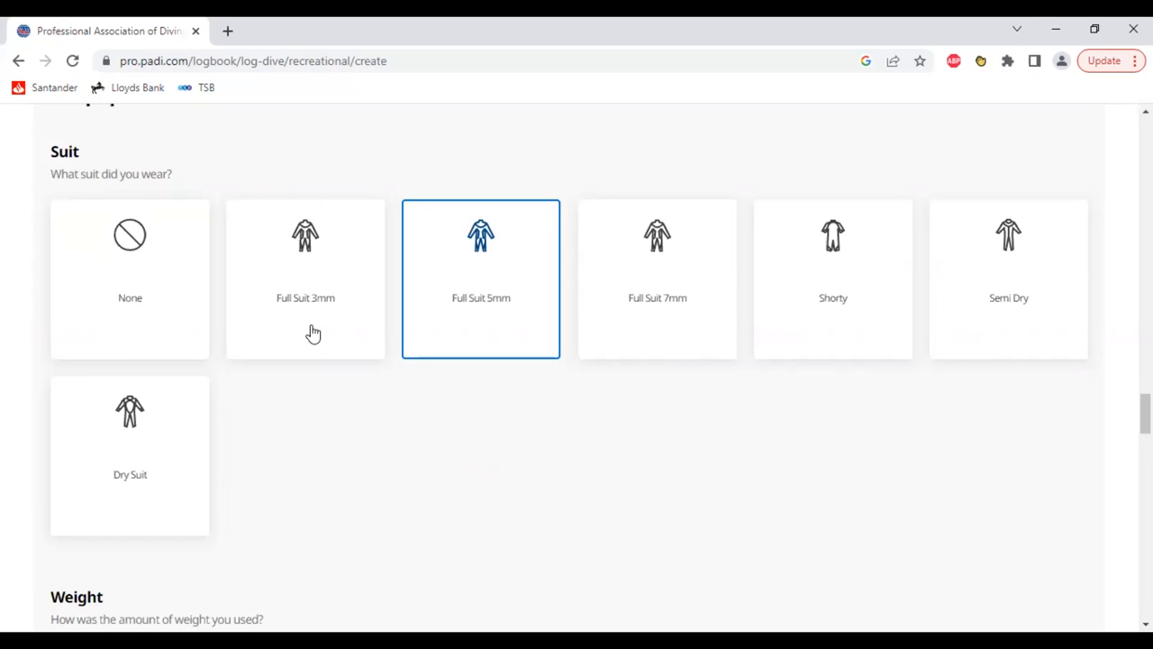
mouse_move(458, 328)
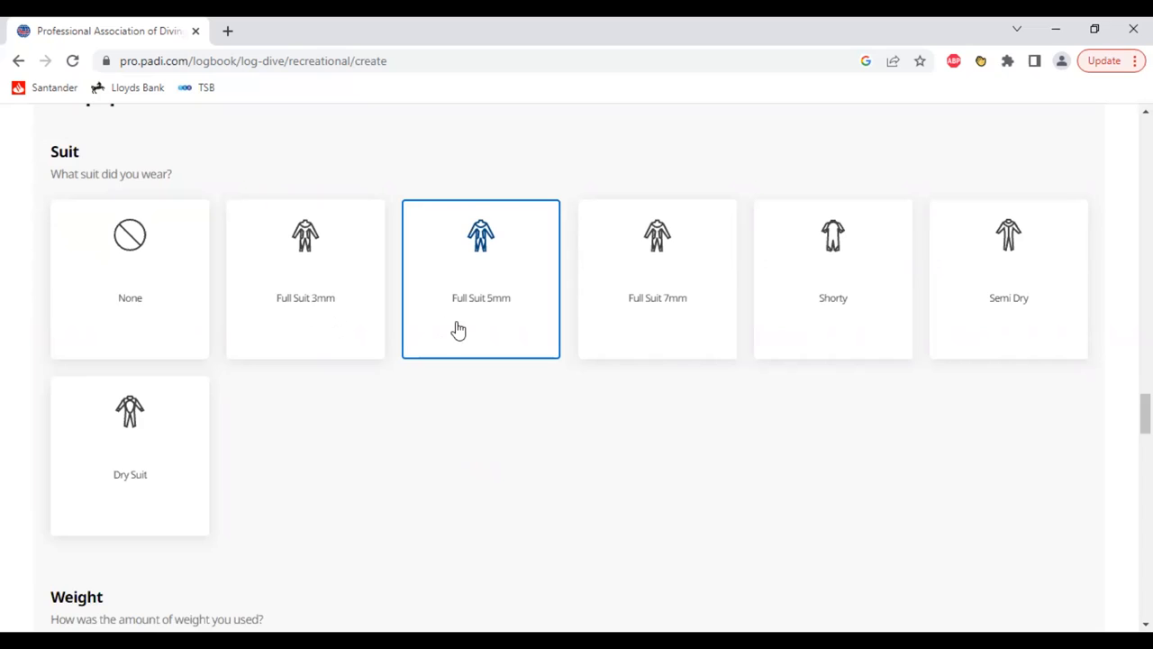
mouse_move(667, 360)
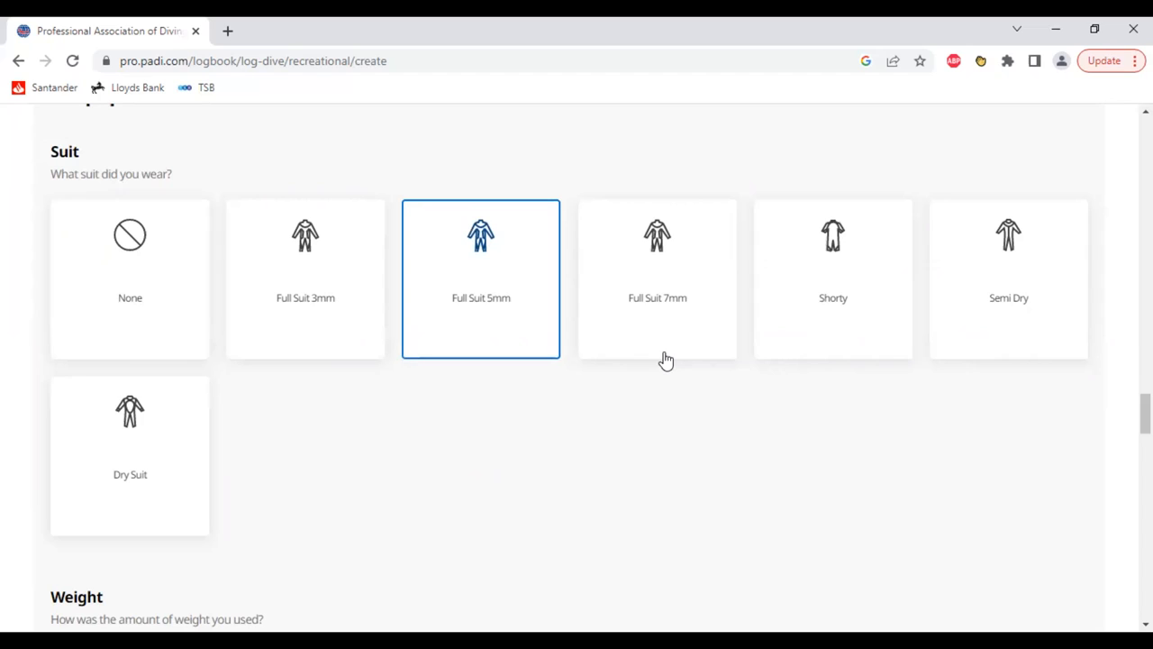
mouse_move(892, 376)
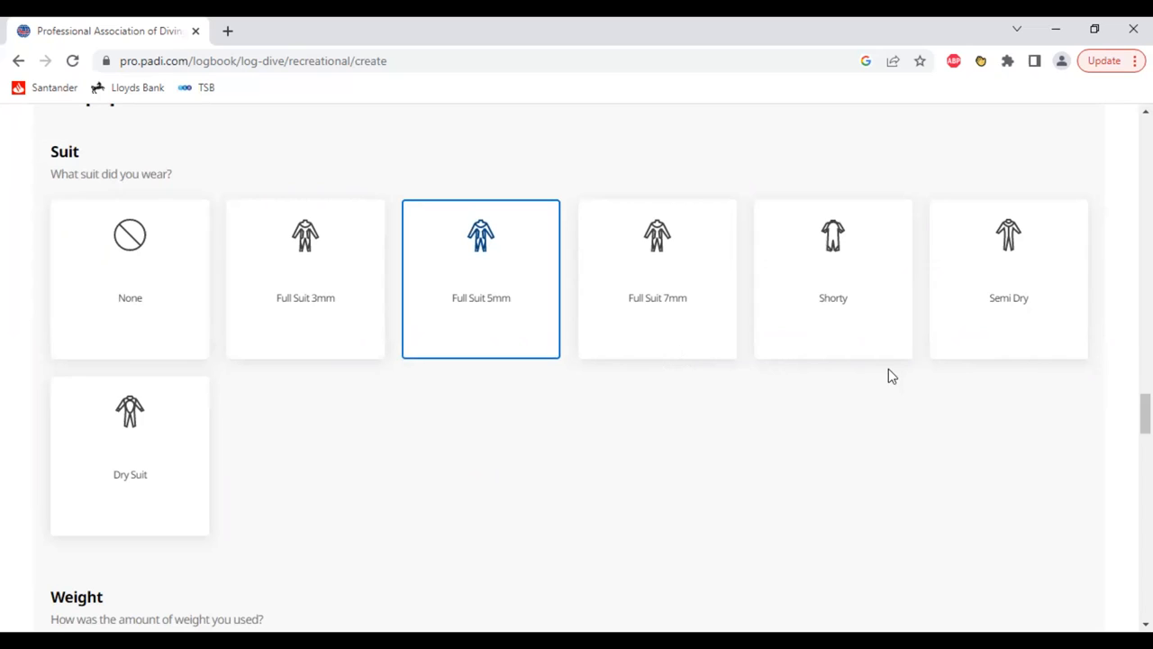
mouse_move(973, 359)
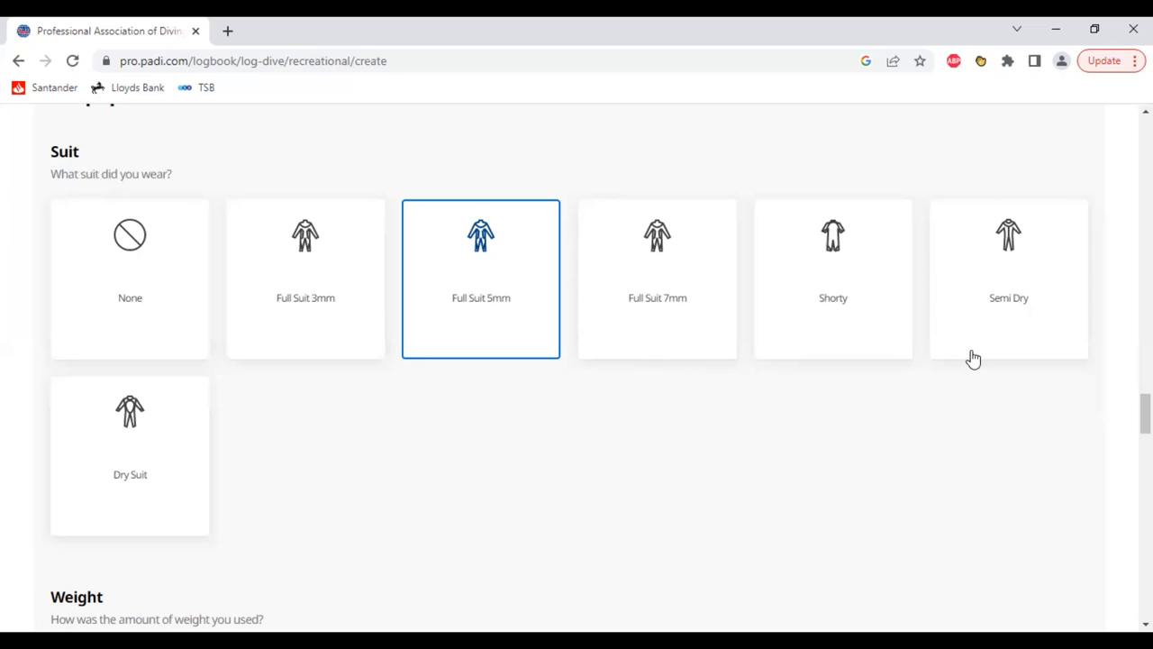
mouse_move(179, 487)
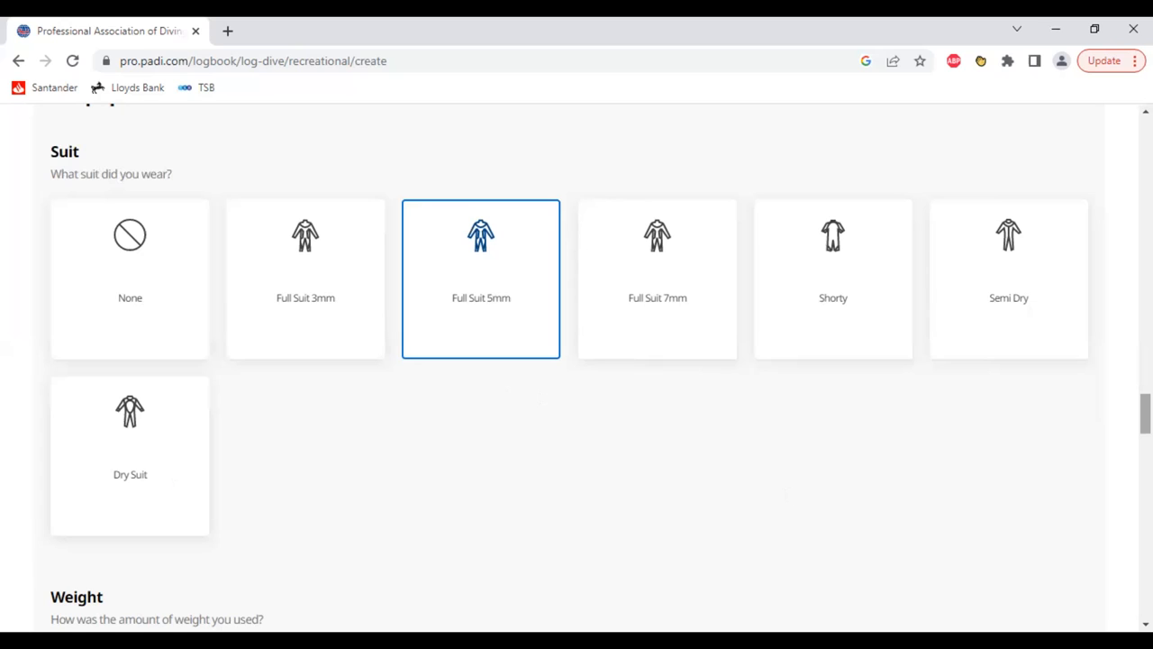
- Enter 4 kg of weight and rate the amount as Good
scroll(down, 3)
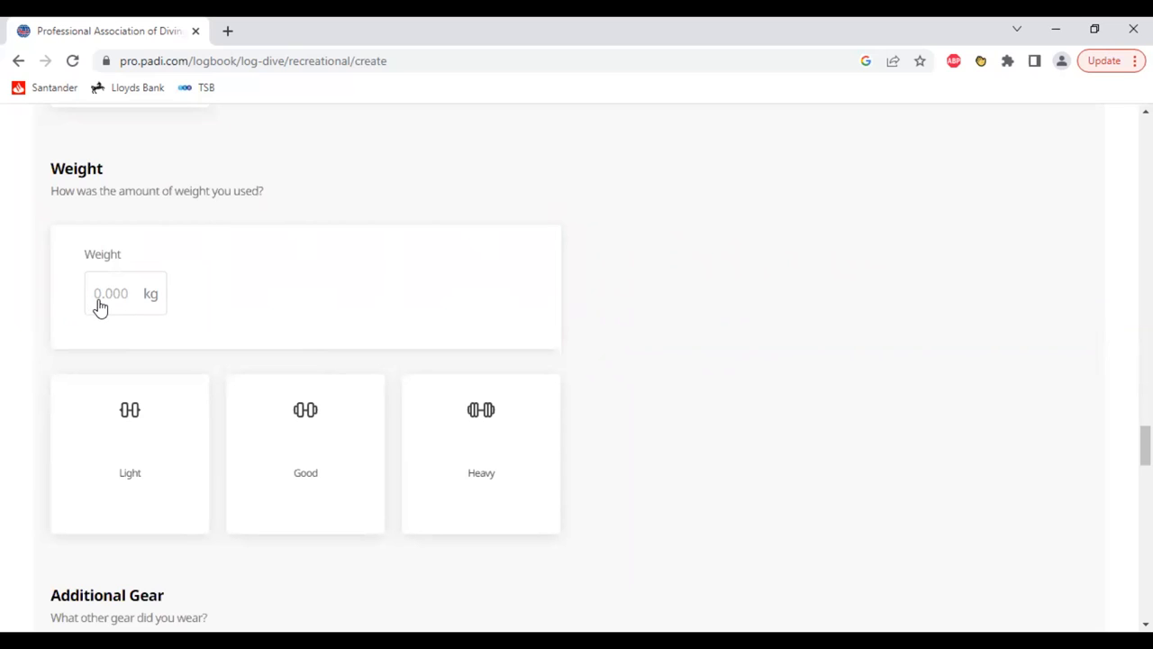
click(112, 292)
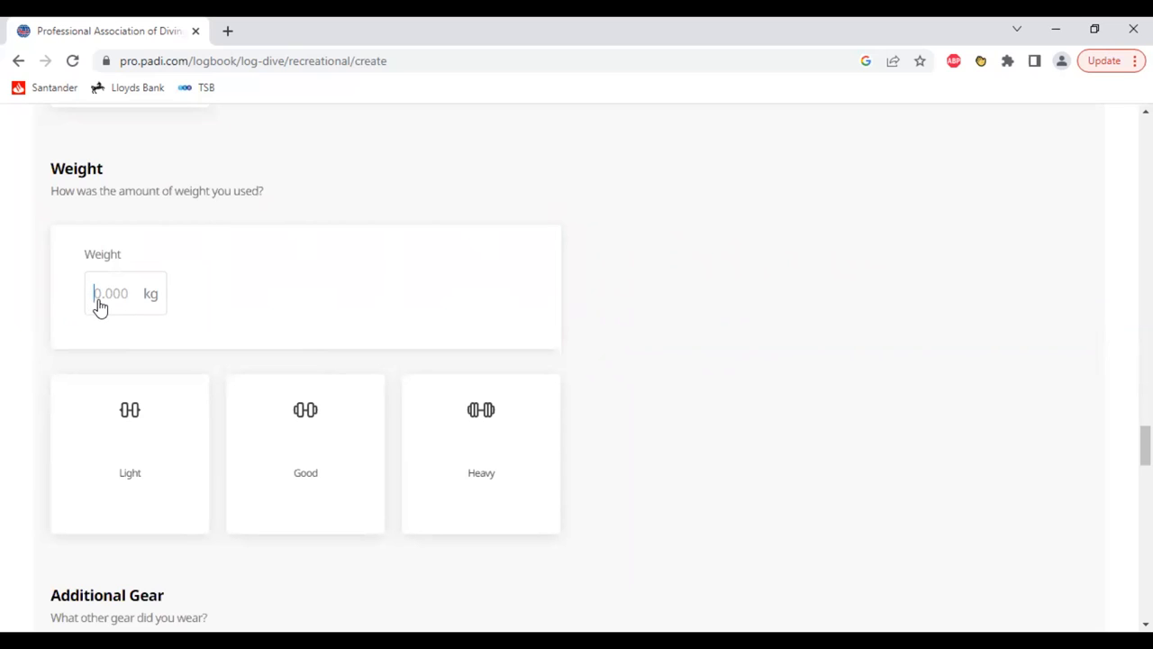
text(4)
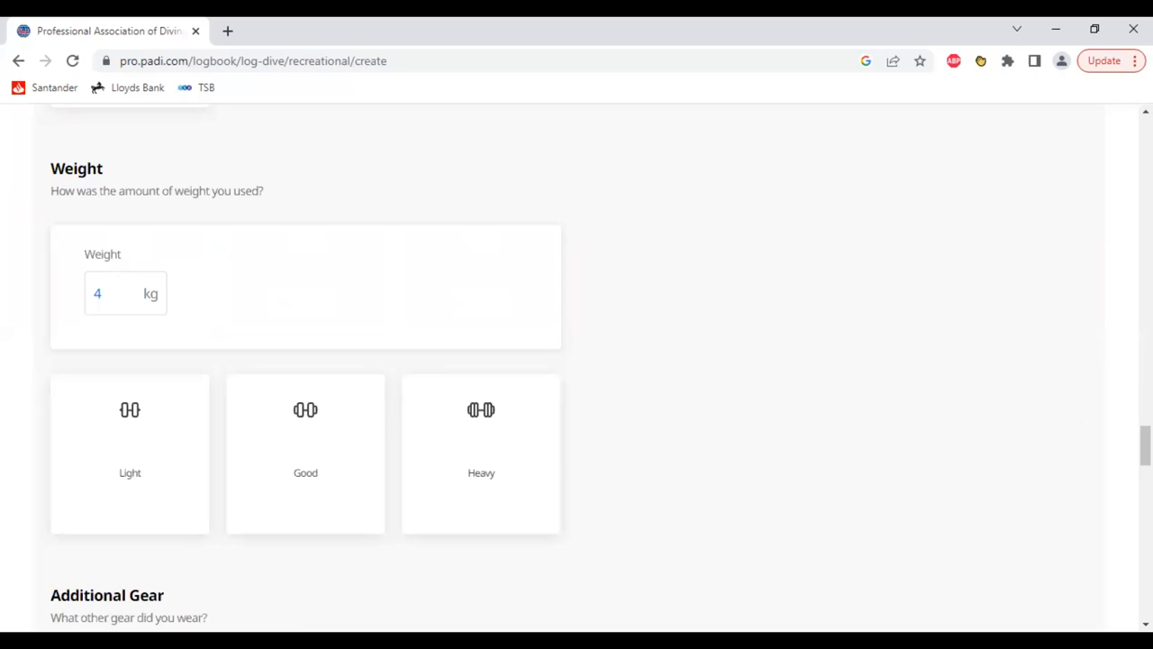
scroll(down, 3)
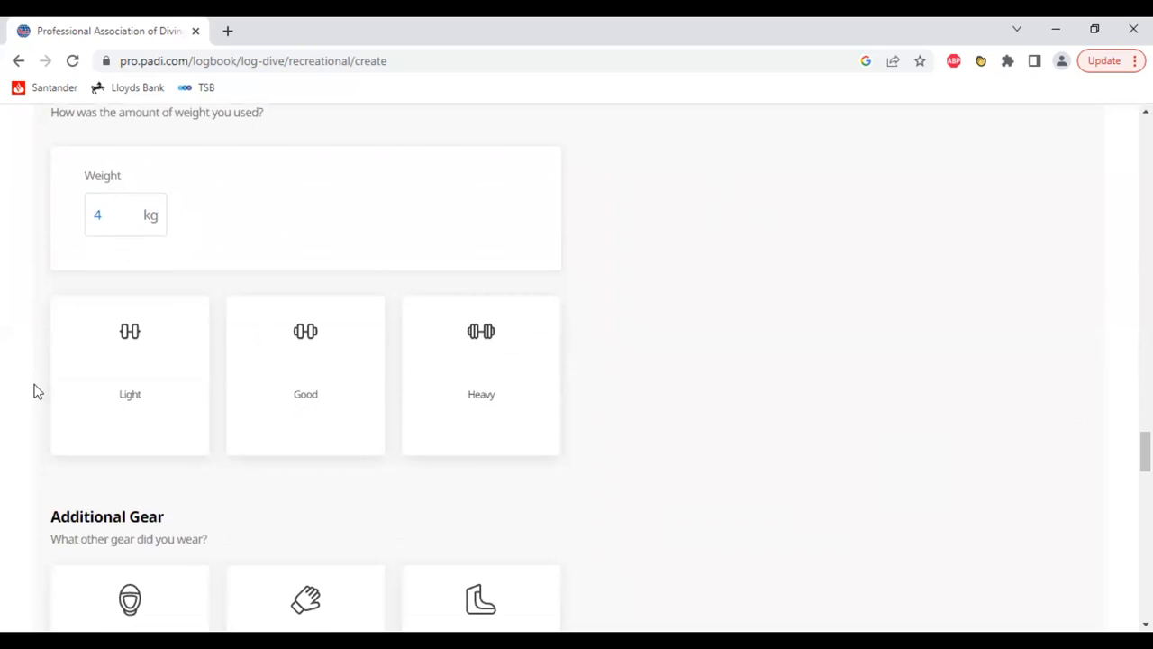
click(126, 215)
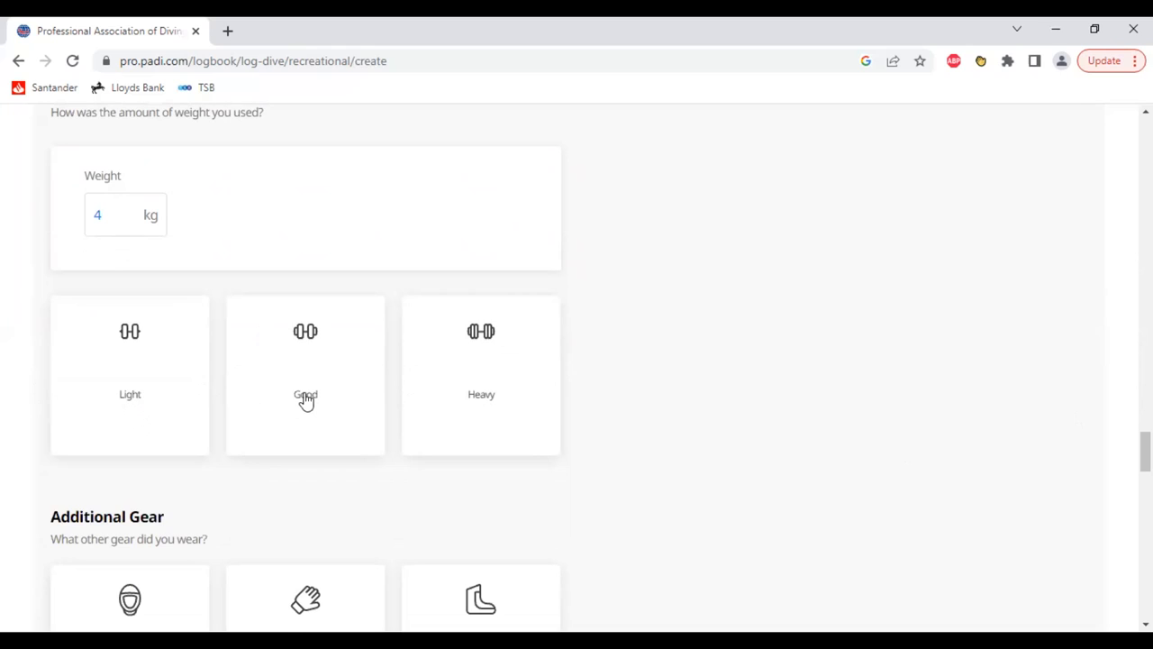
click(306, 375)
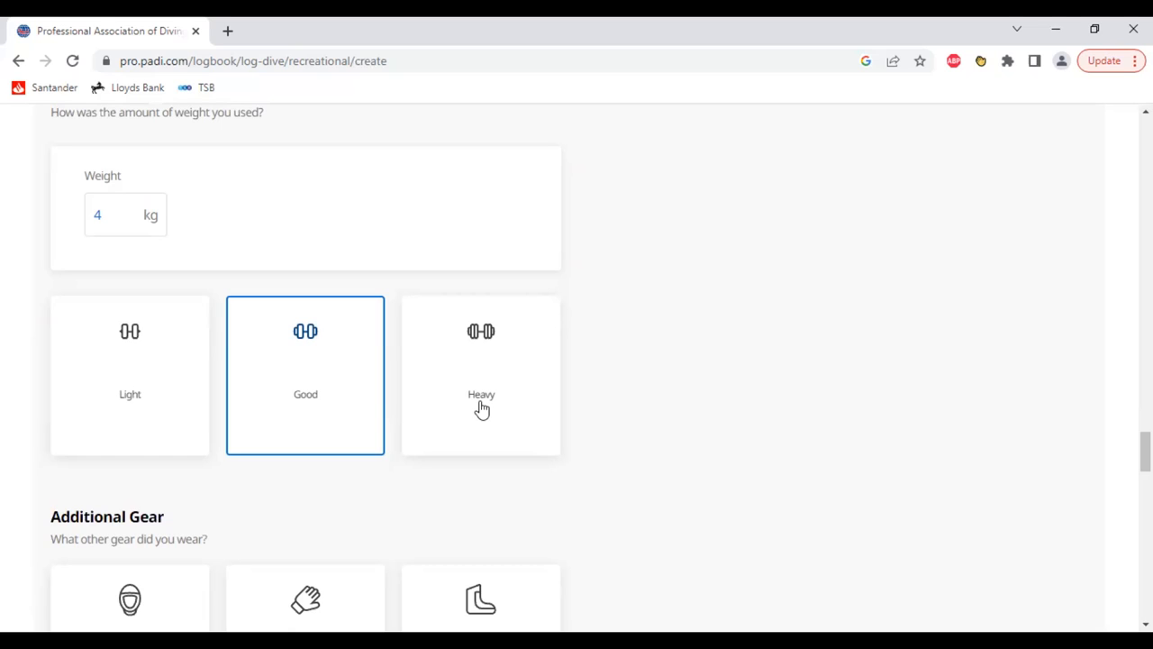
mouse_move(800, 360)
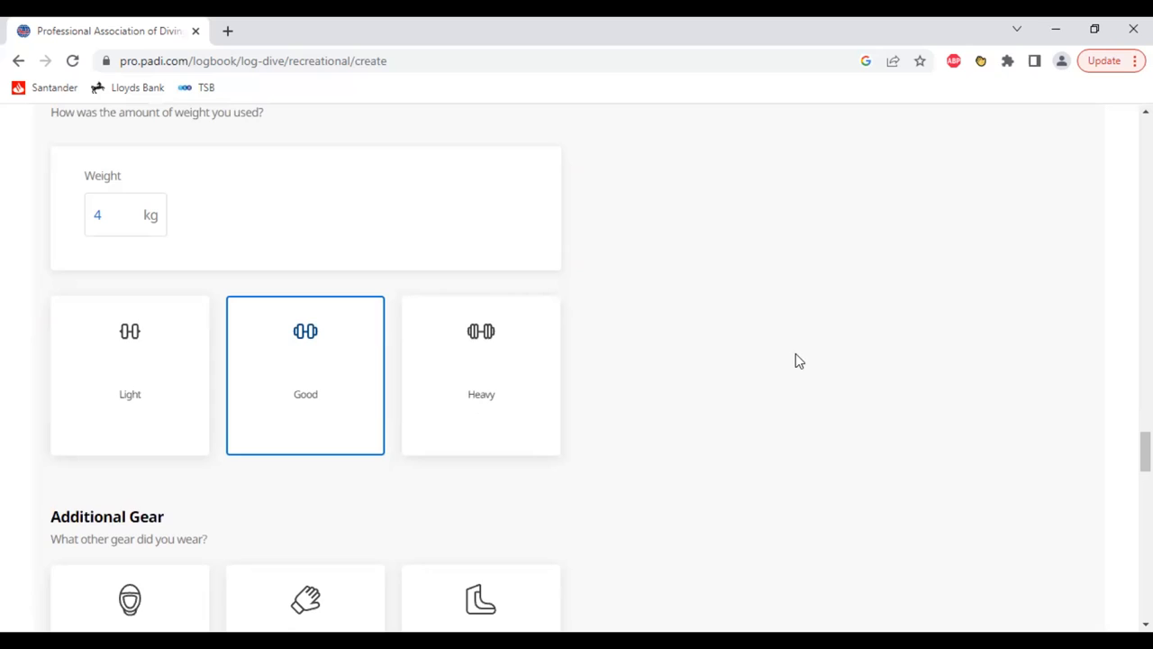
mouse_move(898, 375)
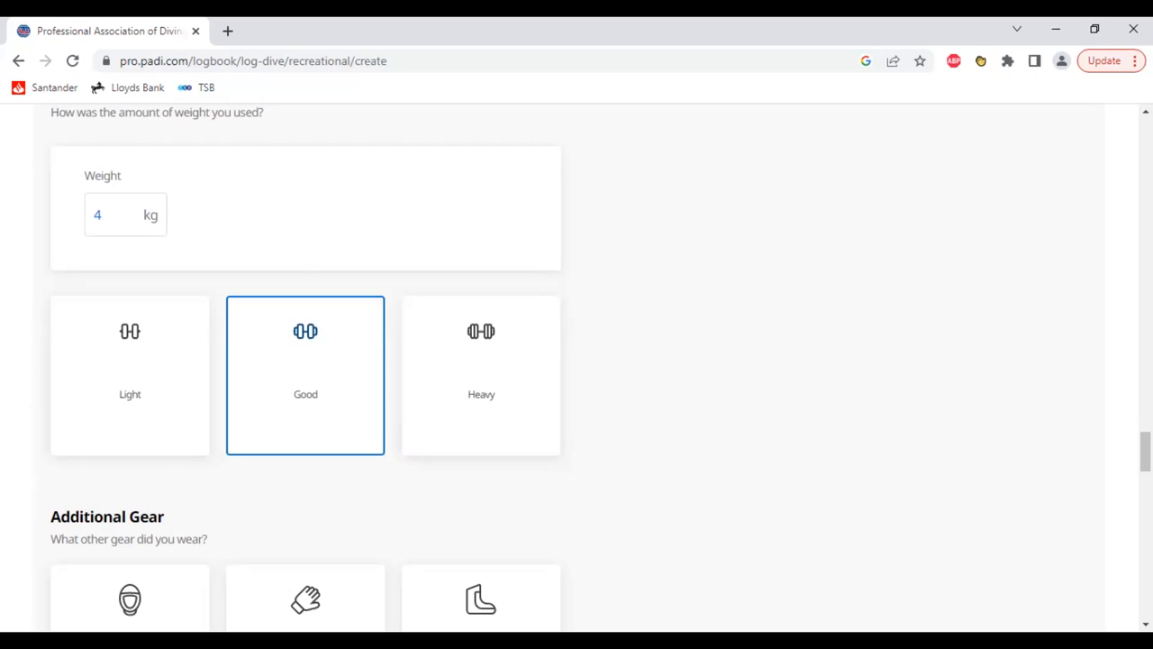
- Add Boots as additional gear worn on the dive
scroll(down, 3)
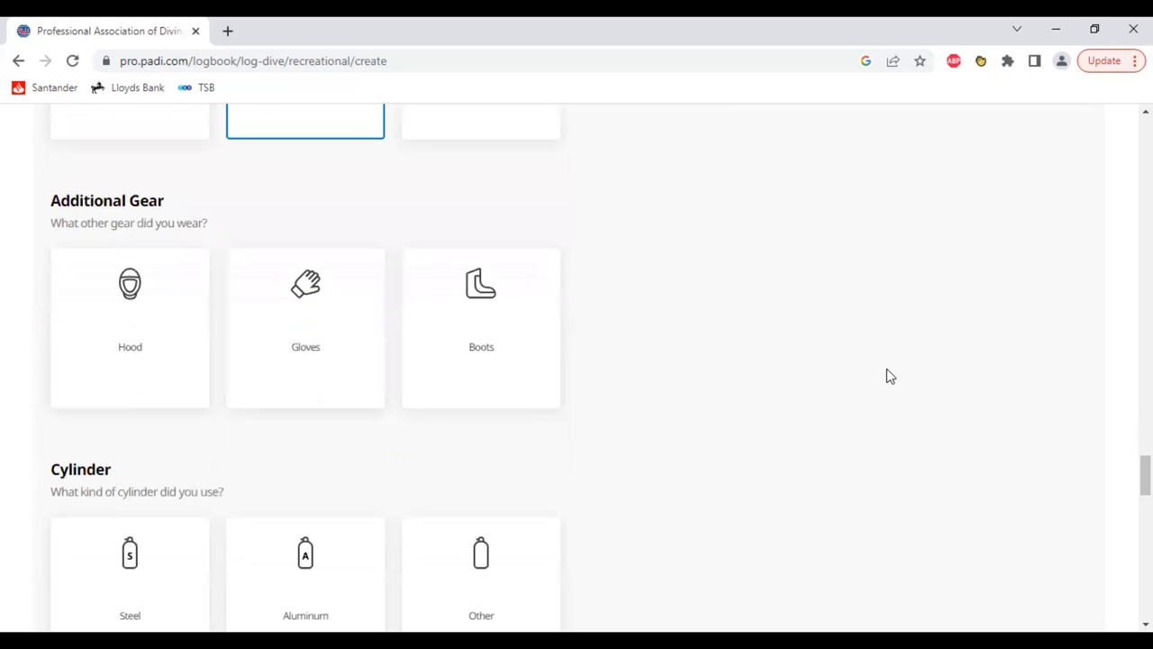
mouse_move(481, 346)
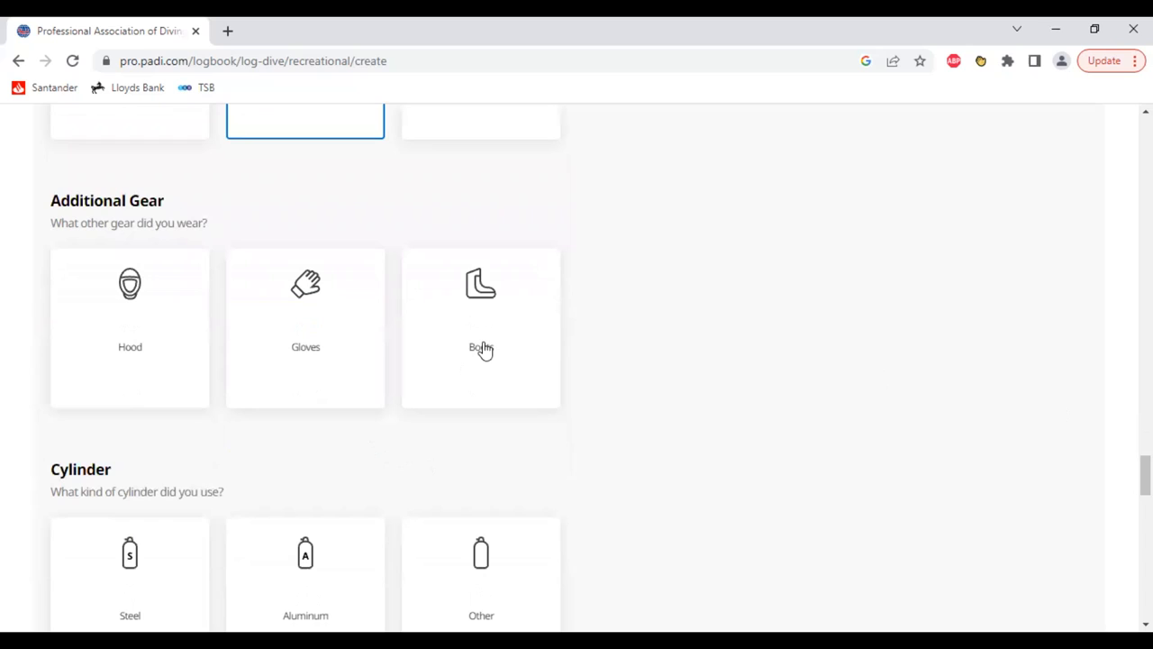
click(481, 328)
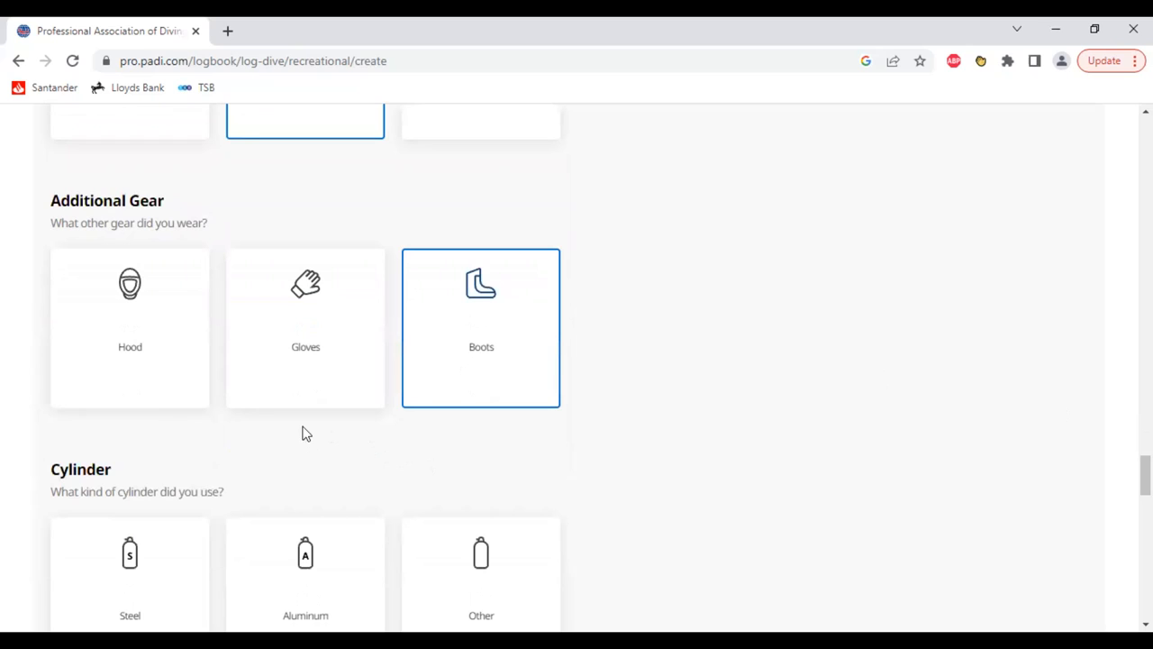
mouse_move(144, 387)
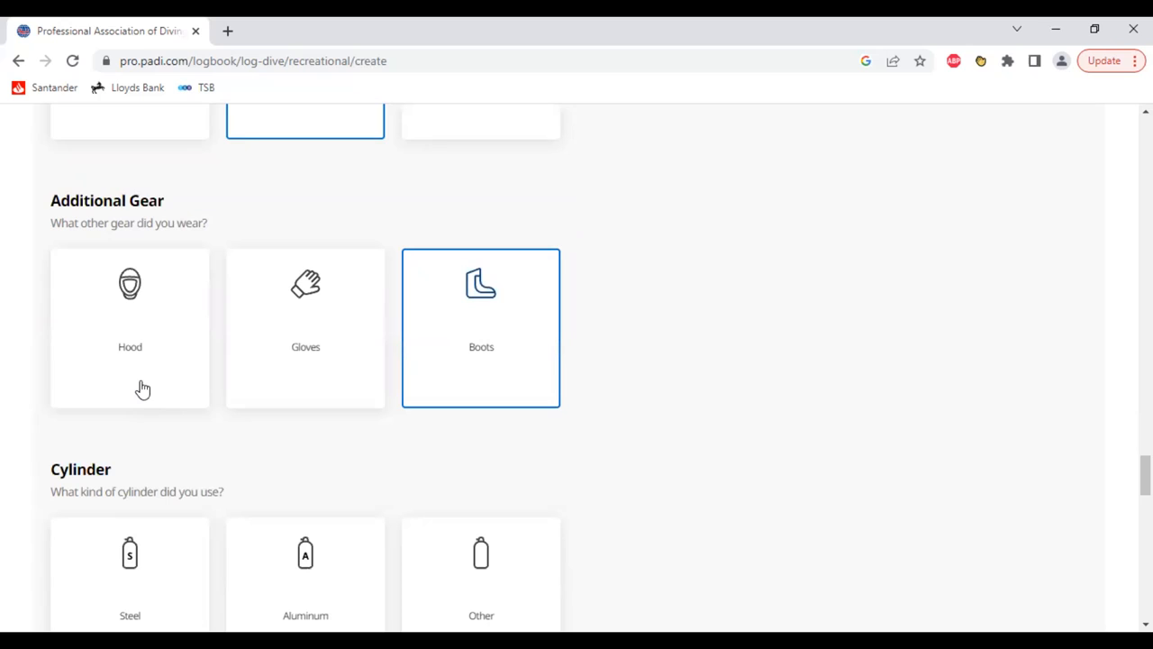
mouse_move(306, 384)
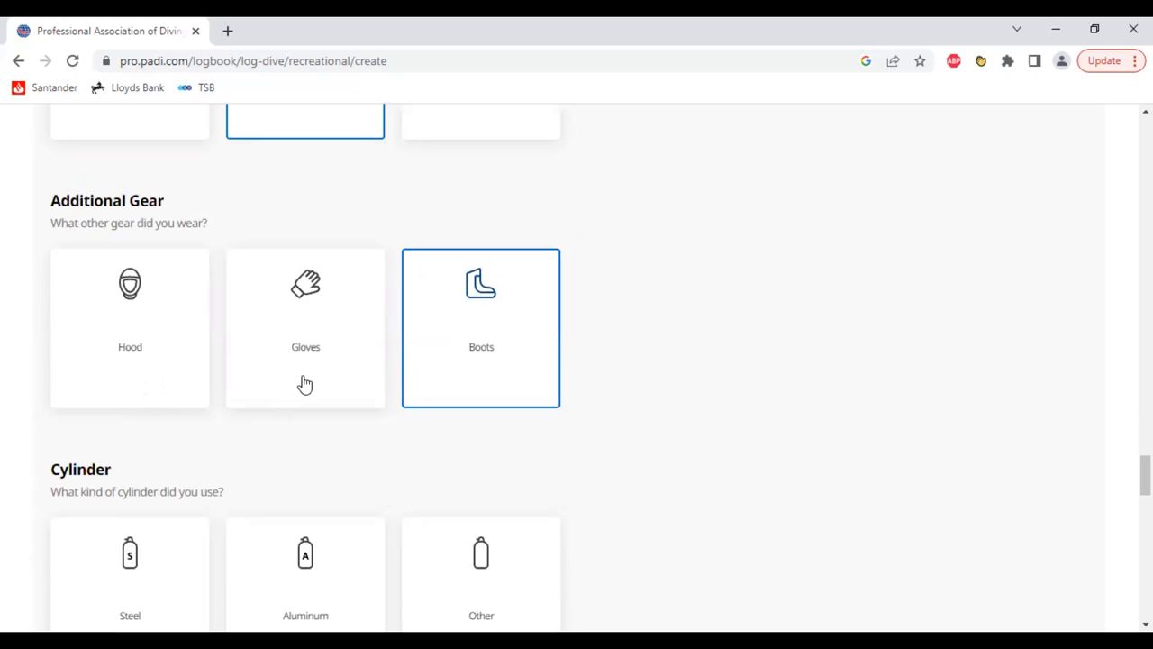
mouse_move(719, 415)
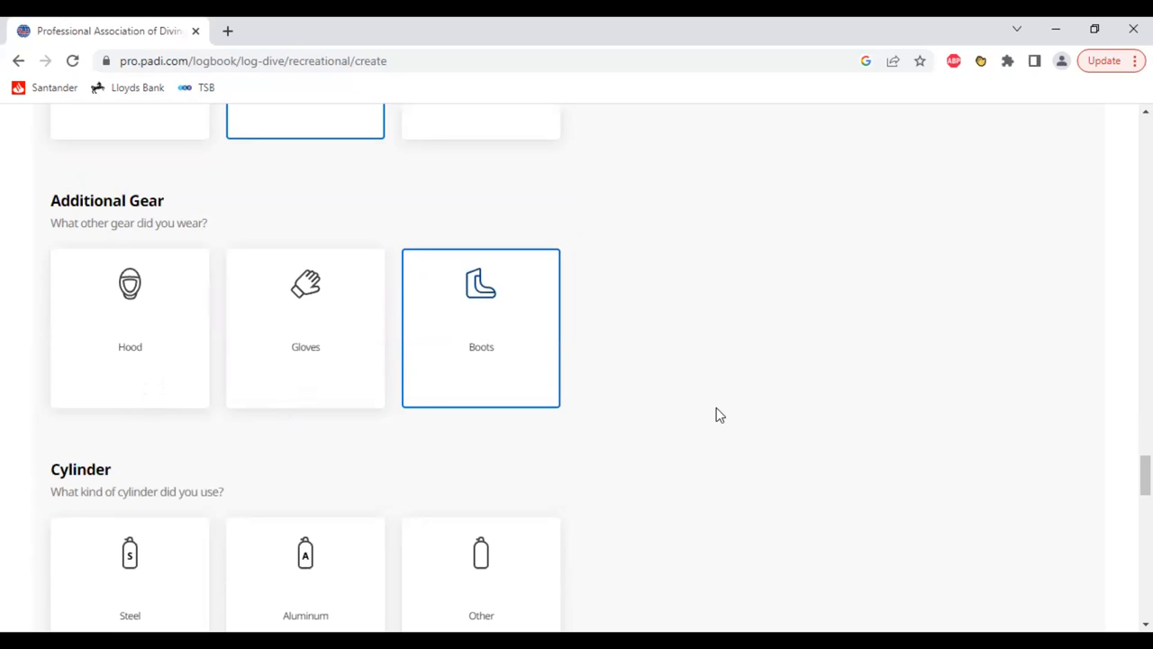
mouse_move(916, 389)
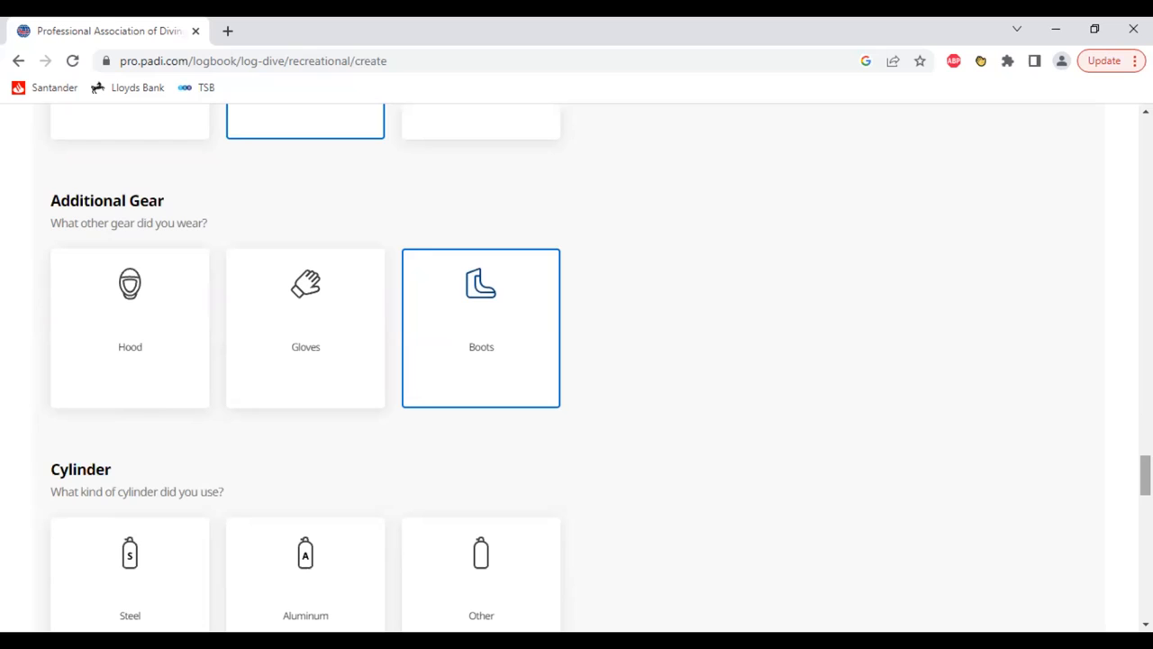
- Record a Steel cylinder with a size of 12 liters
scroll(down, 3)
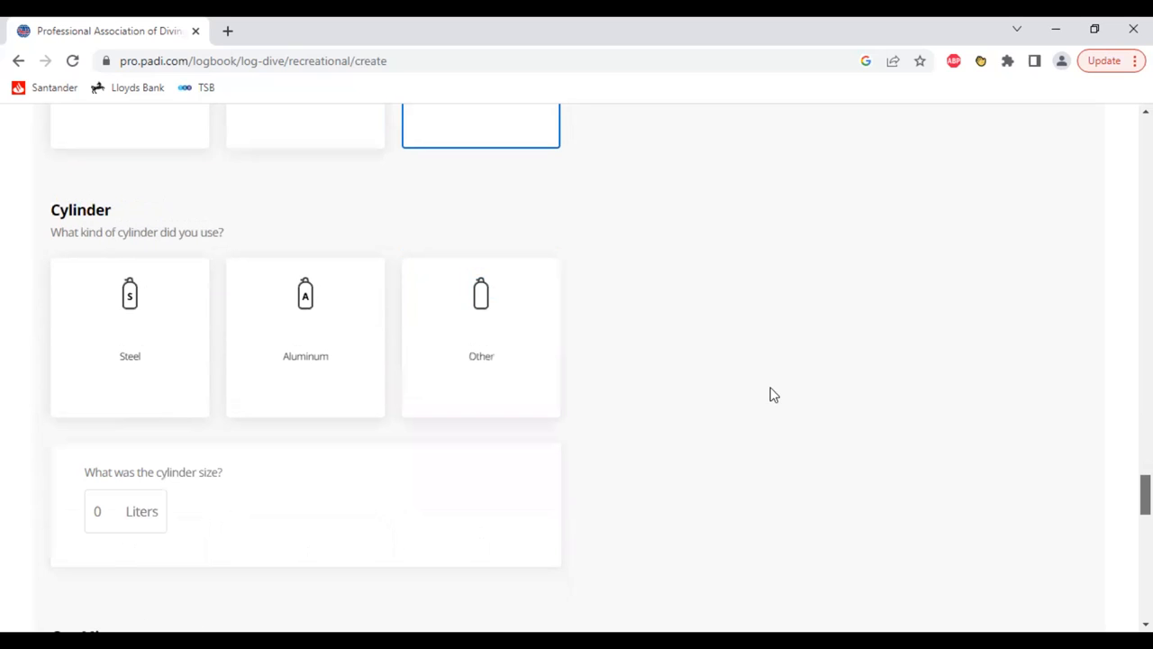
scroll(down, 3)
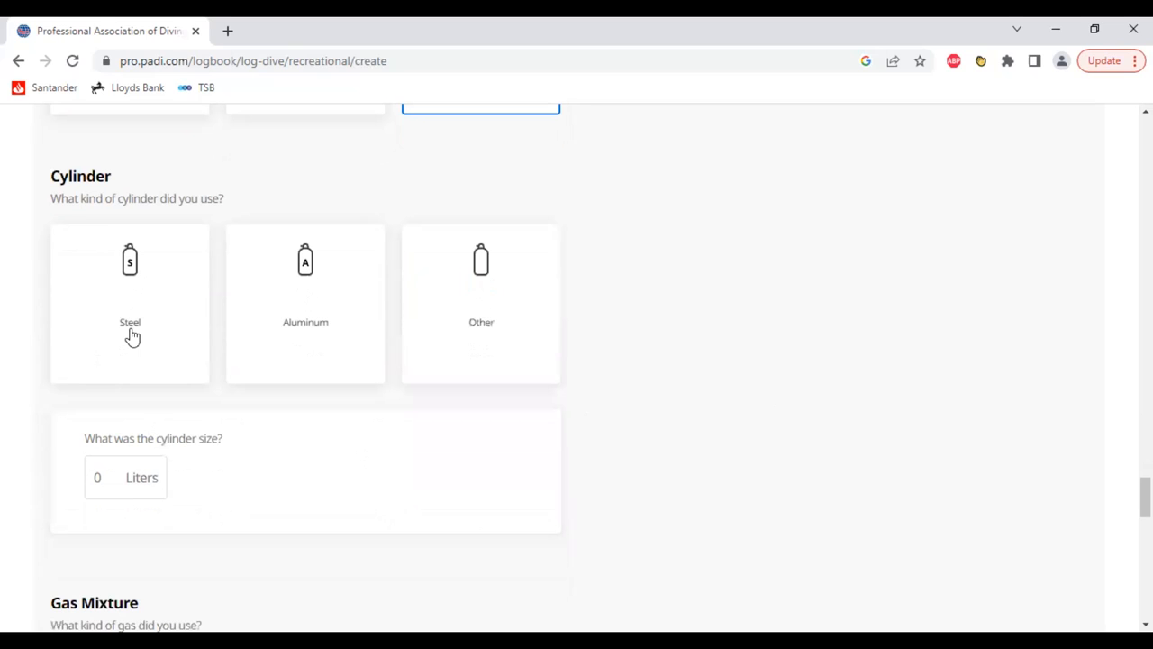
click(130, 303)
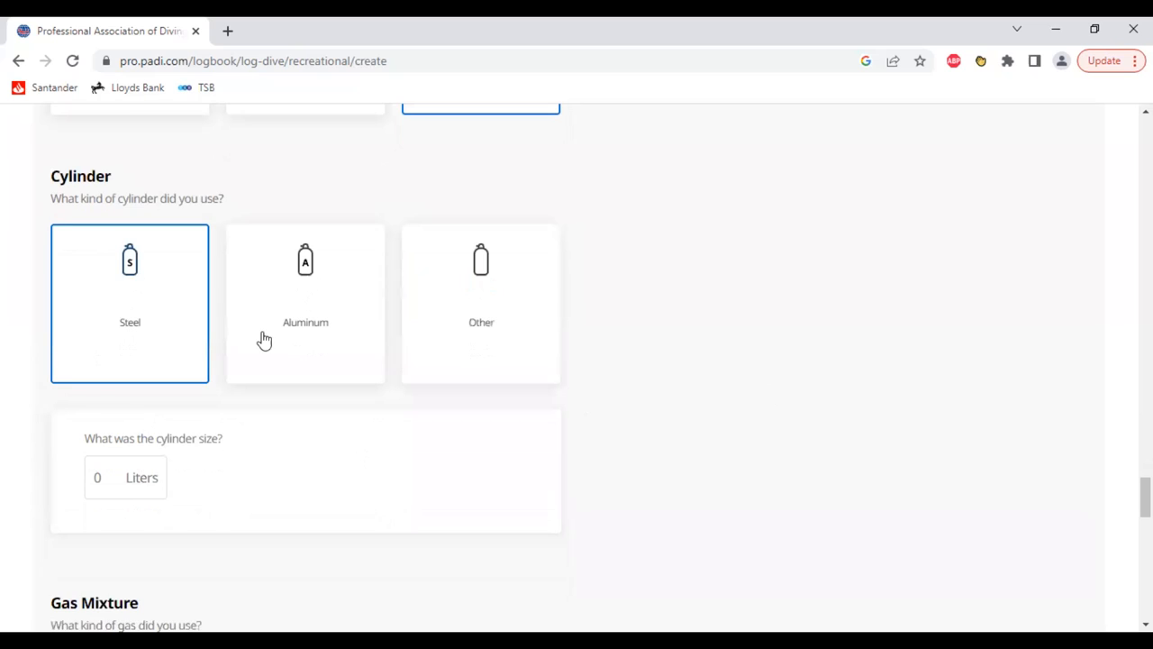
mouse_move(297, 361)
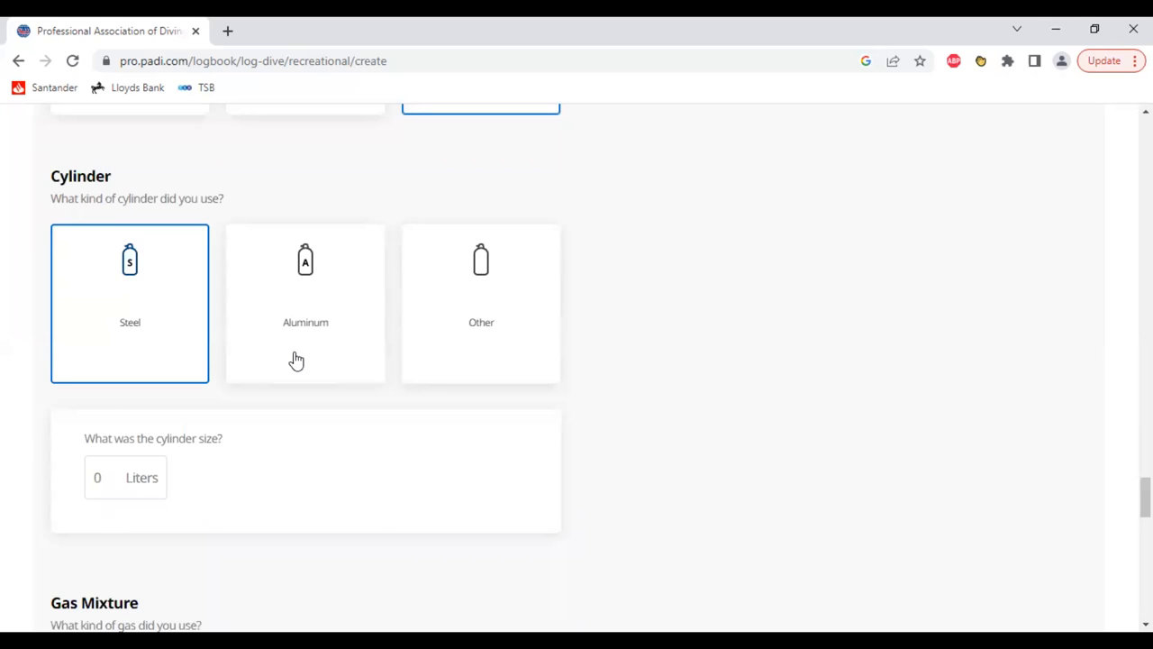
mouse_move(385, 417)
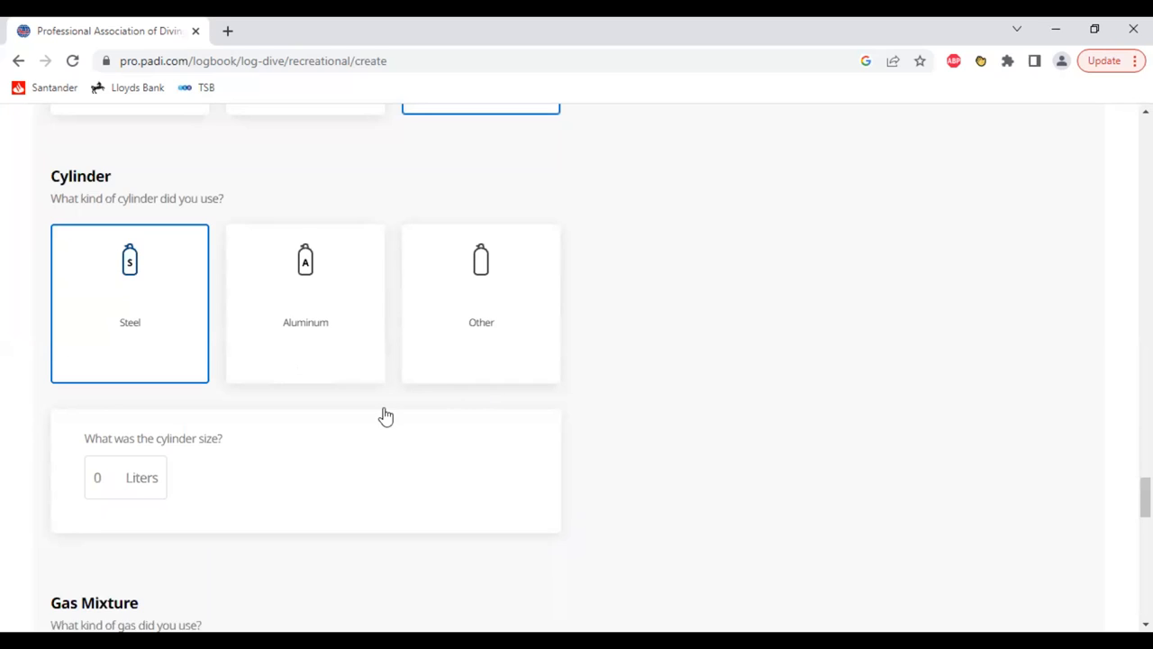
mouse_move(500, 333)
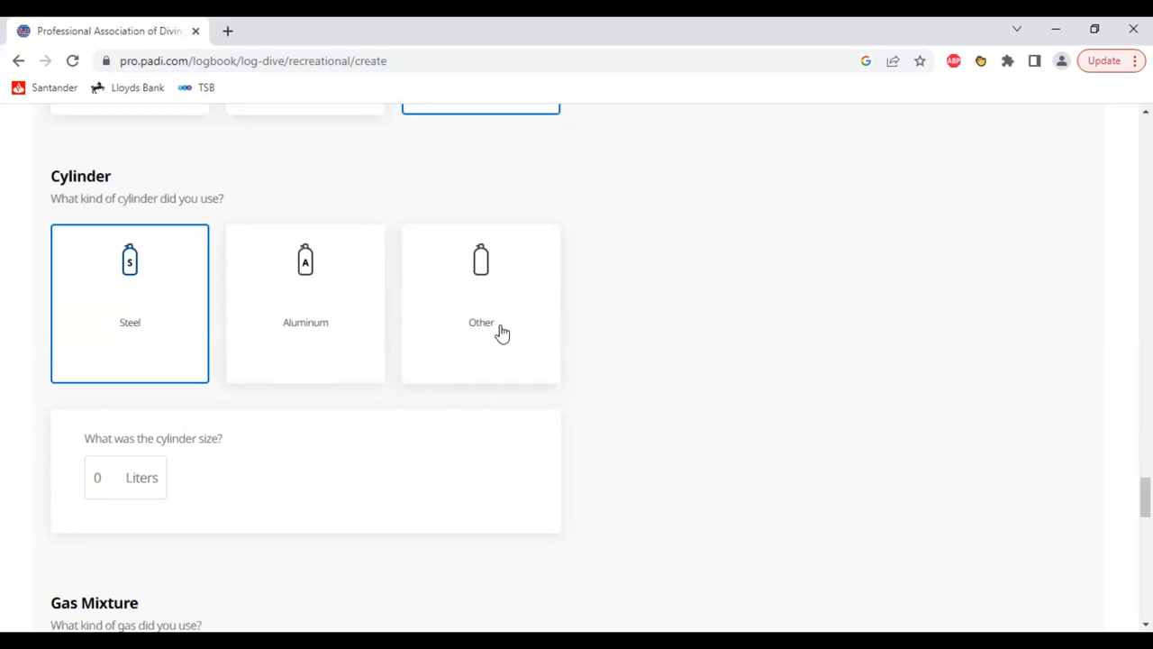
mouse_move(670, 330)
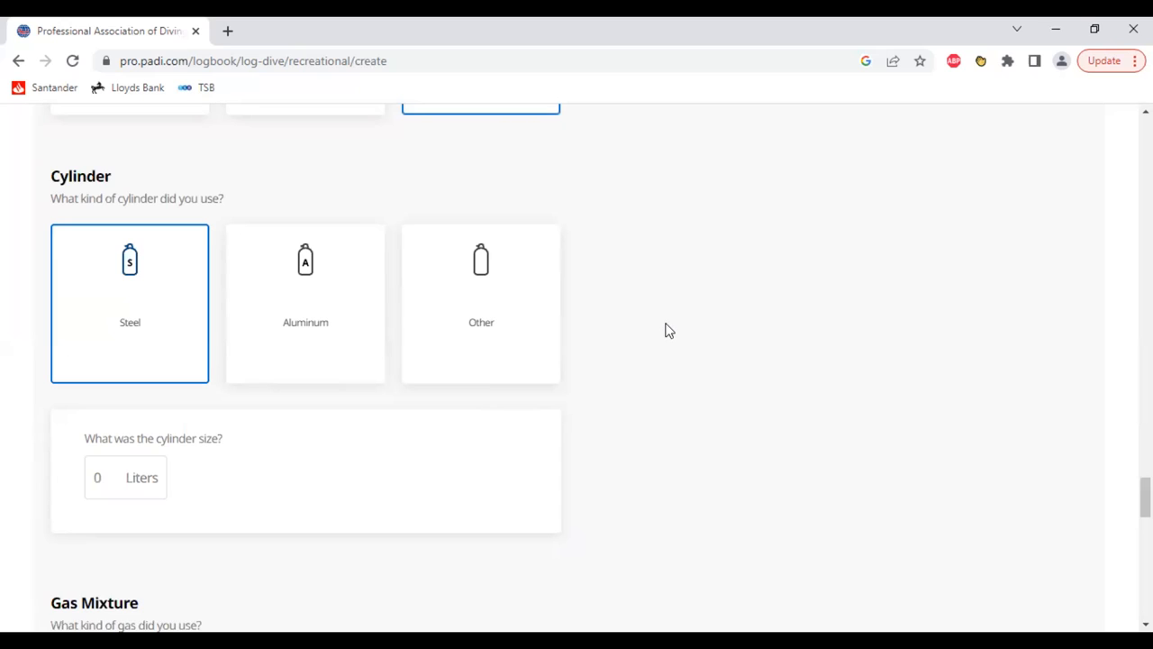
mouse_move(150, 357)
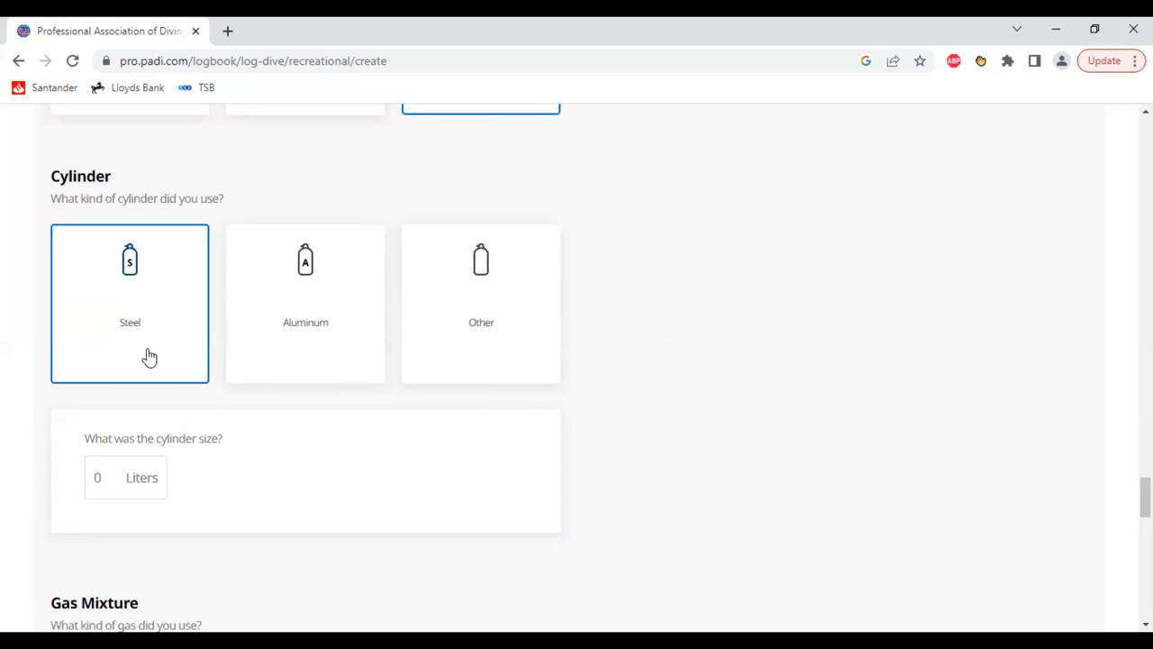
mouse_move(807, 380)
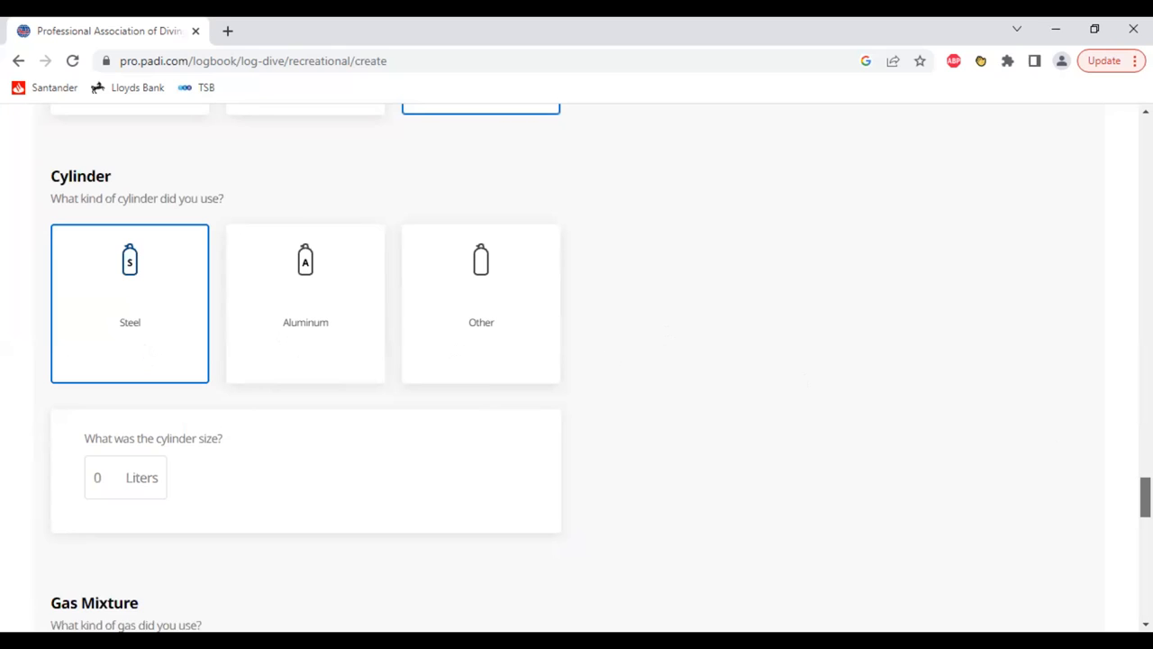
scroll(down, 3)
text(1)
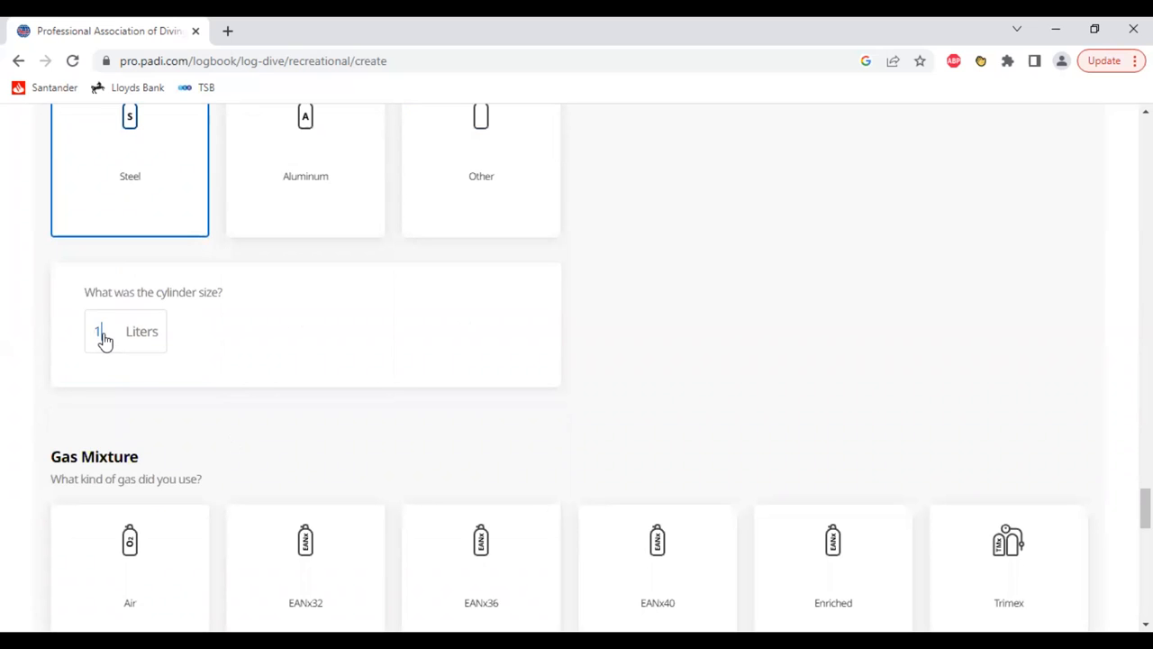
text(2)
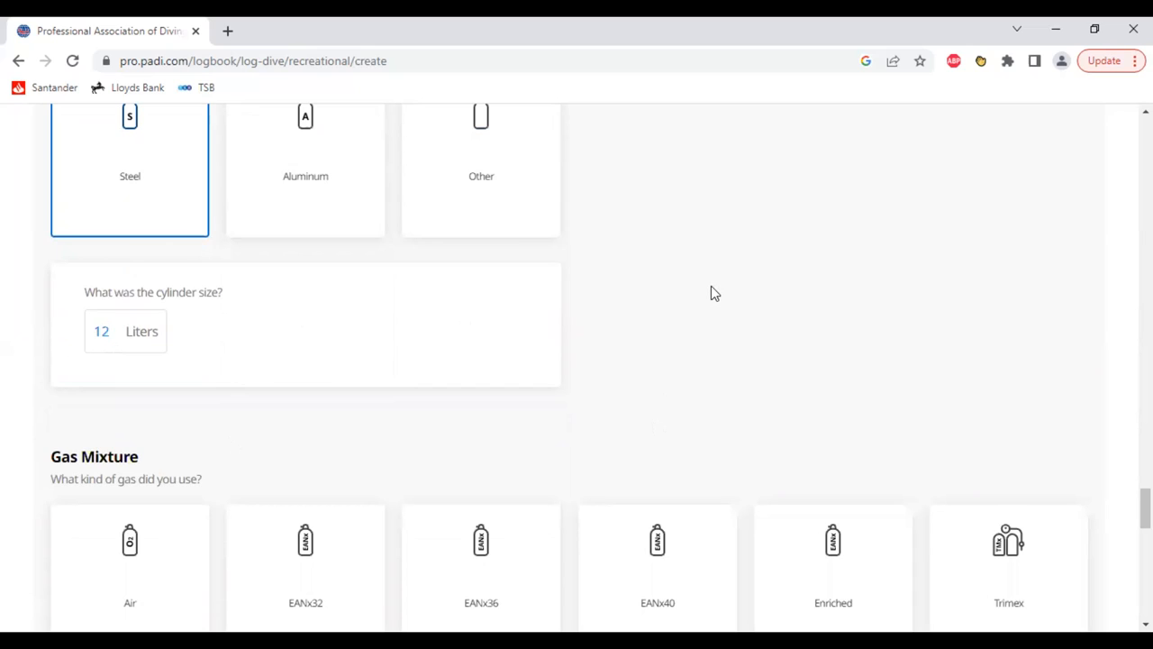
click(108, 331)
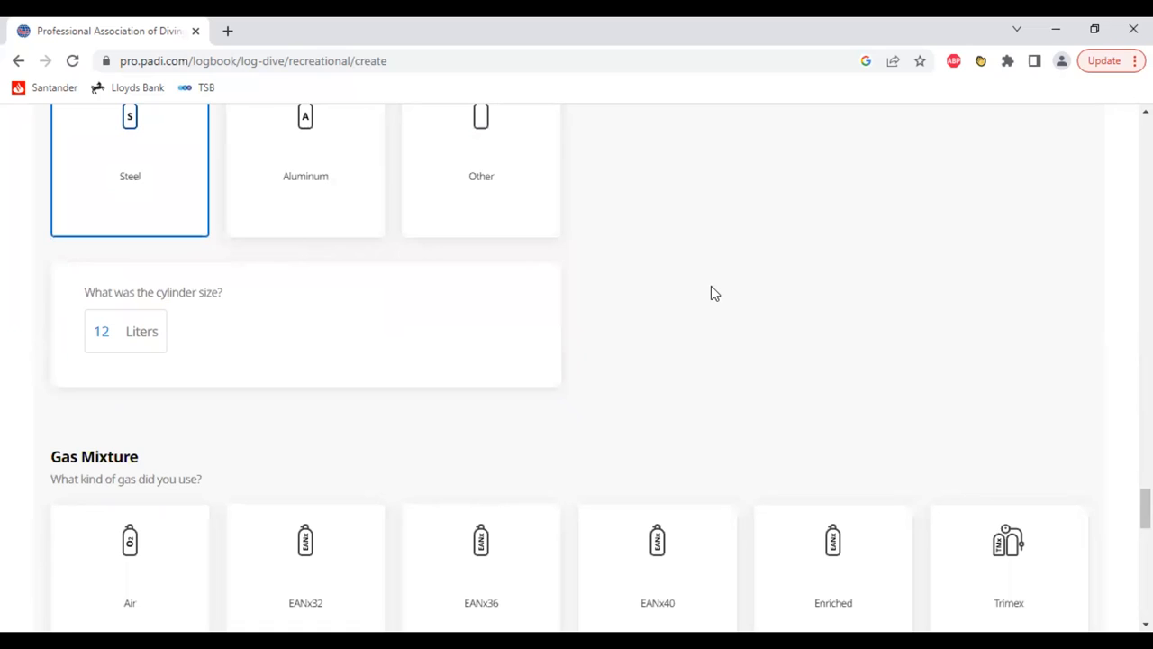
click(125, 331)
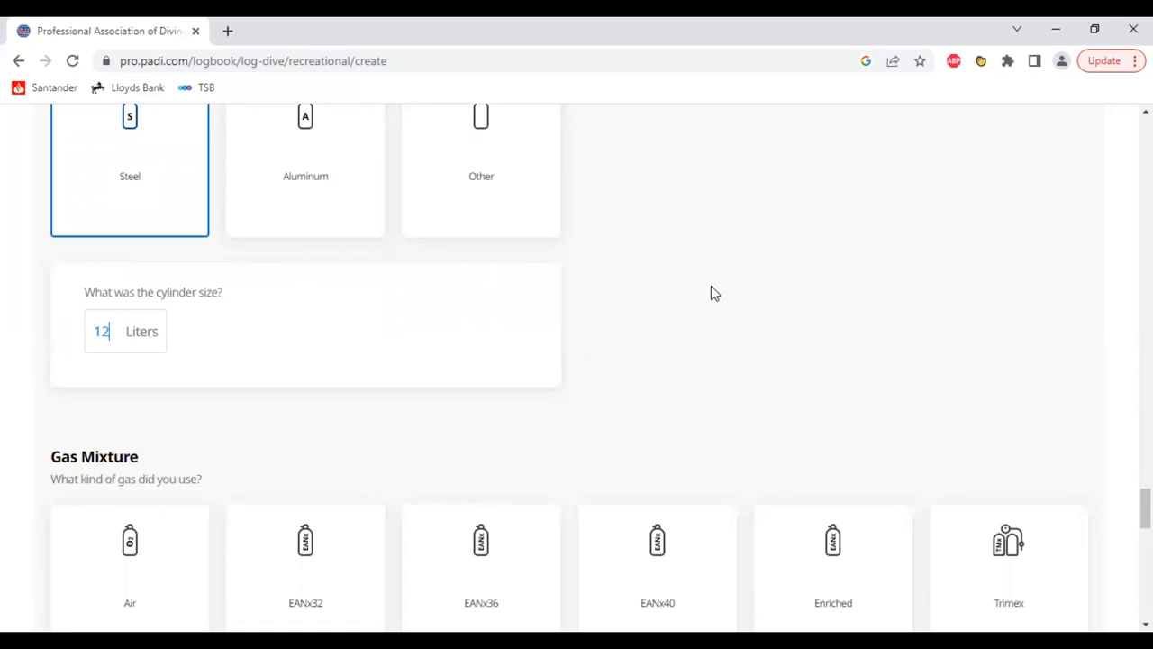
mouse_move(991, 343)
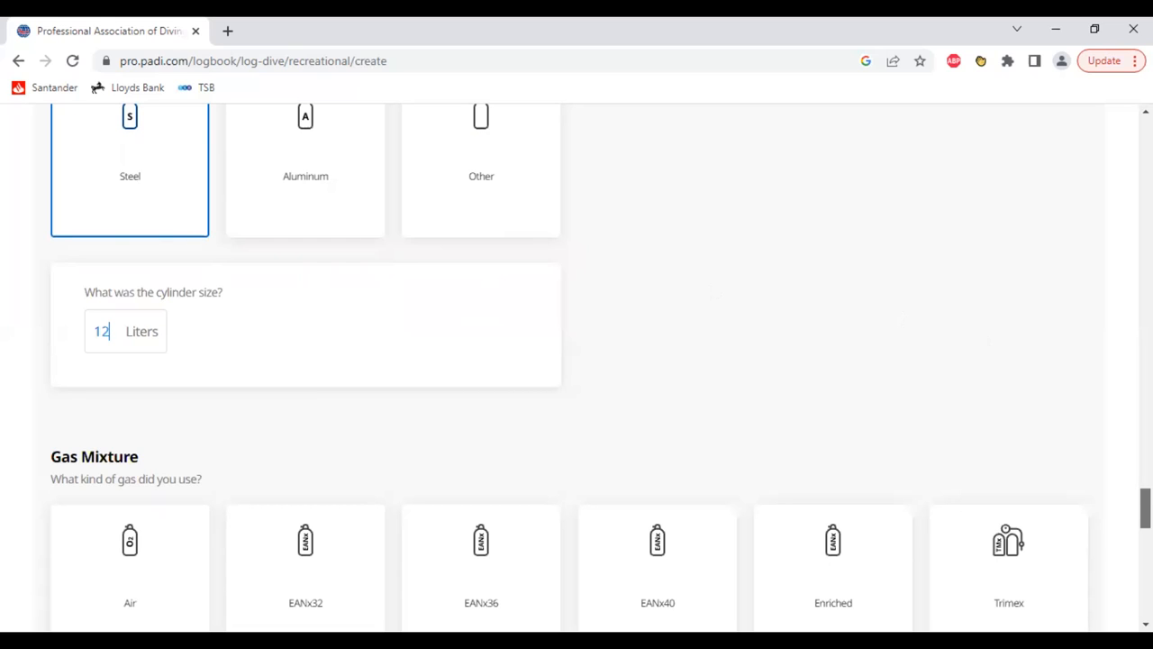
- Set the gas mixture to Air, filling oxygen and nitrogen percentages
scroll(down, 3)
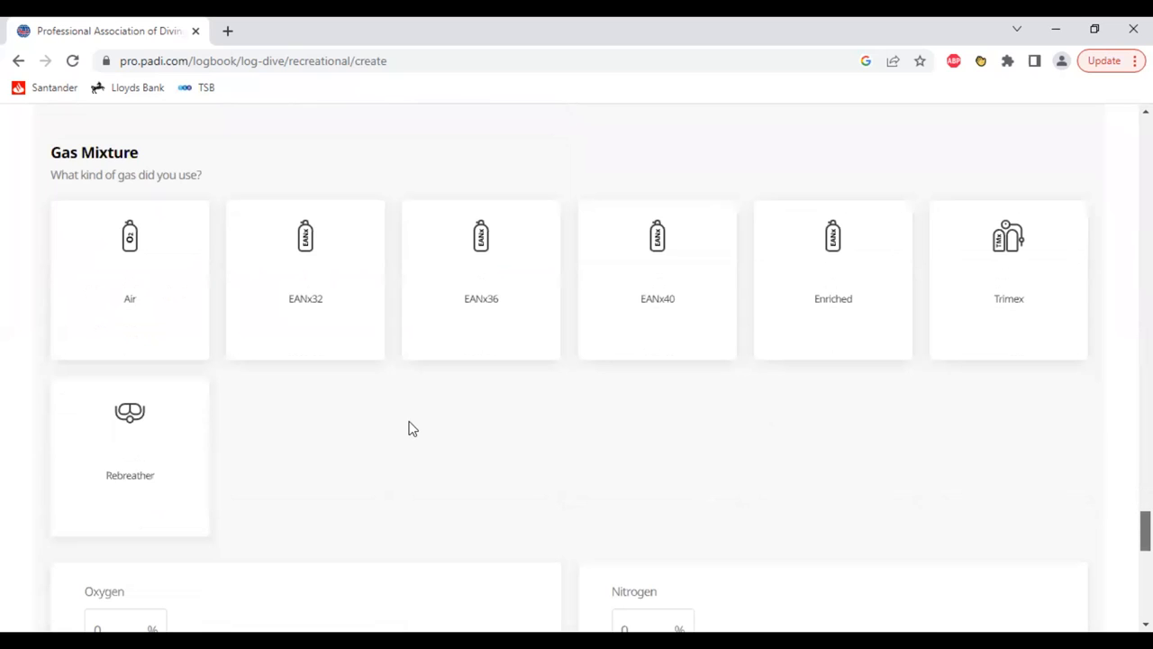
click(130, 279)
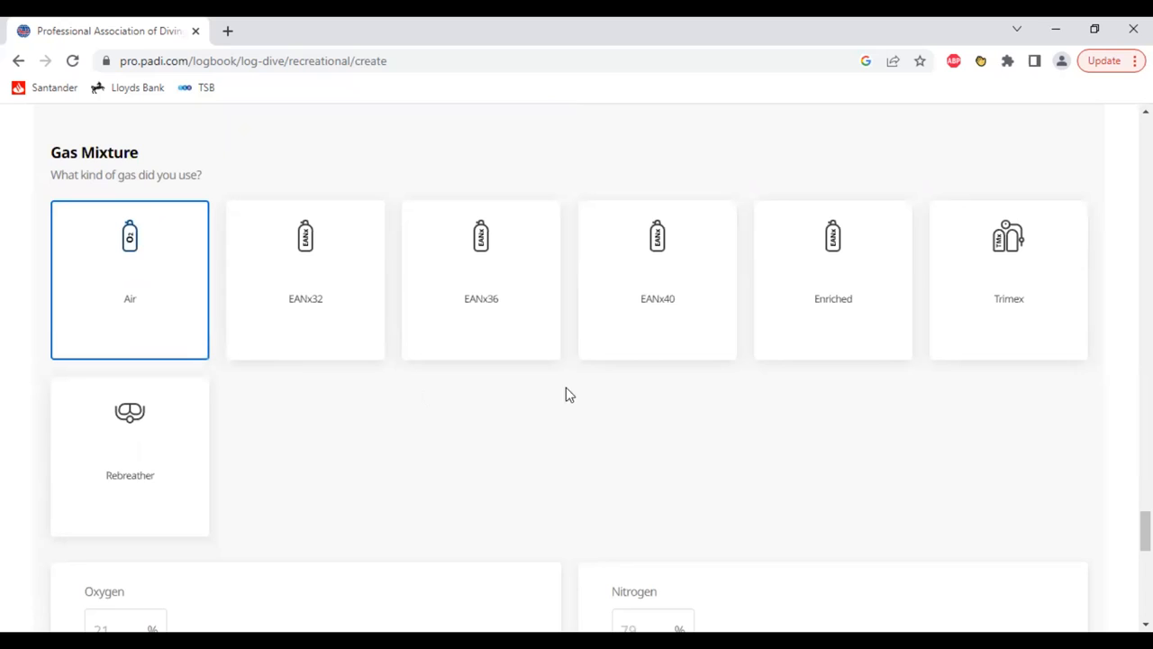
mouse_move(315, 390)
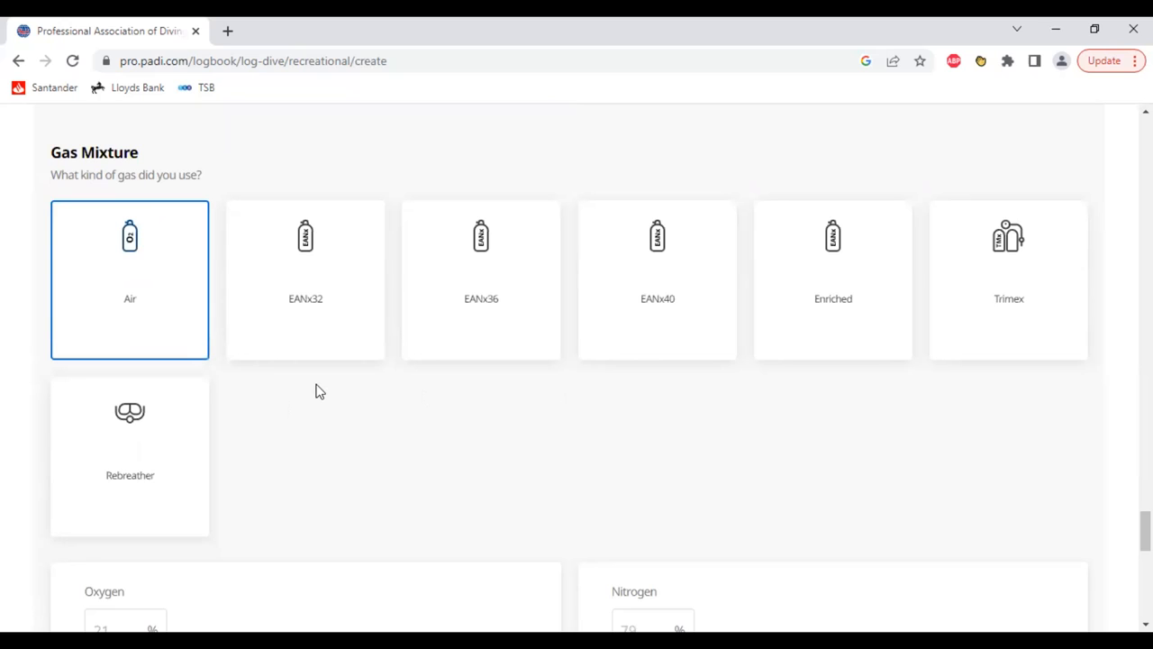
mouse_move(318, 320)
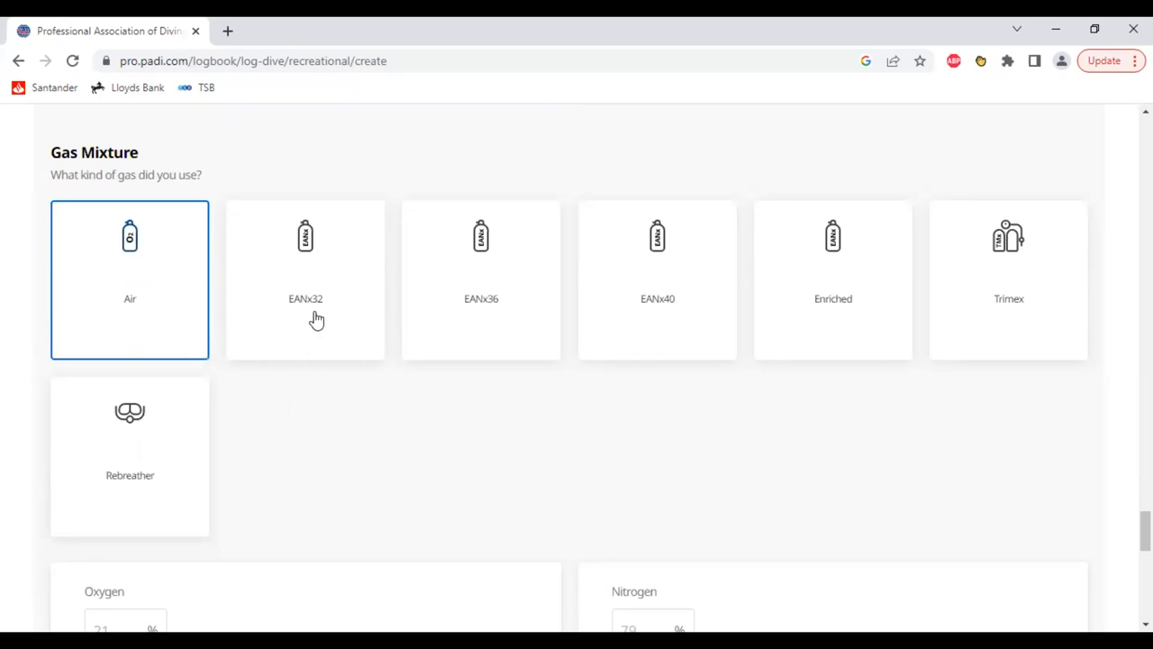
mouse_move(317, 313)
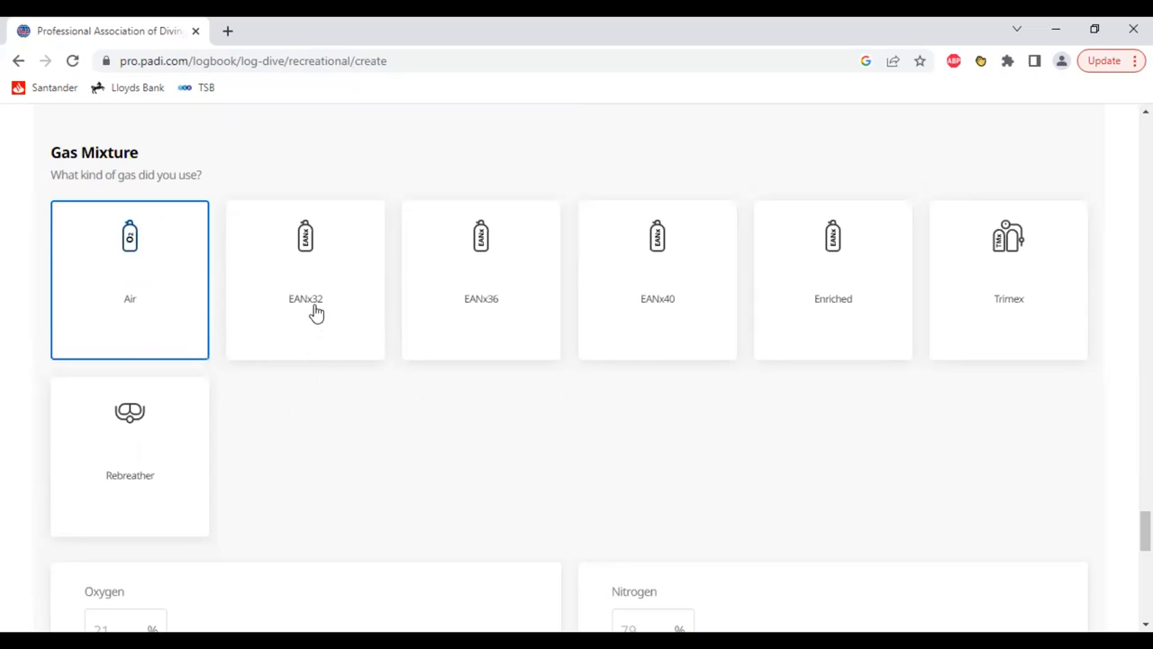
mouse_move(479, 319)
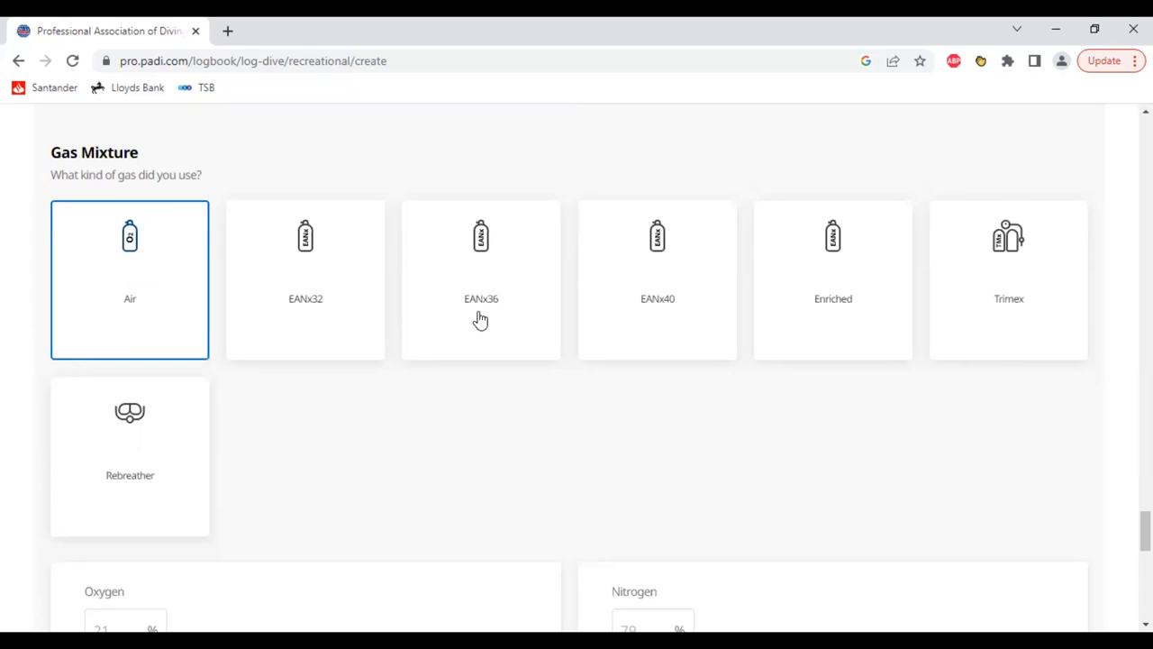
mouse_move(670, 310)
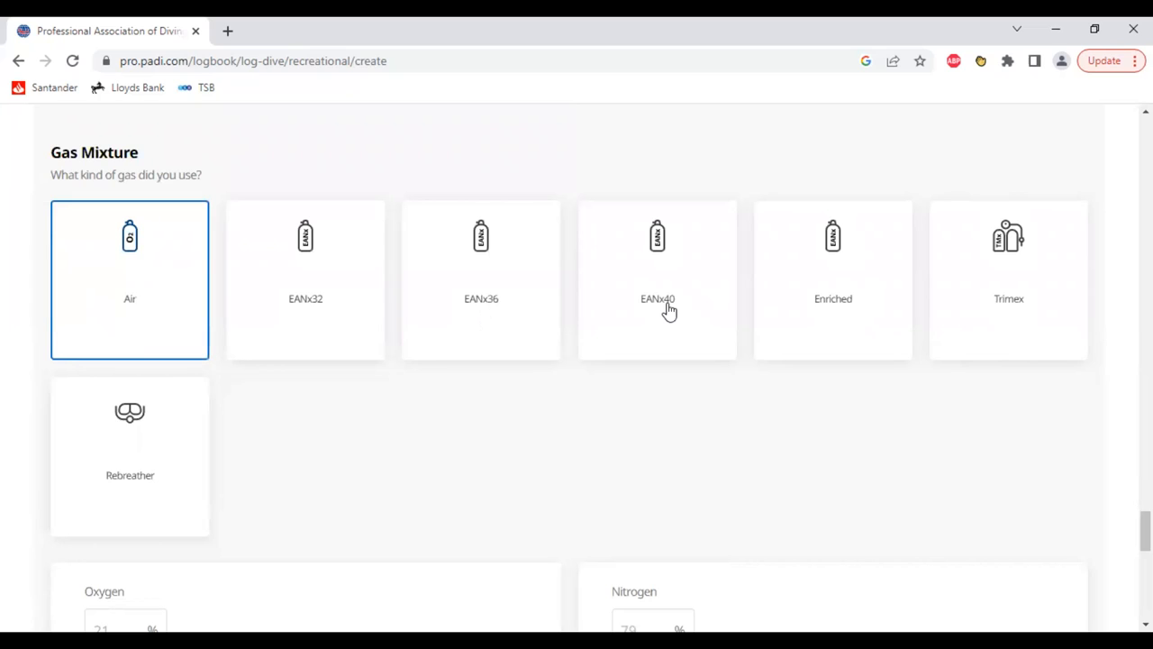
mouse_move(598, 346)
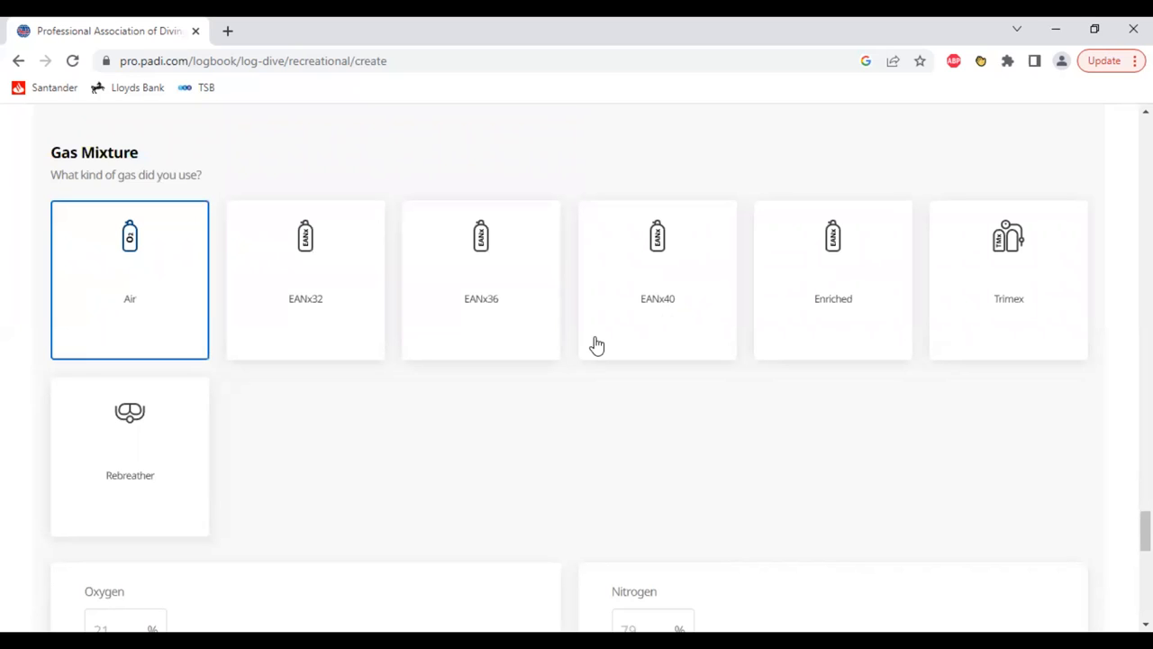
mouse_move(339, 394)
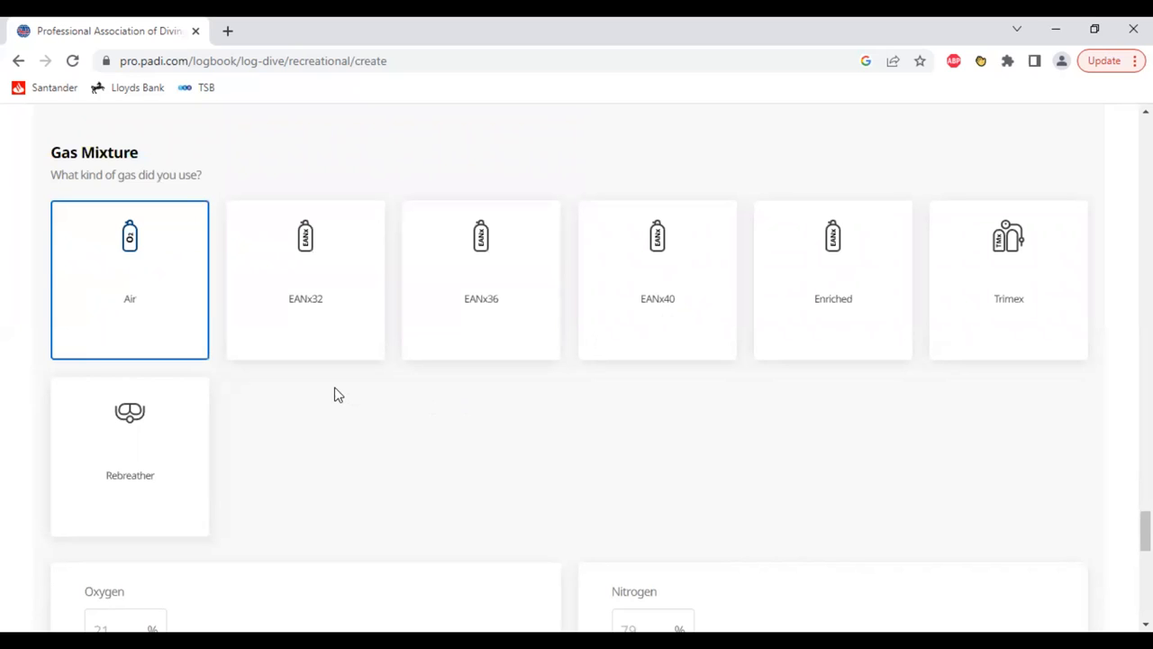
mouse_move(490, 407)
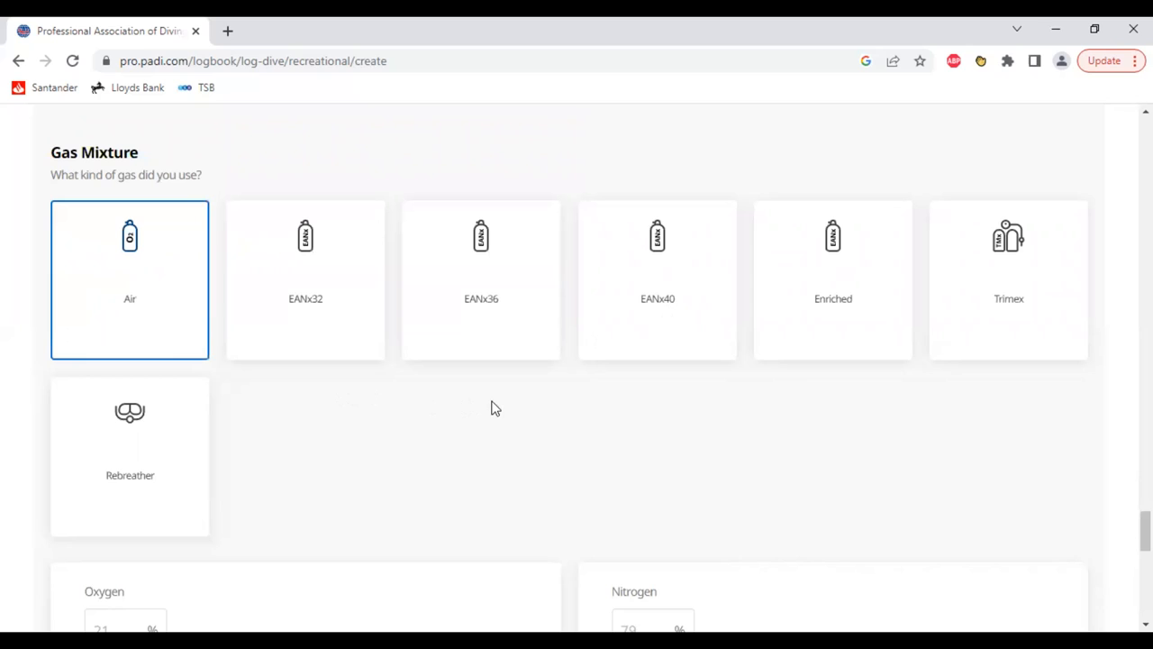
mouse_move(442, 398)
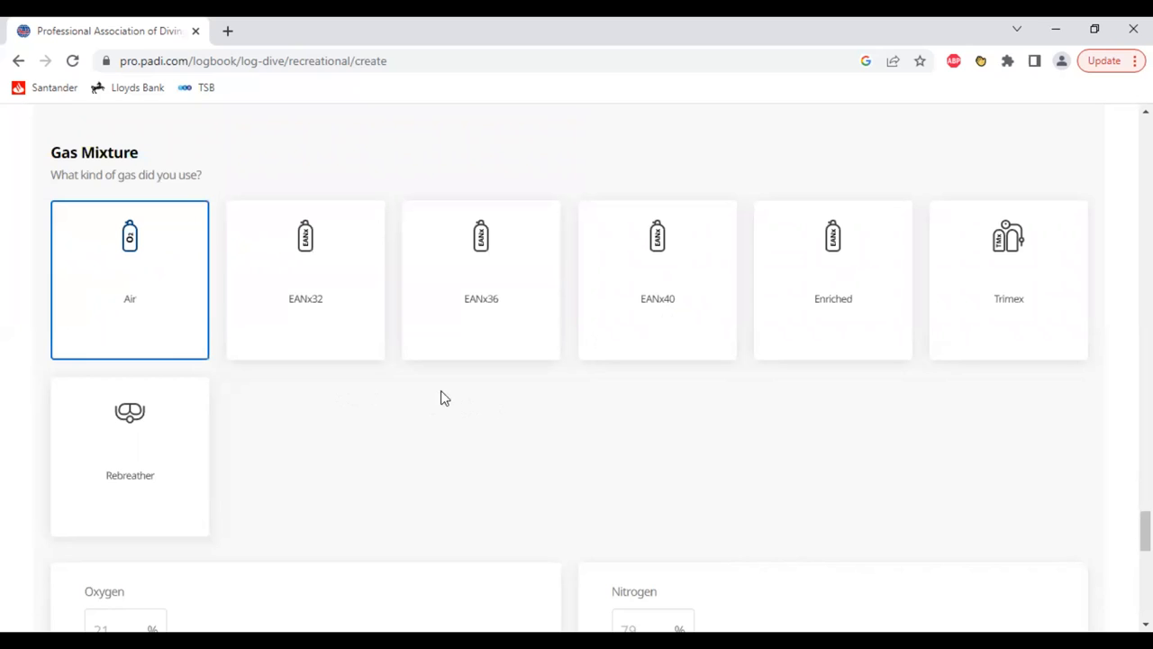
mouse_move(467, 313)
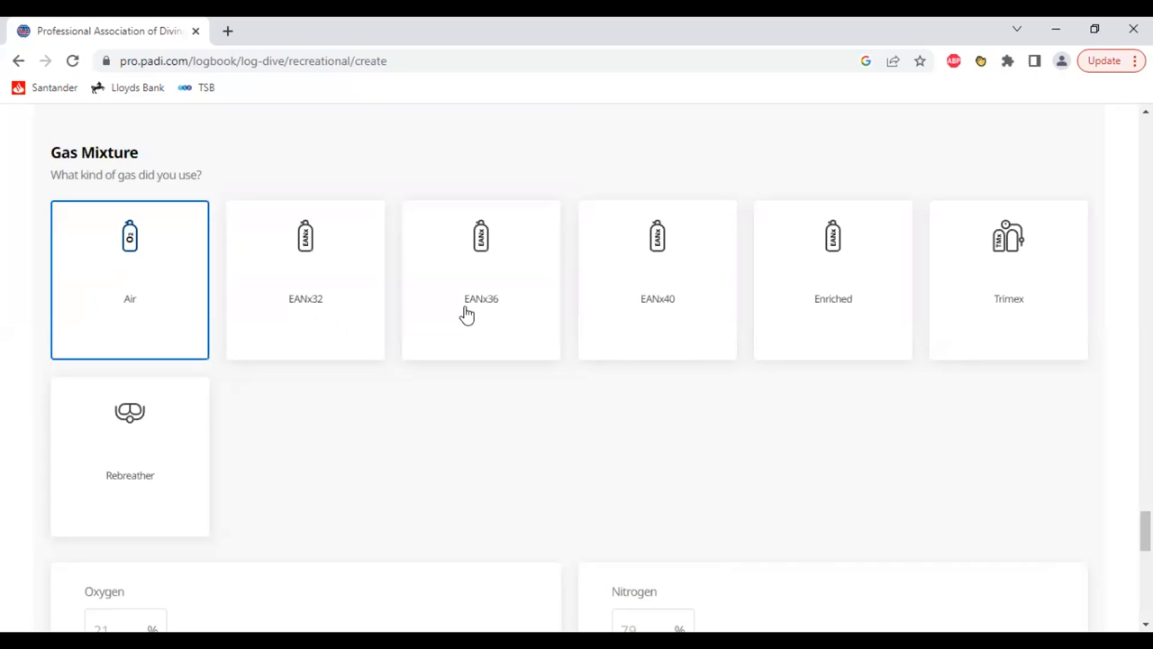
mouse_move(838, 310)
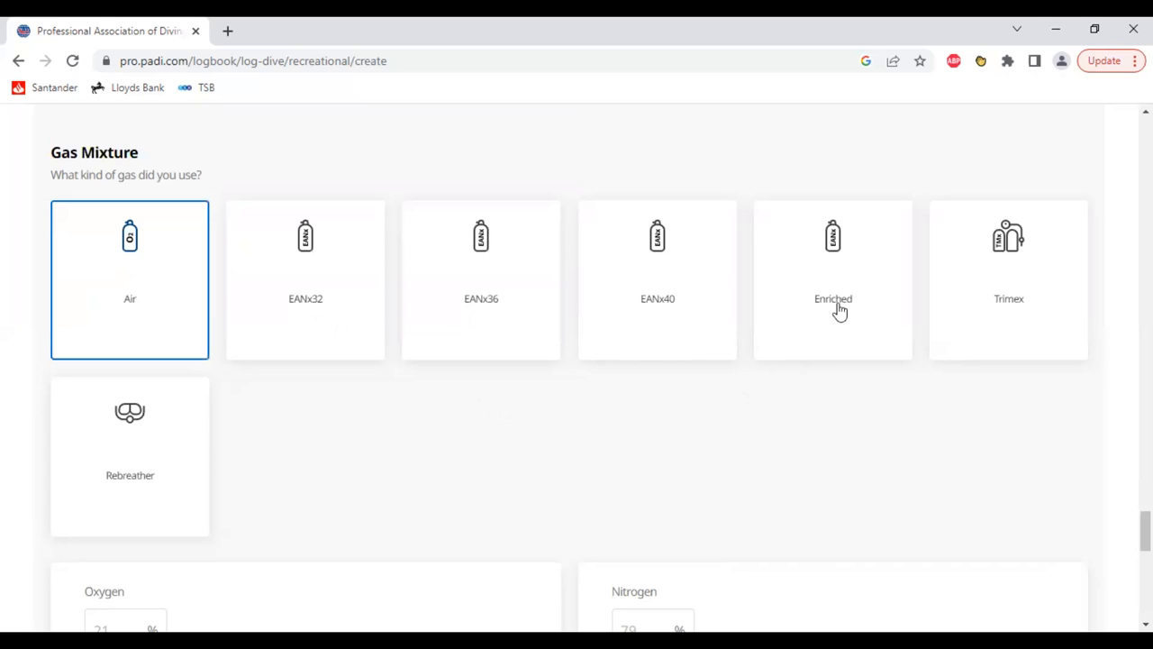
mouse_move(836, 314)
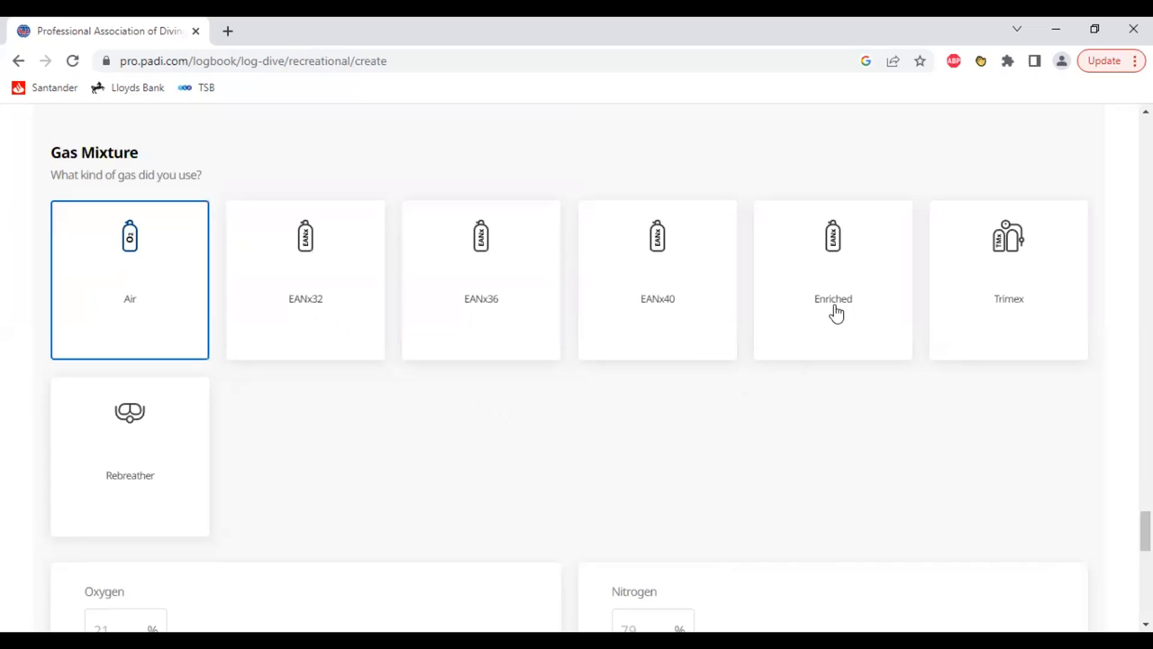
mouse_move(343, 343)
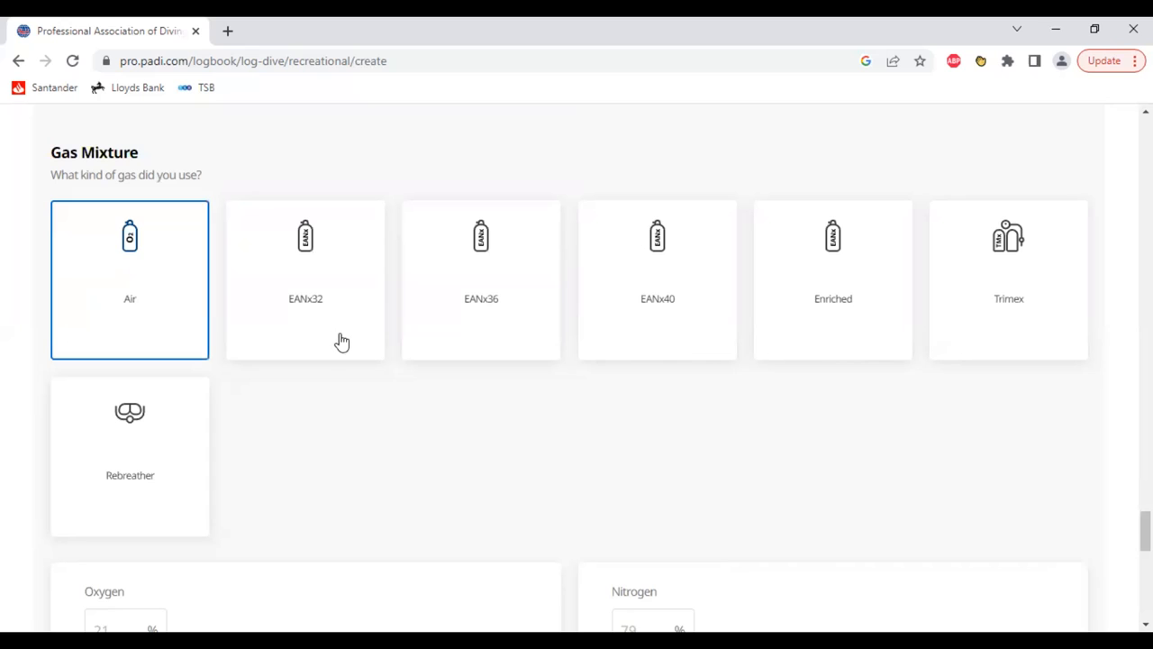
mouse_move(630, 314)
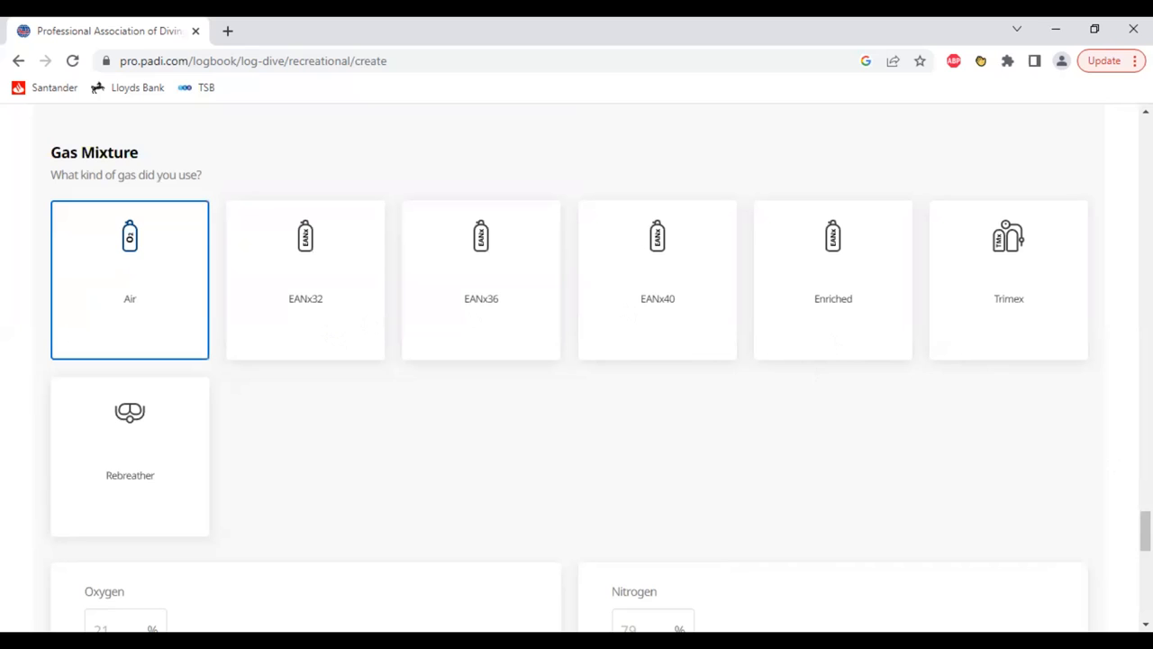
scroll(down, 3)
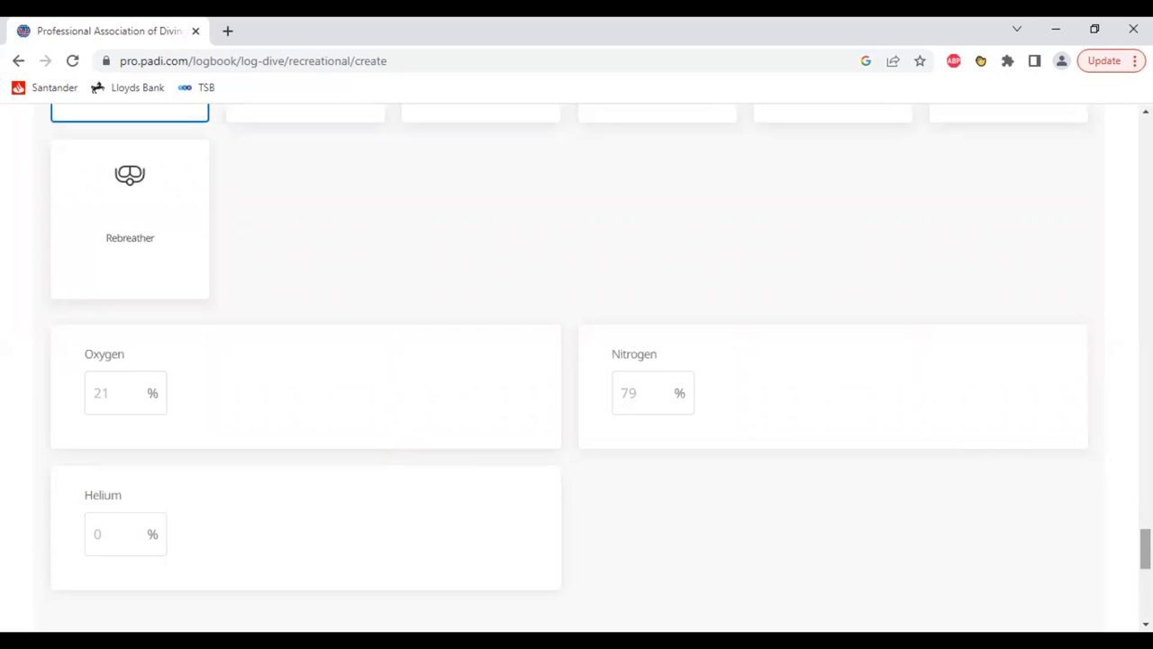
scroll(up, 3)
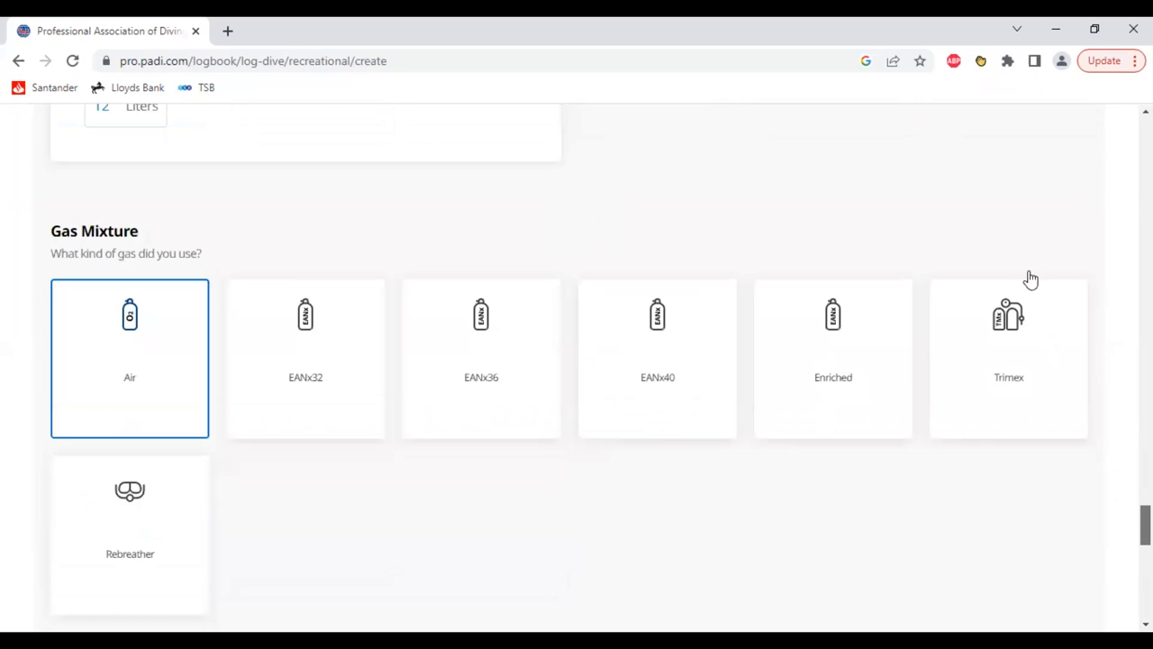
scroll(down, 3)
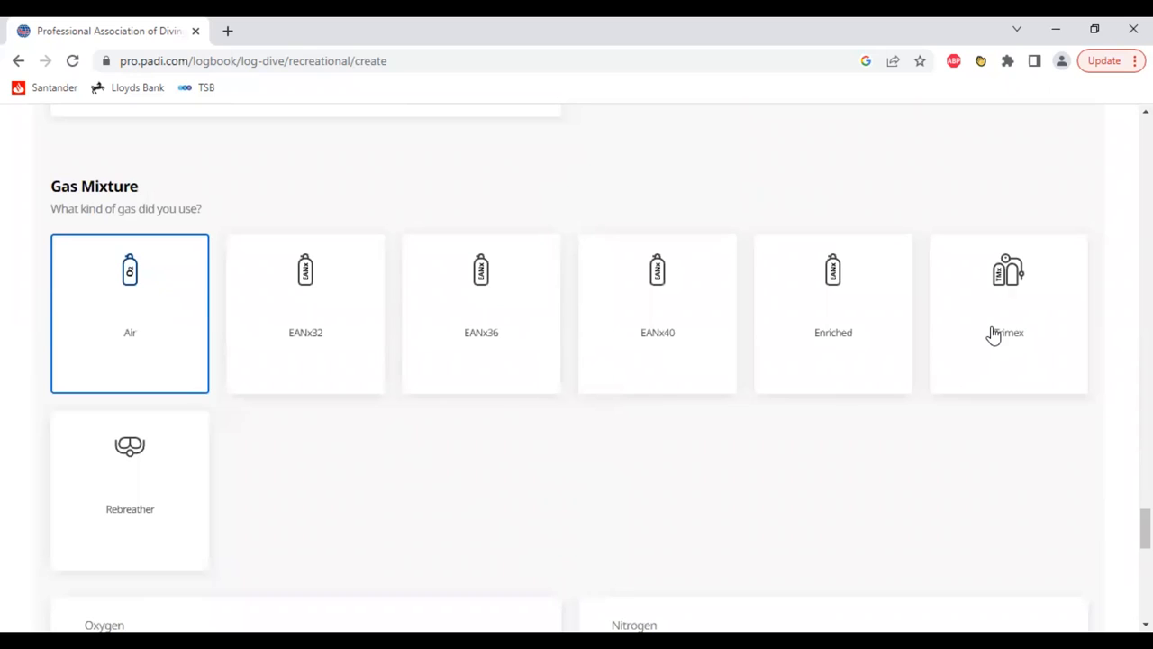
mouse_move(411, 490)
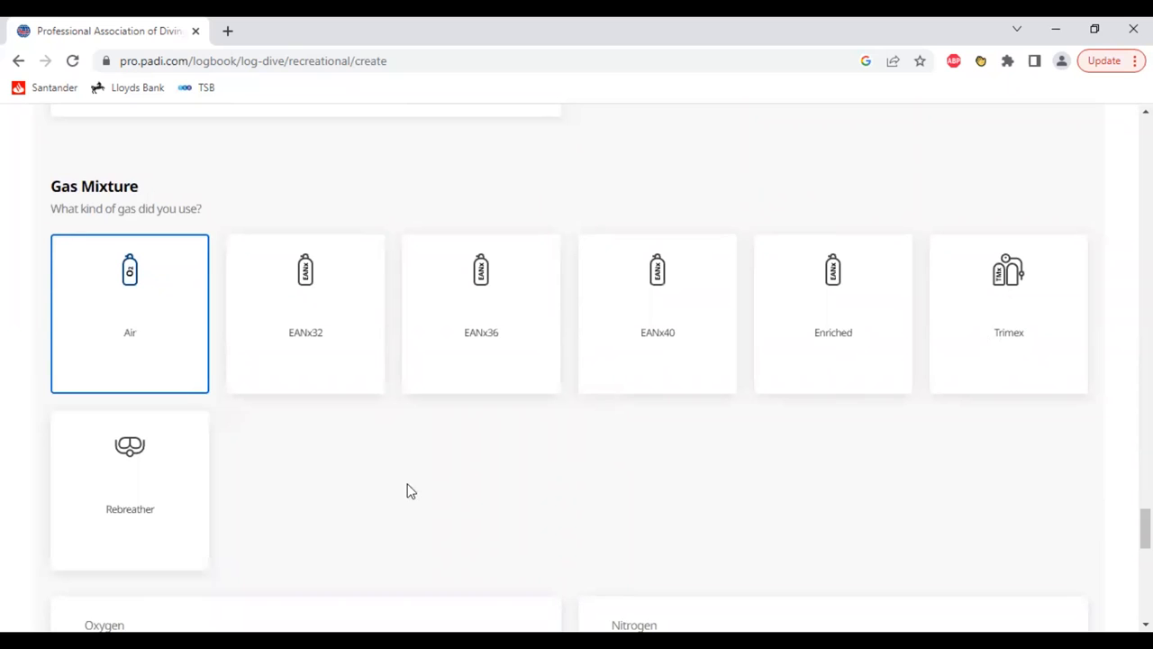
mouse_move(157, 482)
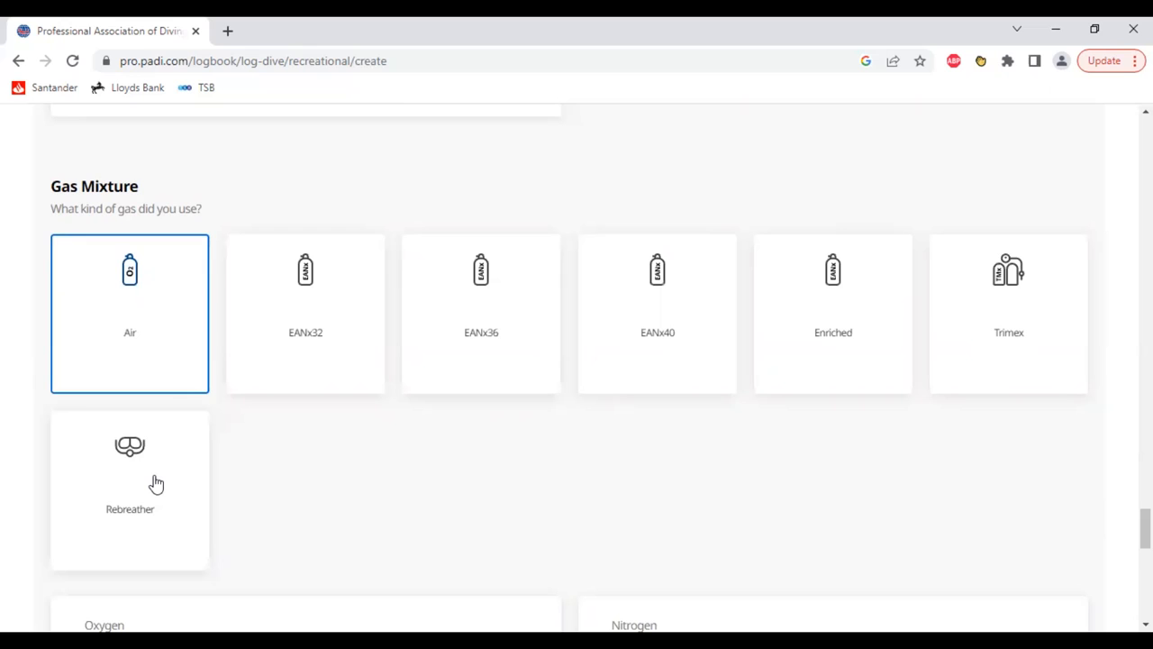
mouse_move(1052, 468)
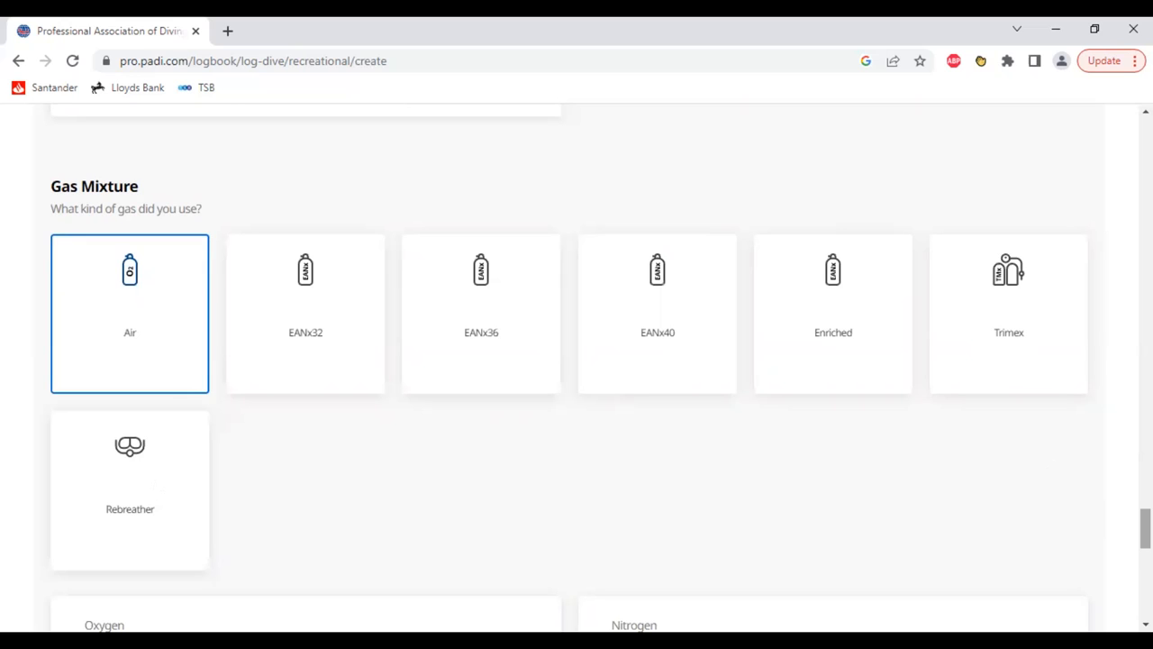
- Enter 232 bar starting and 150 bar ending pressure, giving 82 bar used
scroll(down, 3)
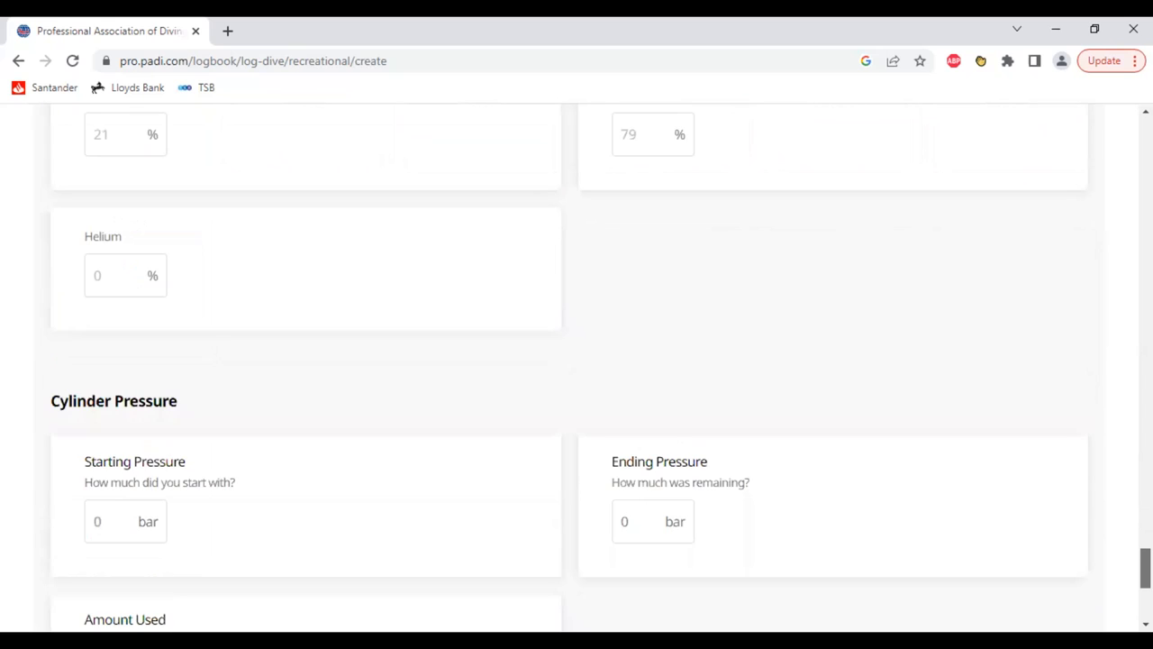
scroll(down, 3)
text(232)
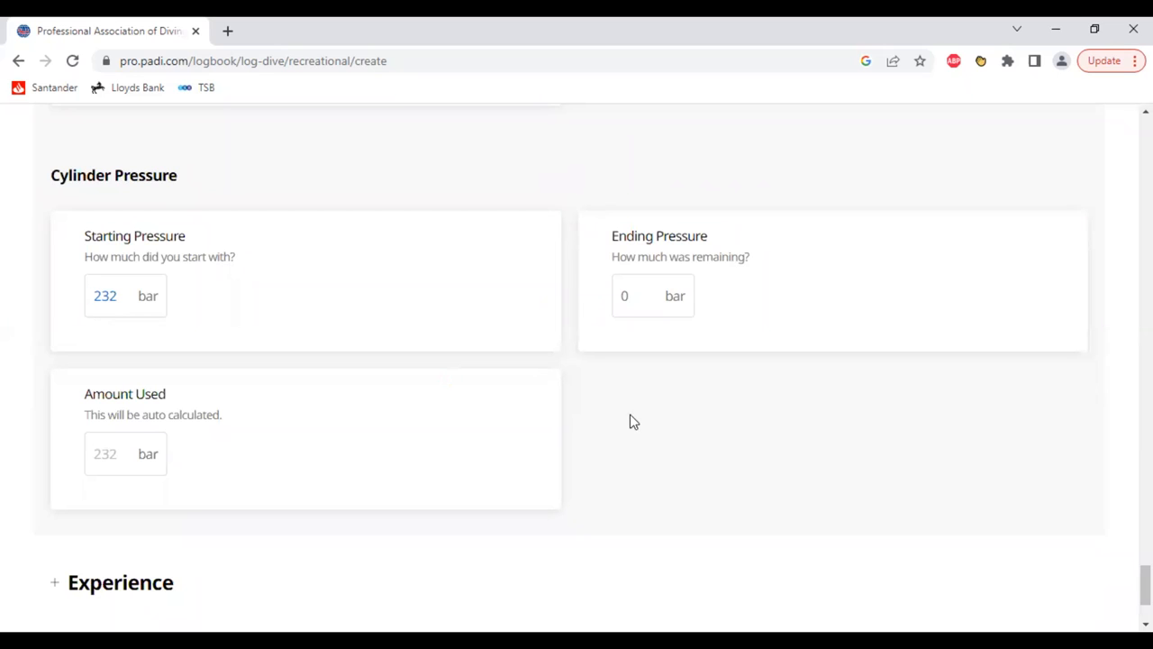
click(126, 295)
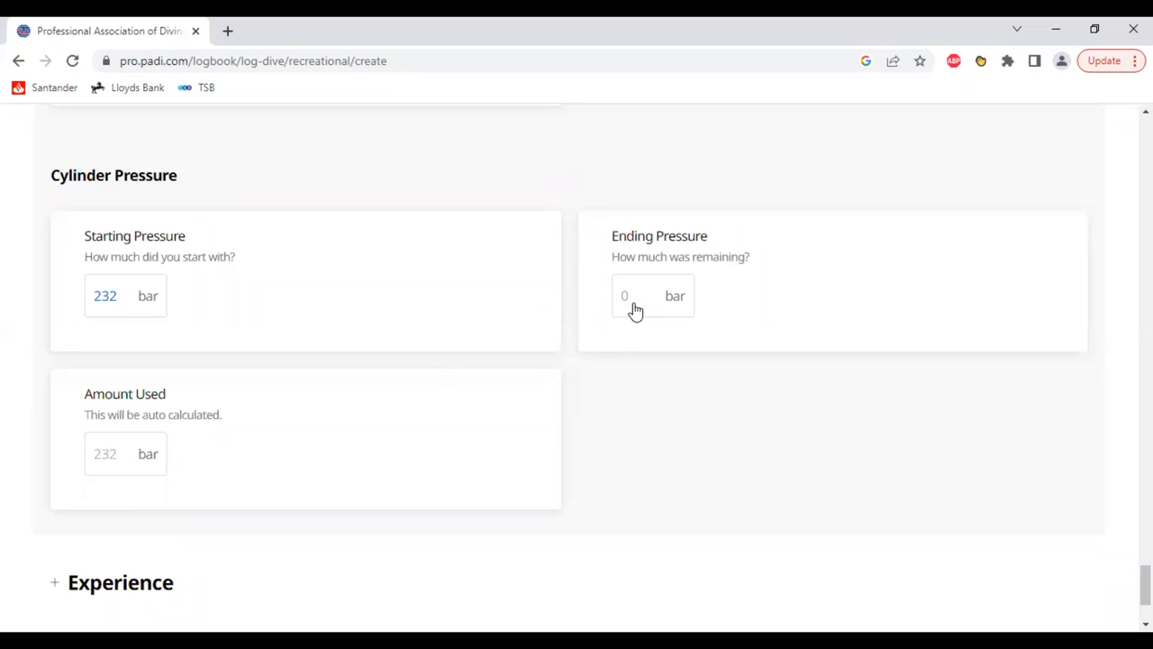
click(648, 295)
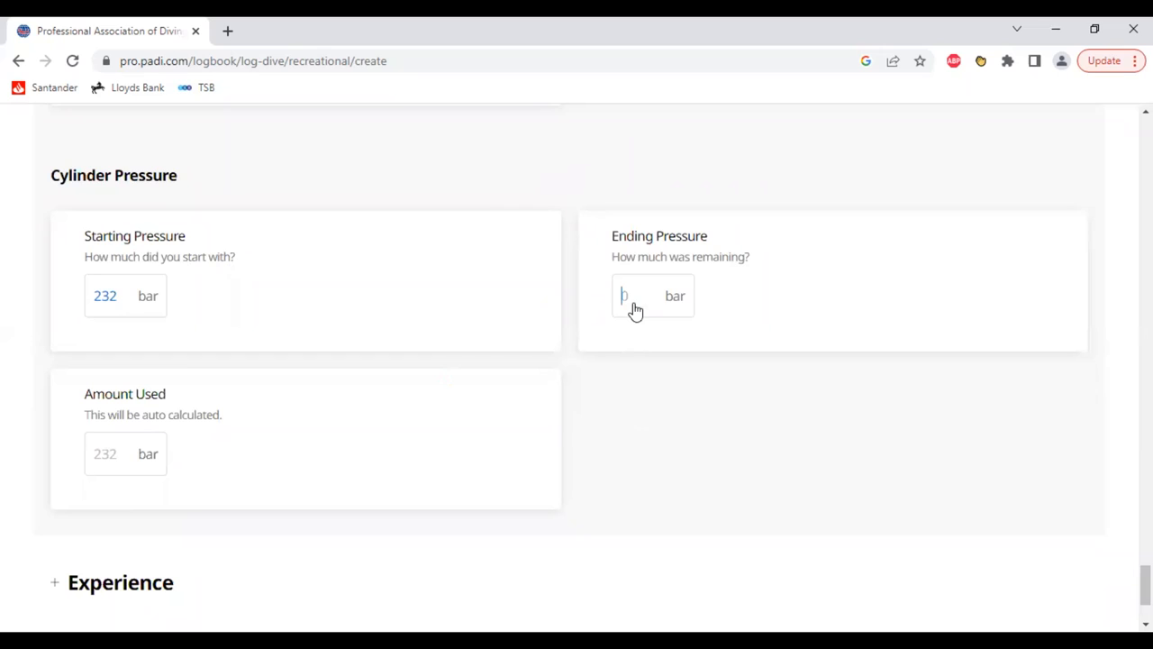
text(15)
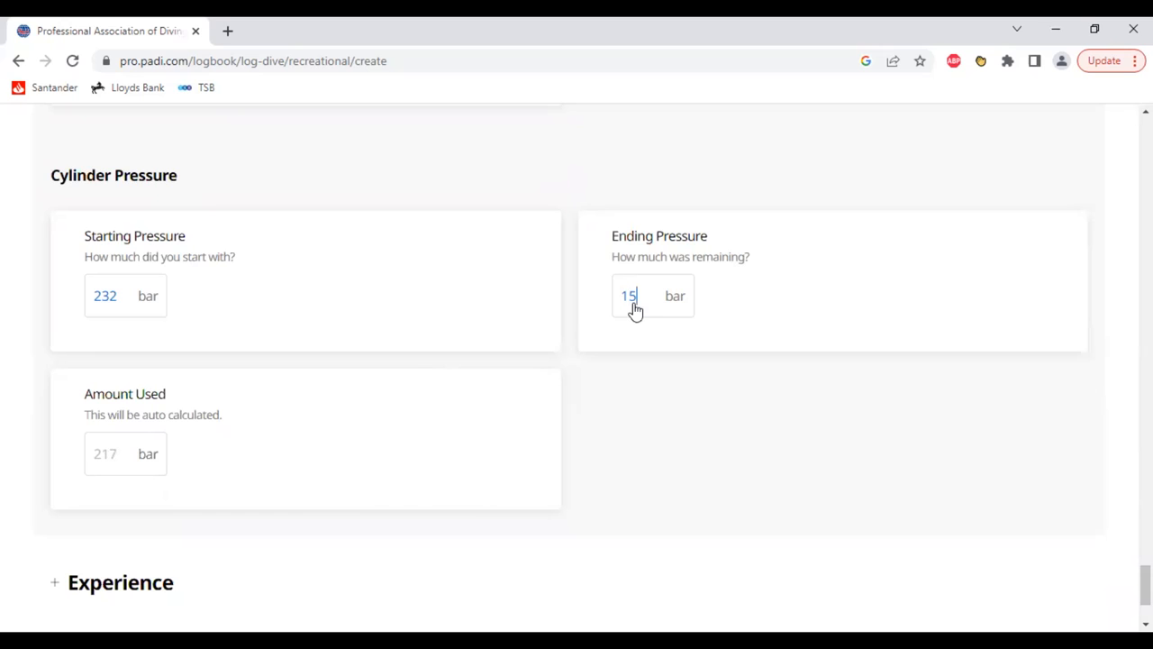
text(0)
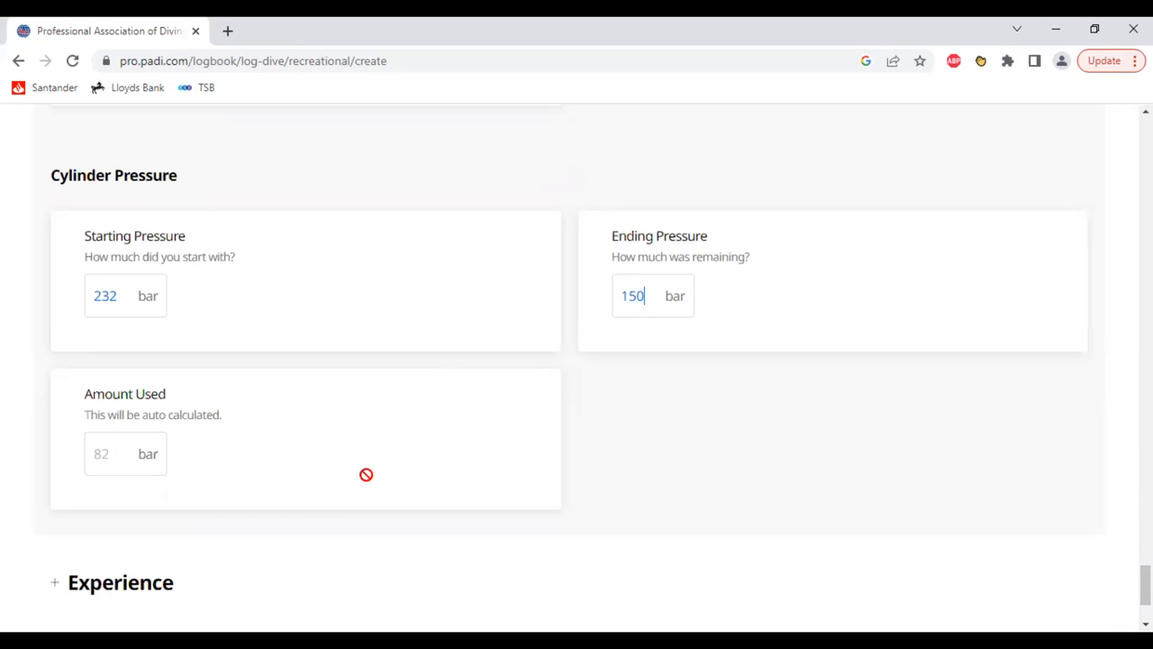
mouse_move(135, 466)
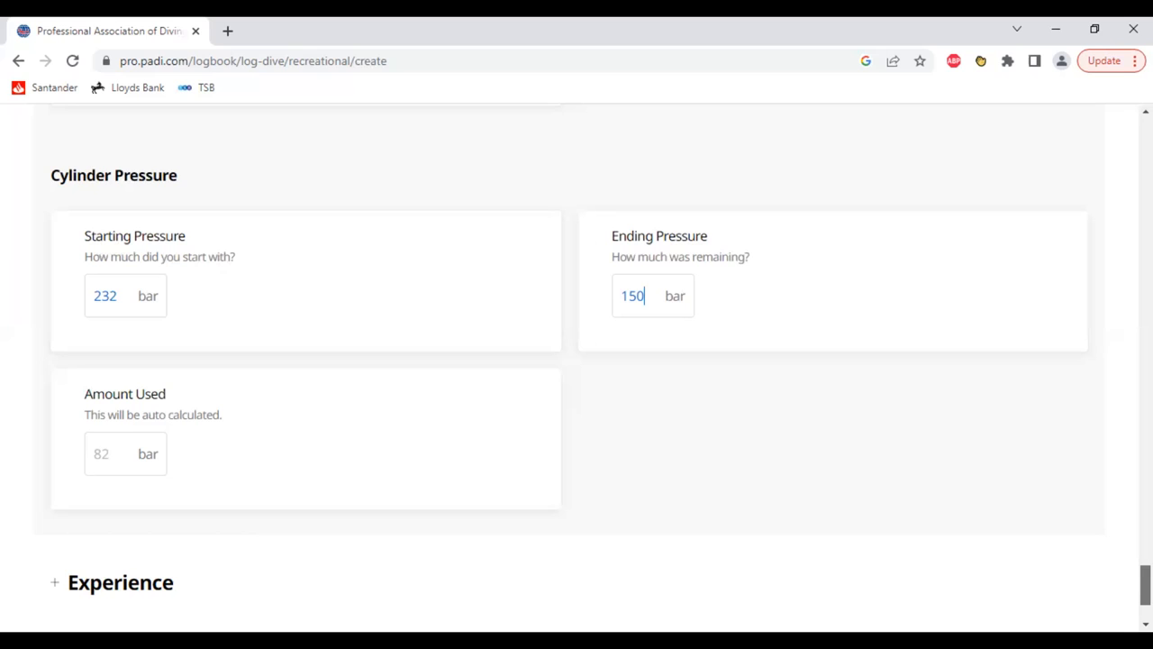
- Expand the Experience section and rate the dive's feeling as Amazing
scroll(down, 3)
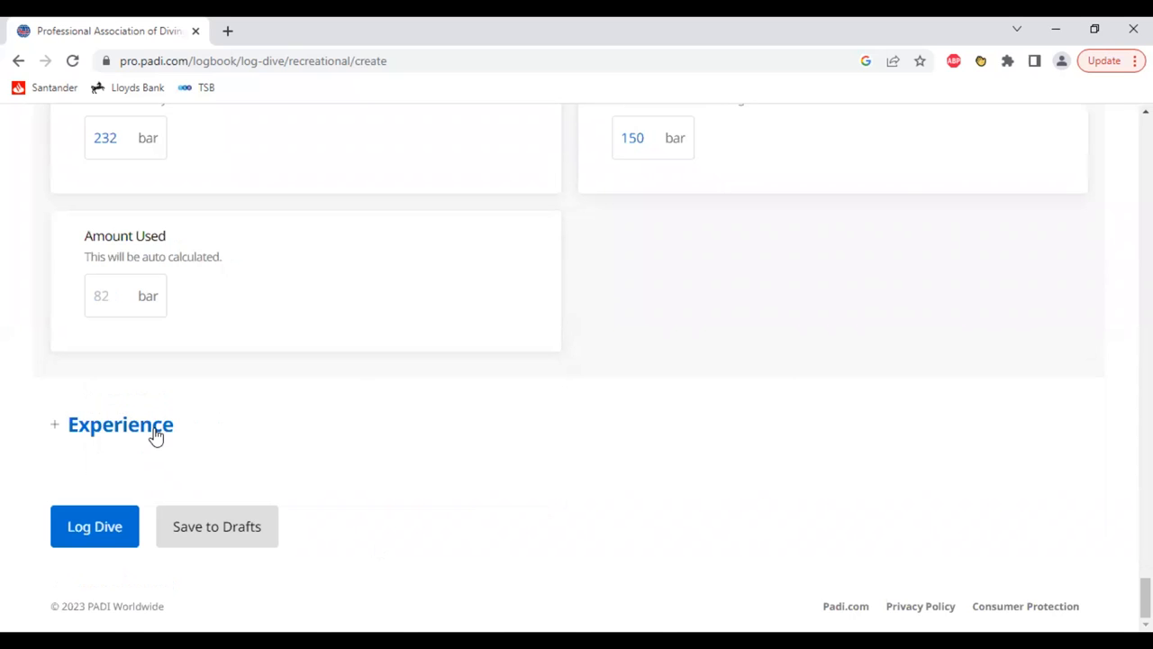
click(119, 425)
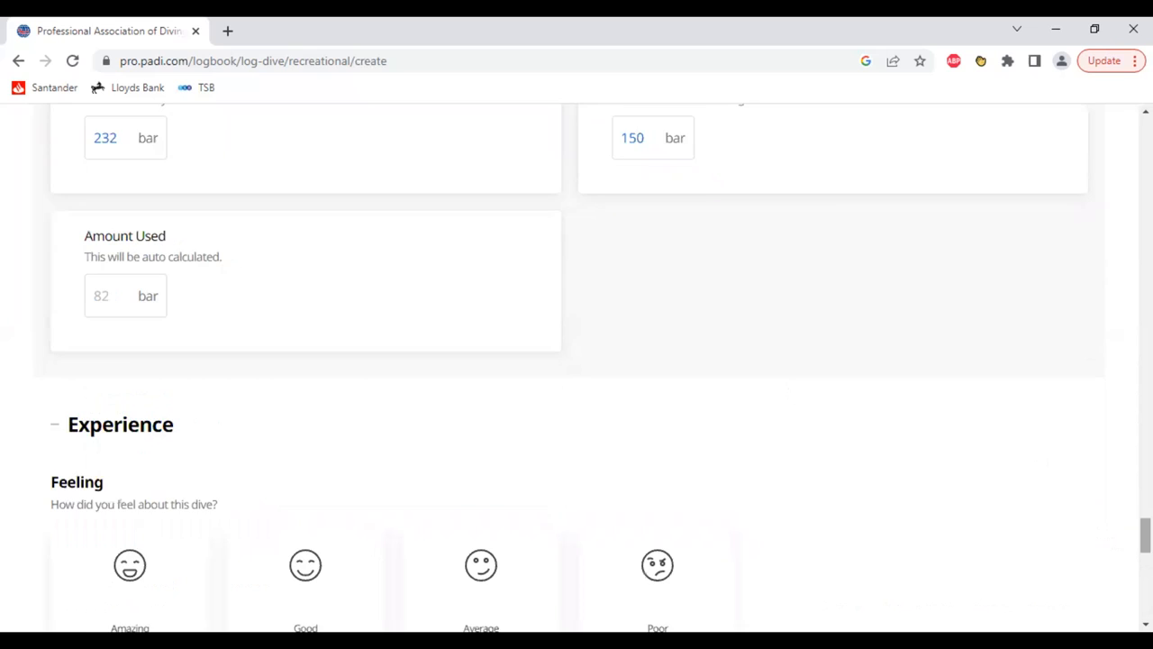
scroll(down, 3)
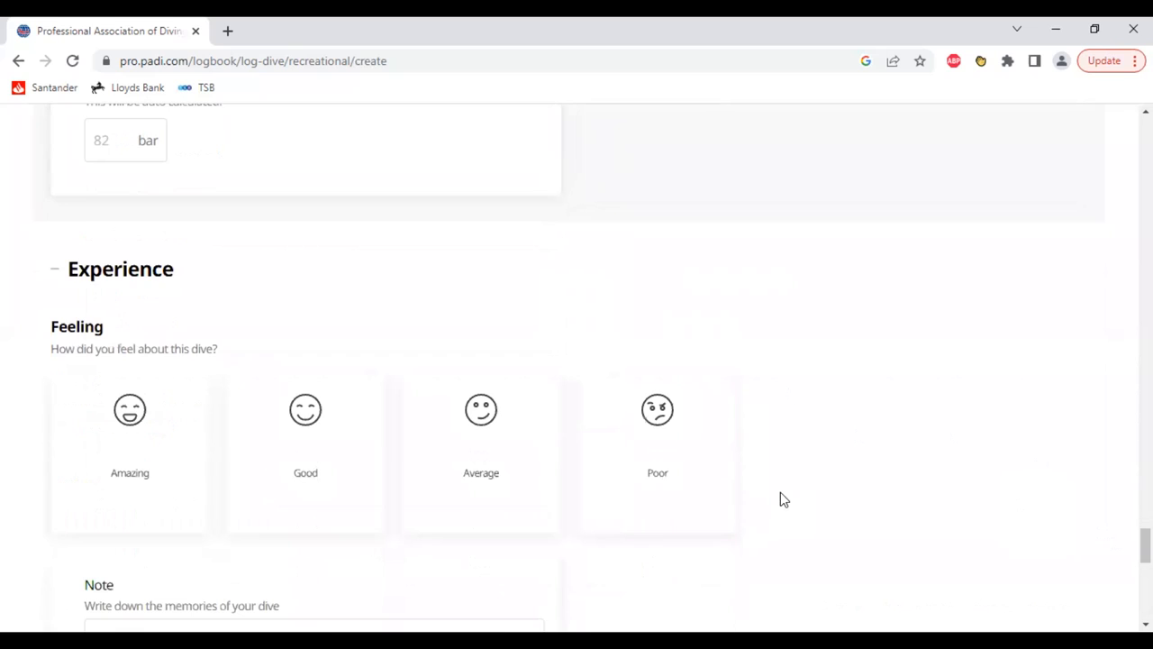
mouse_move(176, 544)
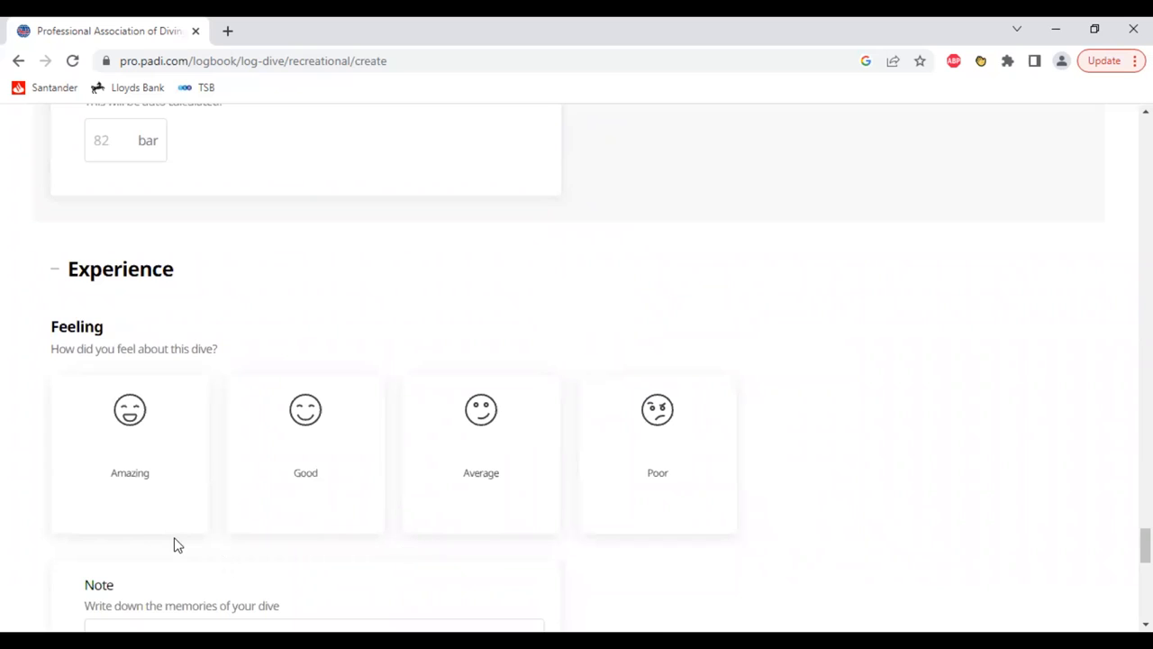
mouse_move(613, 523)
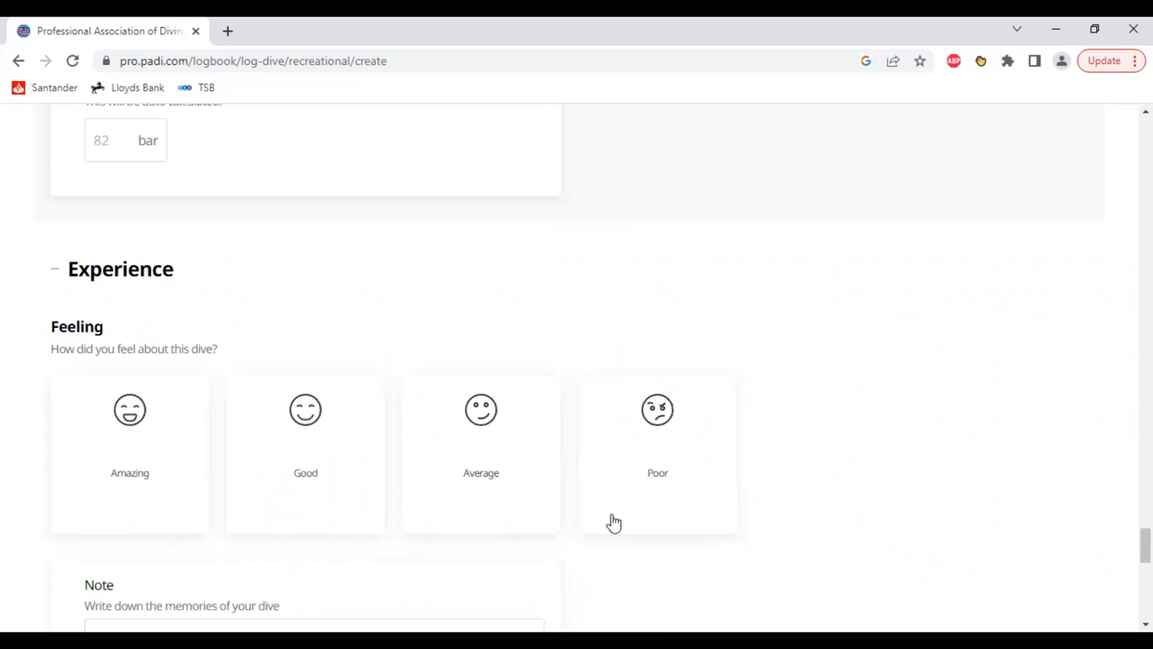
mouse_move(658, 485)
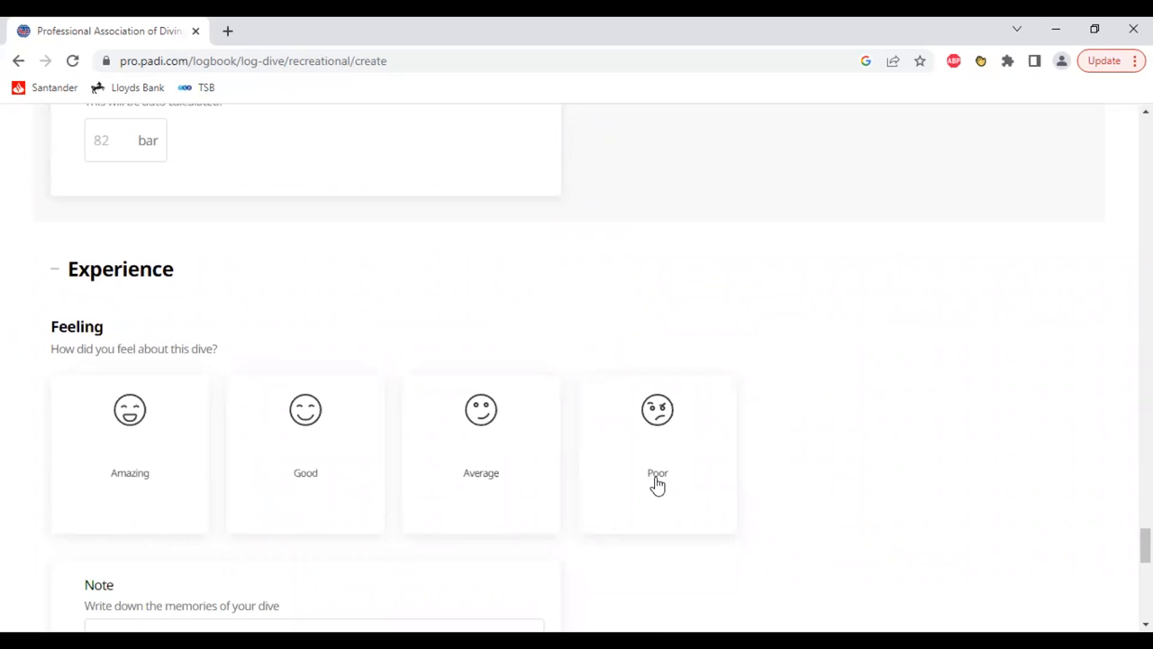
mouse_move(627, 489)
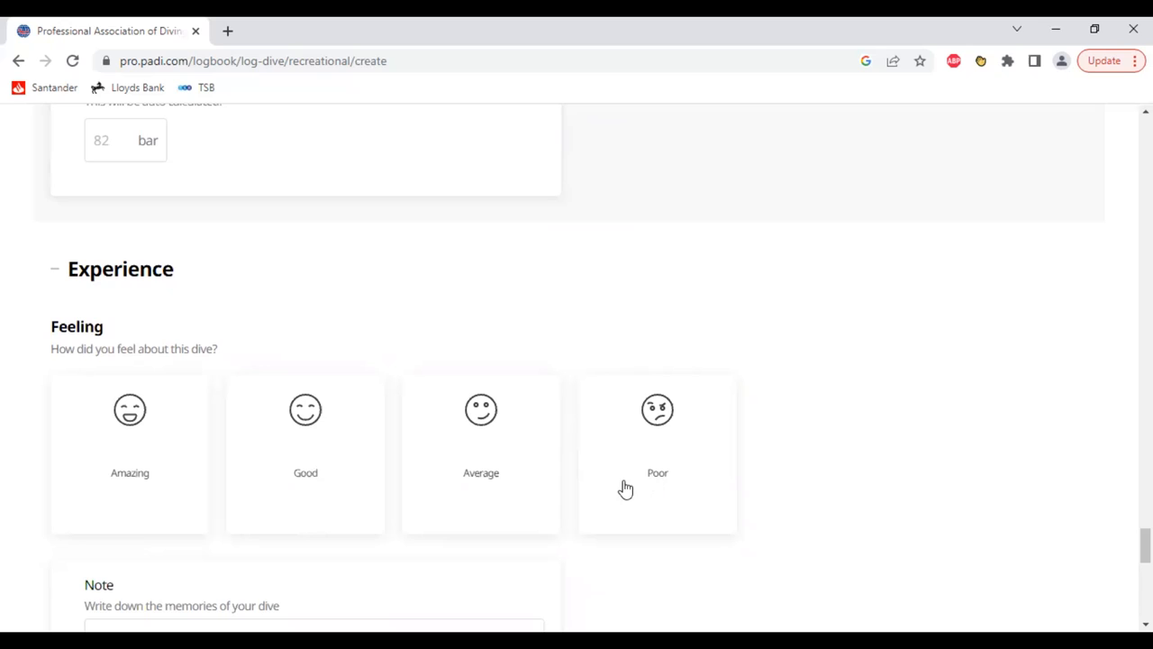
mouse_move(482, 491)
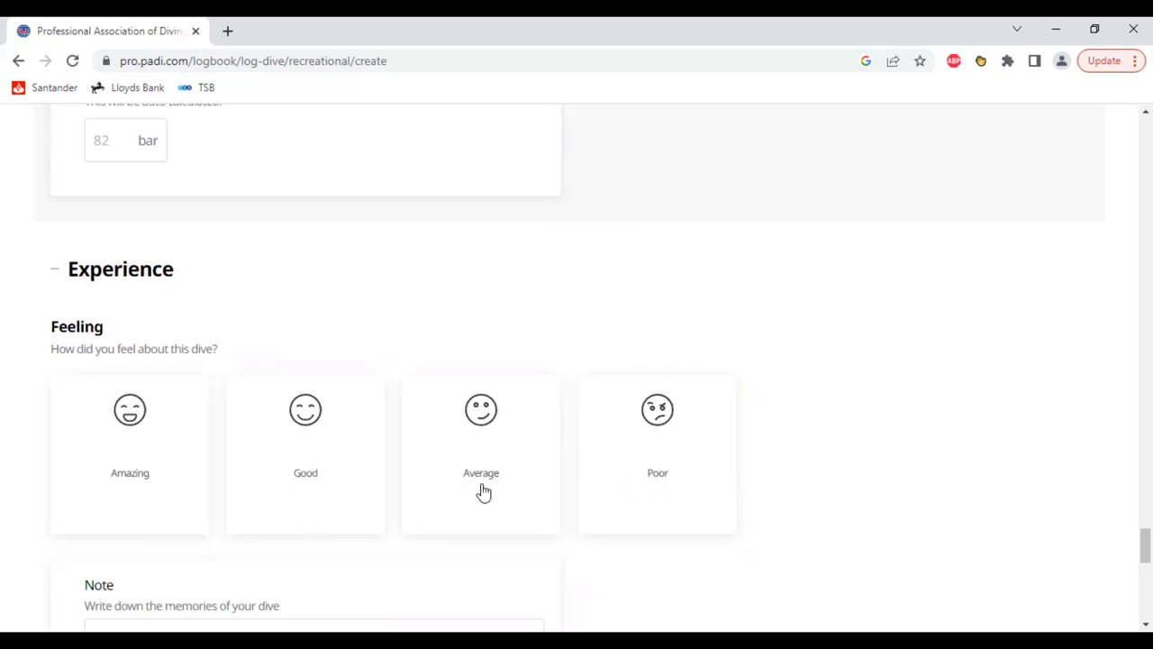
mouse_move(350, 493)
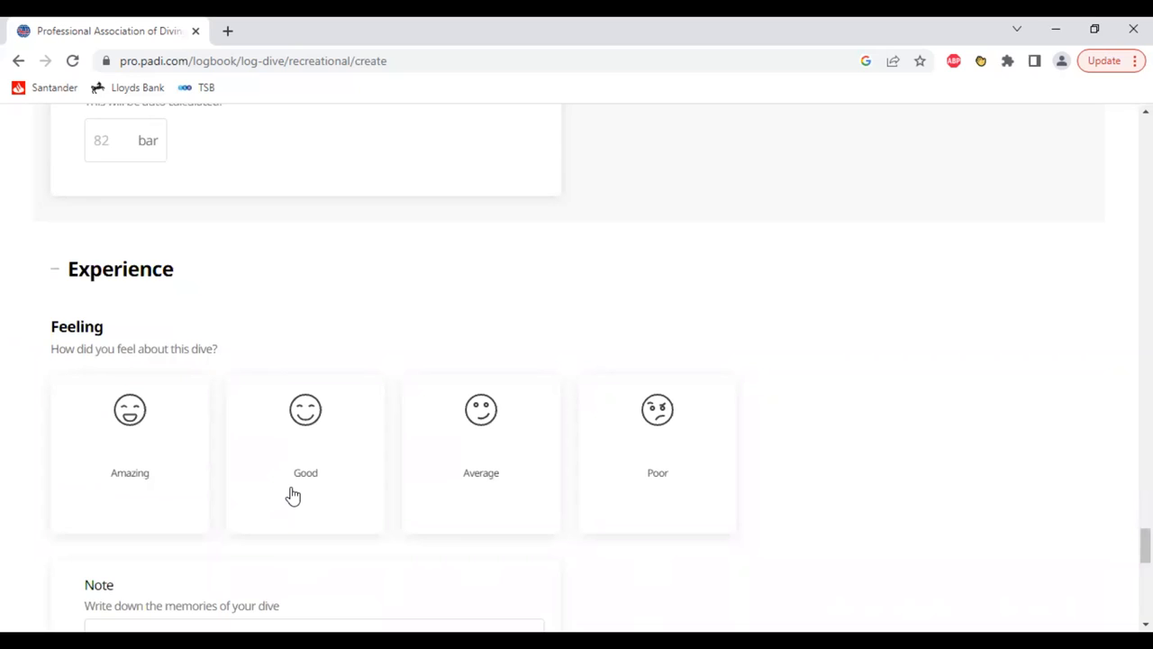
mouse_move(161, 488)
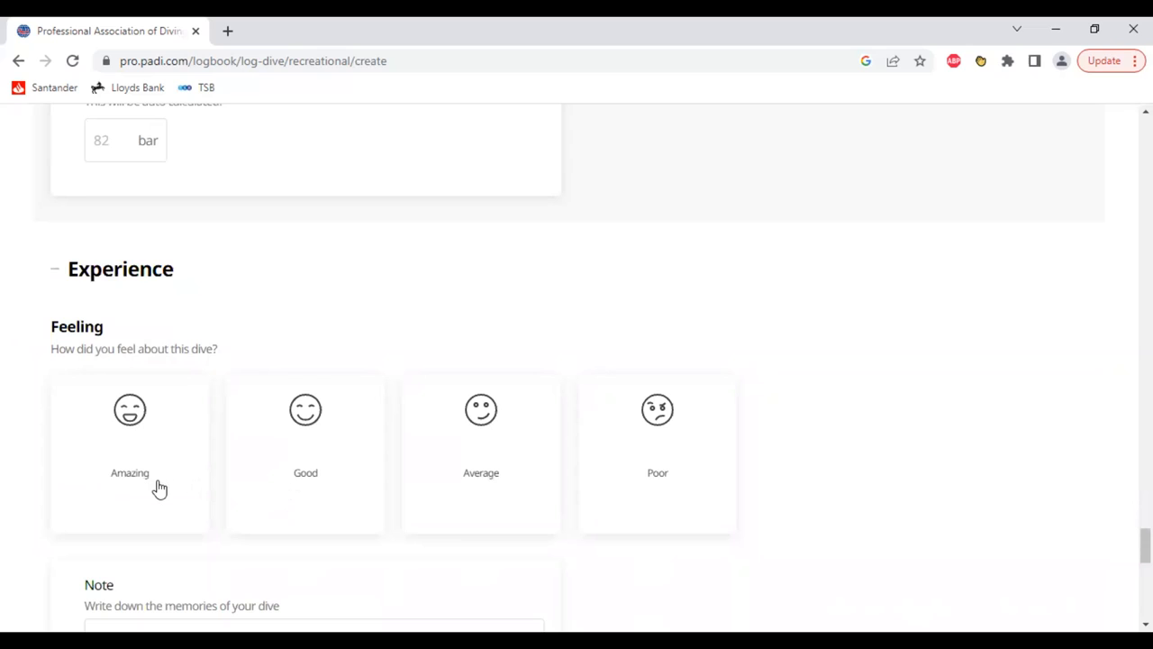
mouse_move(135, 461)
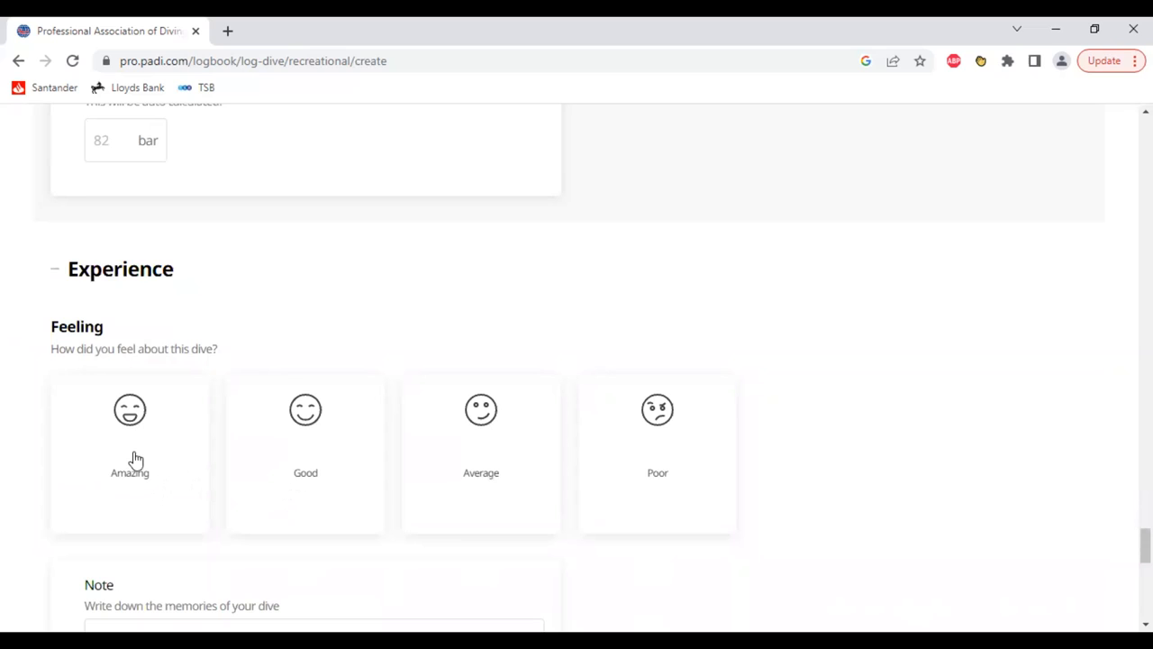
click(130, 454)
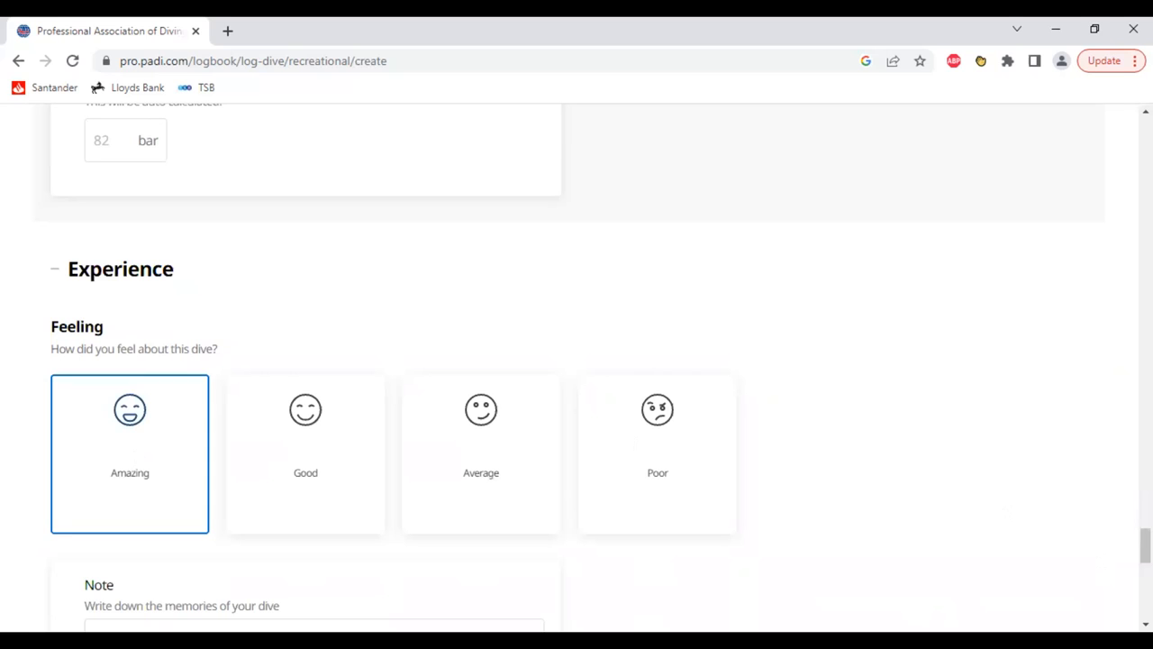
- Write the note 'we saw sharks' about the dive
scroll(down, 3)
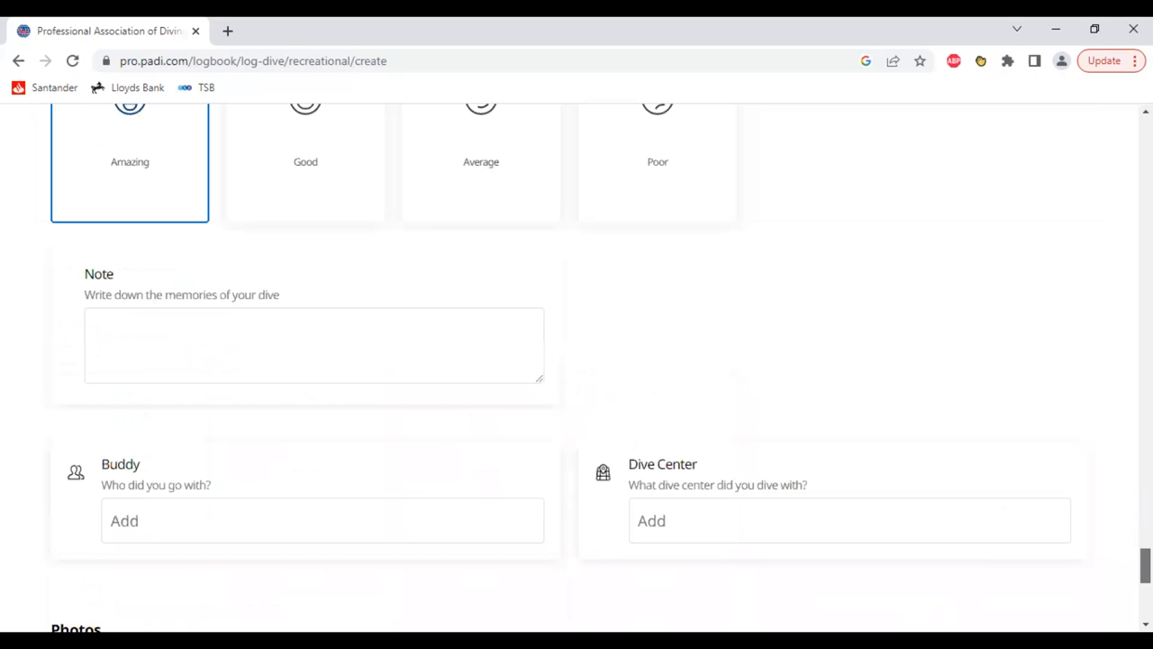
scroll(down, 3)
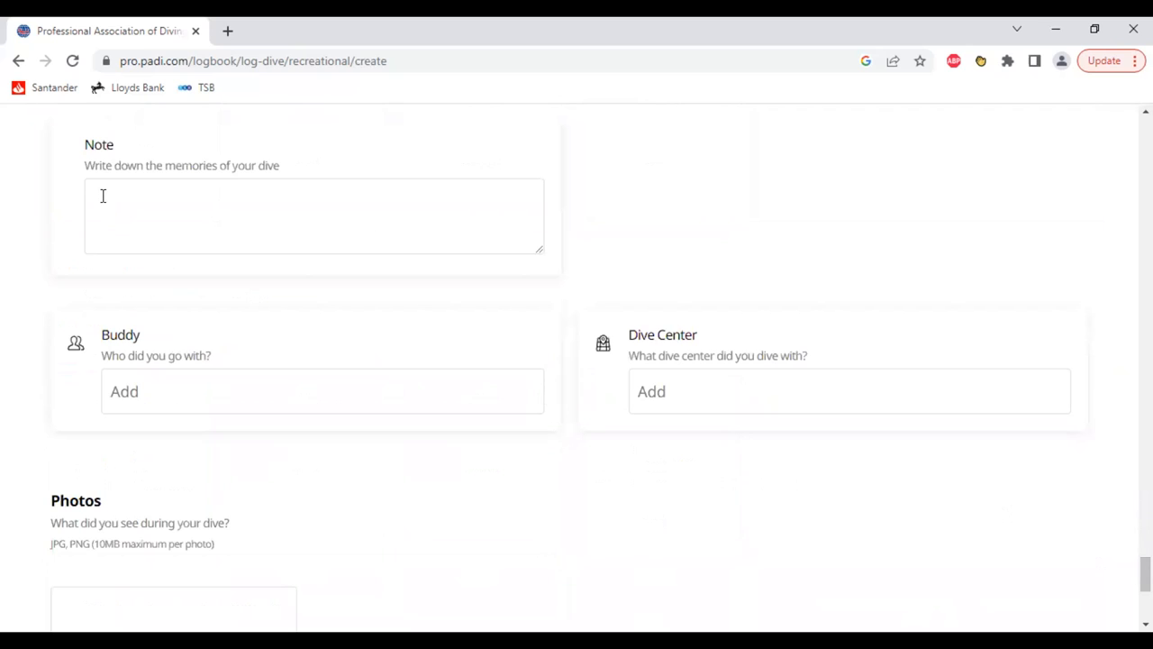
click(314, 215)
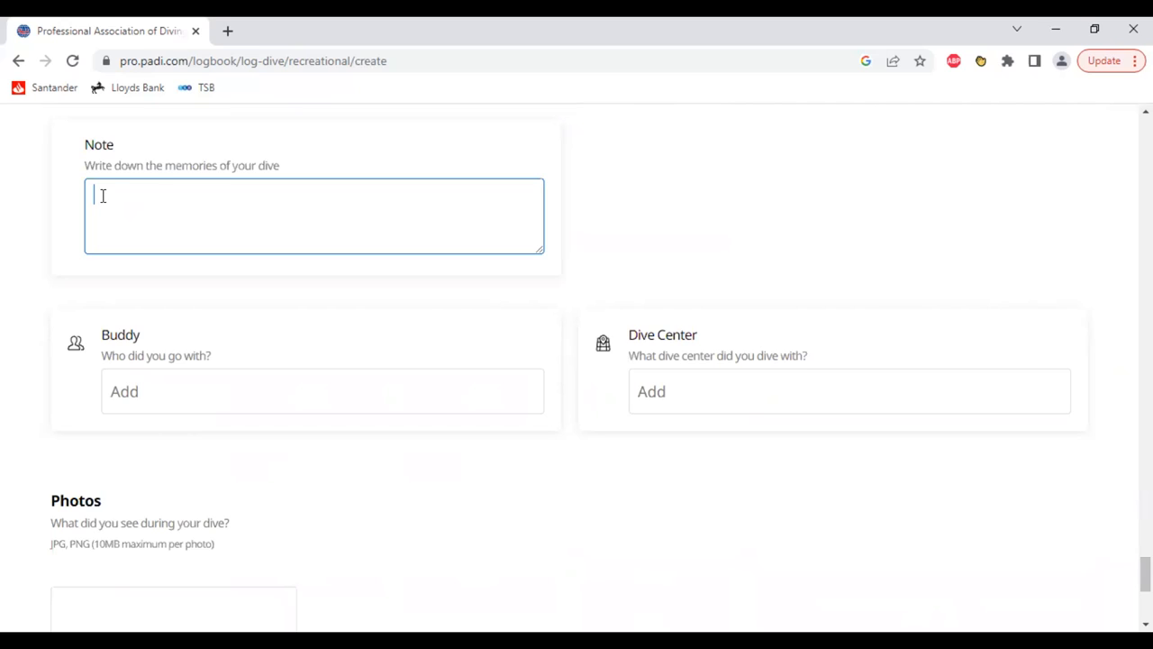
text(we s)
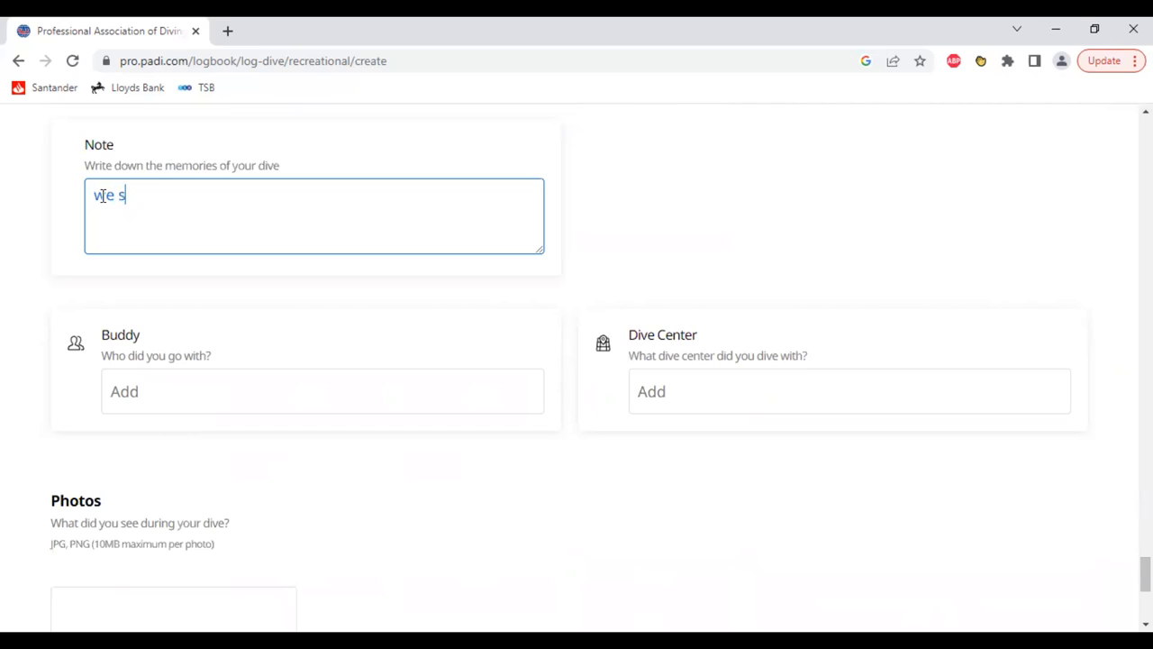
text(aw sh)
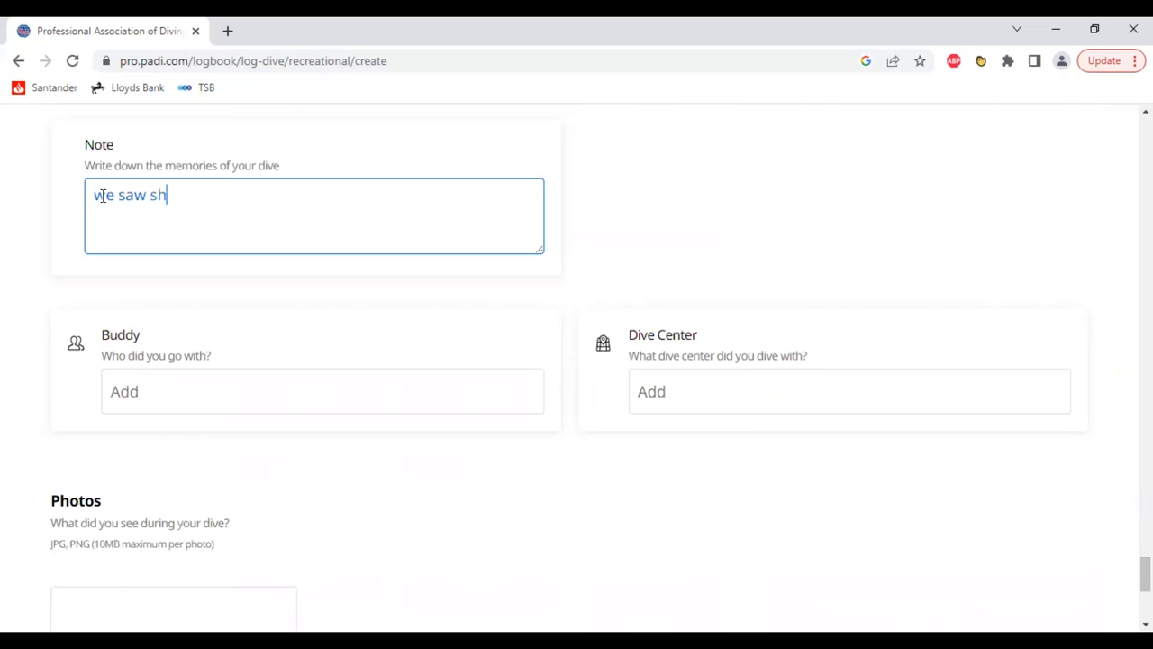
text(arks)
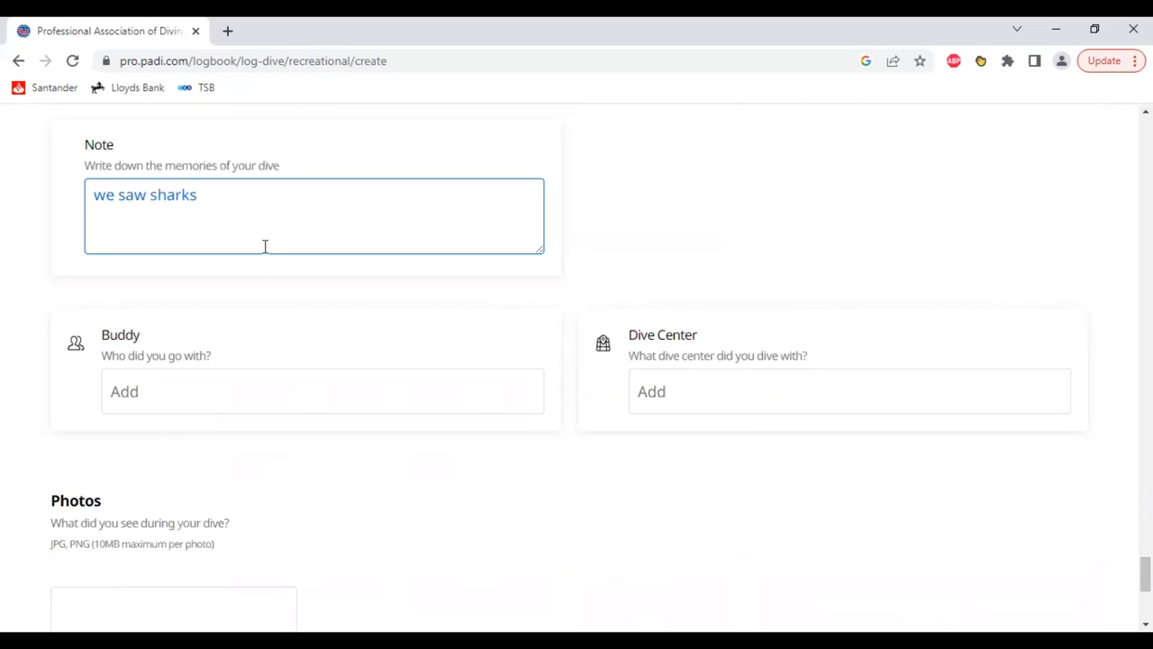
mouse_move(256, 269)
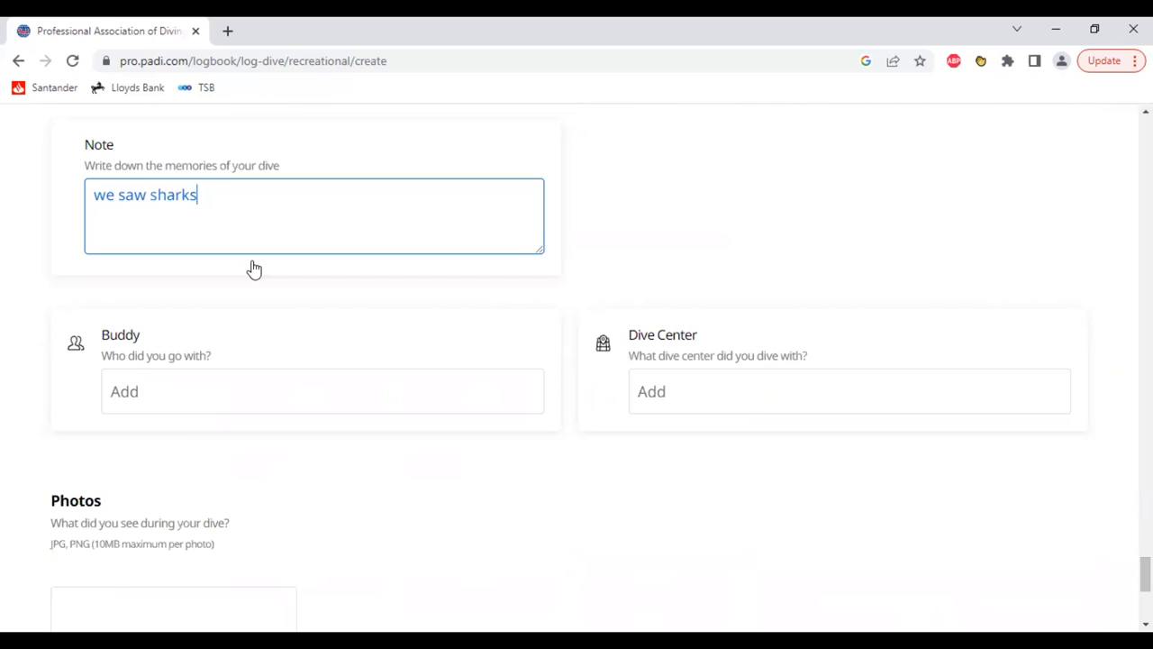
mouse_move(166, 404)
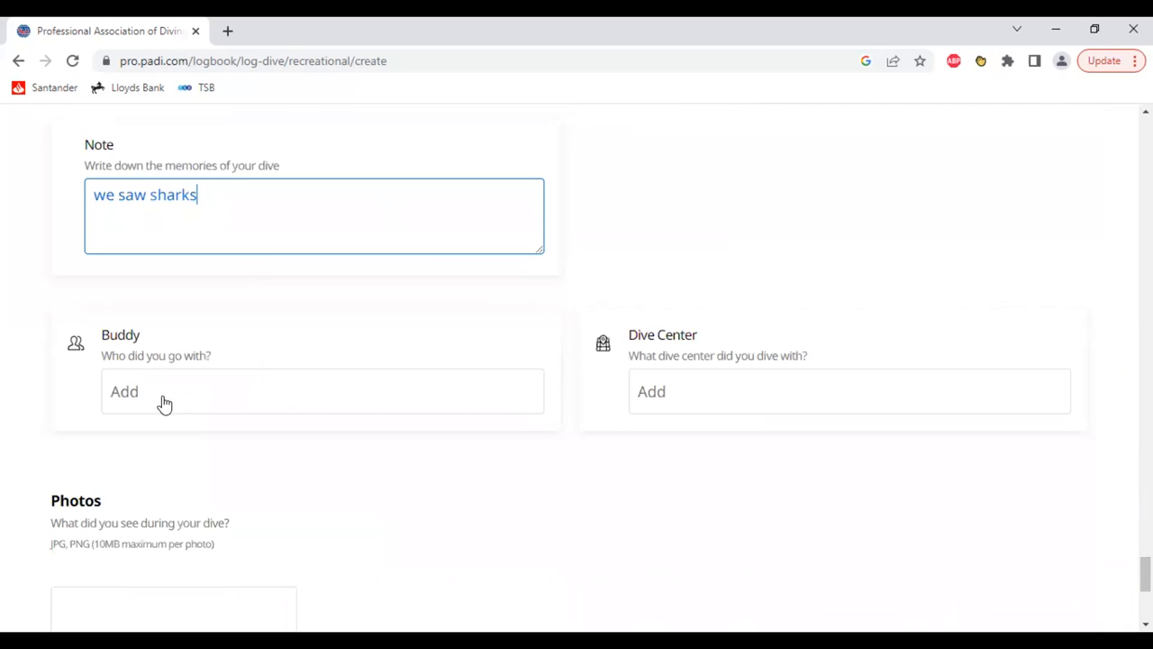
- Fill in buddy bob and dive center underwater adventures
click(162, 391)
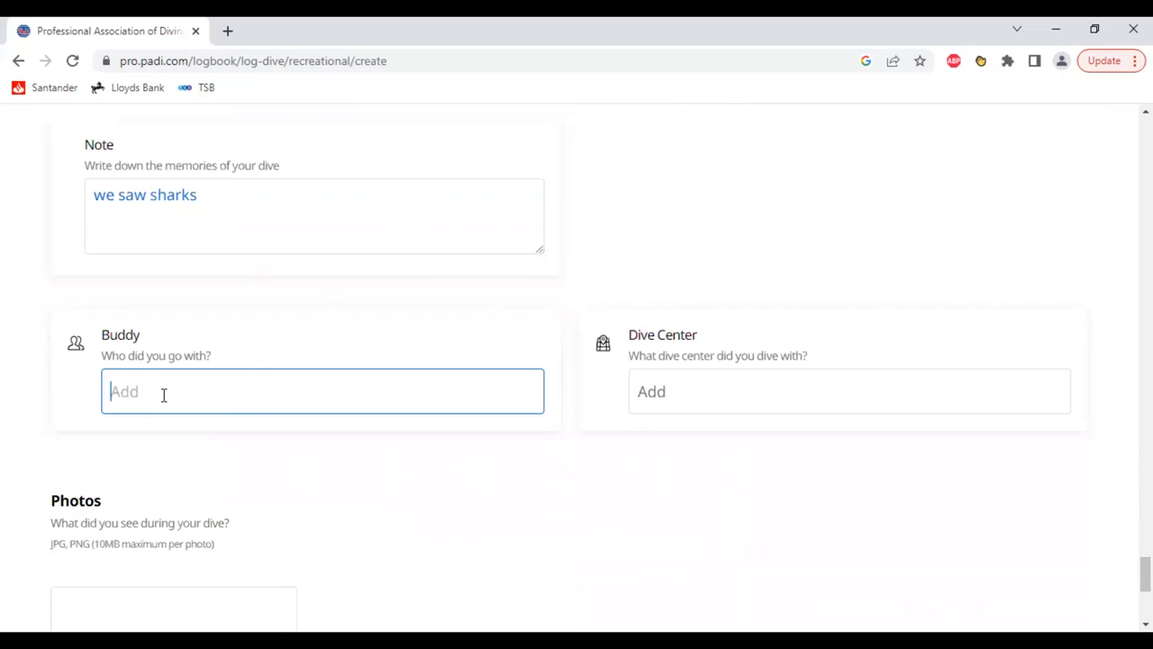
text(bob)
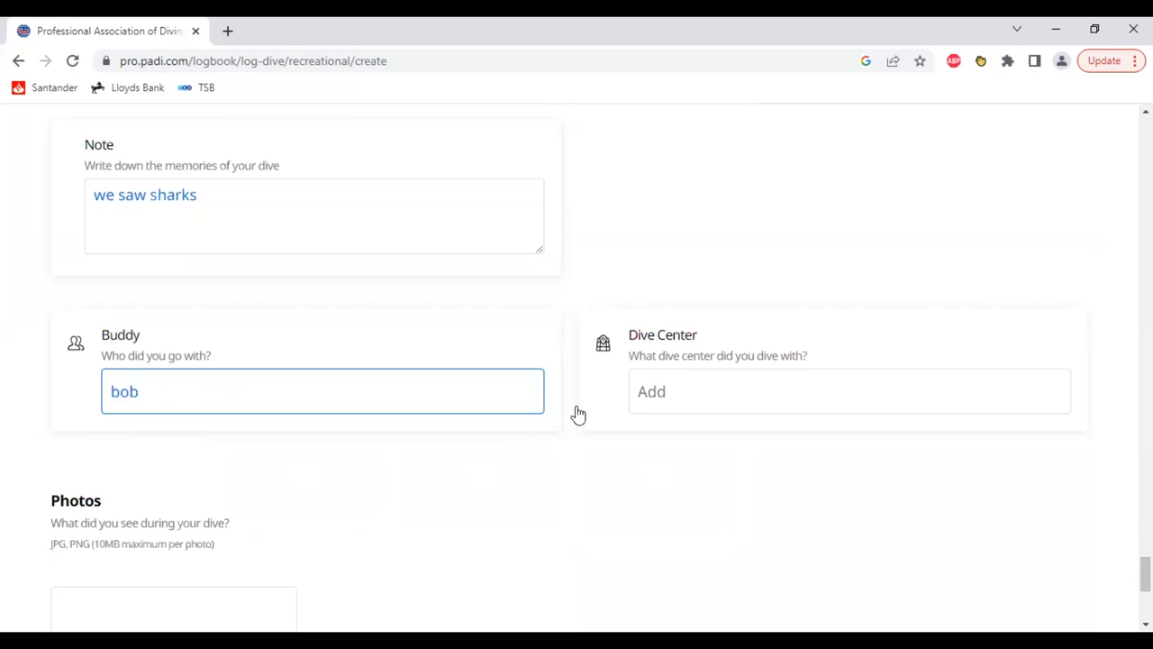
click(850, 391)
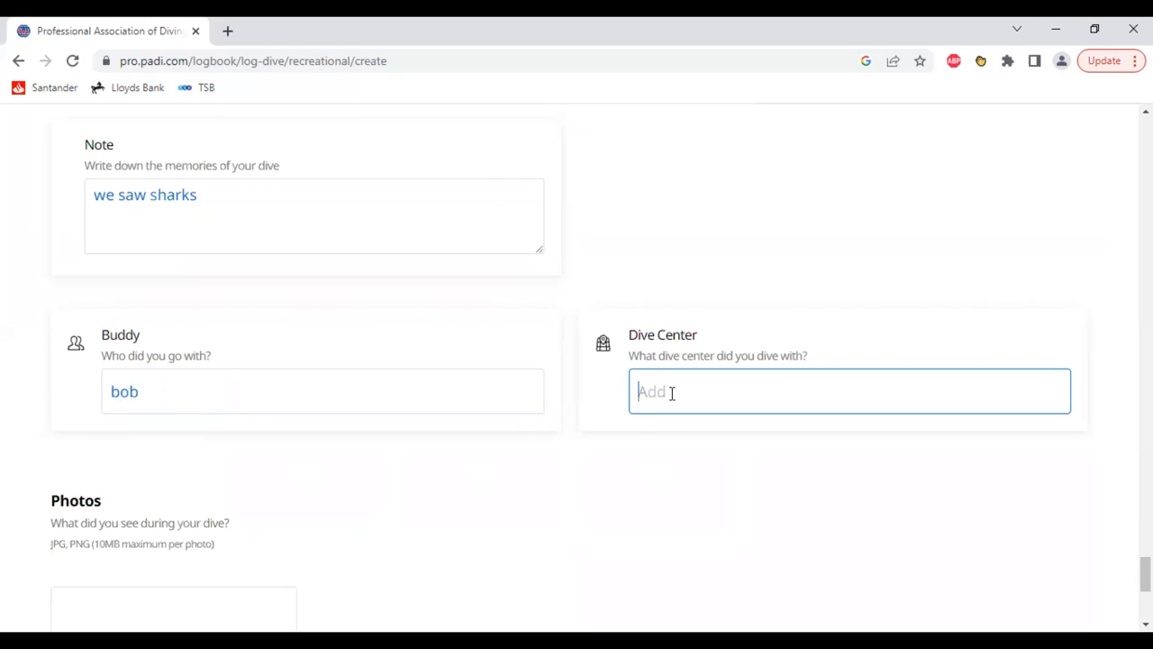
text(under)
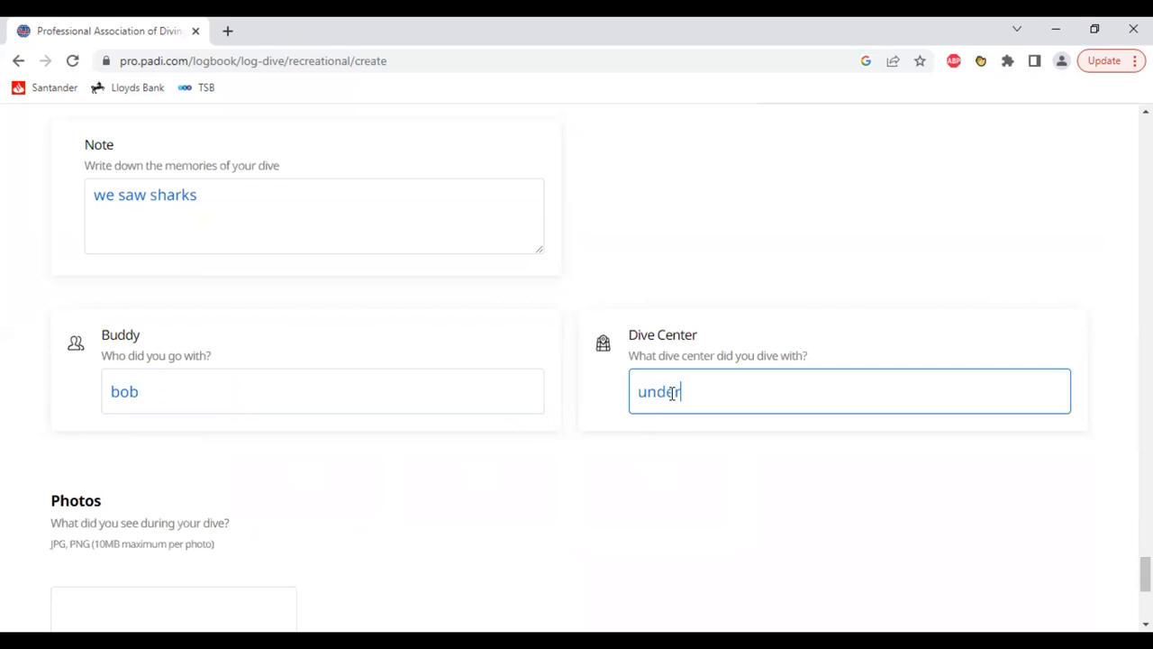
text(water adventure)
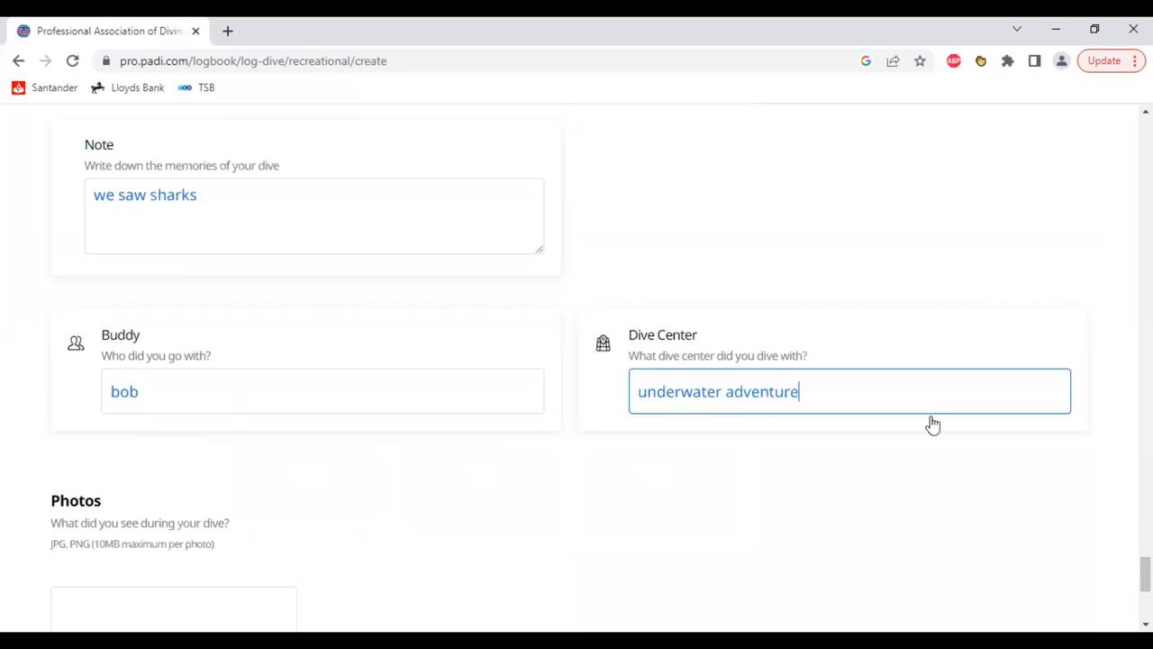
text(s)
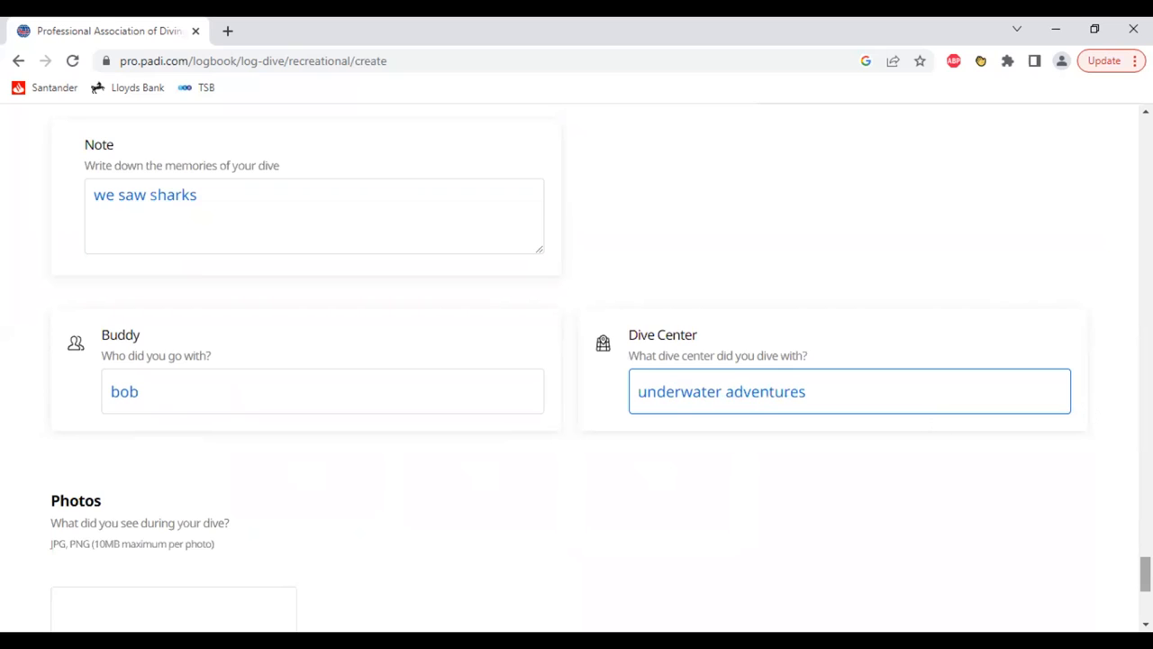
- Submit the completed recreational dive log with Log Dive
scroll(down, 3)
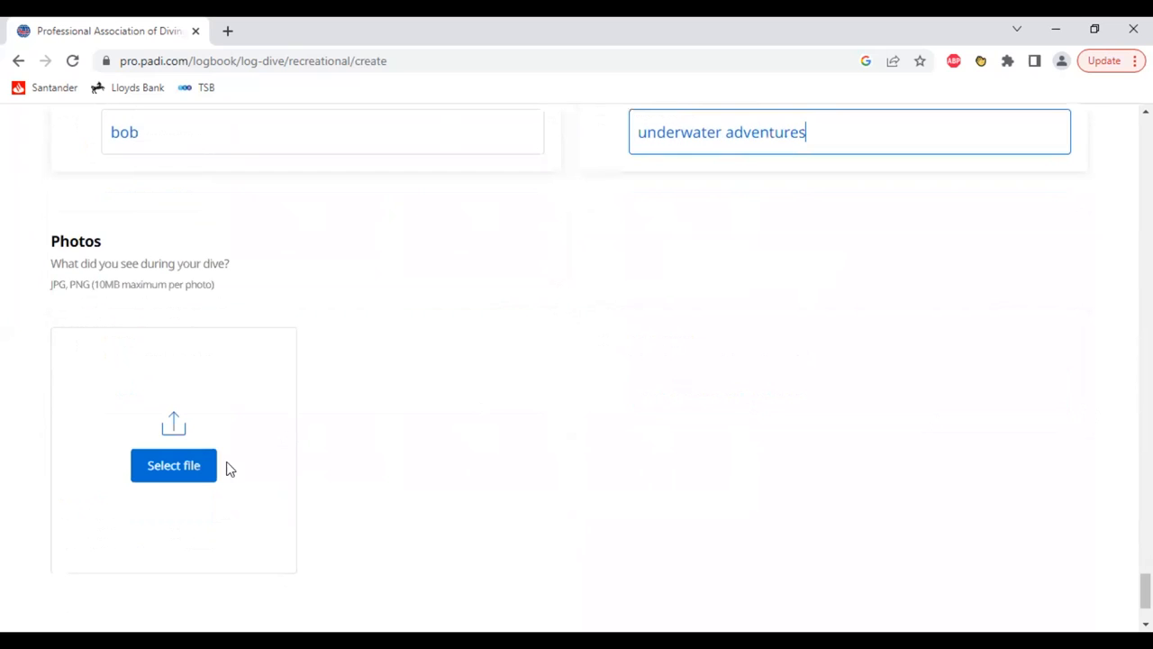
mouse_move(739, 413)
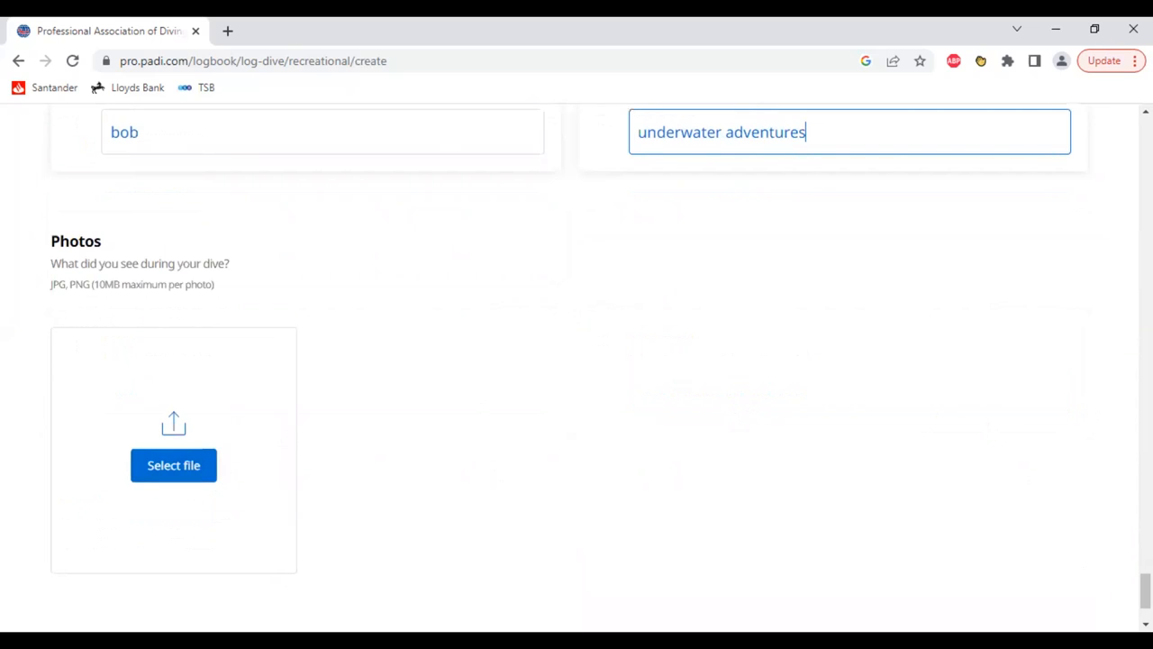
scroll(down, 3)
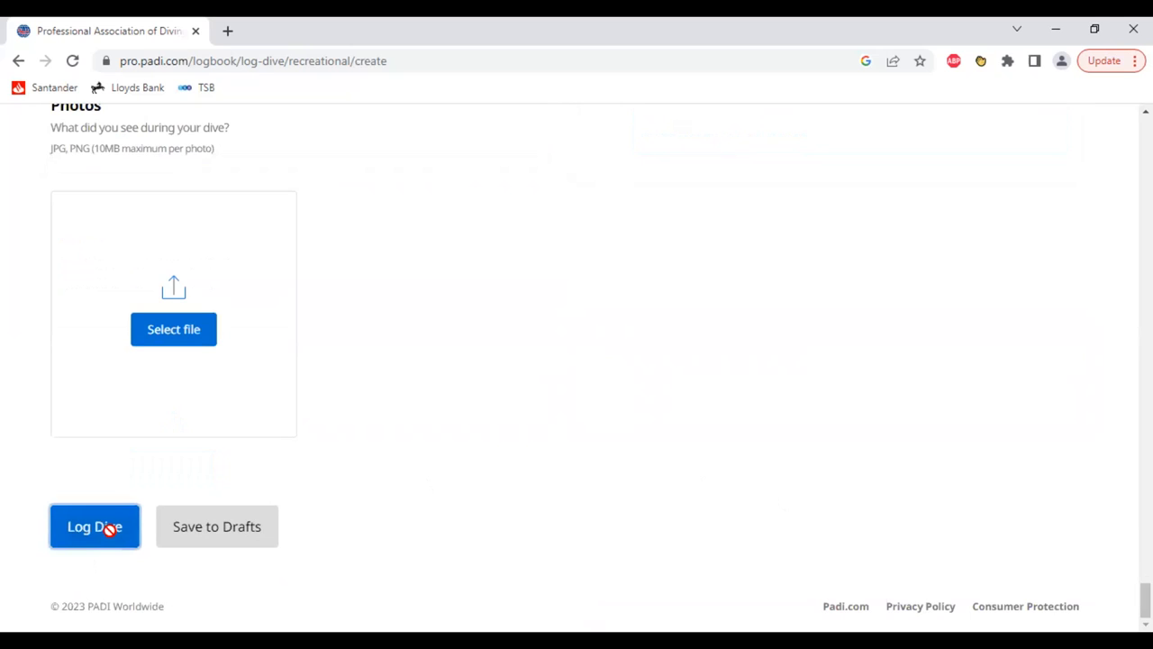
click(94, 526)
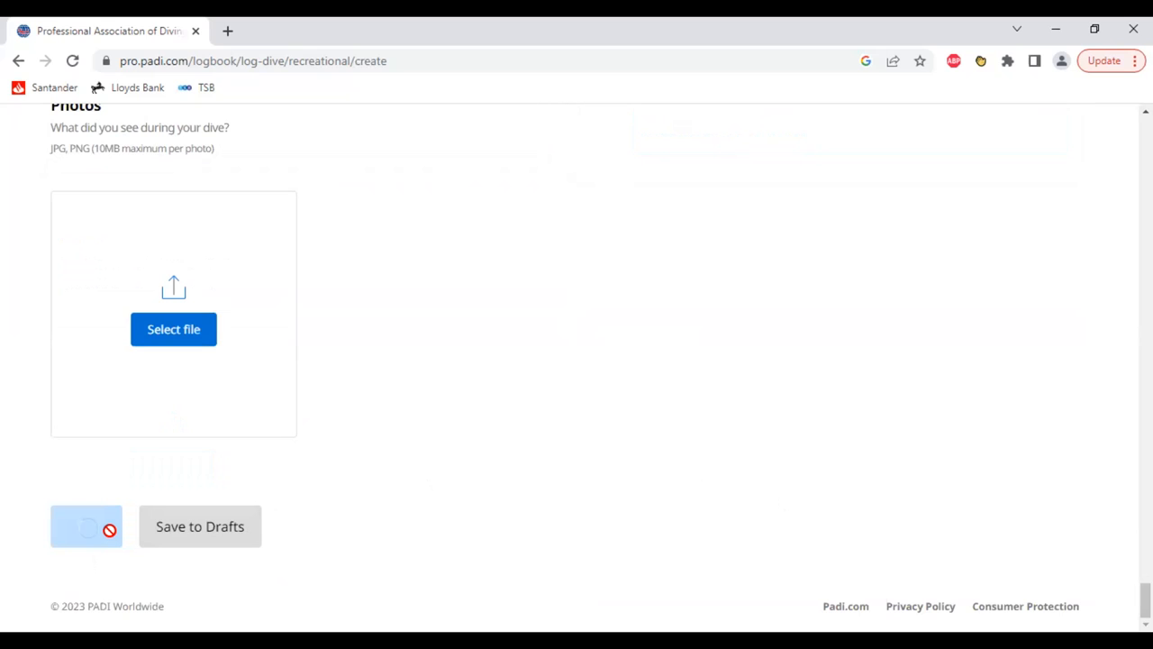